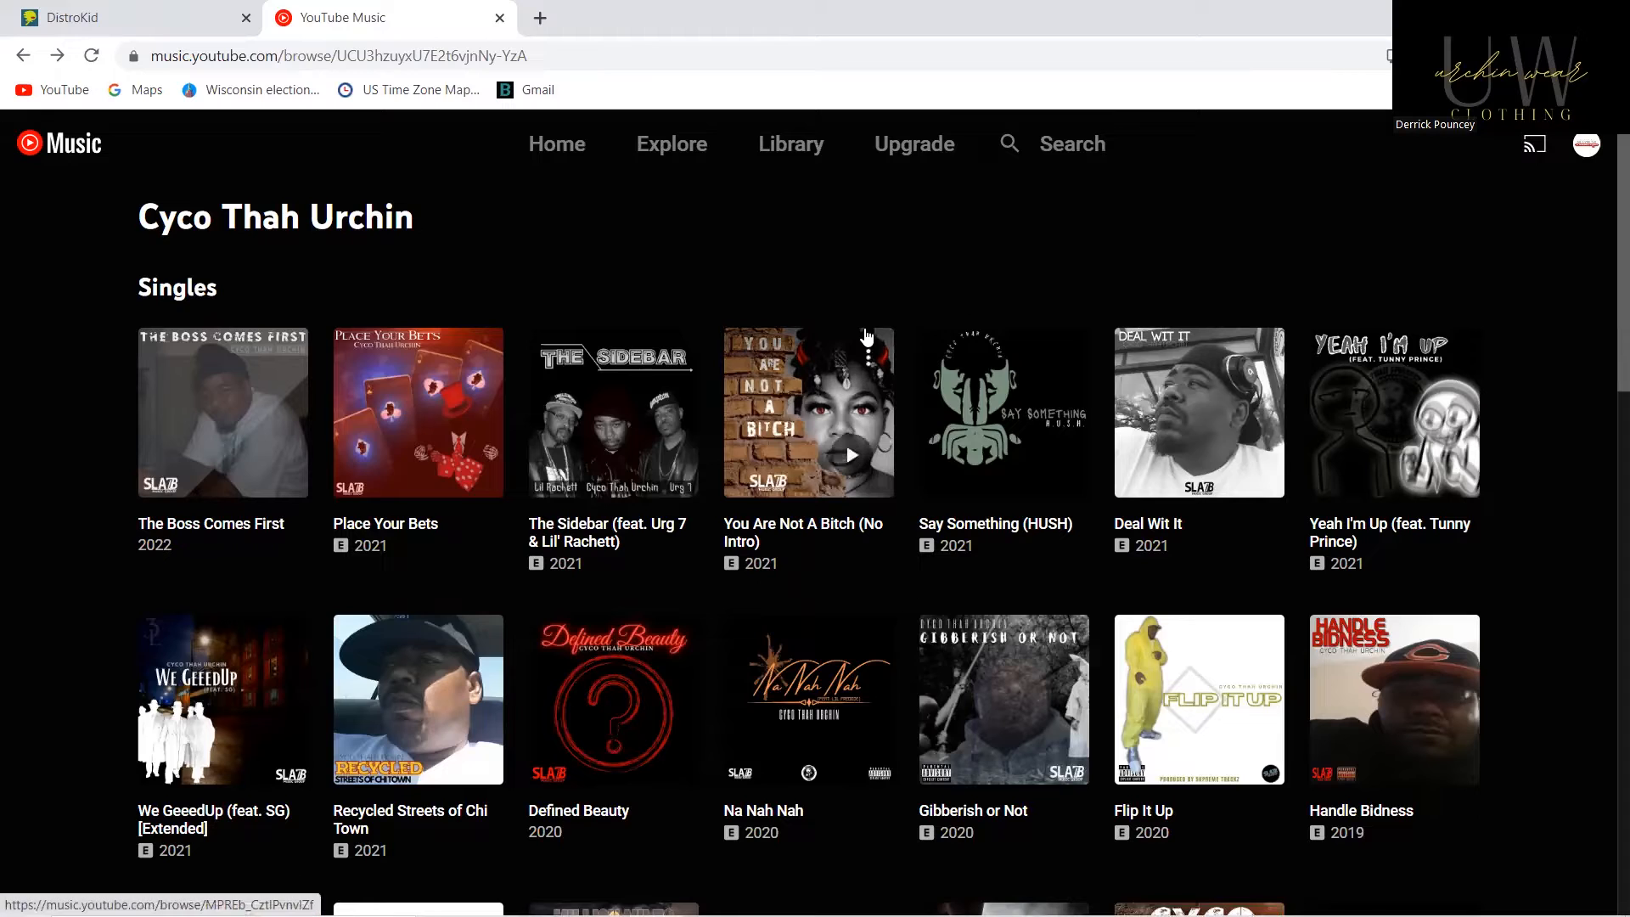
mouse_move(879, 259)
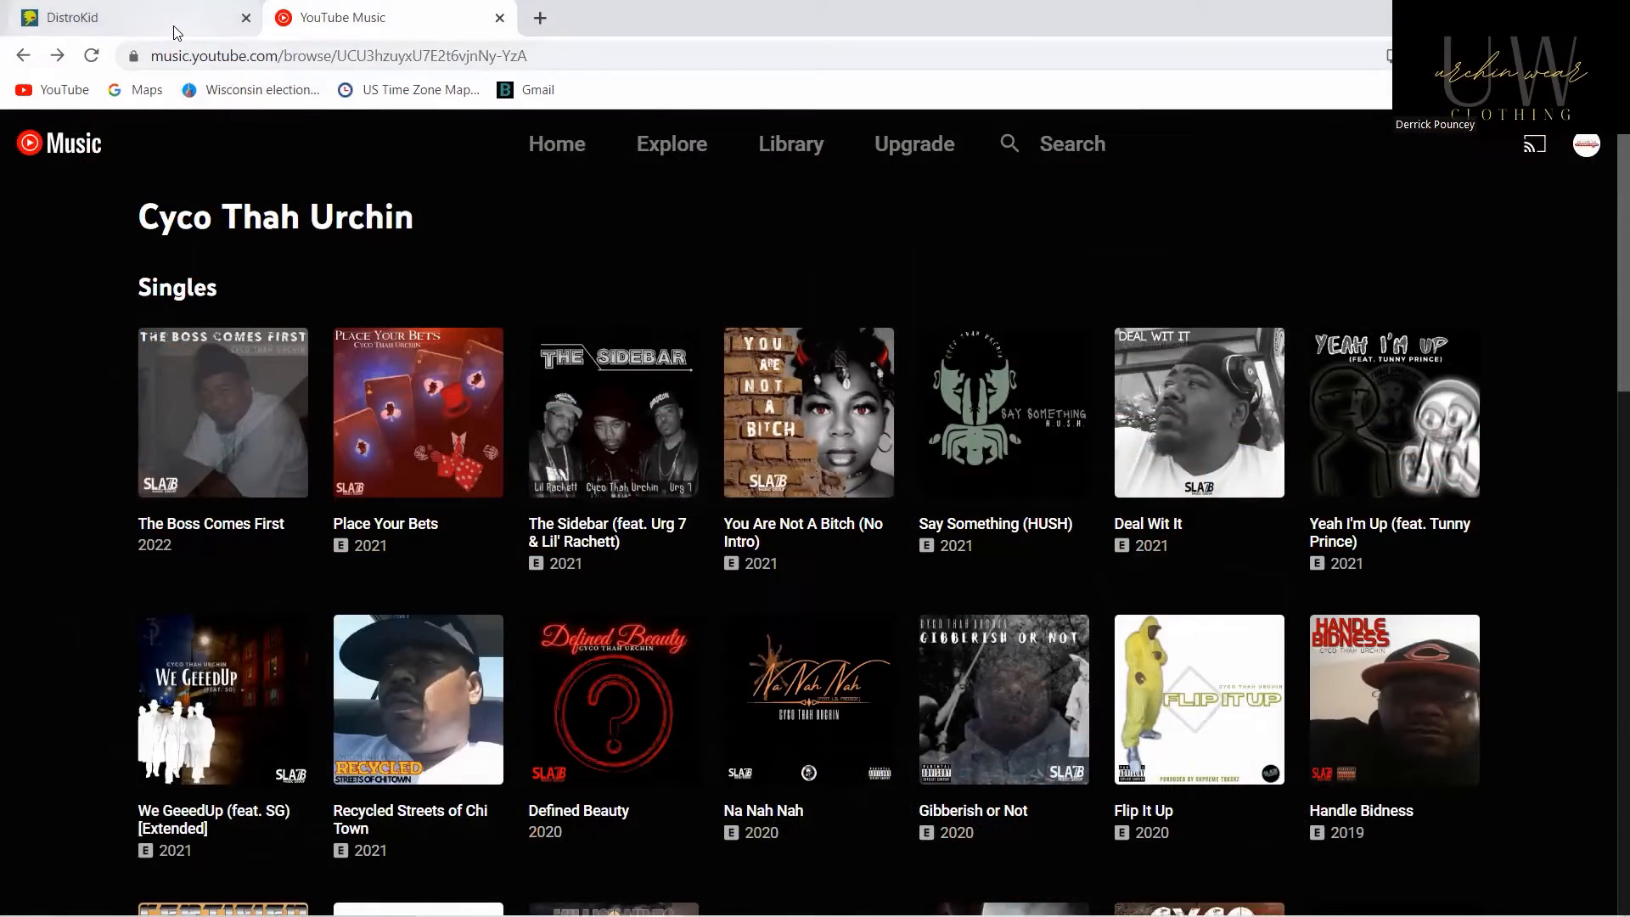
Return to the DistroKid dashboard and start a new music upload
left_click(124, 18)
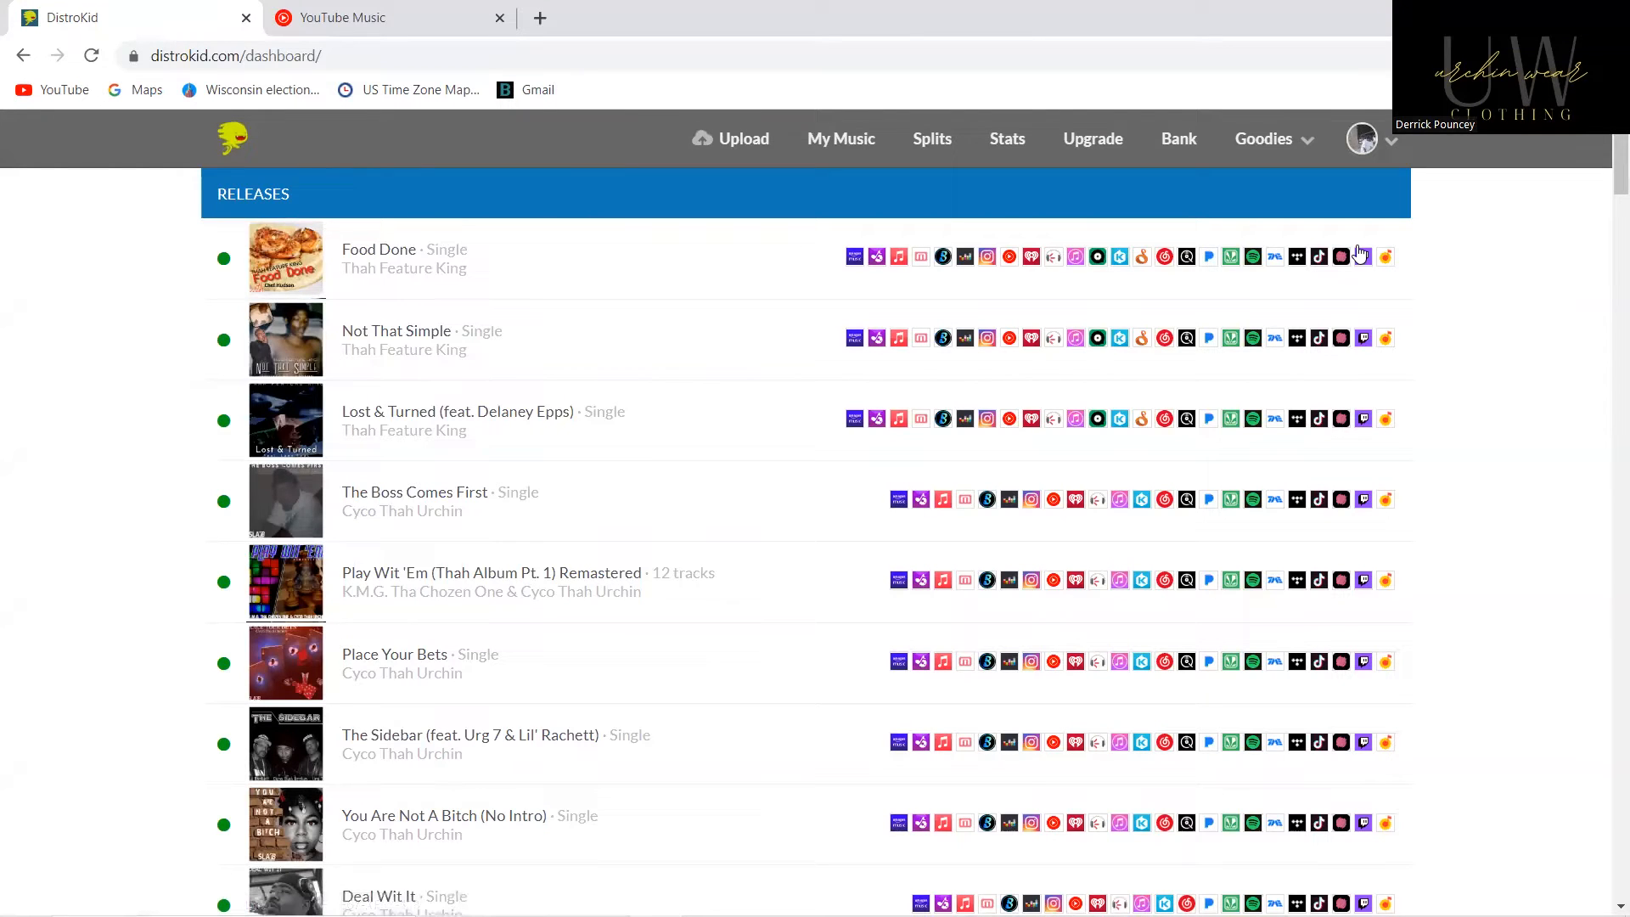
mouse_move(1413, 369)
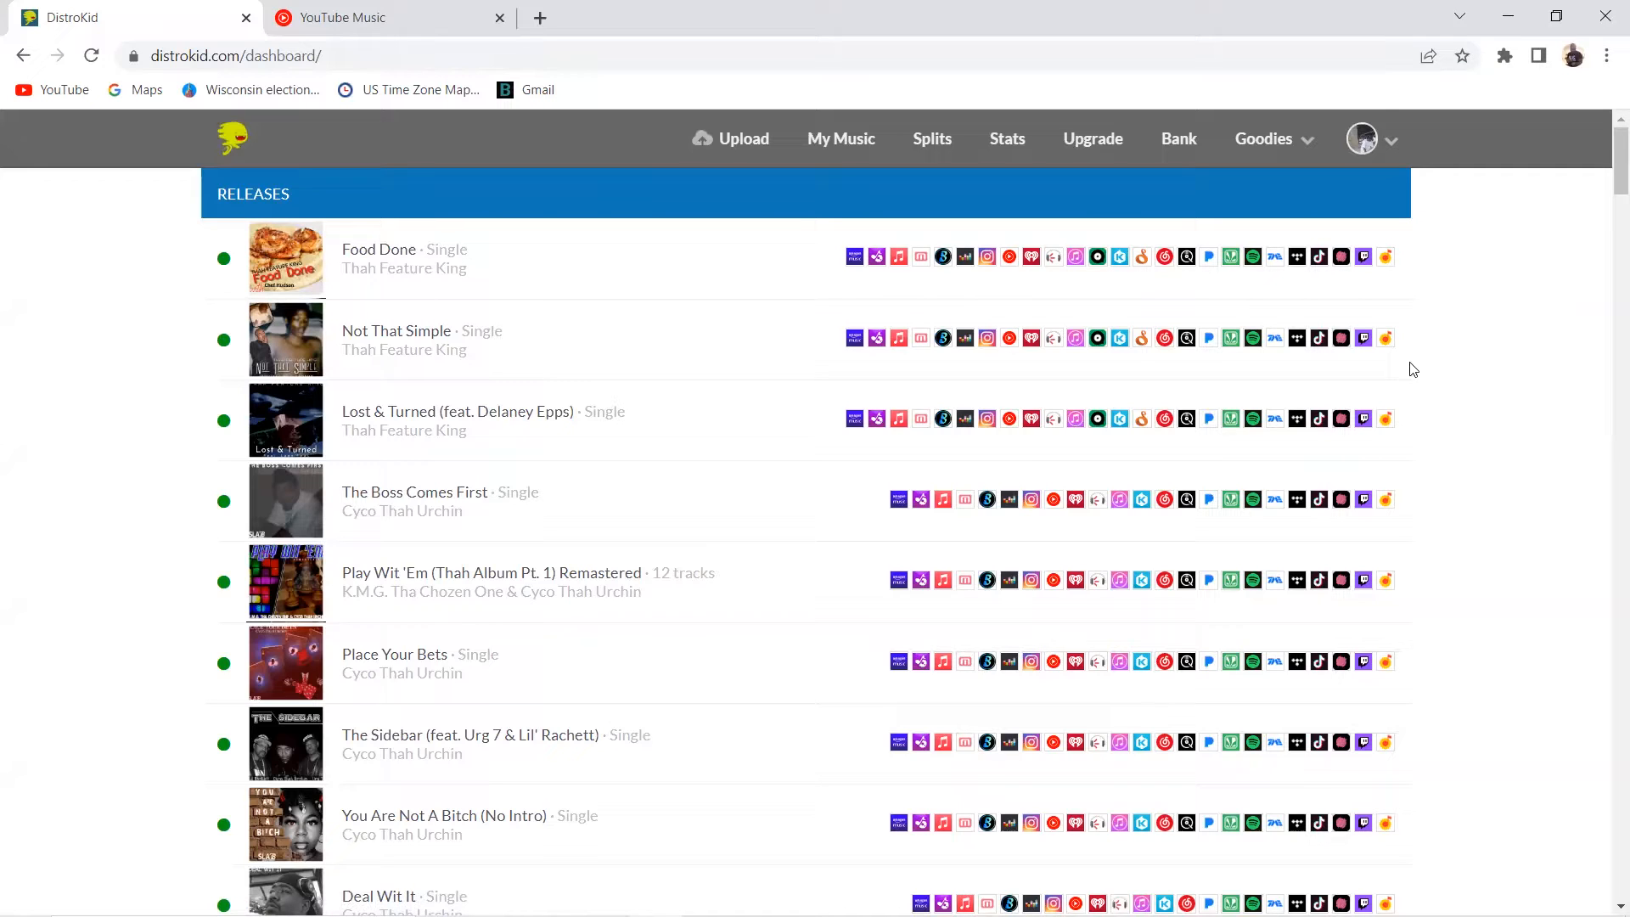
mouse_move(1511, 726)
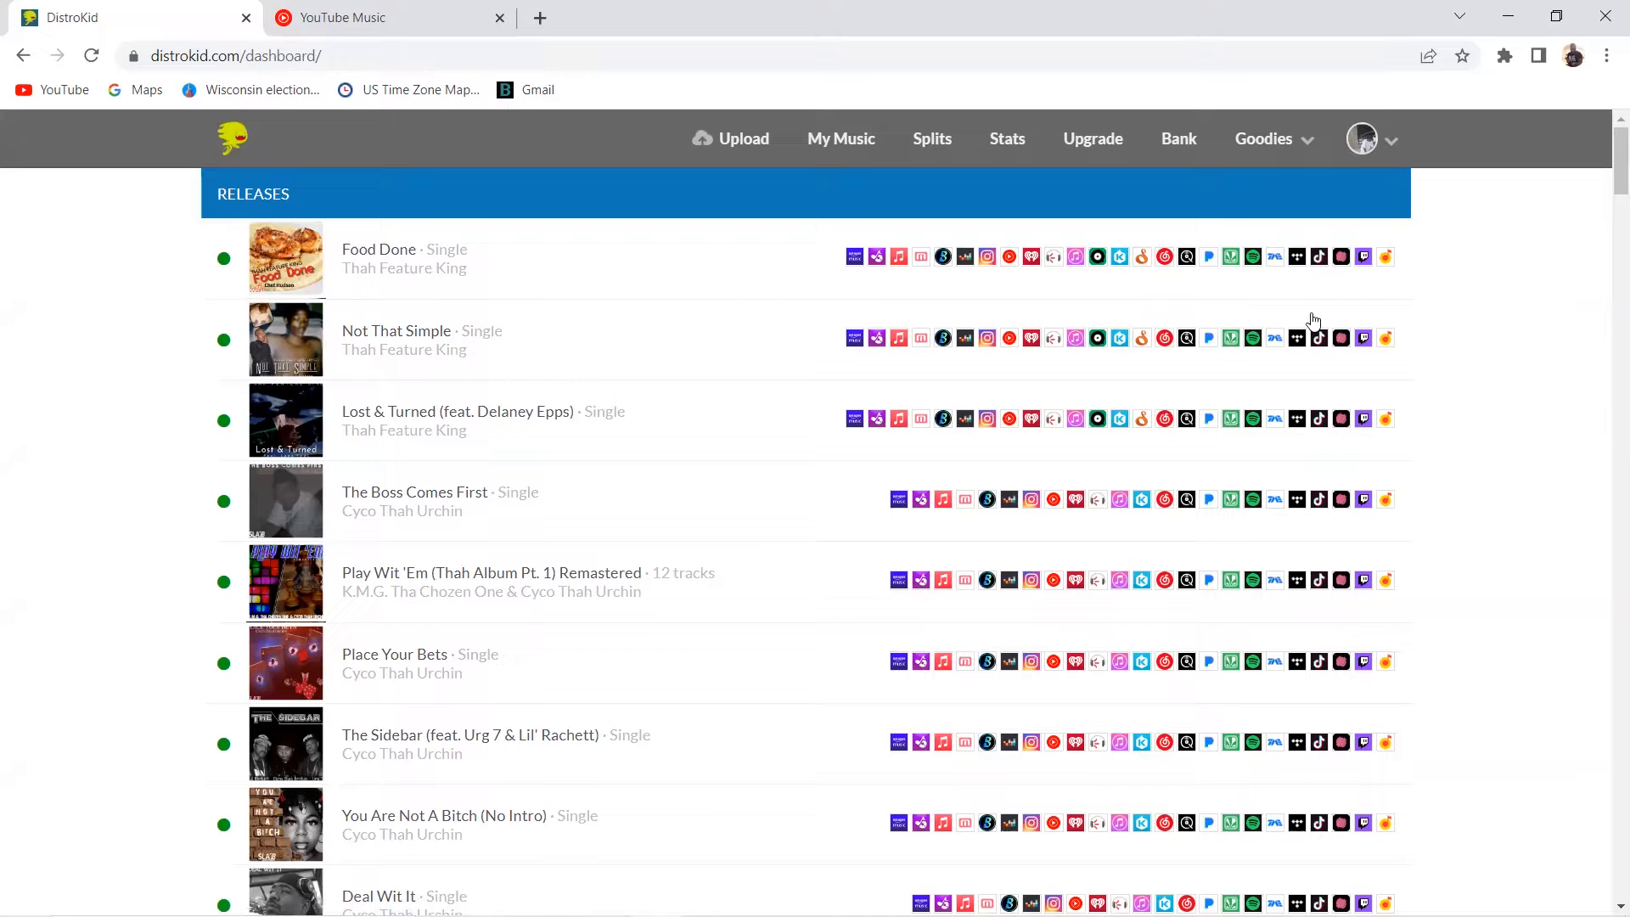
mouse_move(1414, 185)
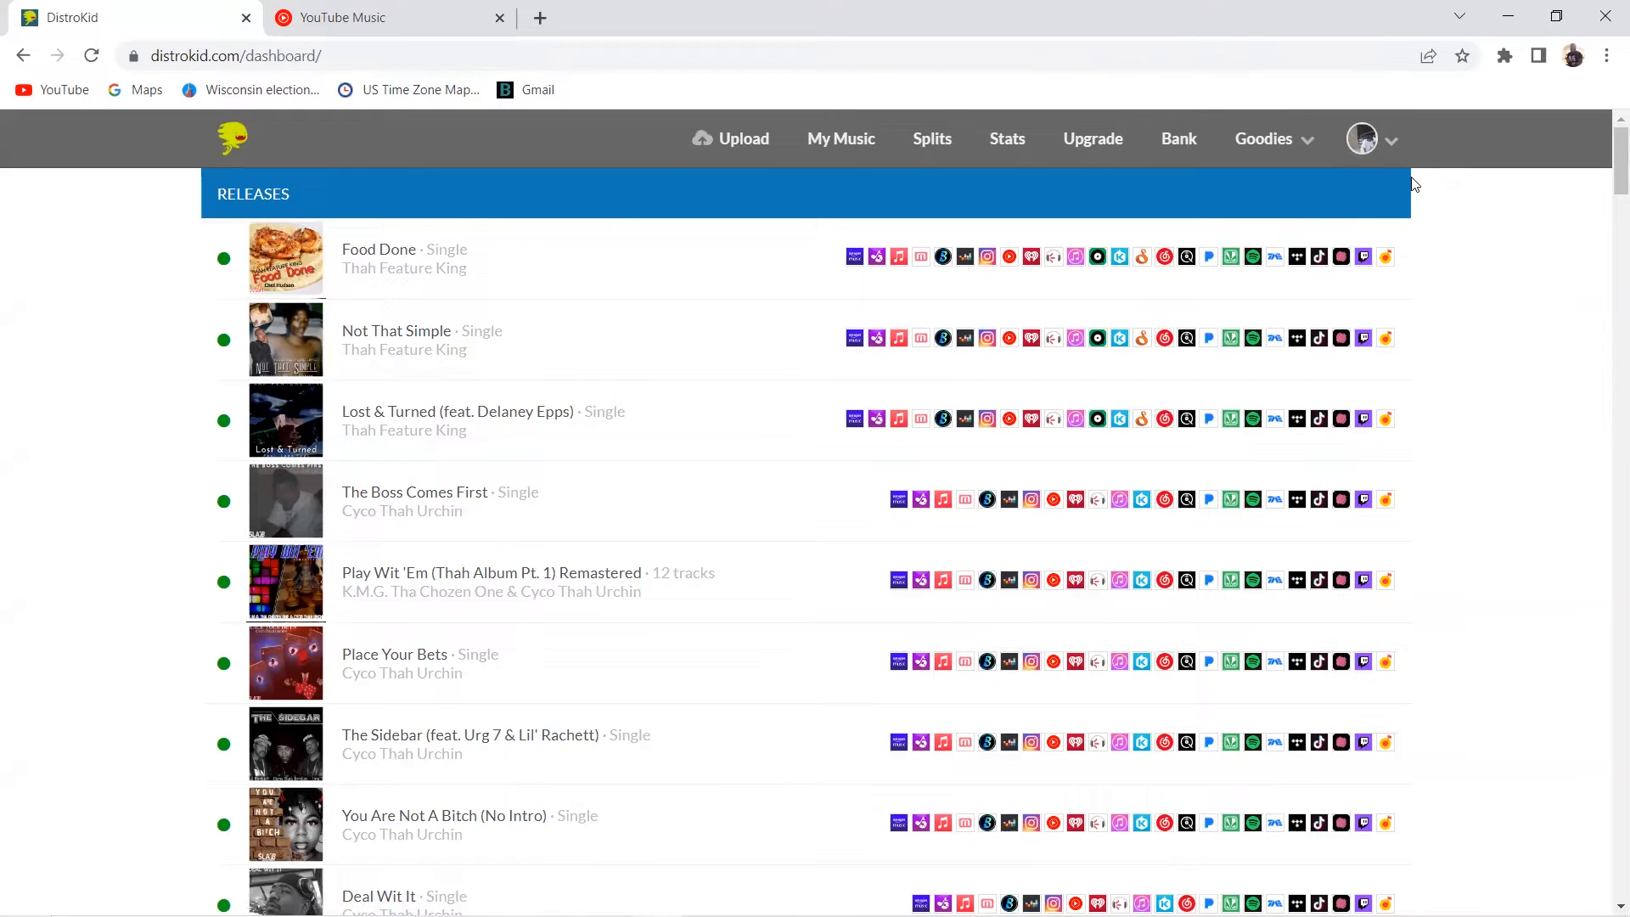
mouse_move(1374, 174)
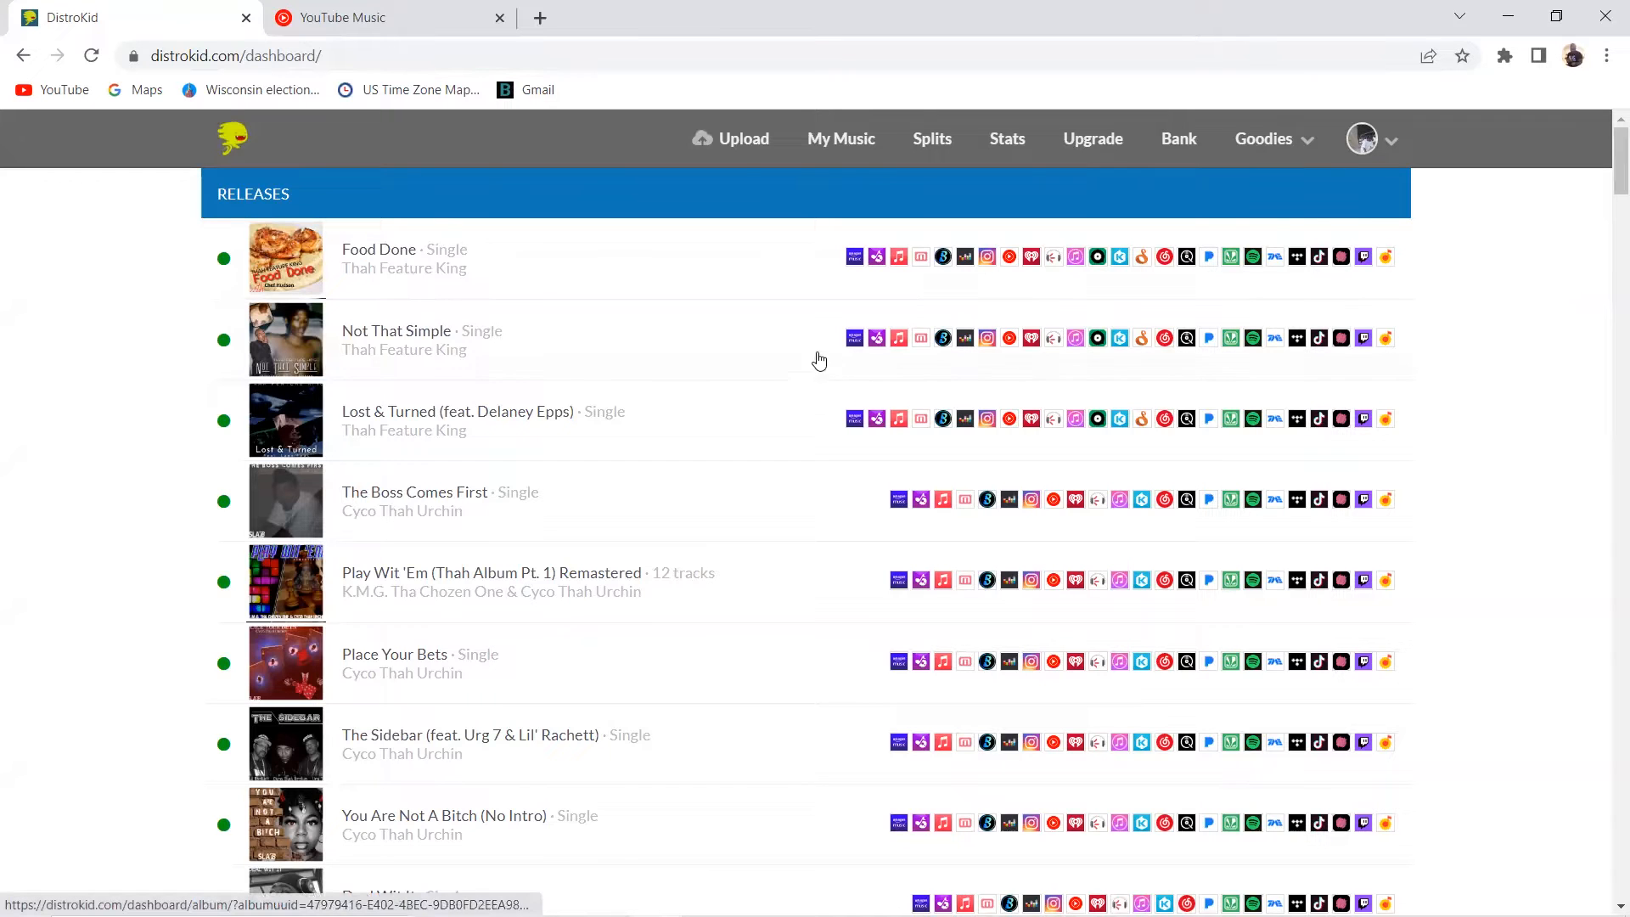
left_click(742, 138)
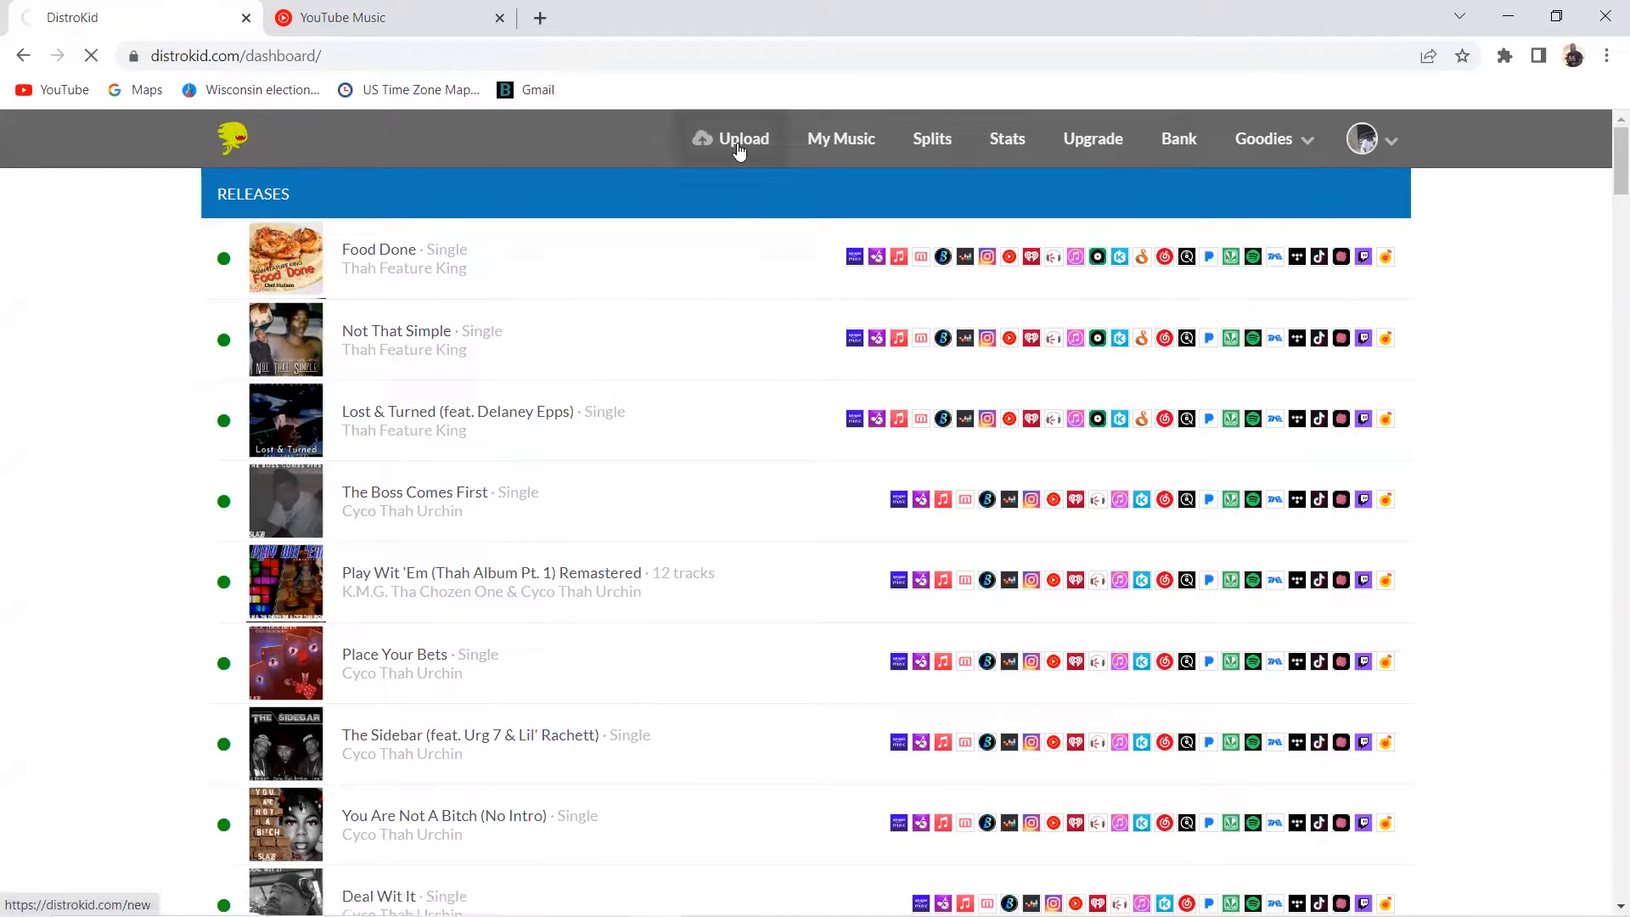
Add Snapchat to the release's services, confirming 100% publishing ownership
left_click(742, 139)
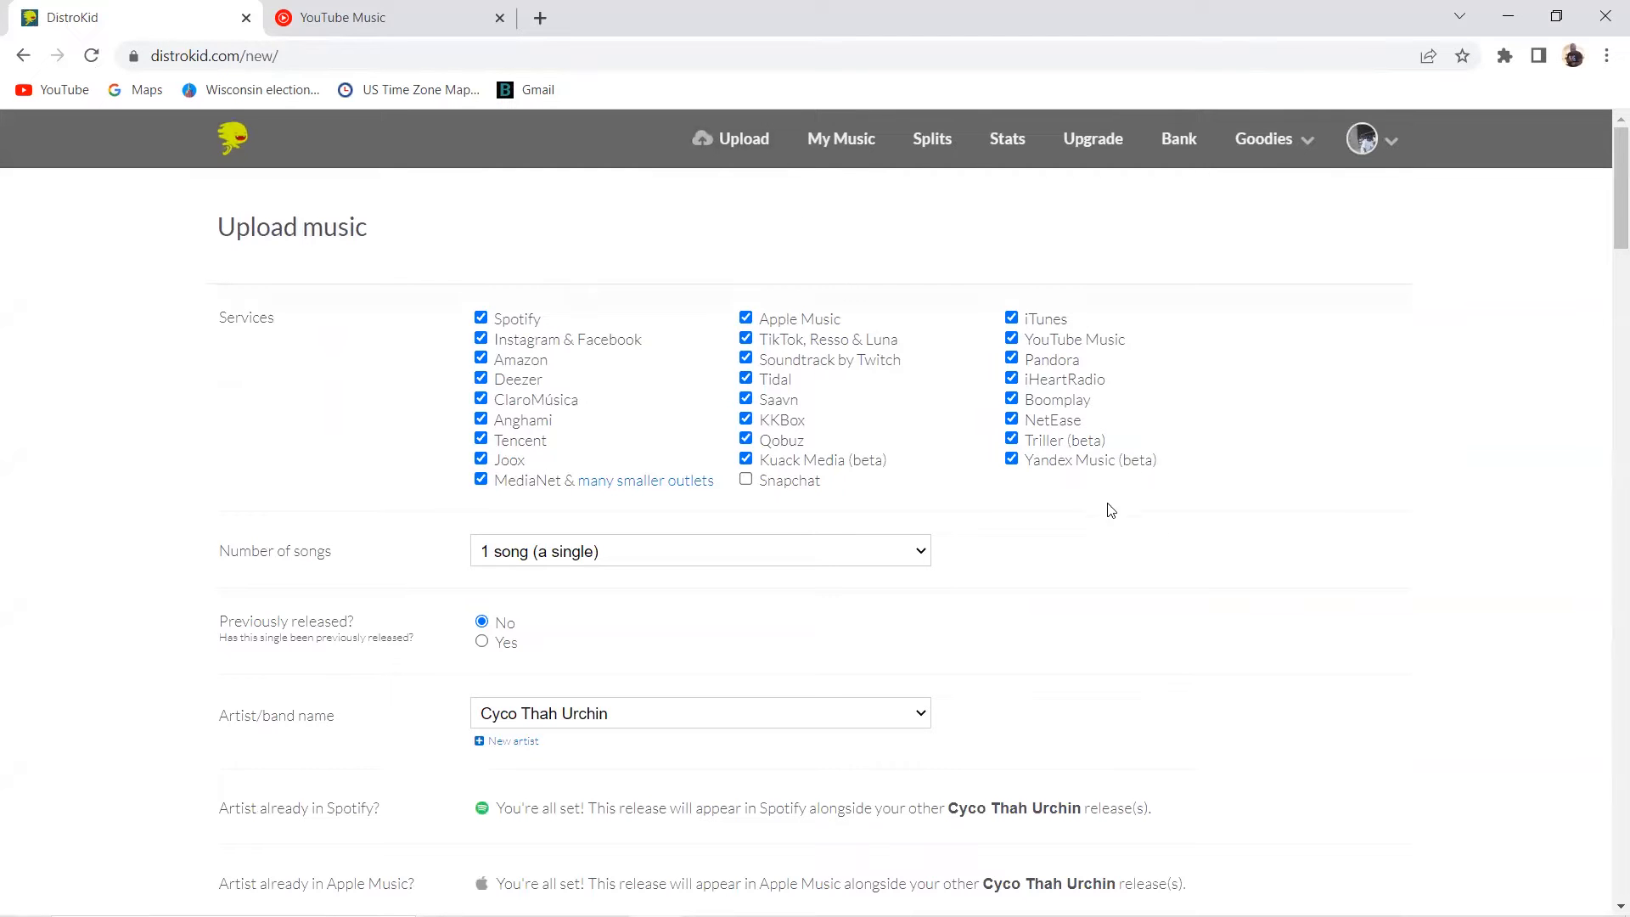
scroll("down", 3)
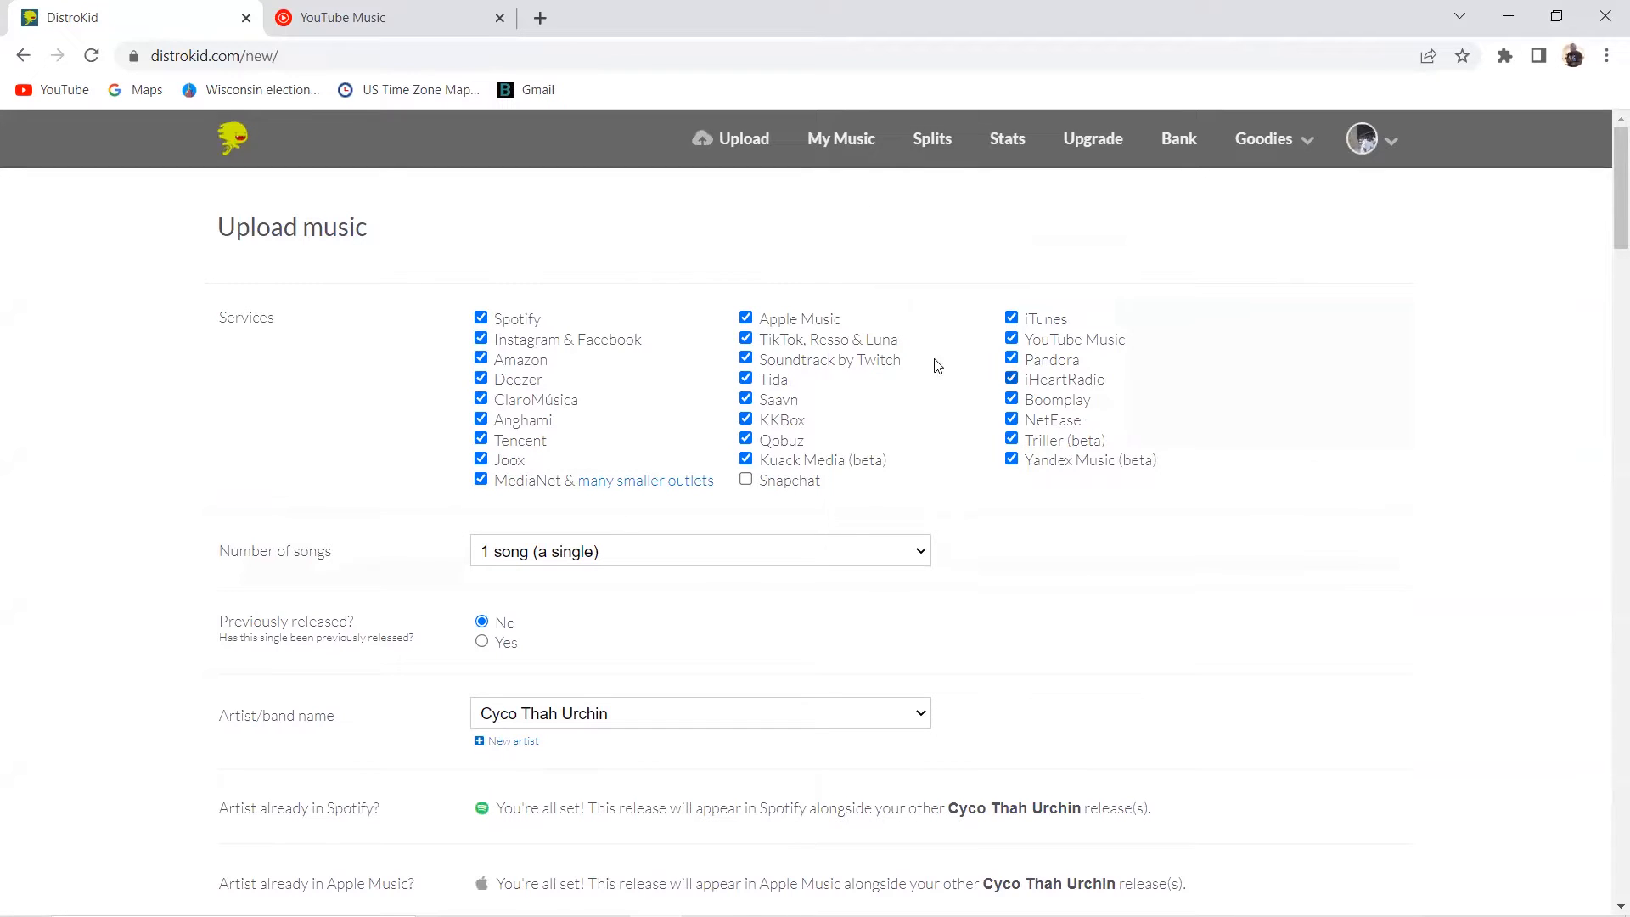
mouse_move(1071, 343)
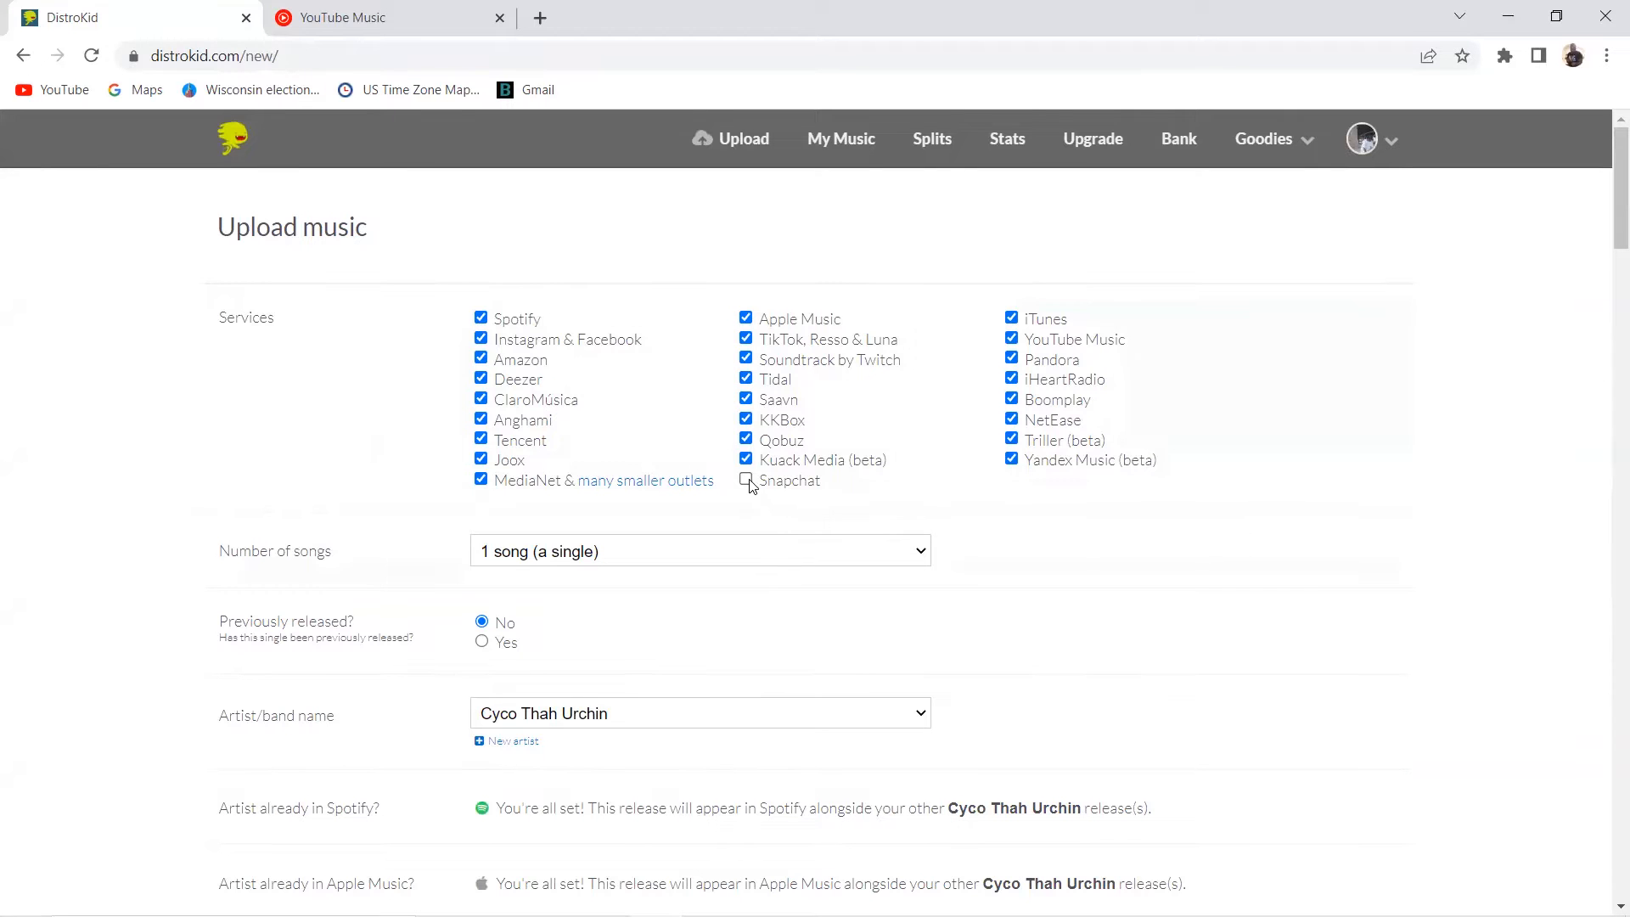
left_click(745, 481)
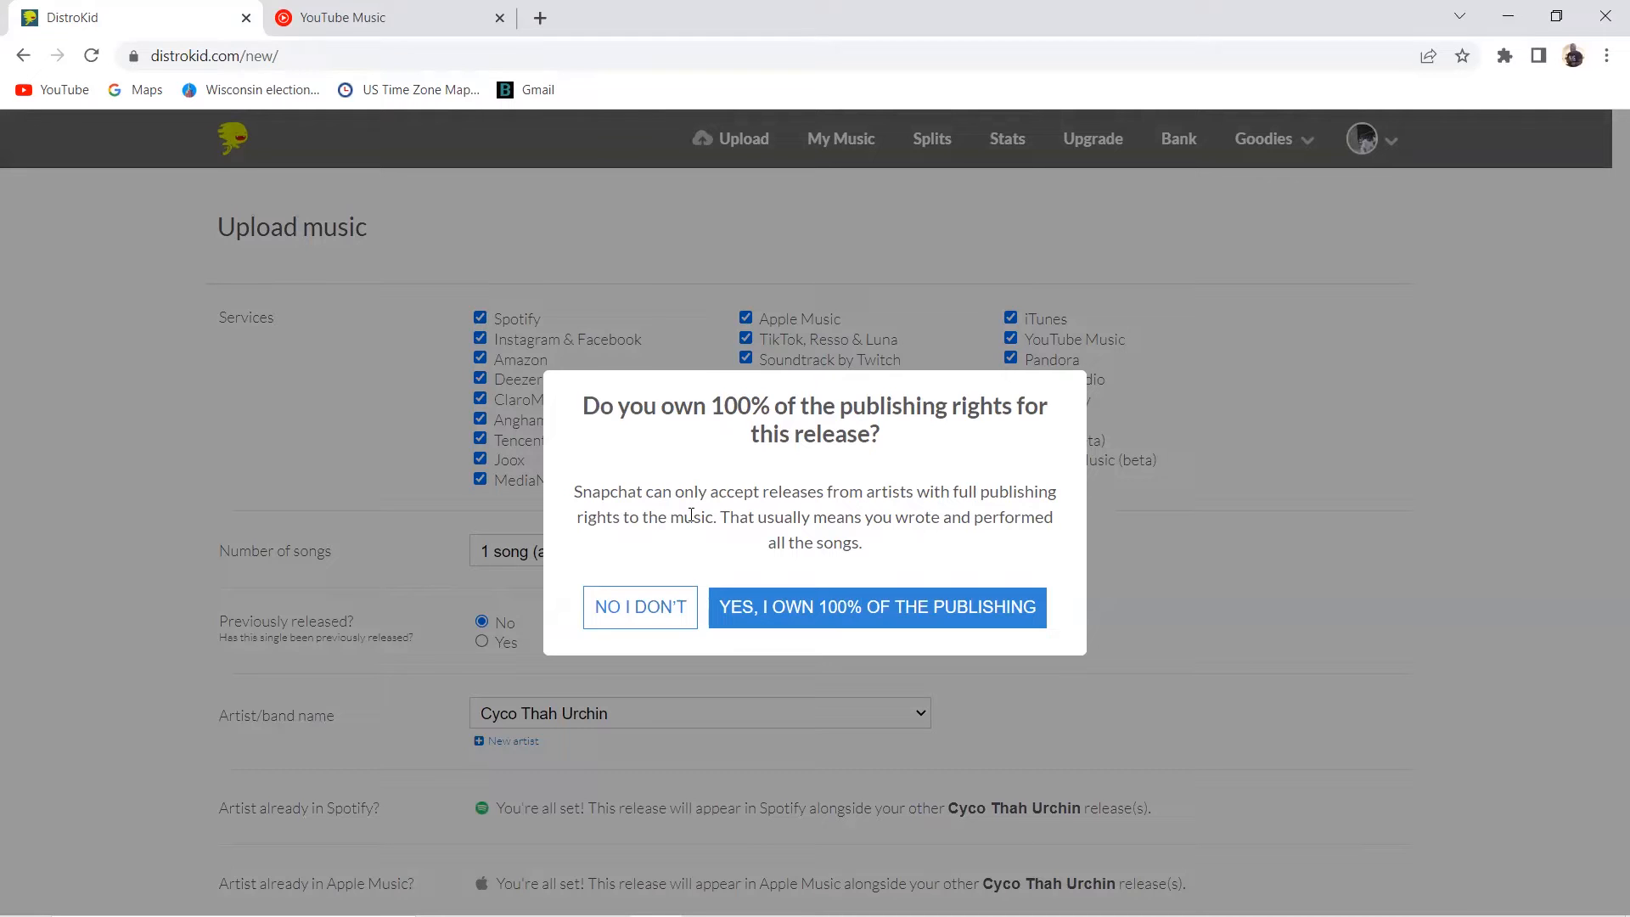
mouse_move(829, 606)
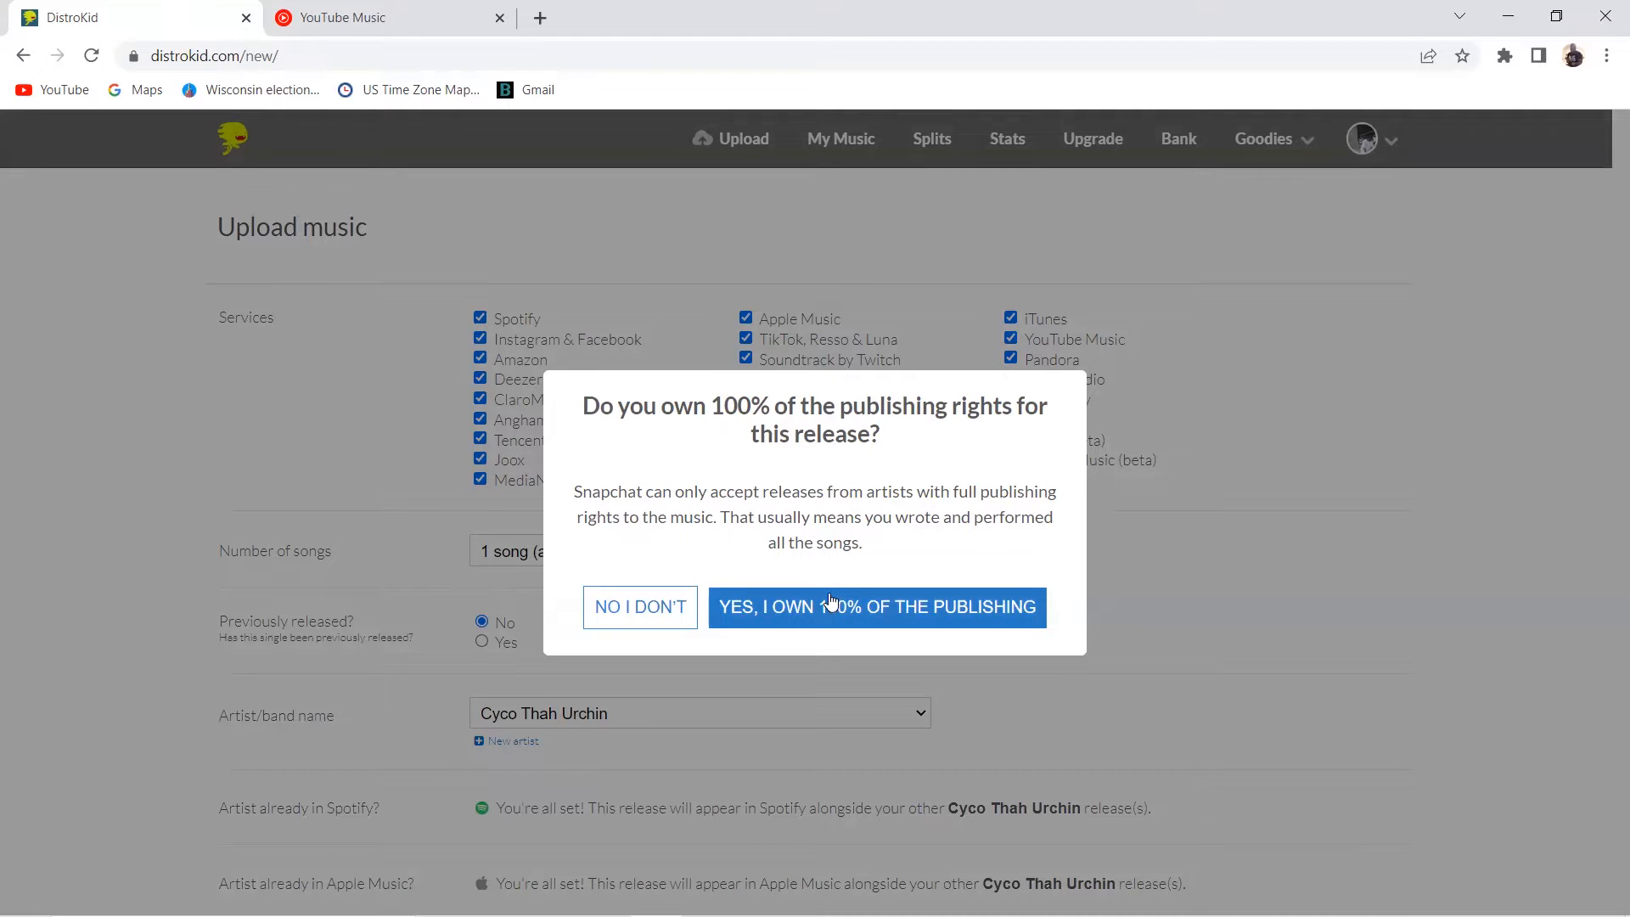
left_click(876, 607)
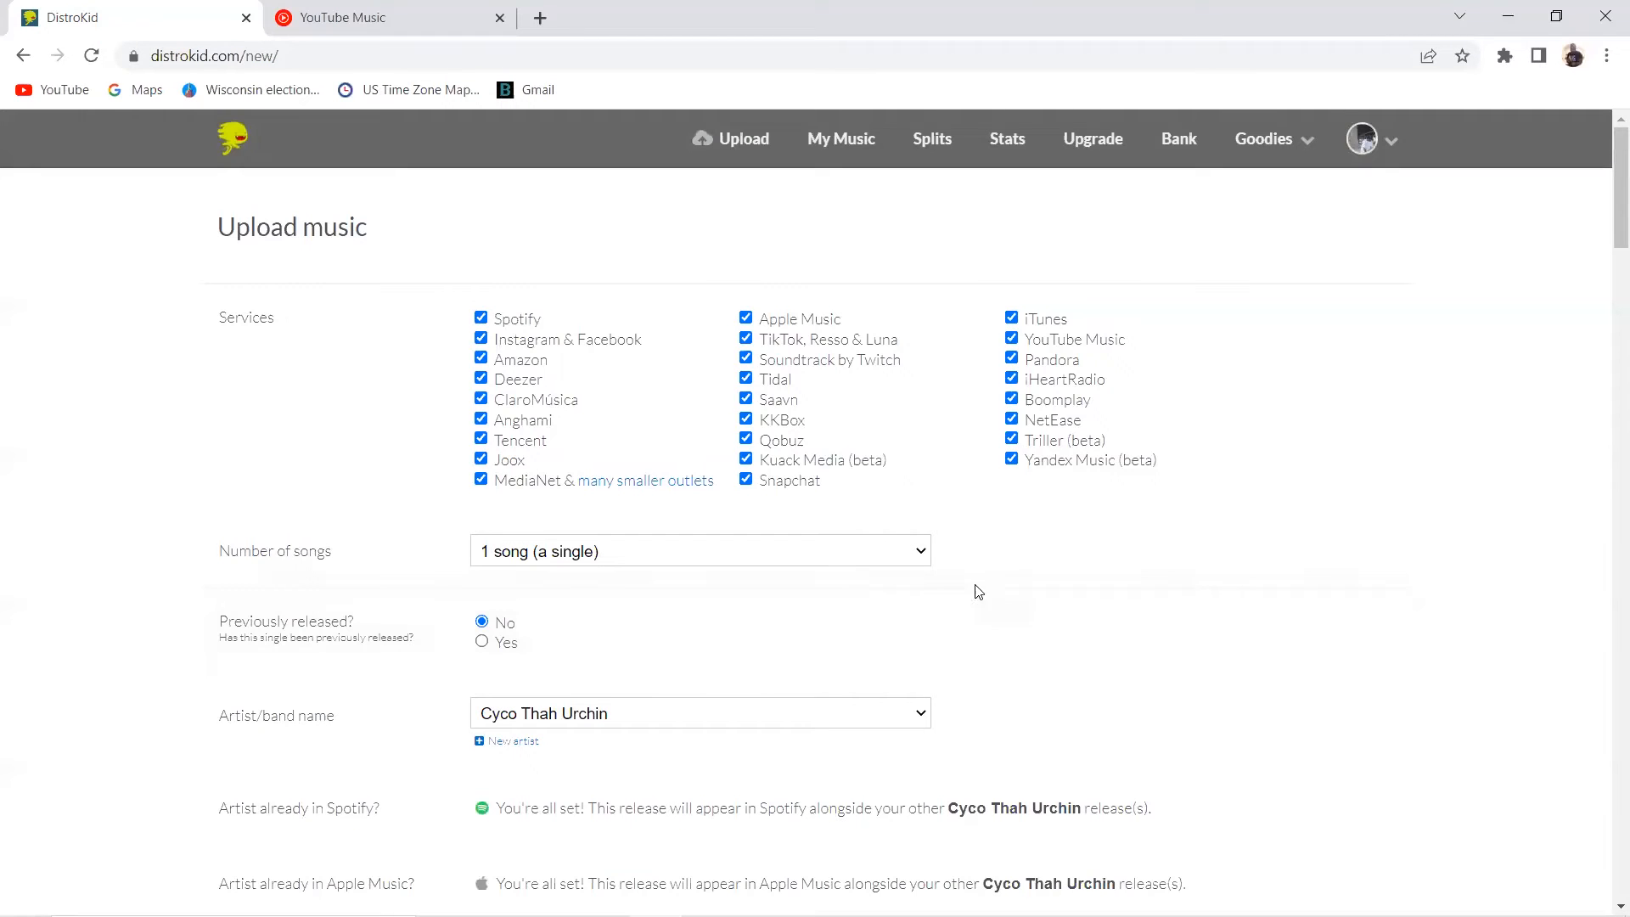
mouse_move(960, 575)
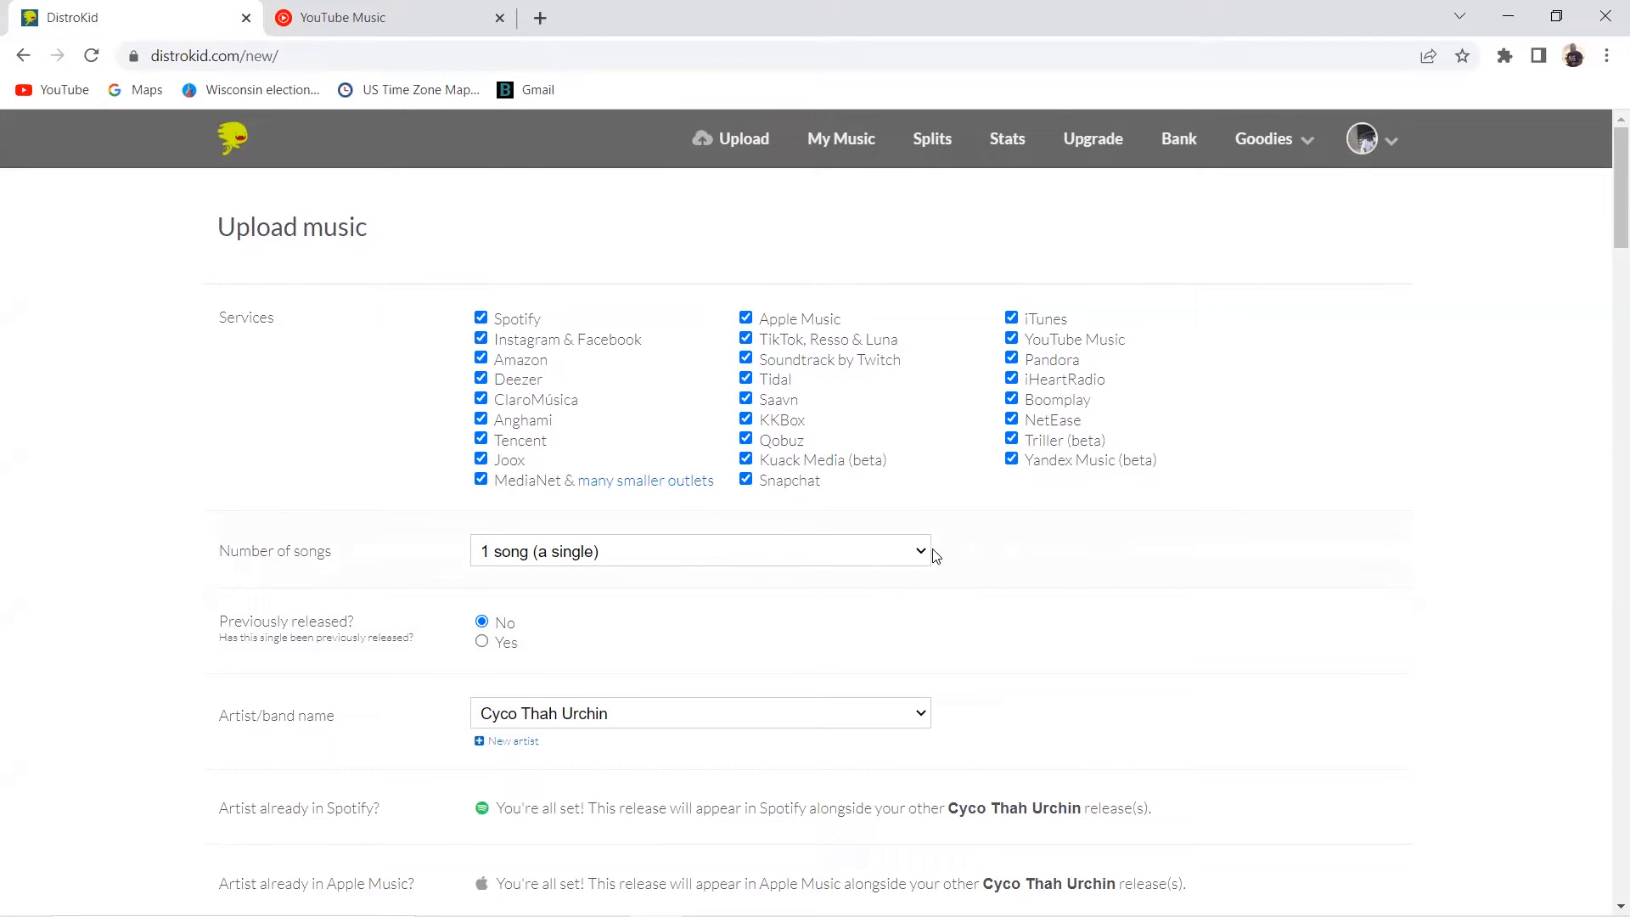
Keep the release at 1 song and choose 1st Lady Sweets as the artist
left_click(702, 551)
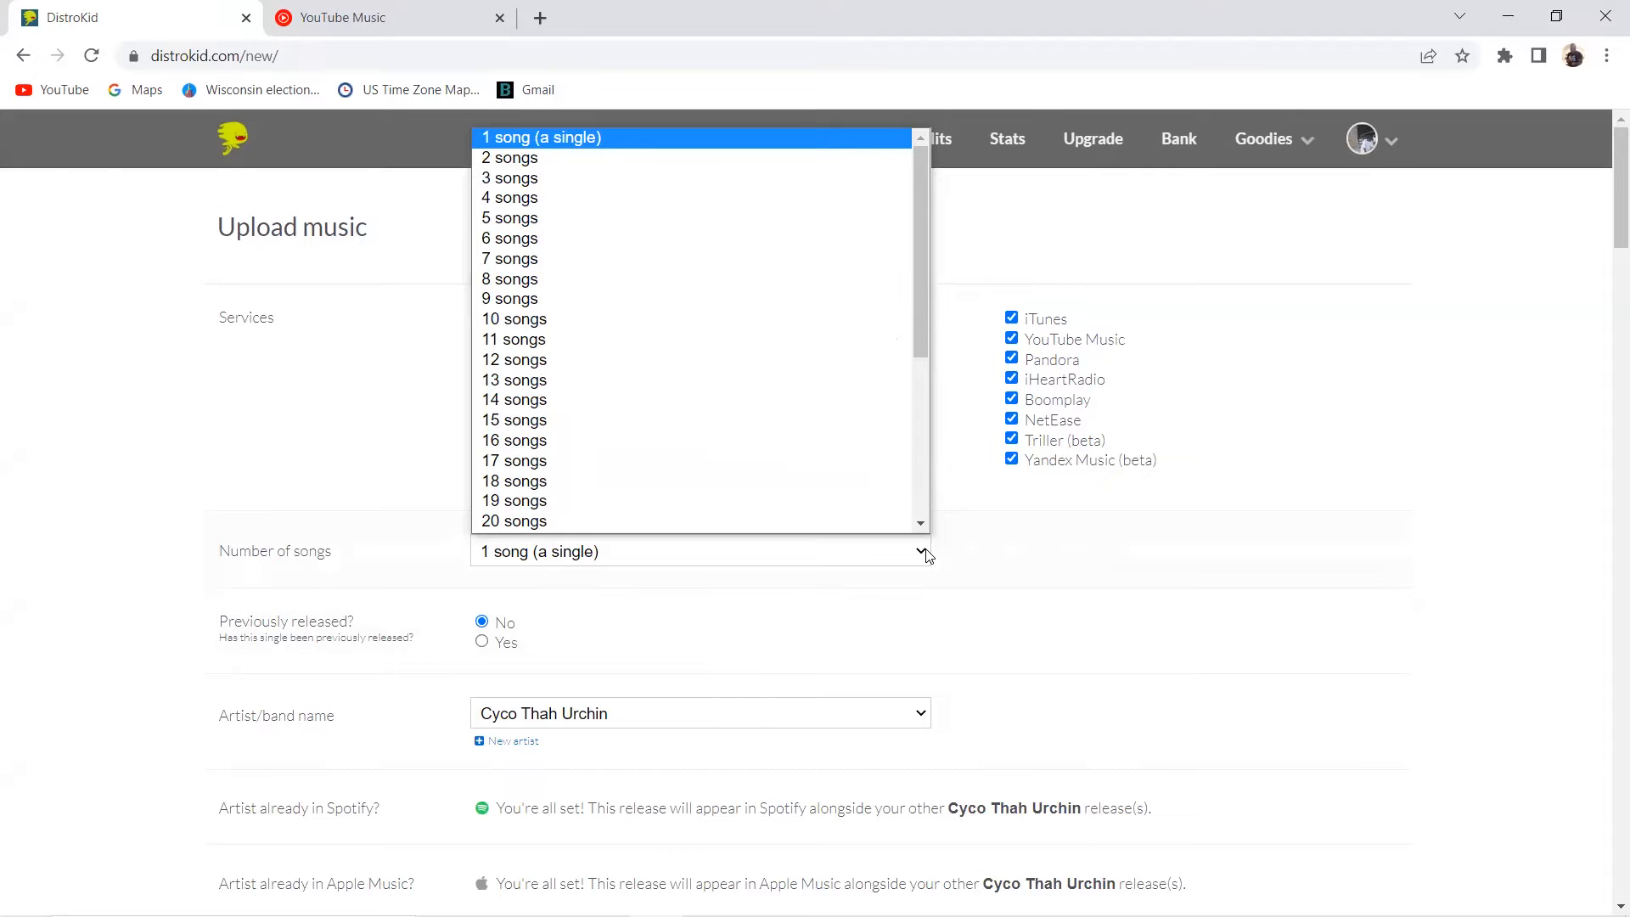
mouse_move(1123, 578)
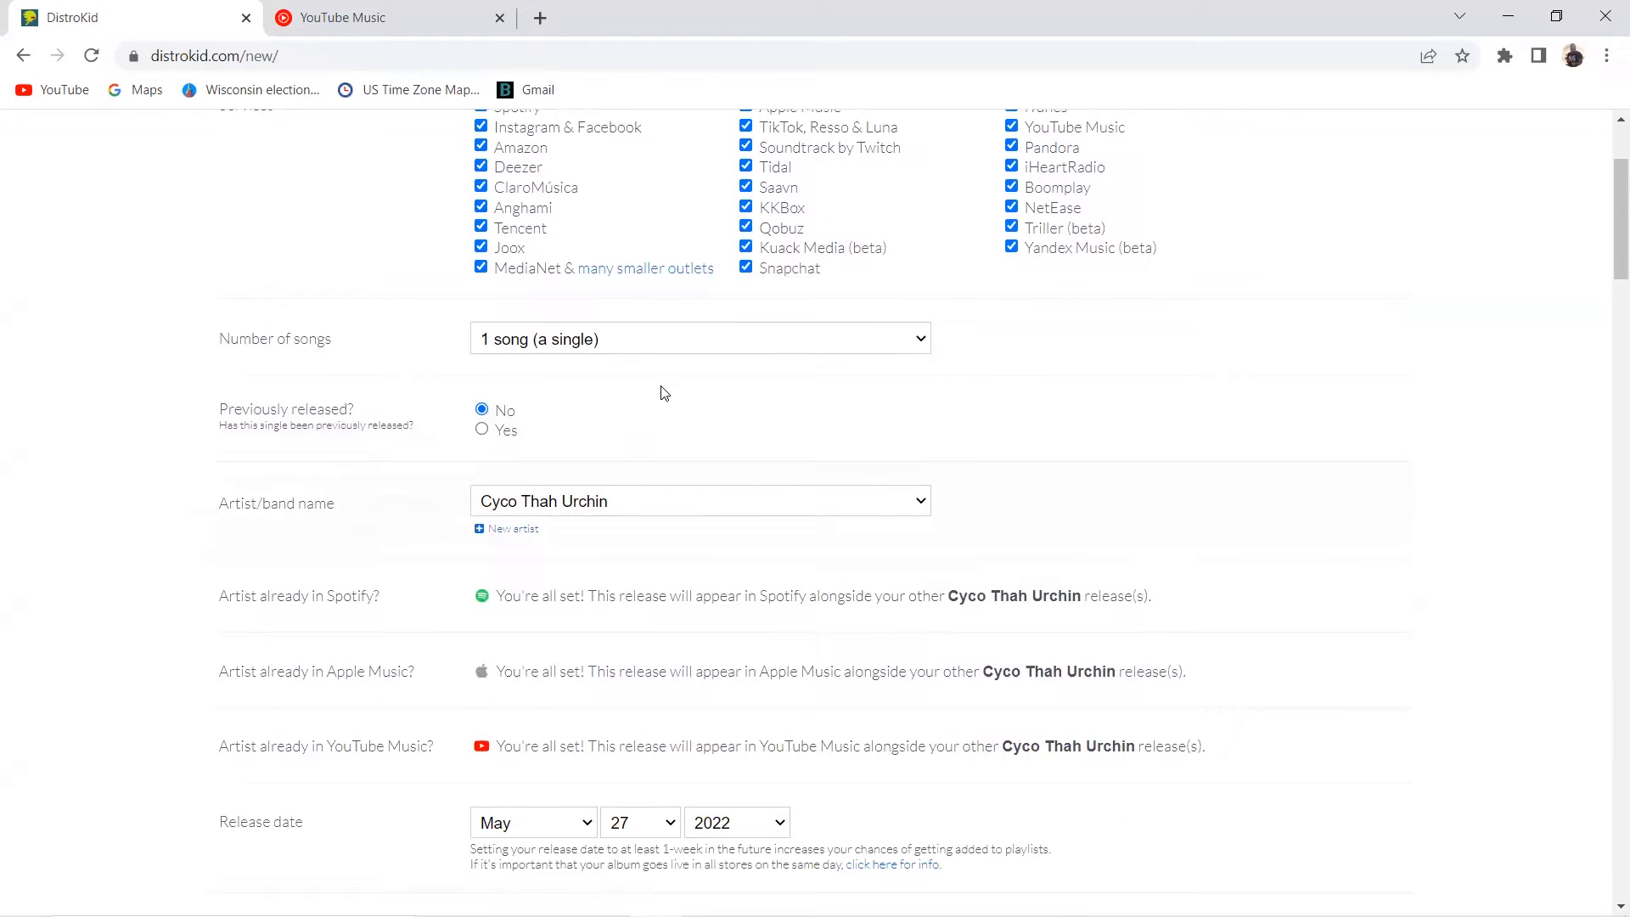
mouse_move(686, 483)
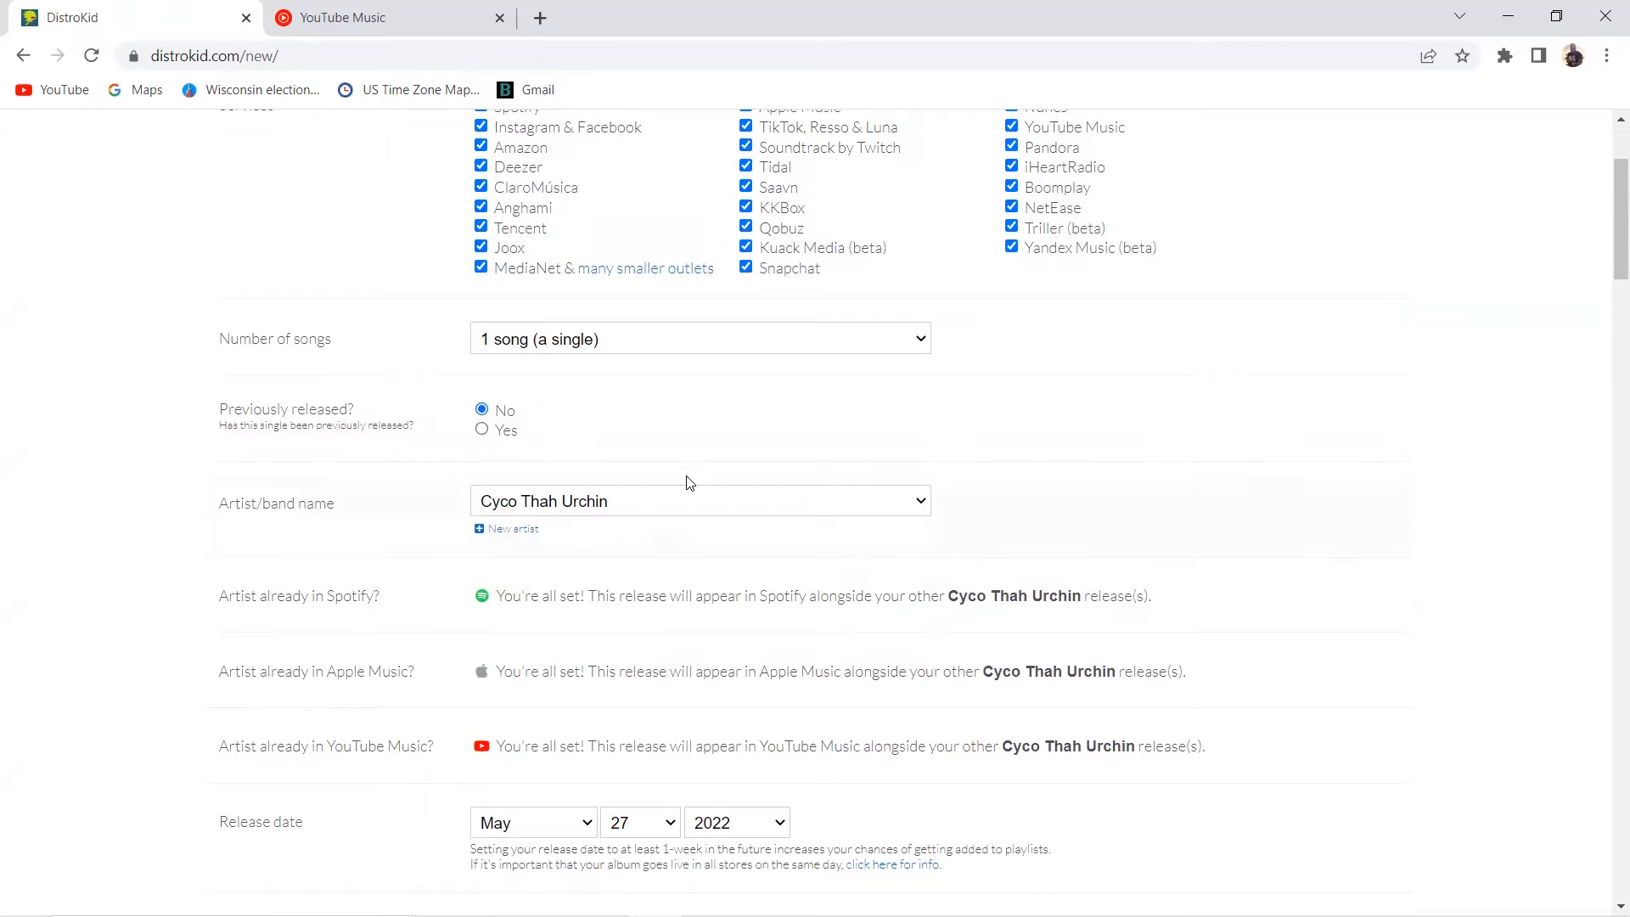
mouse_move(995, 495)
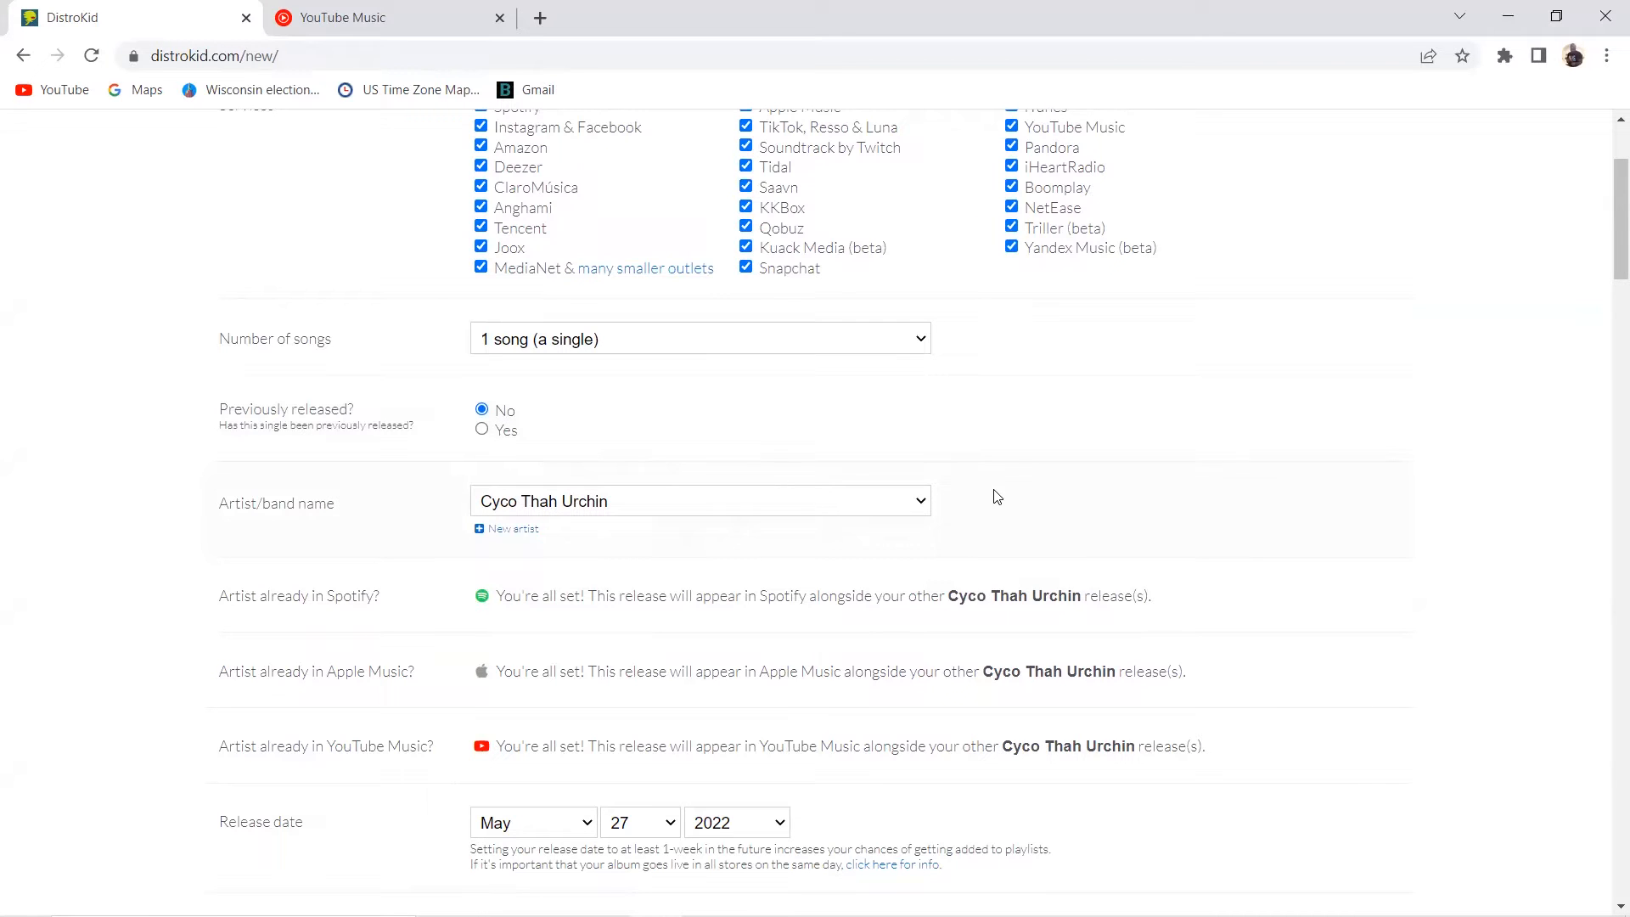
left_click(700, 501)
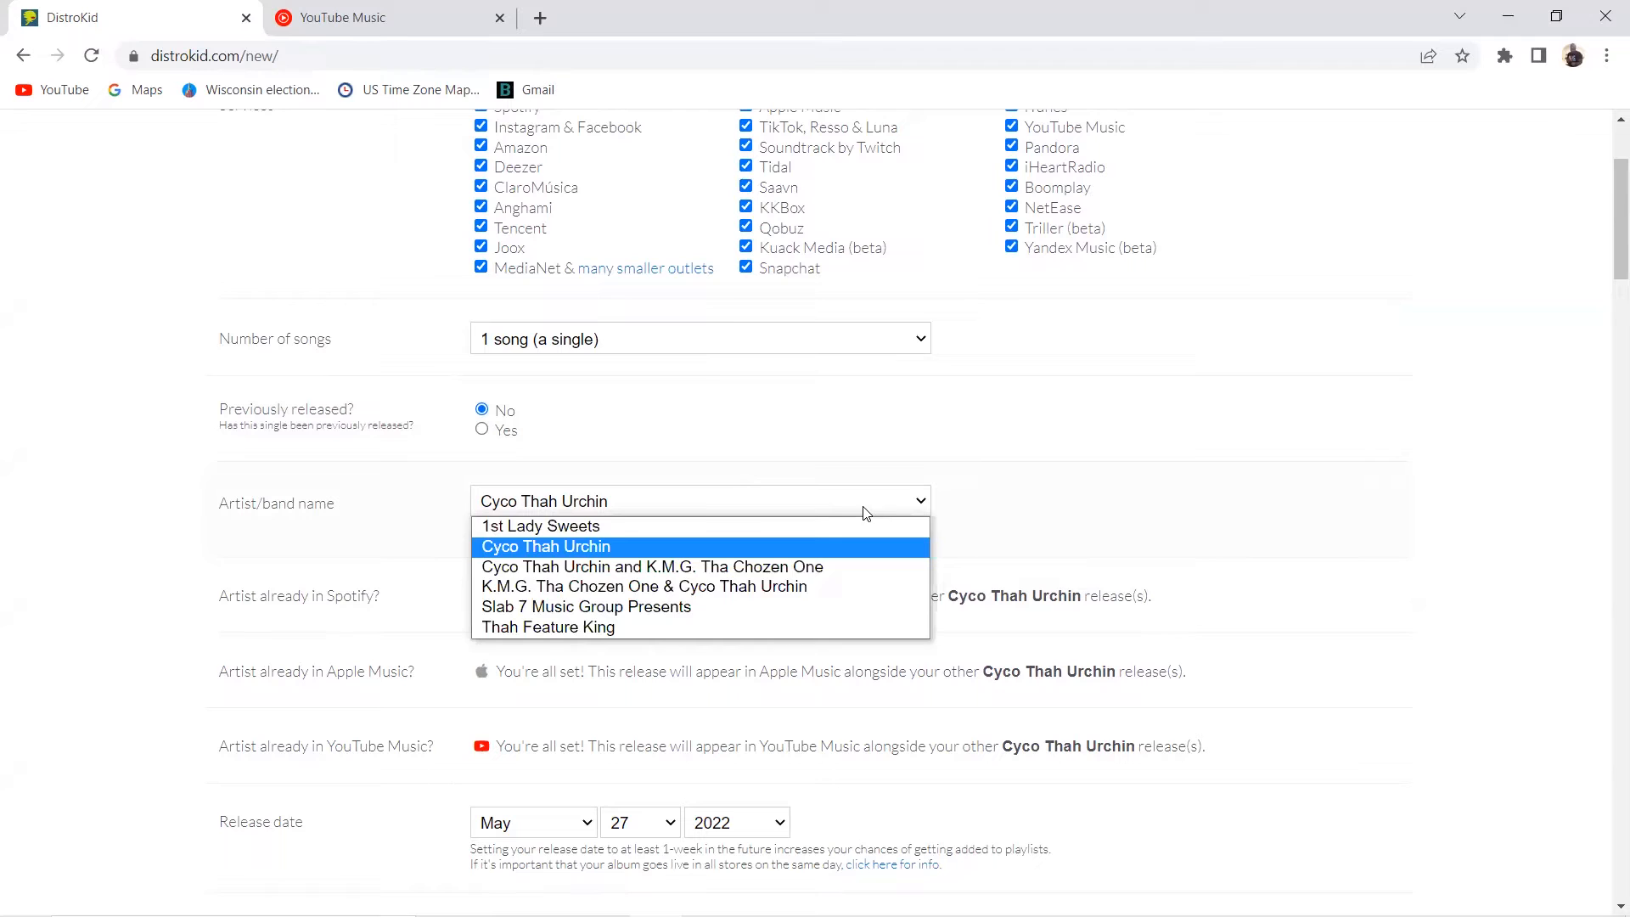
left_click(538, 525)
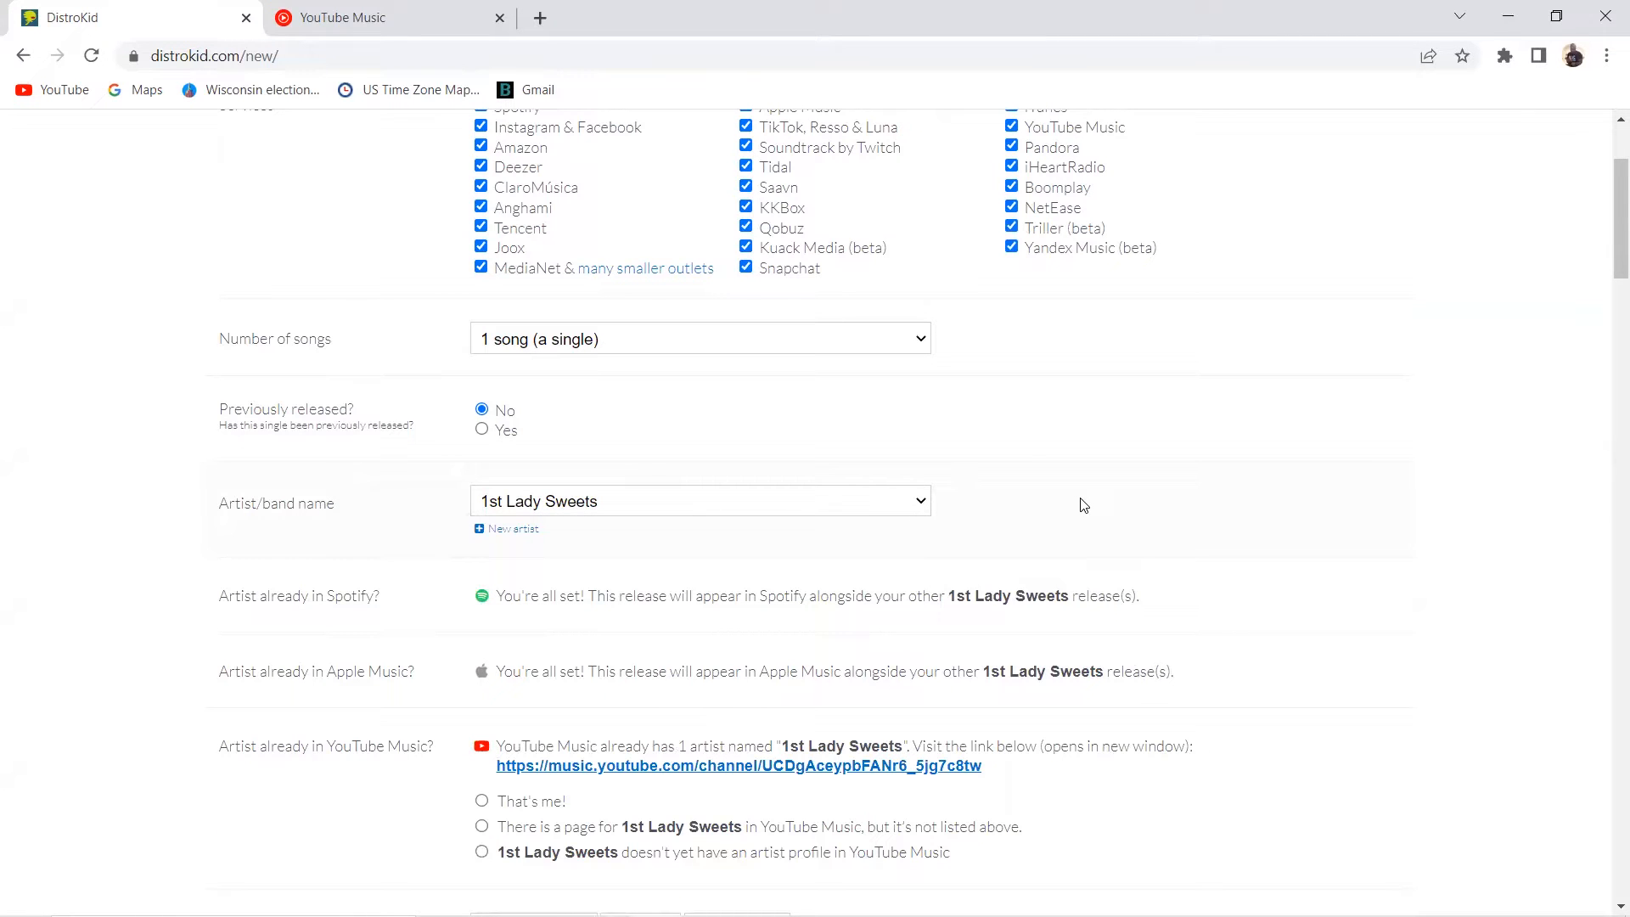
scroll("down", 3)
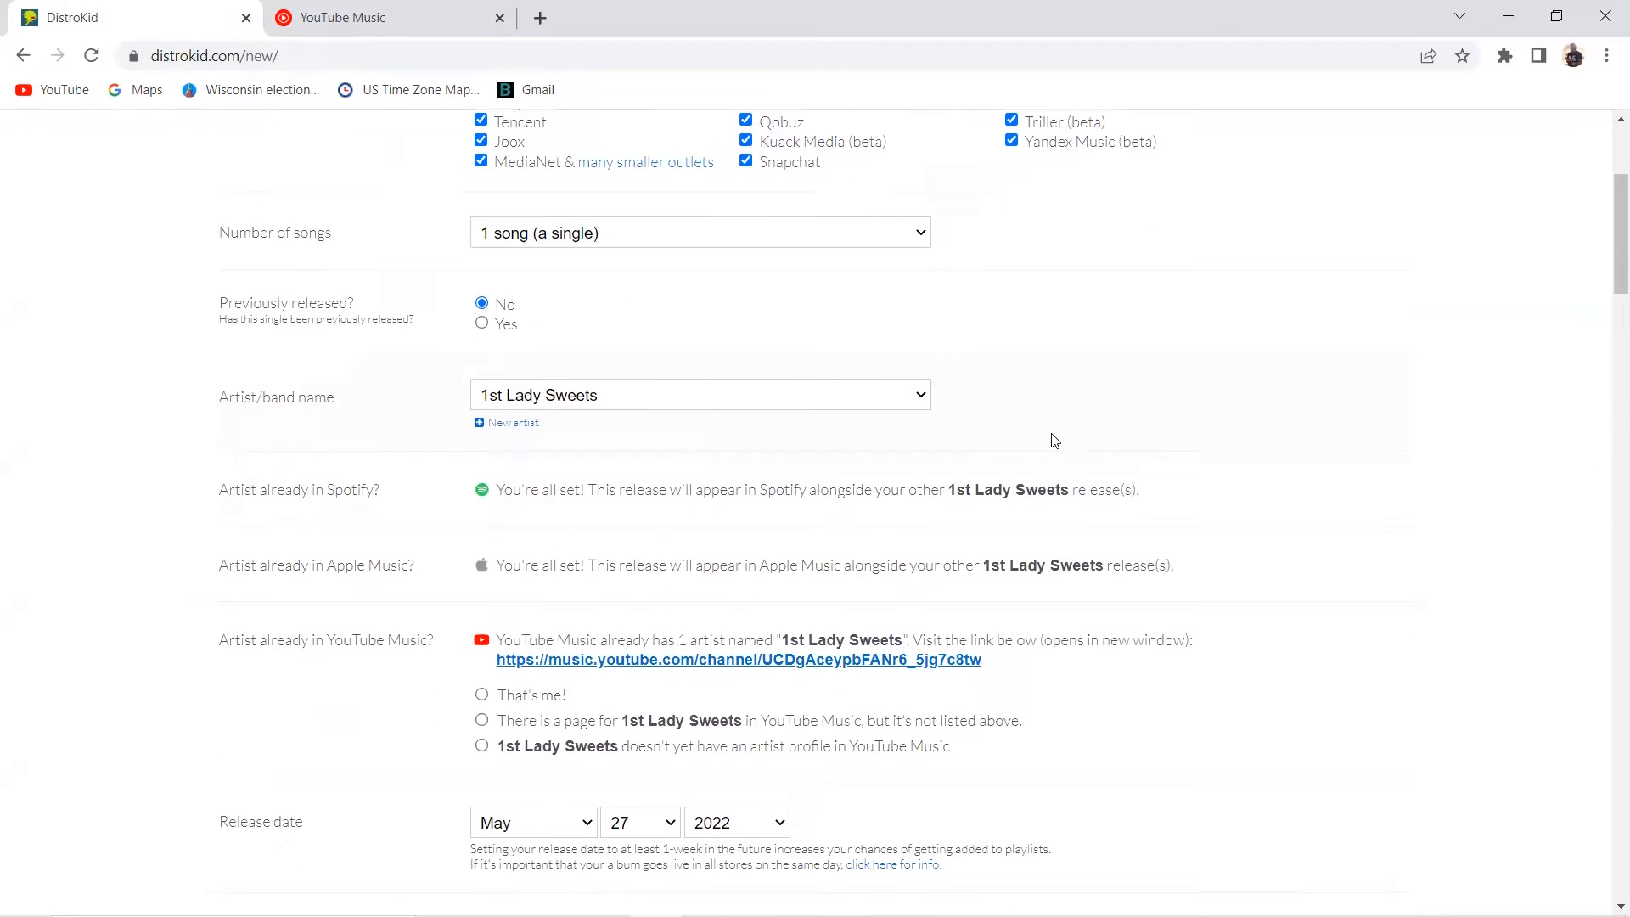
scroll("down", 3)
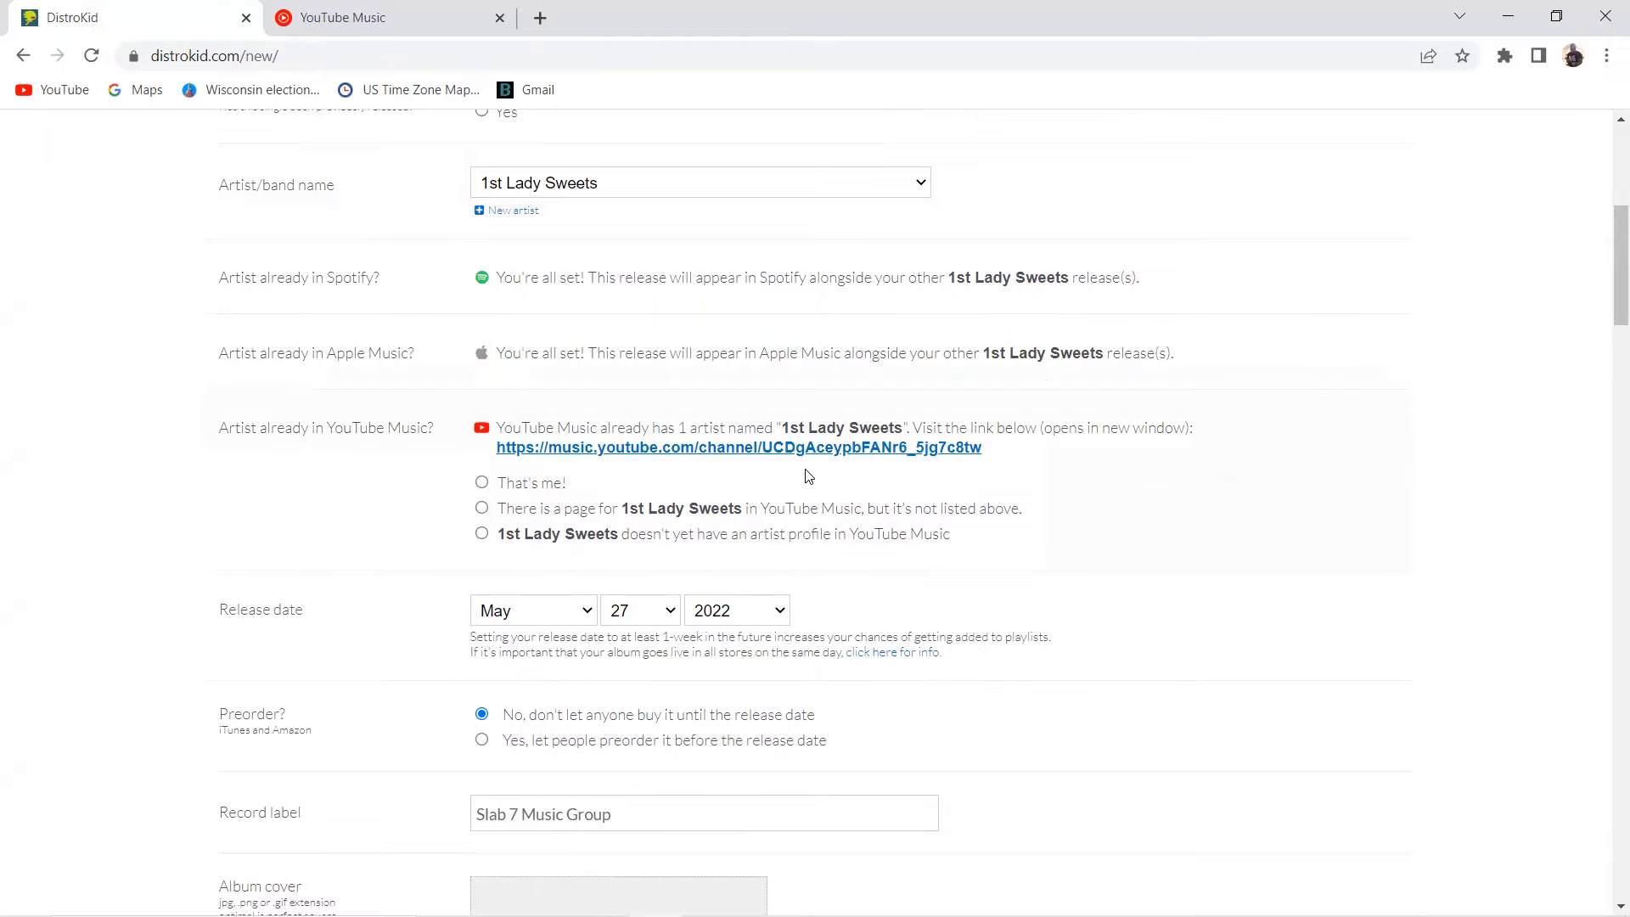
mouse_move(707, 494)
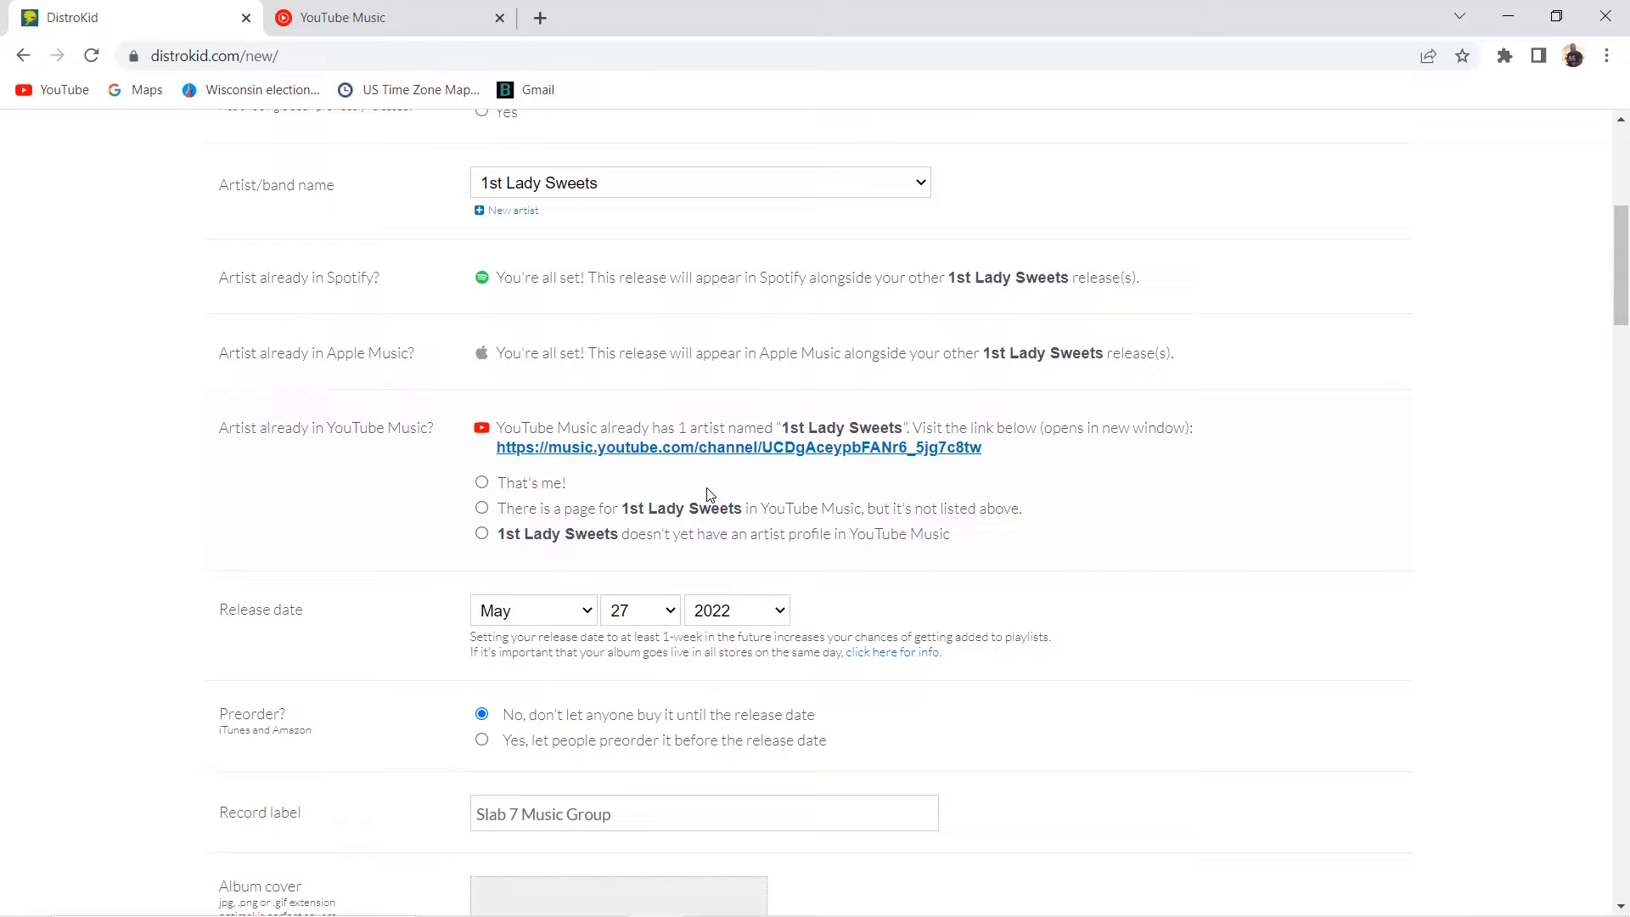
View the existing 1st Lady Sweets YouTube Music artist page and its singles
left_click(738, 447)
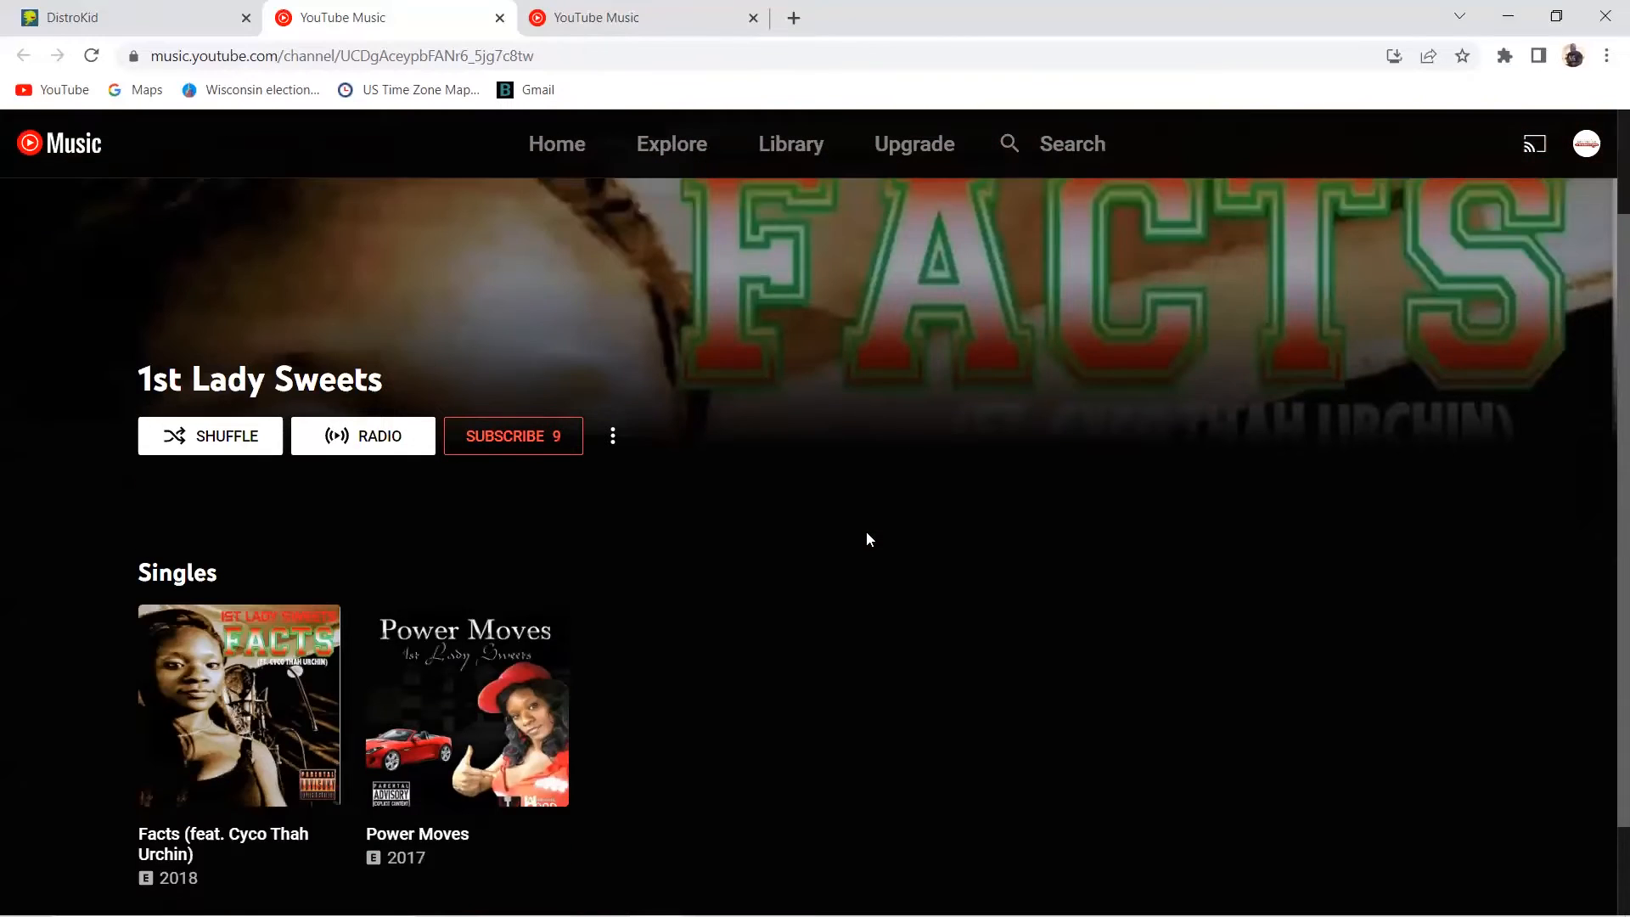
scroll("down", 3)
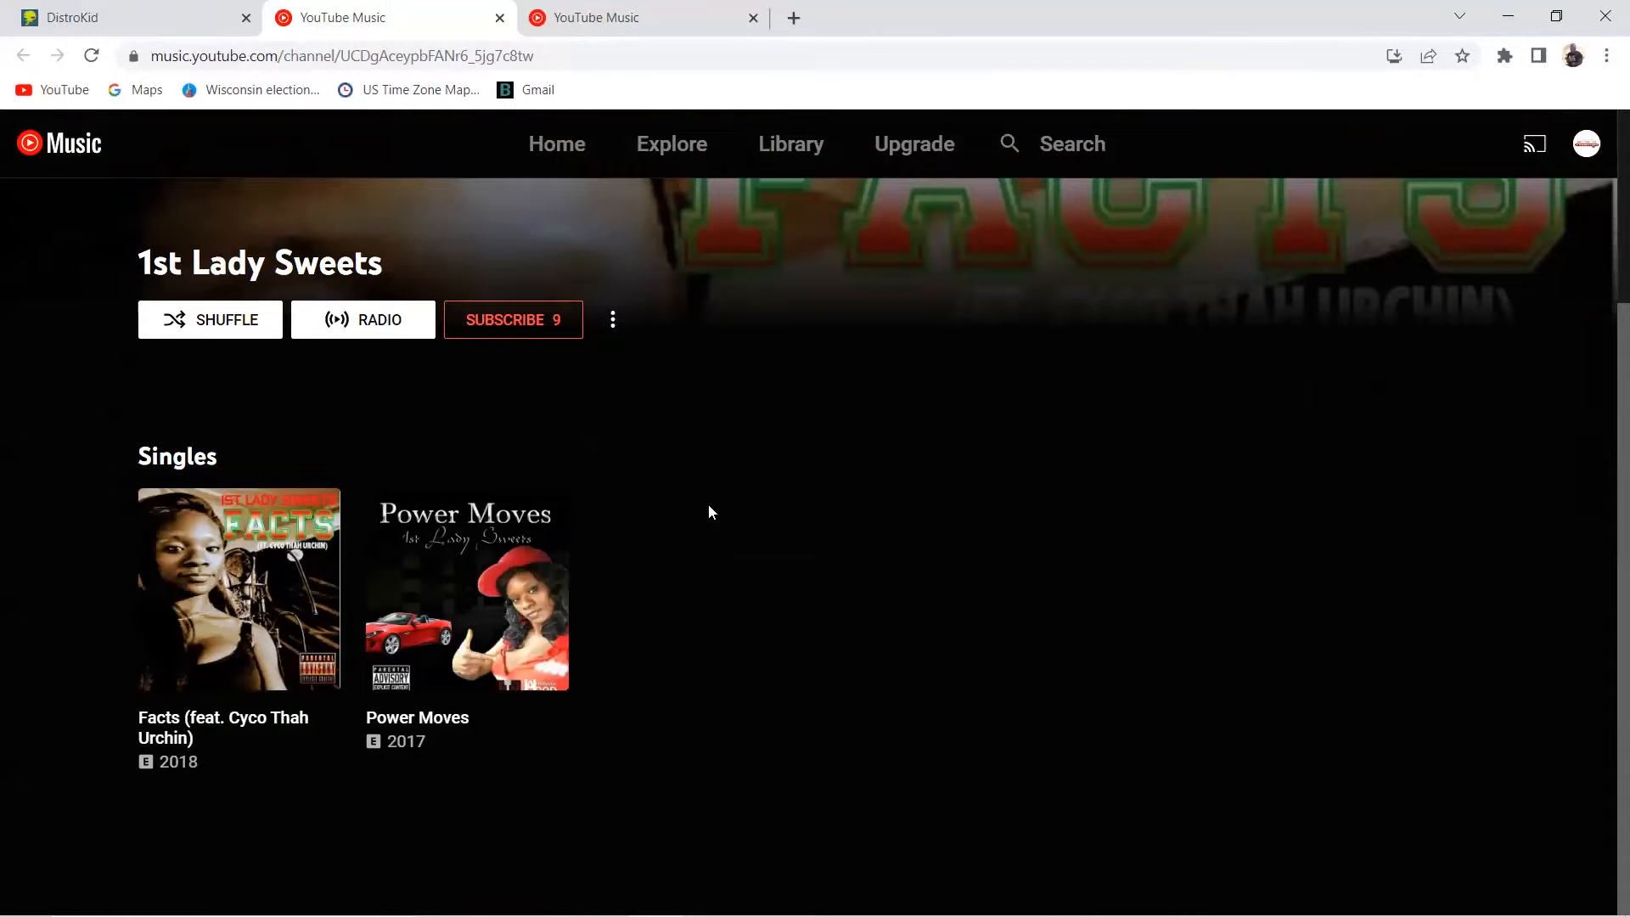
mouse_move(235, 630)
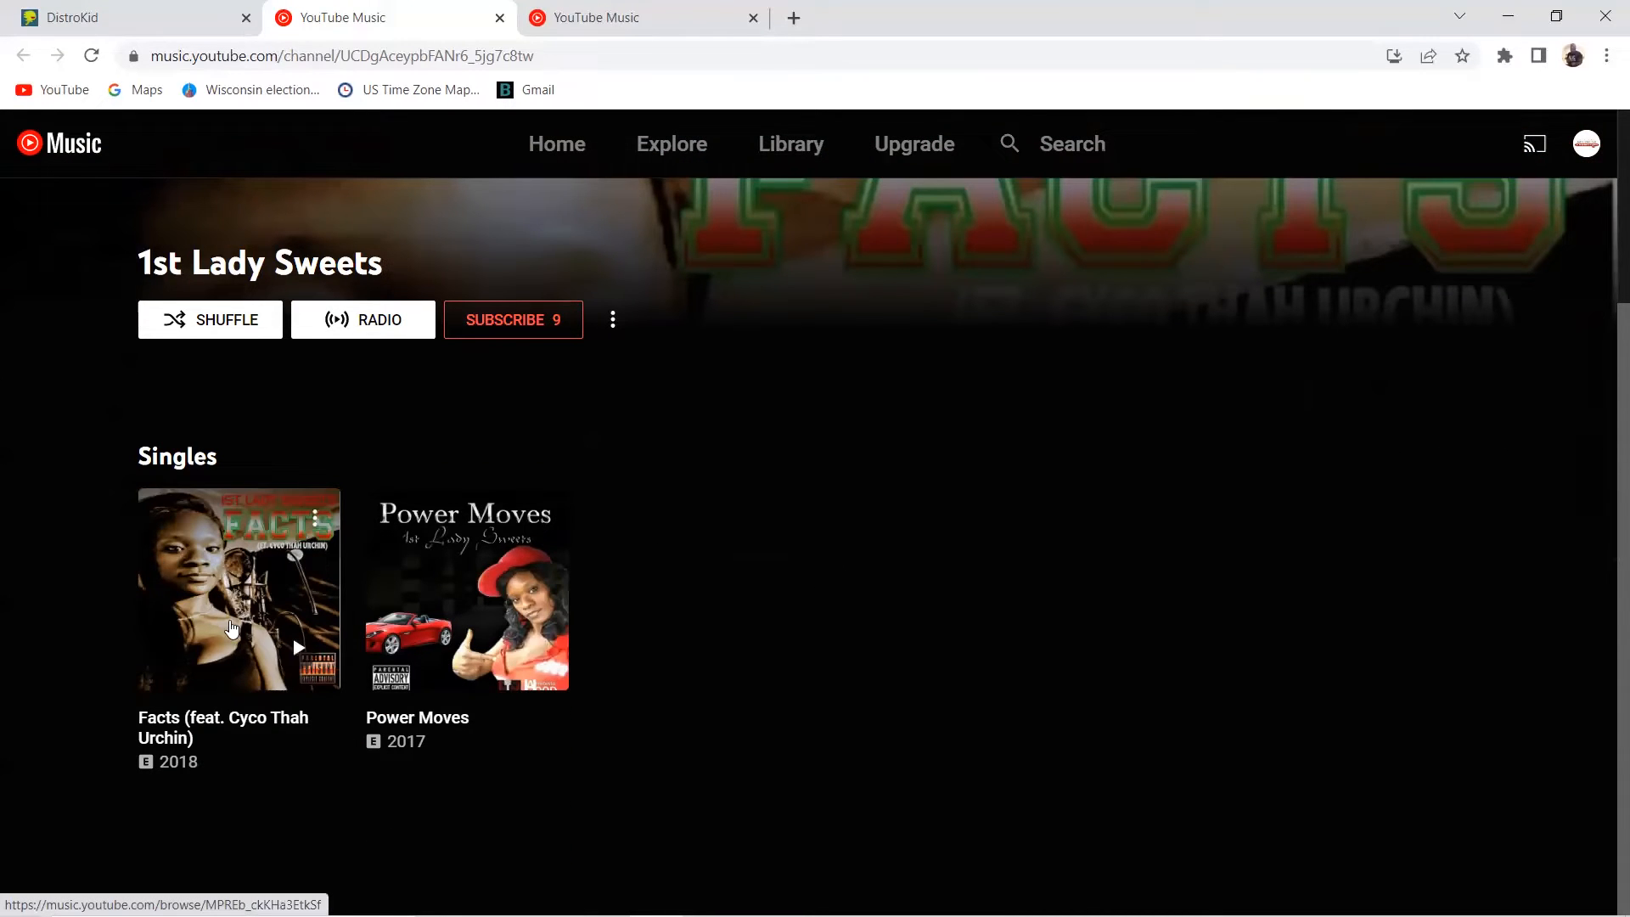
mouse_move(295, 635)
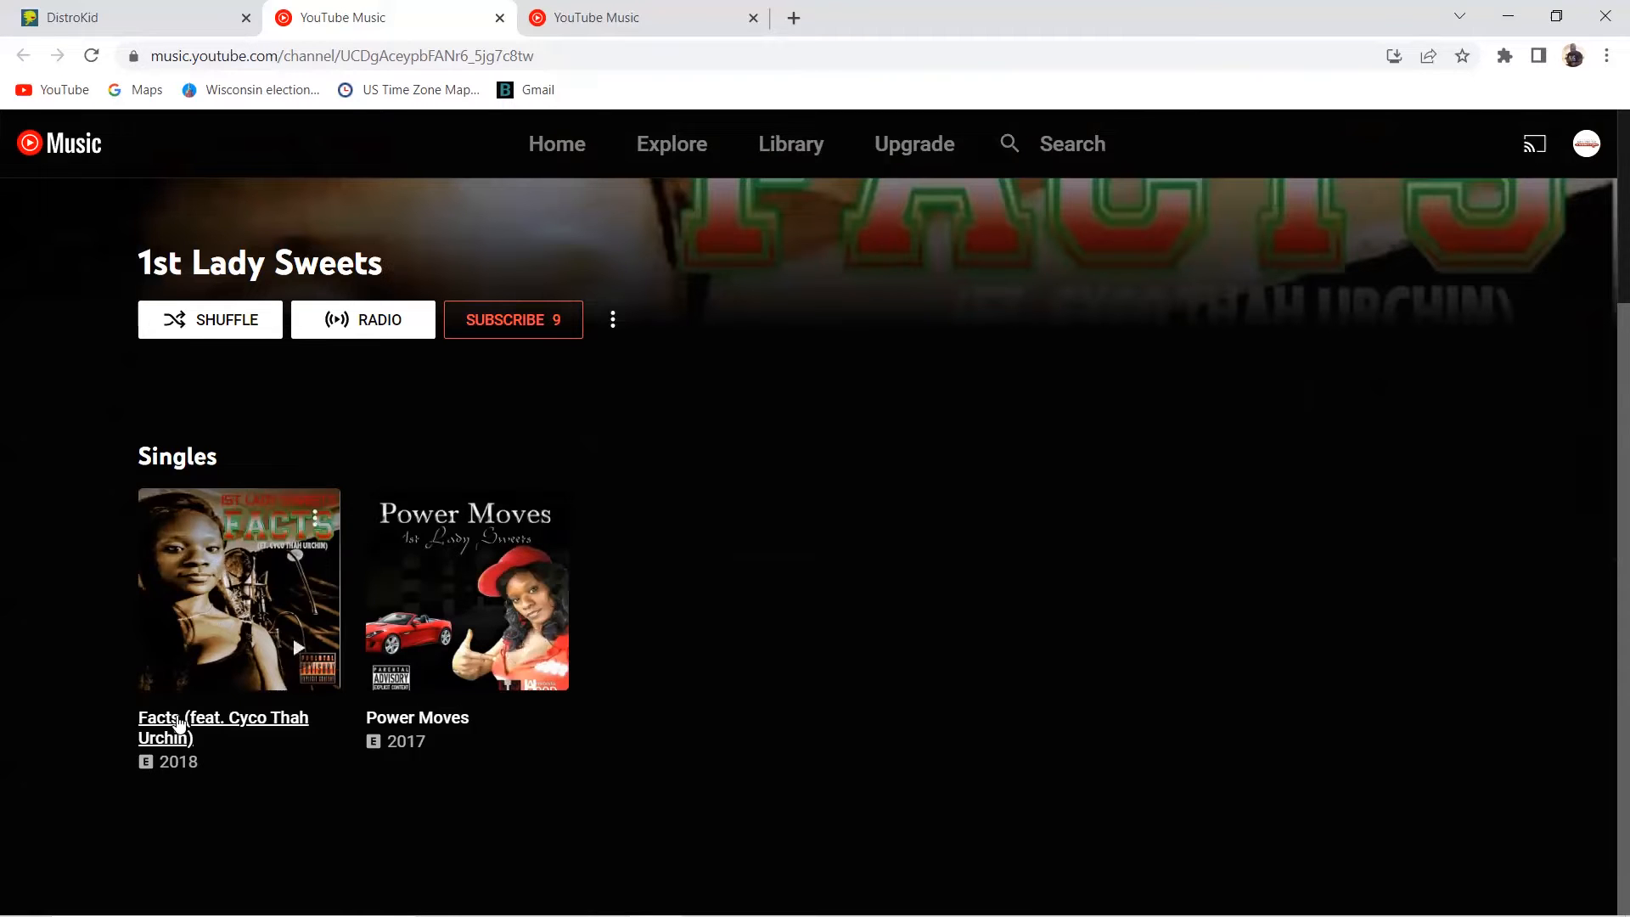
mouse_move(198, 564)
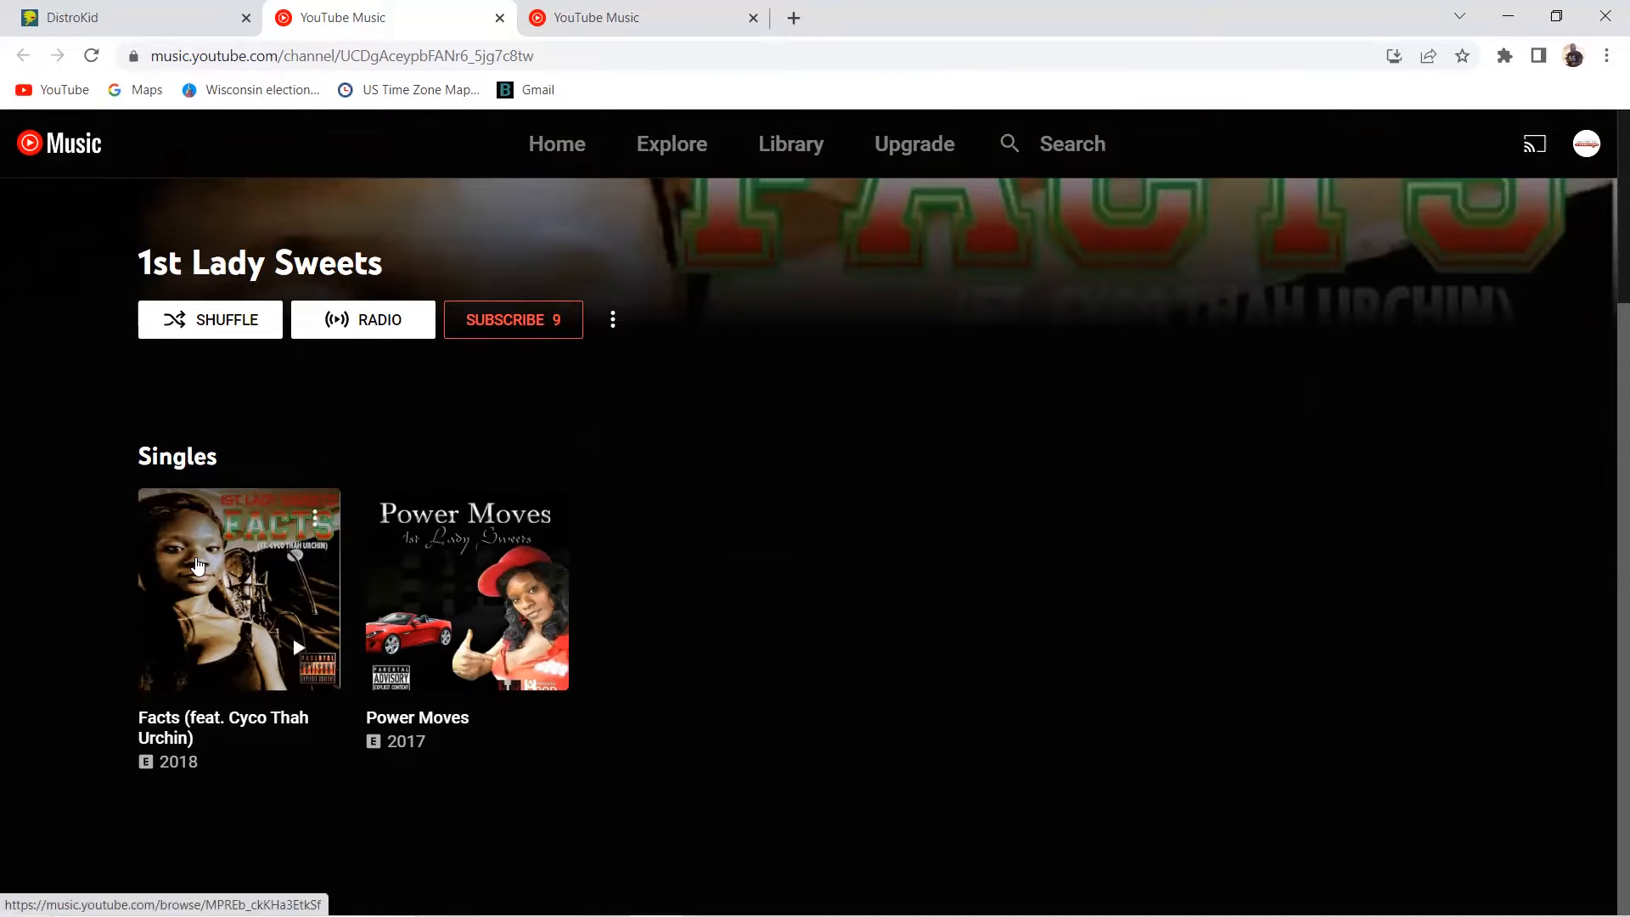
mouse_move(816, 678)
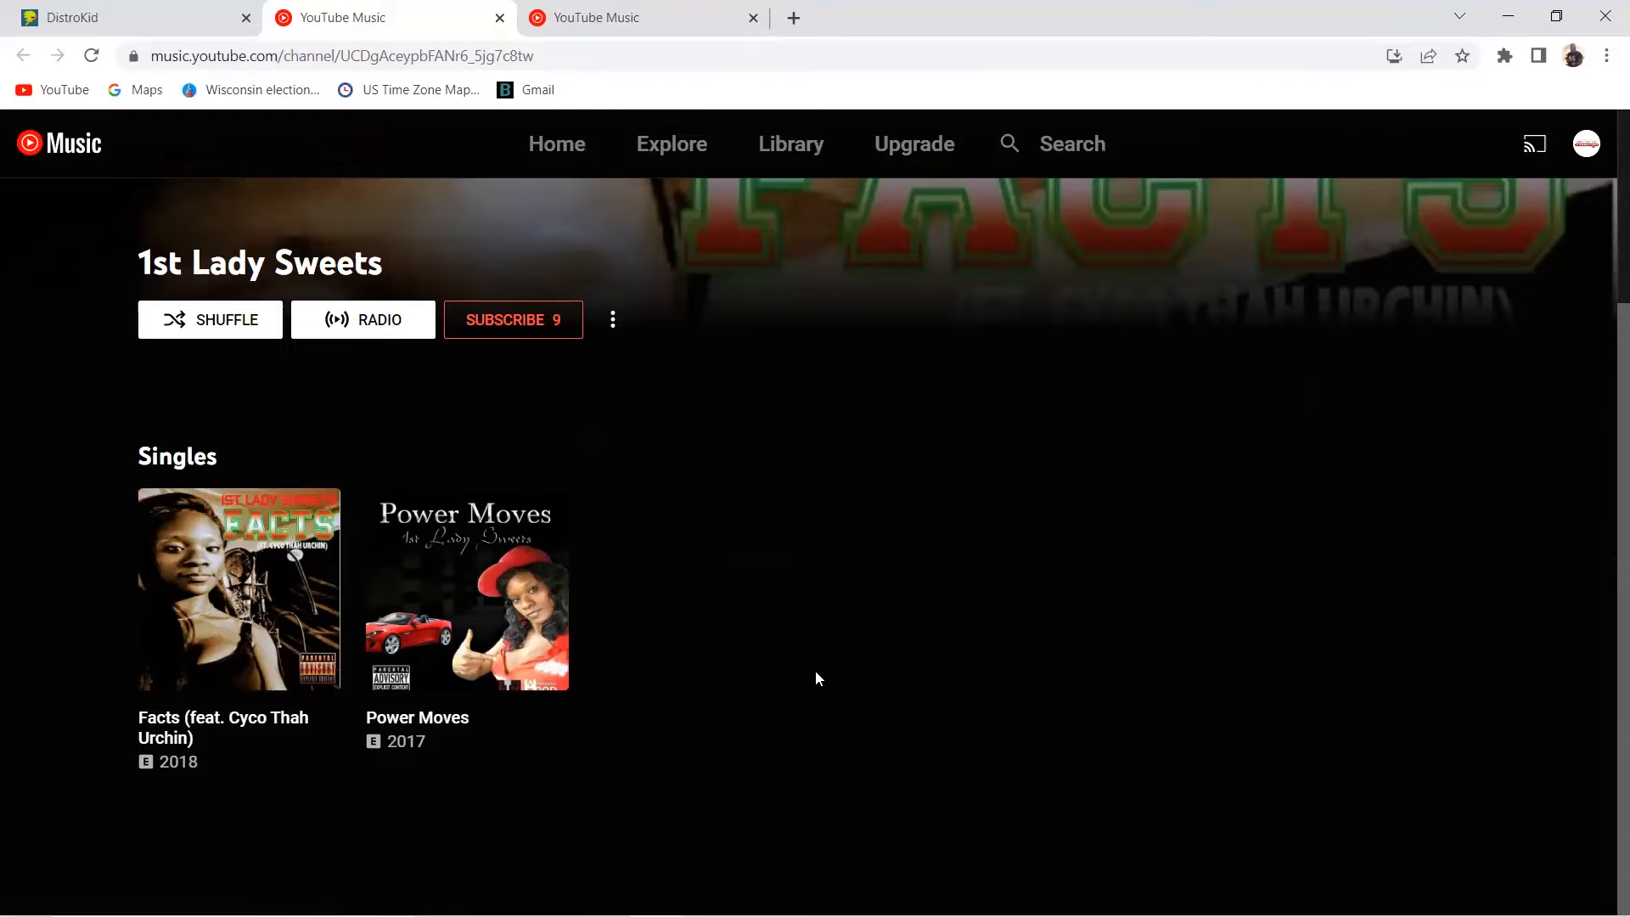
mouse_move(932, 473)
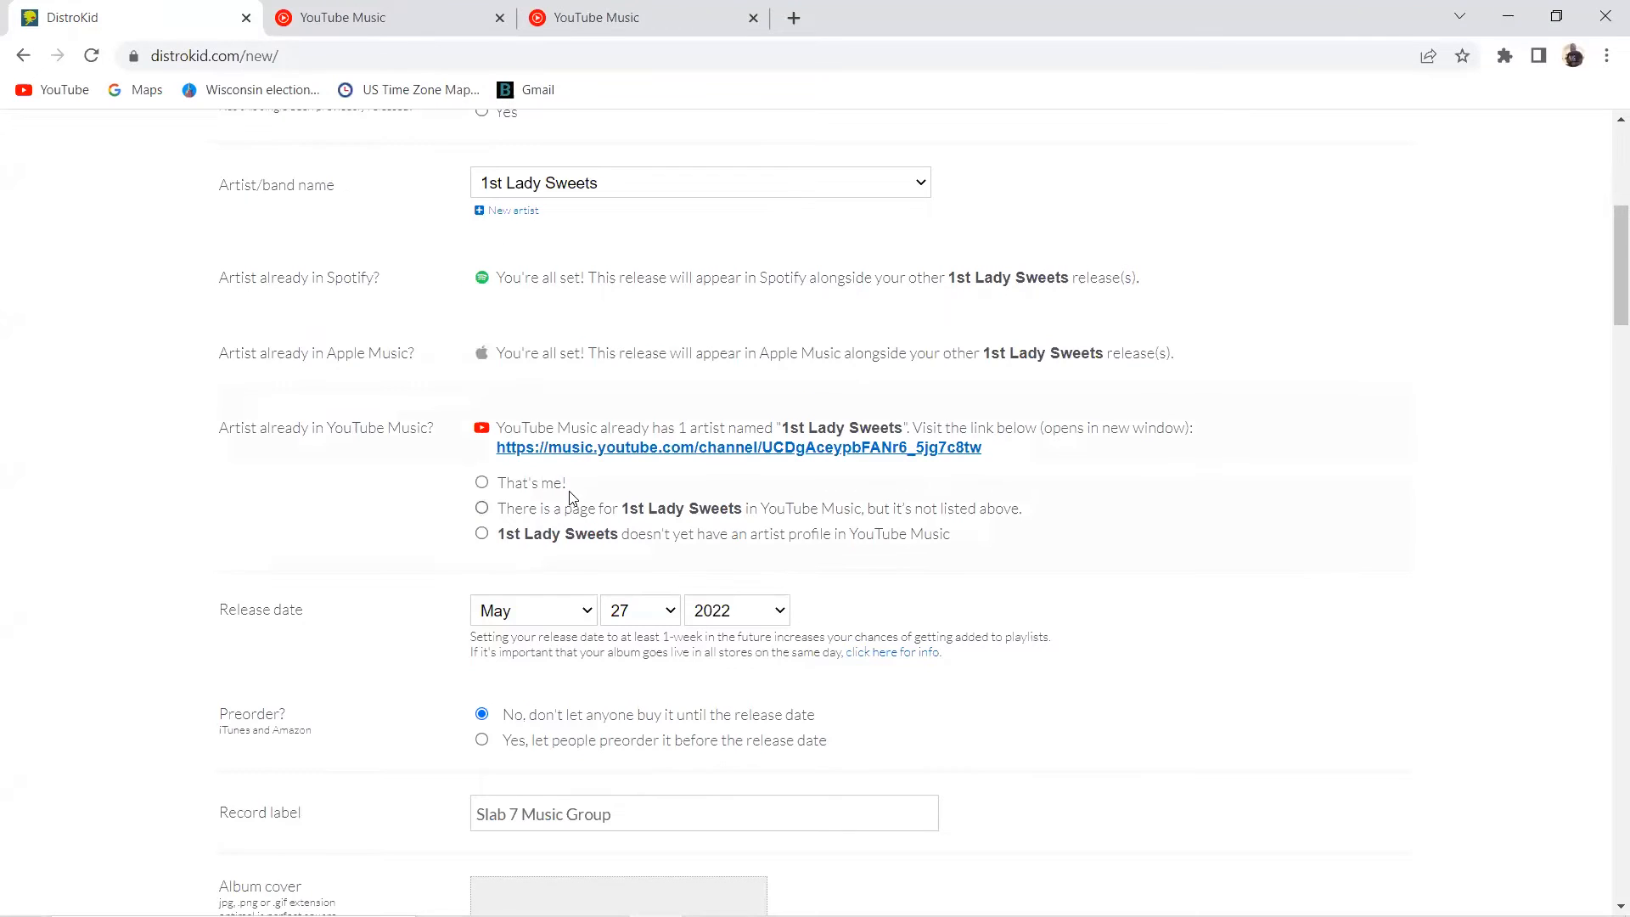
Confirm the YouTube Music artist match and set the release date to May 31, 2022
left_click(482, 482)
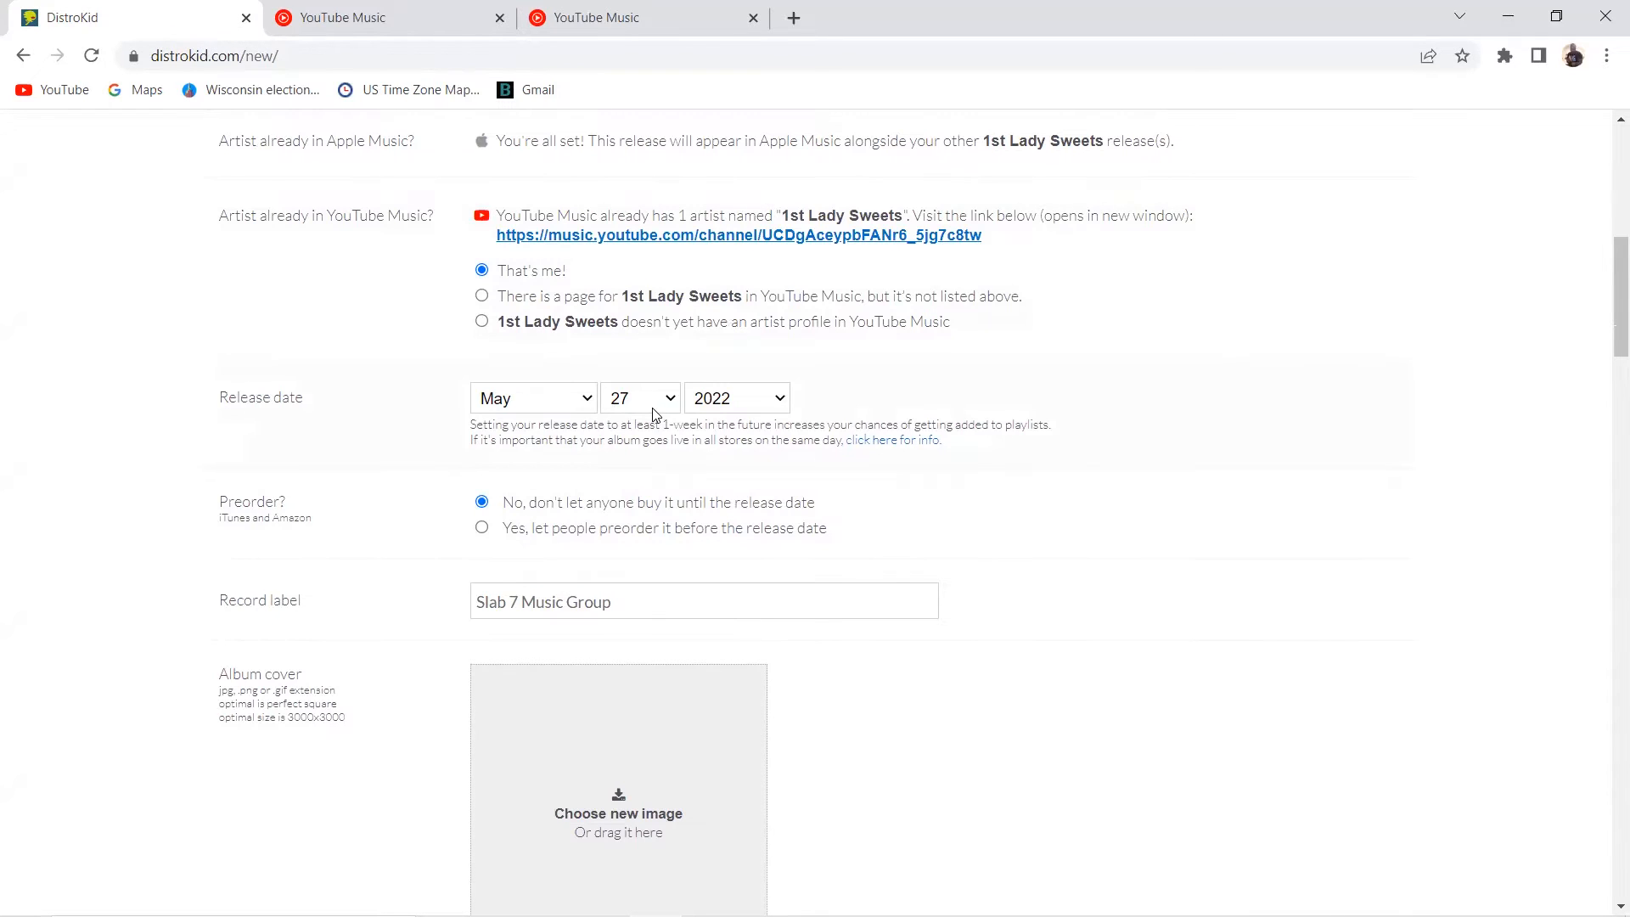
left_click(640, 397)
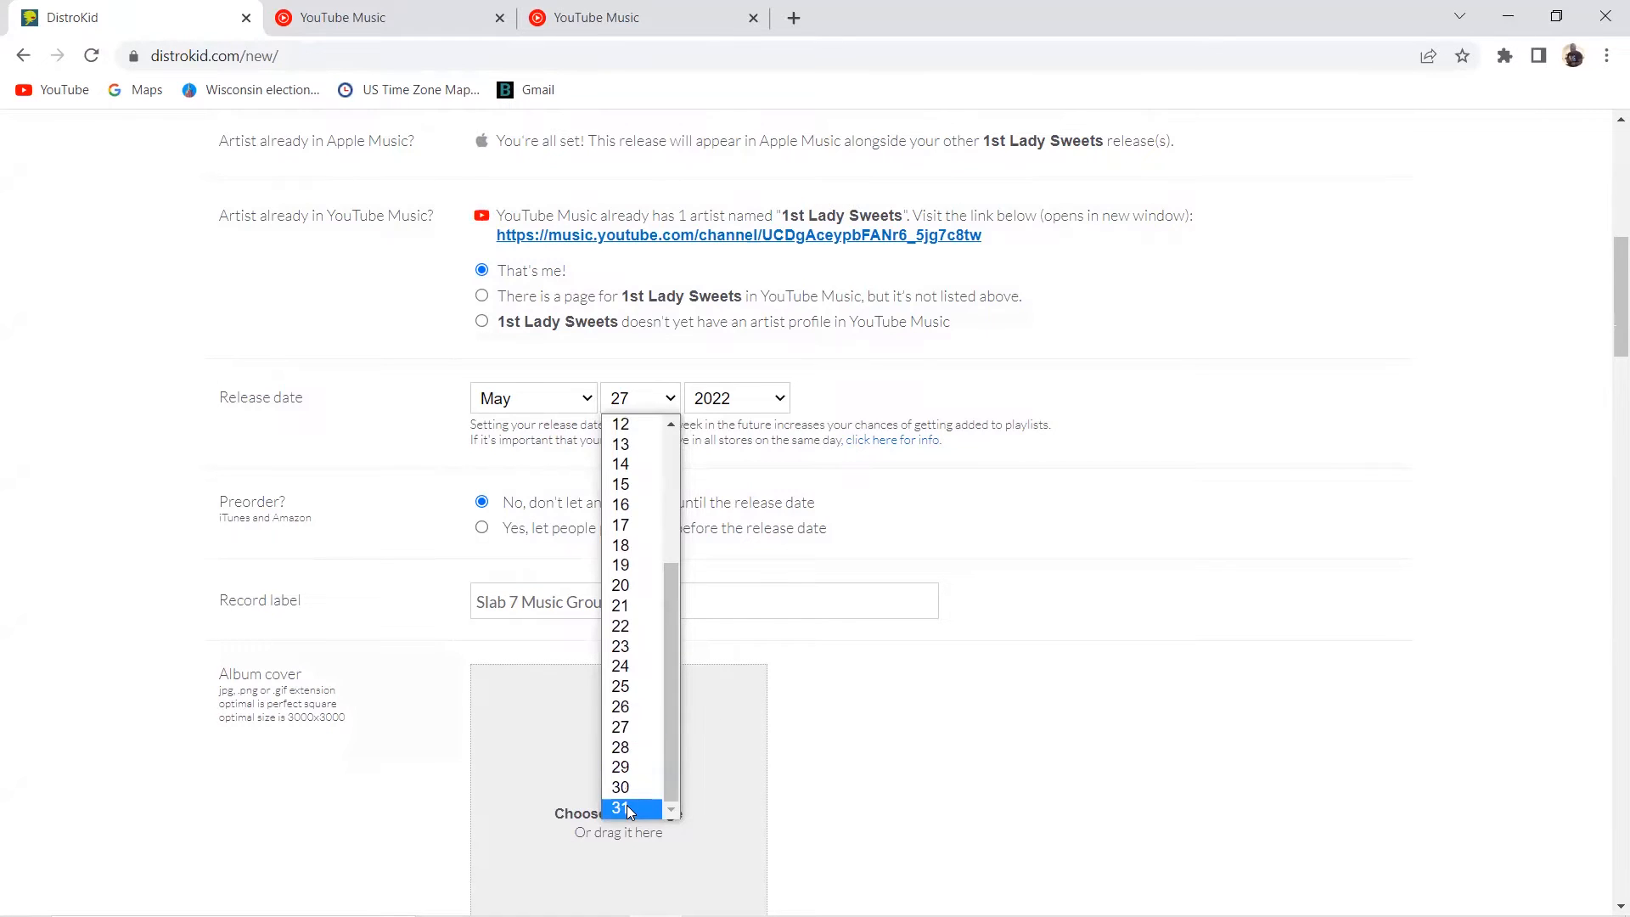
left_click(620, 808)
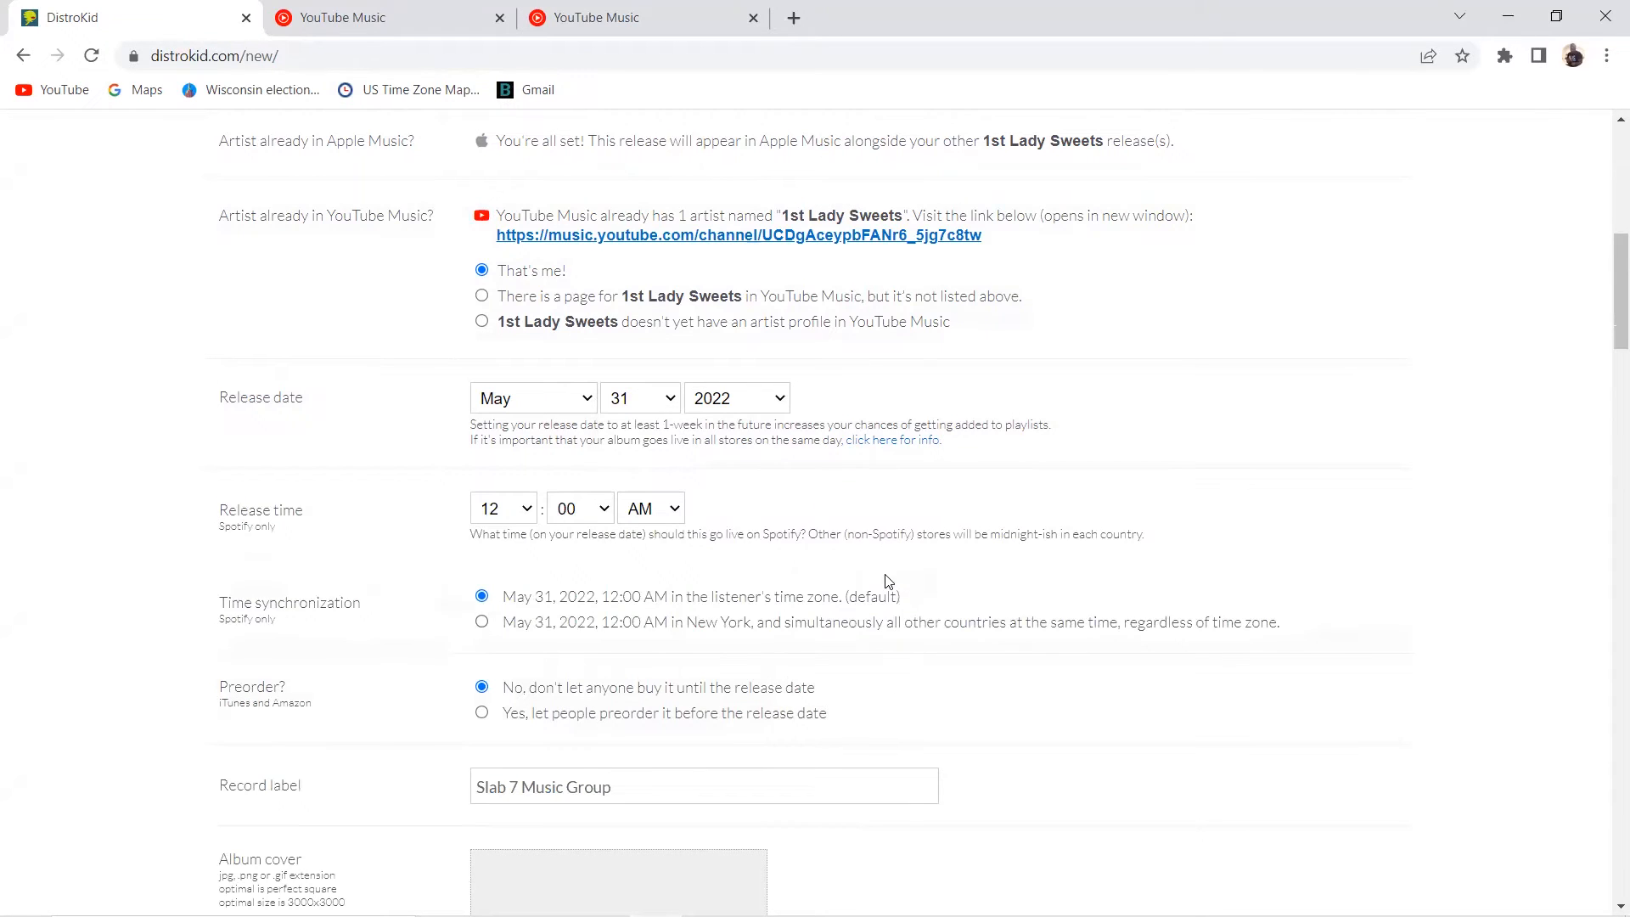
scroll("down", 3)
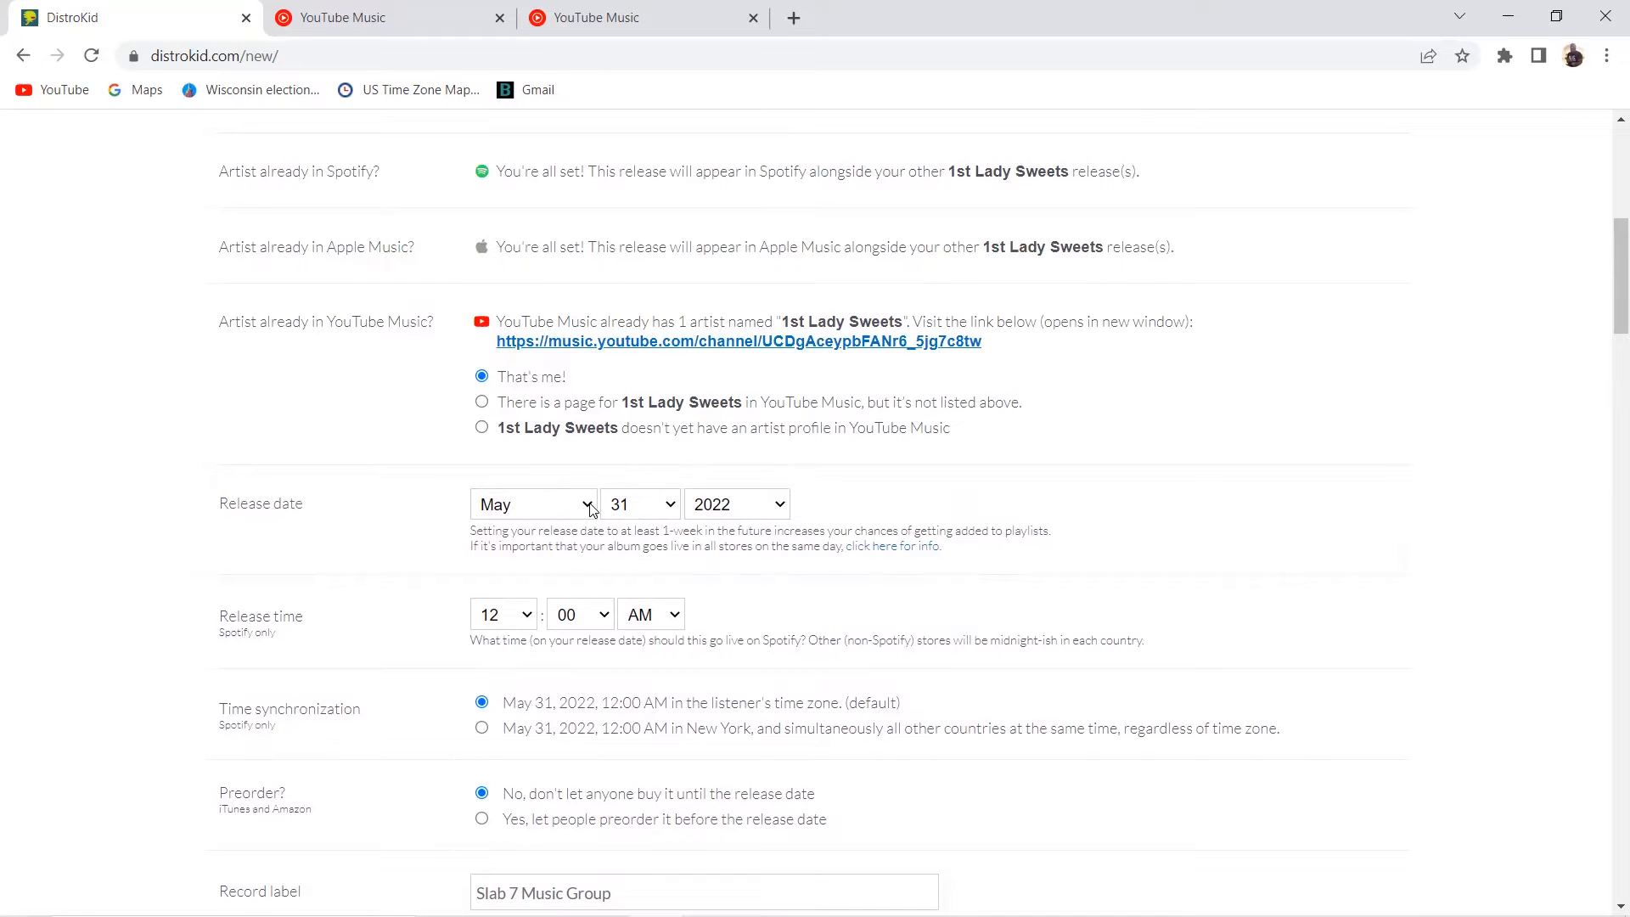
Change the release month to June, making the date June 1, 2022
left_click(533, 505)
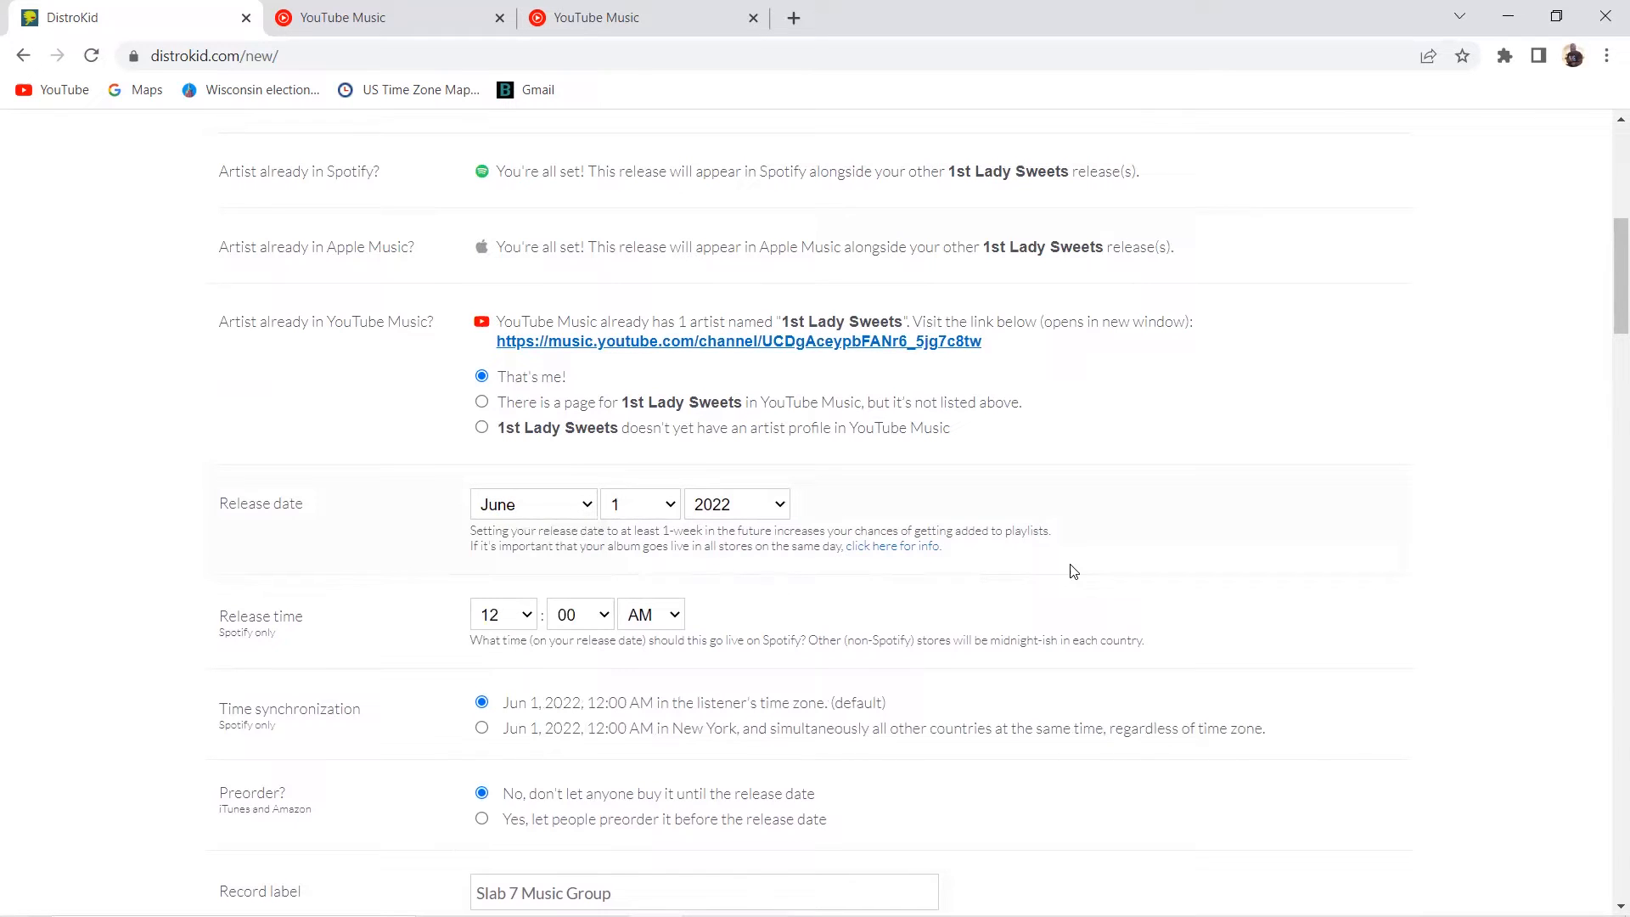
mouse_move(760, 543)
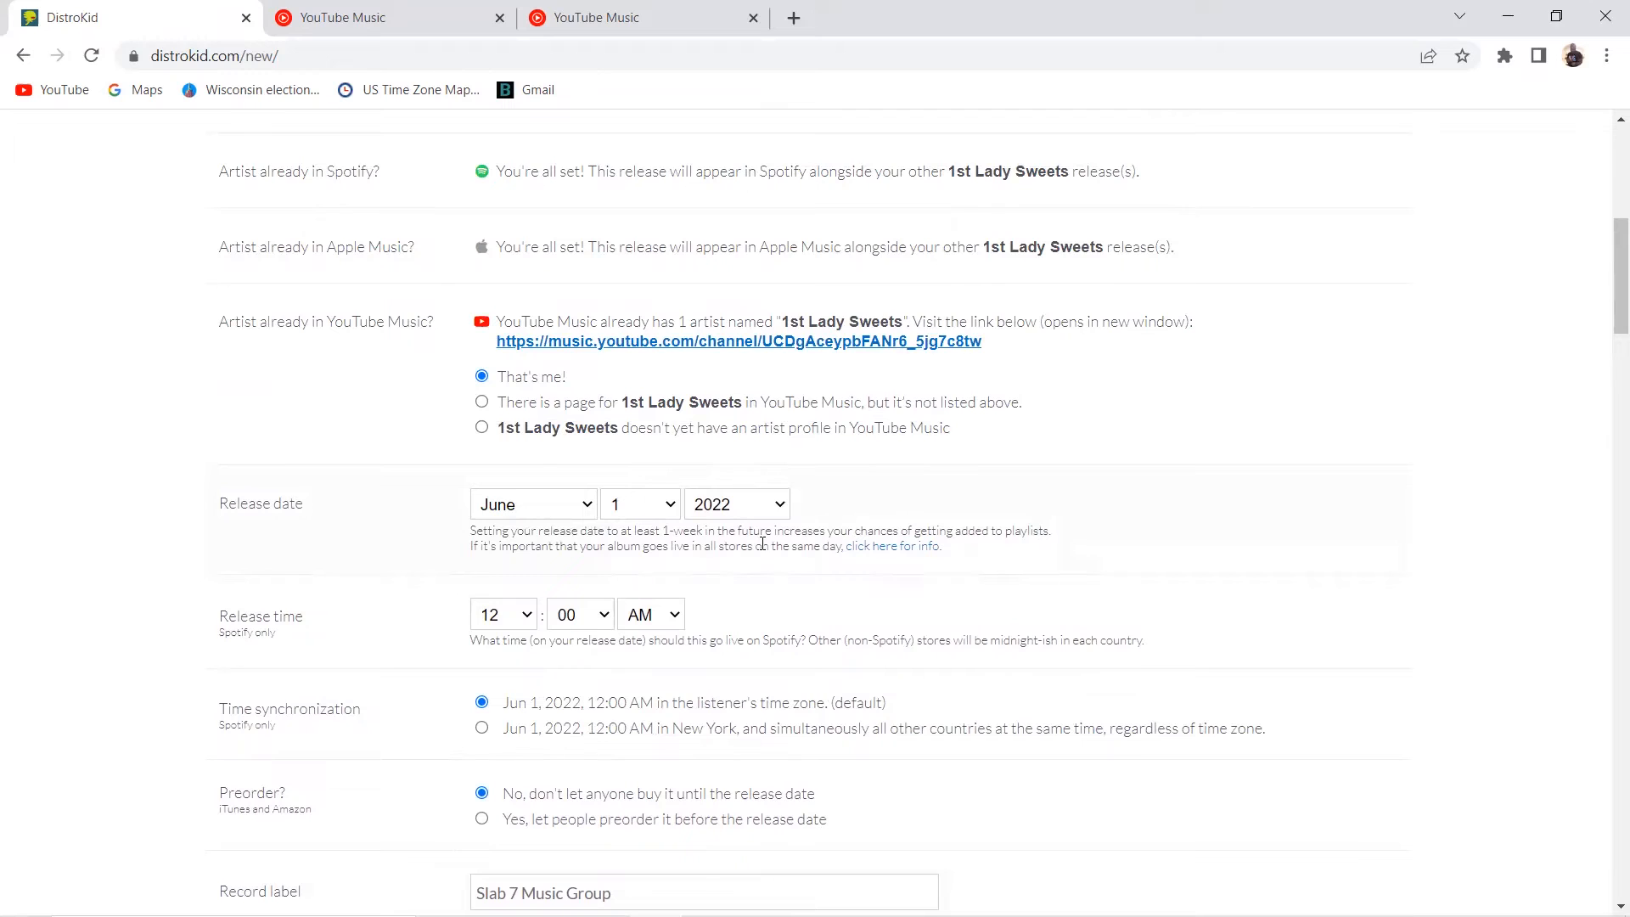
scroll("down", 3)
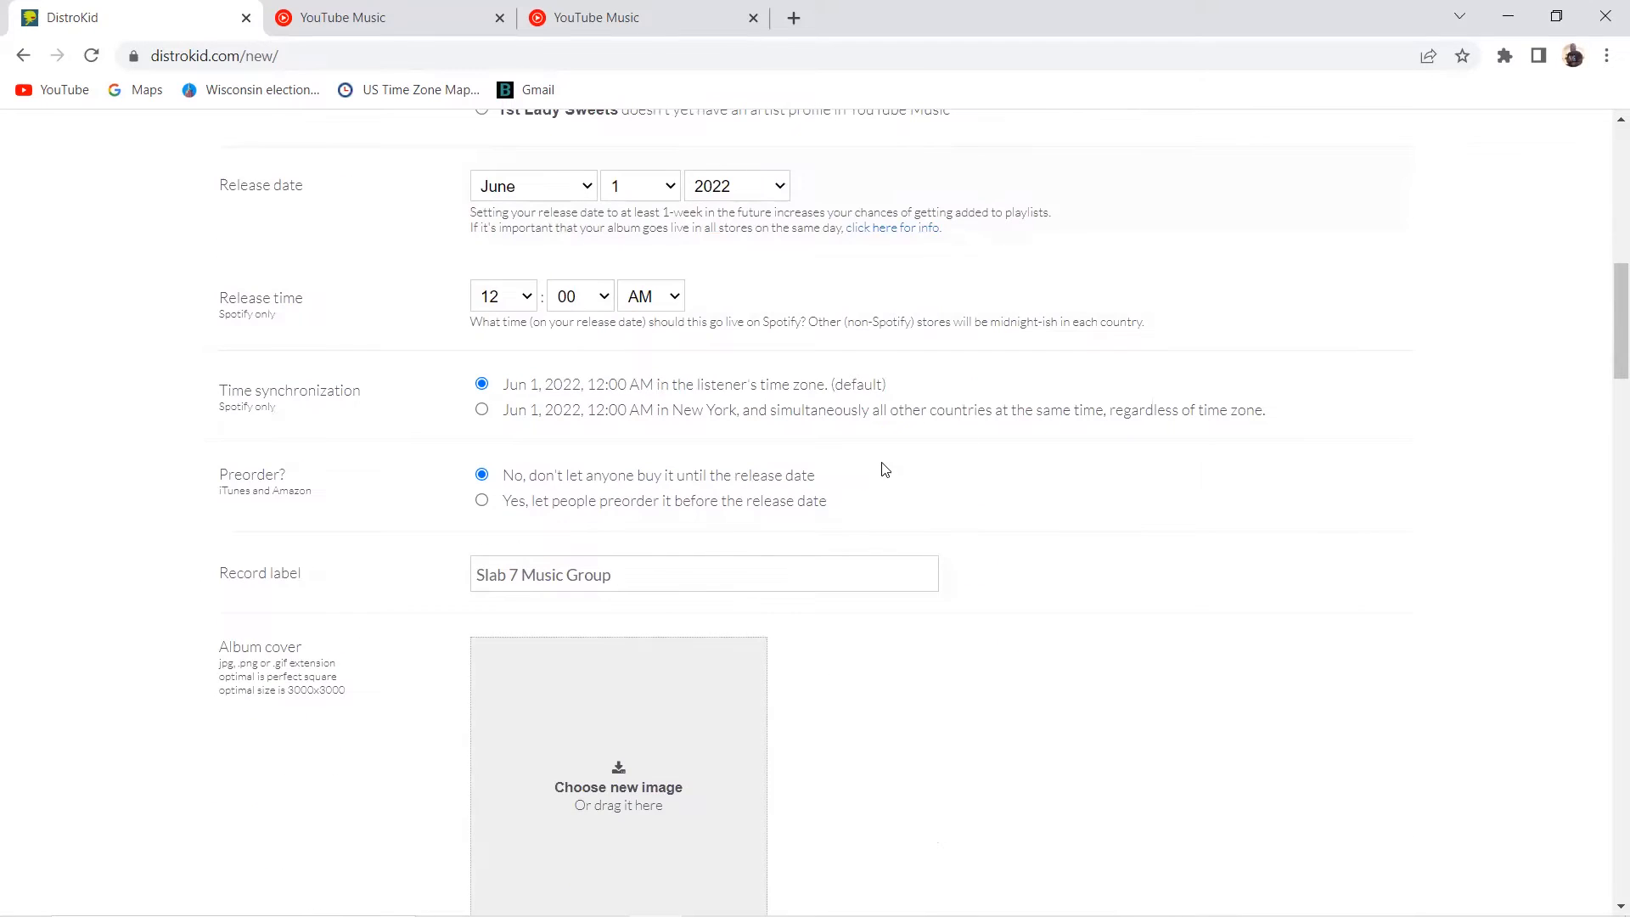
mouse_move(205, 477)
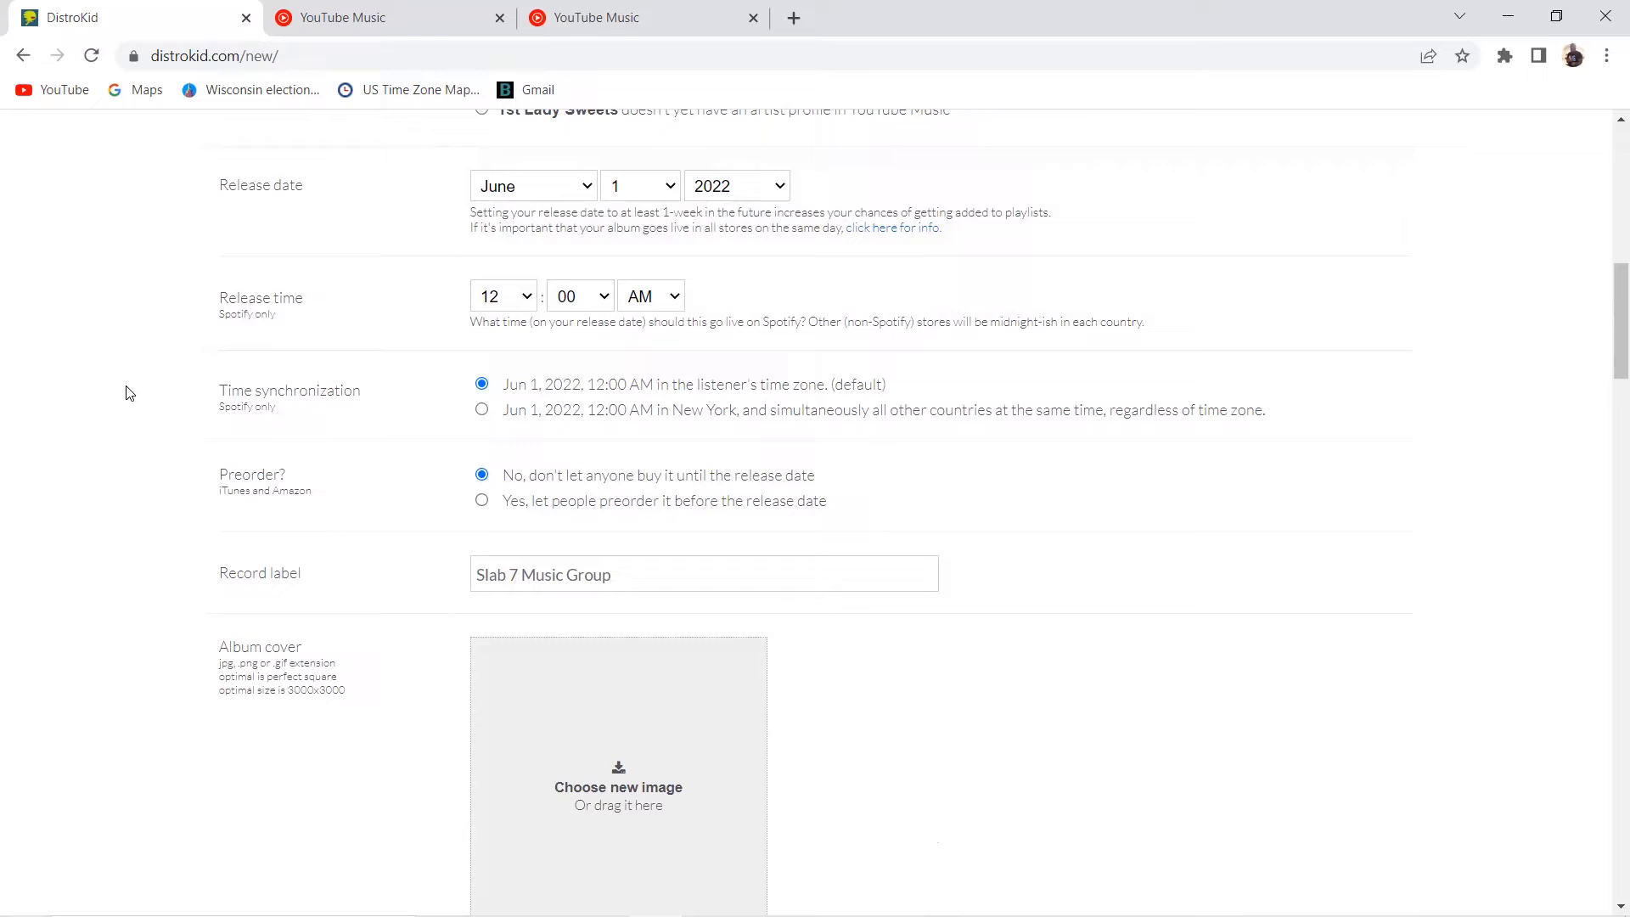
mouse_move(779, 307)
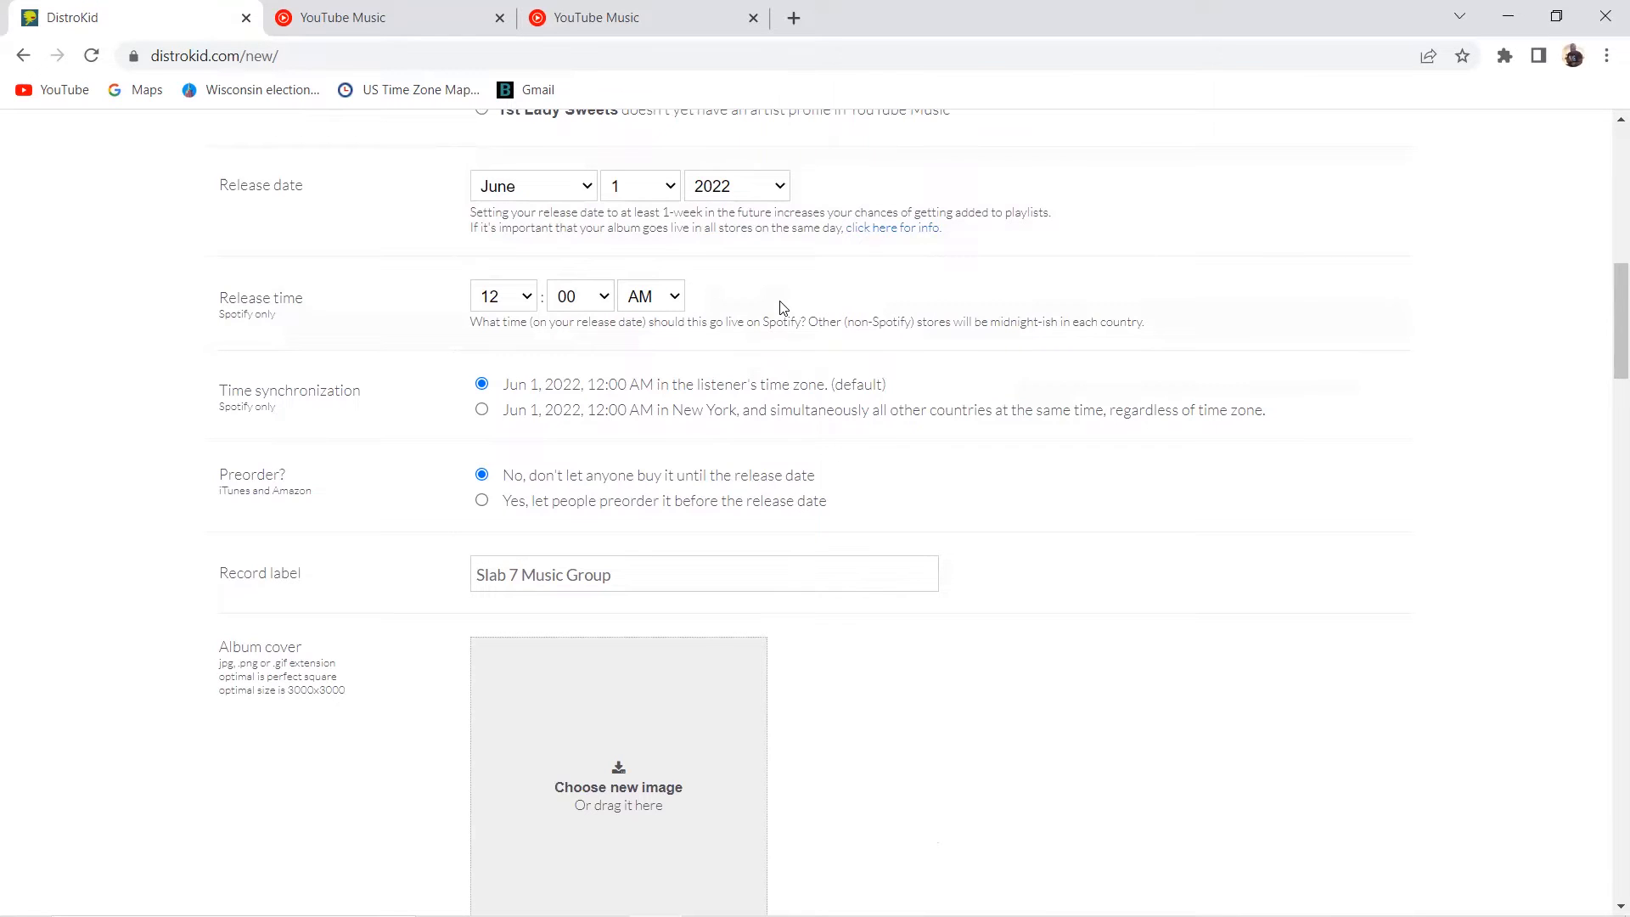
mouse_move(472, 369)
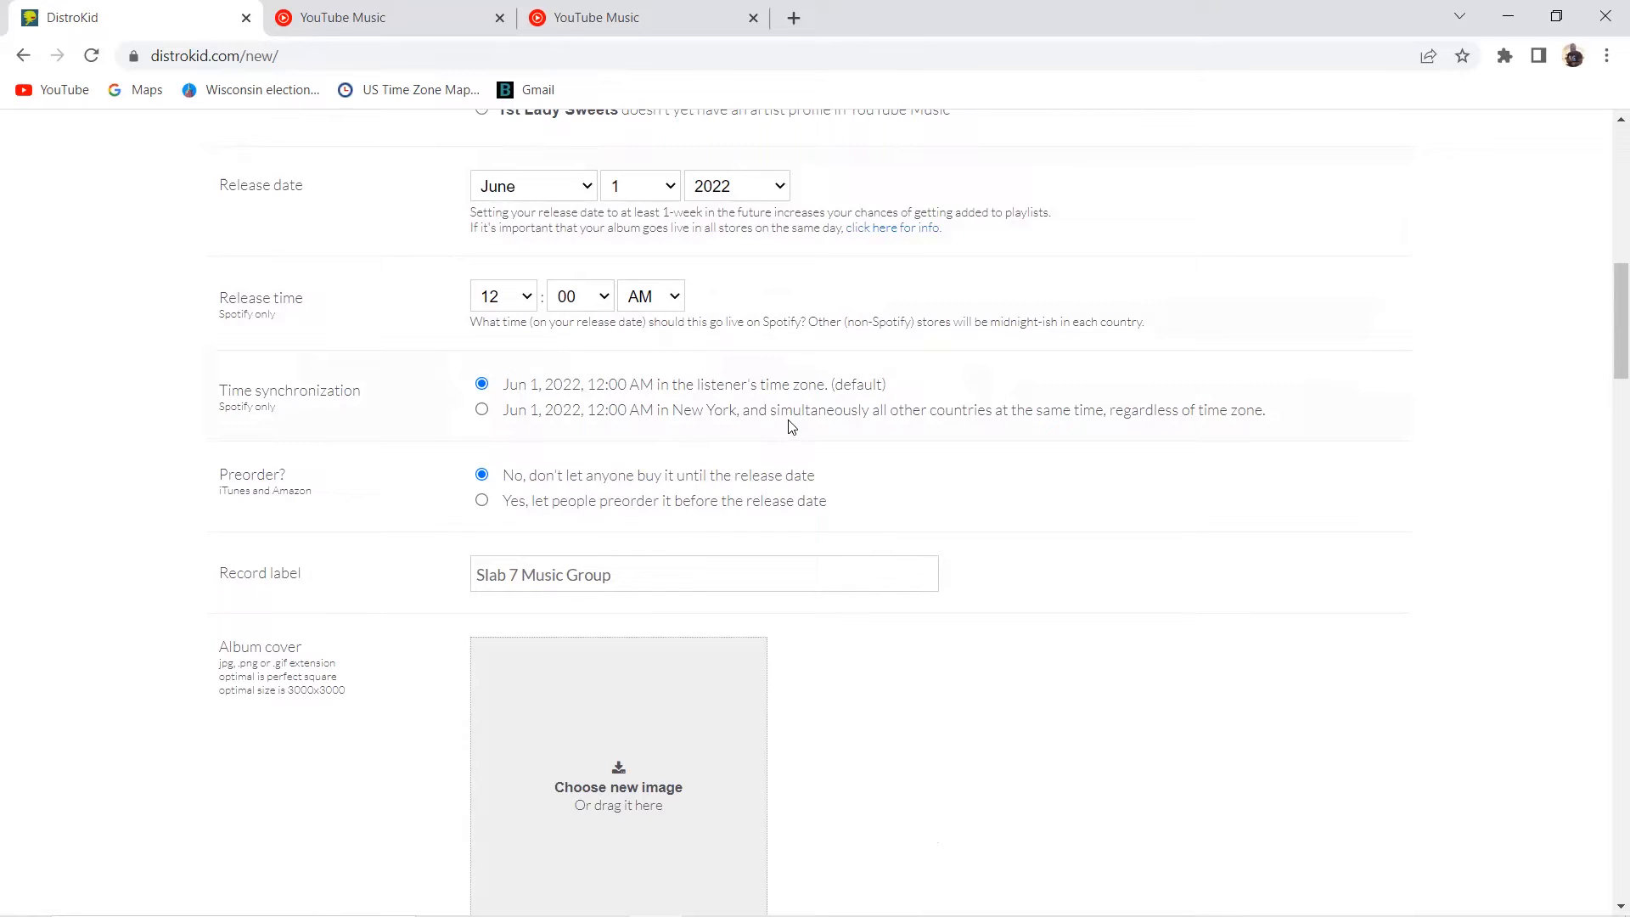
mouse_move(1168, 495)
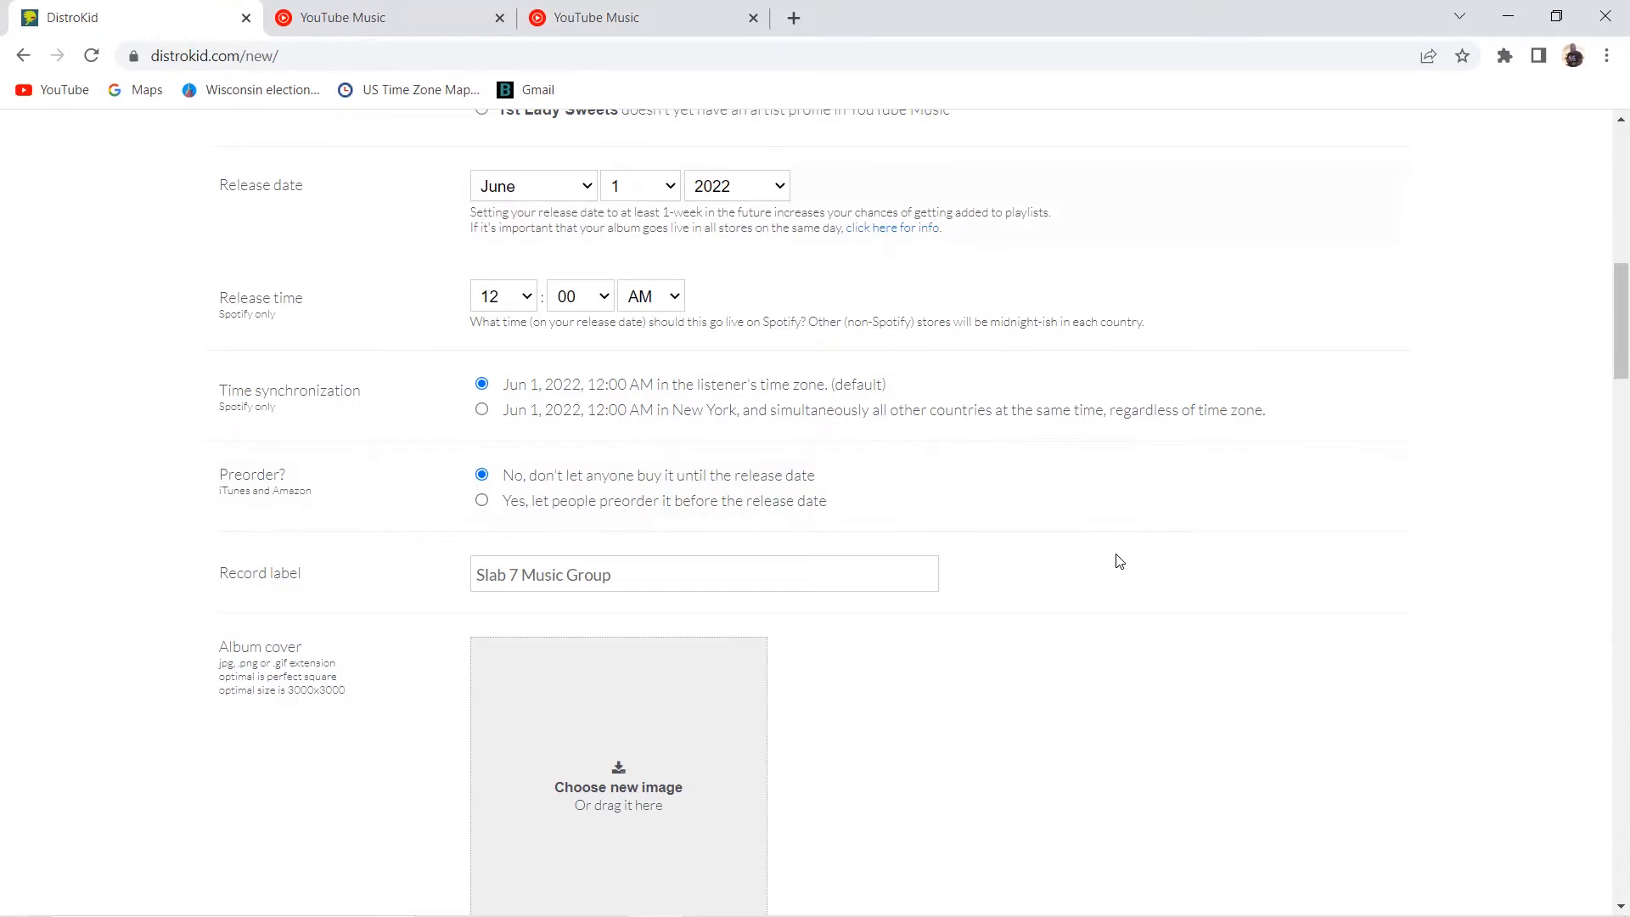
scroll("down", 3)
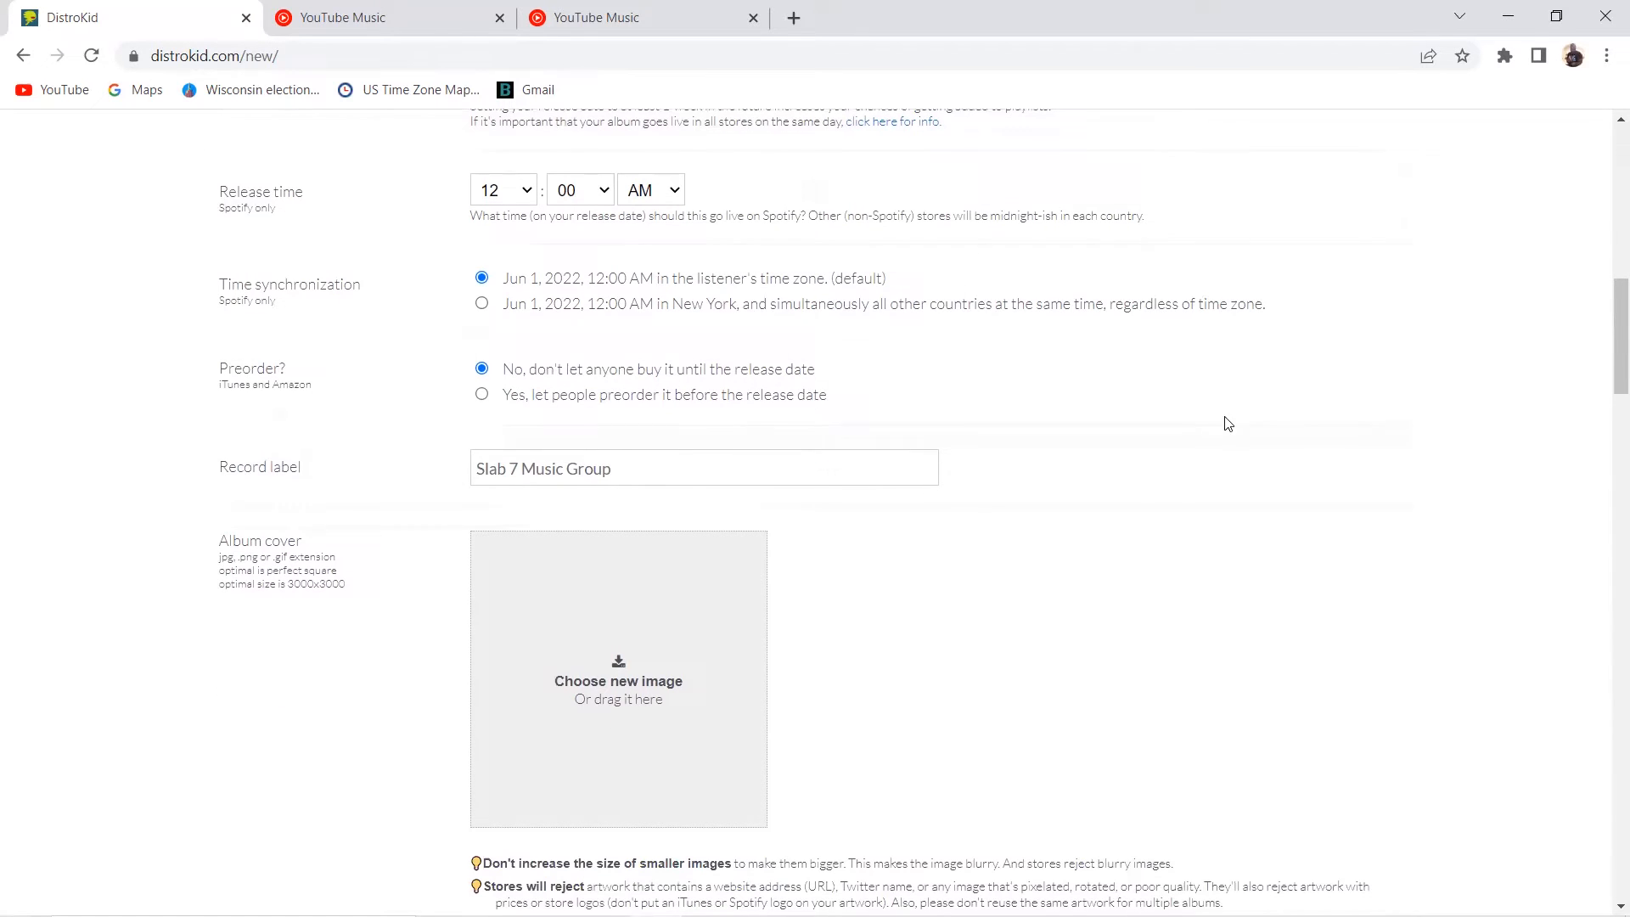
mouse_move(756, 292)
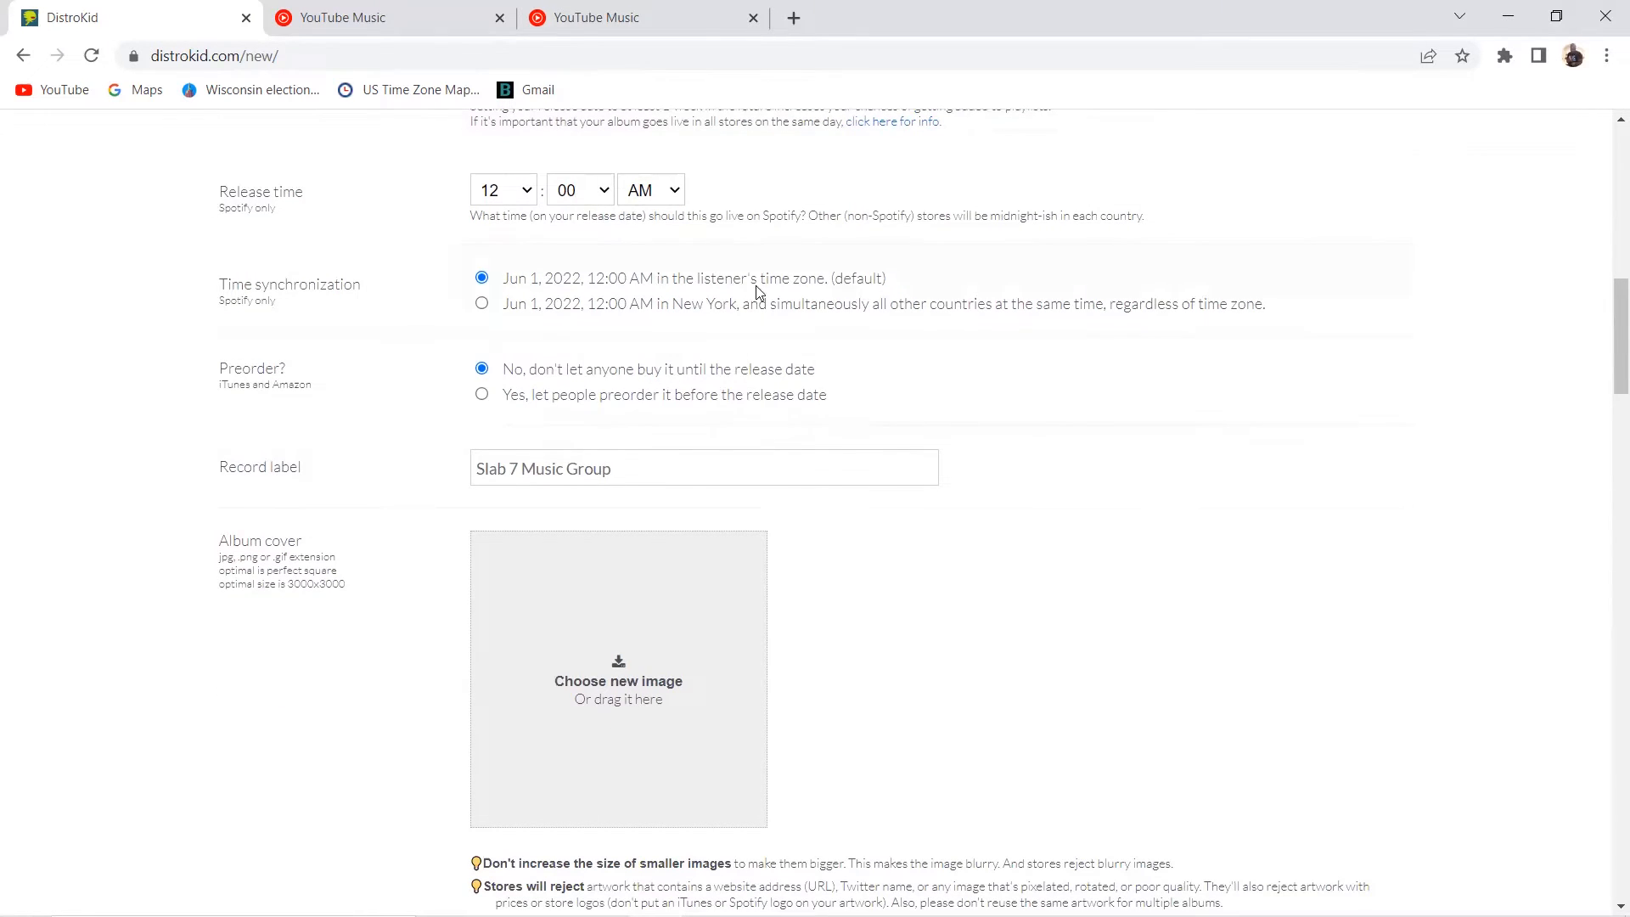
scroll("down", 3)
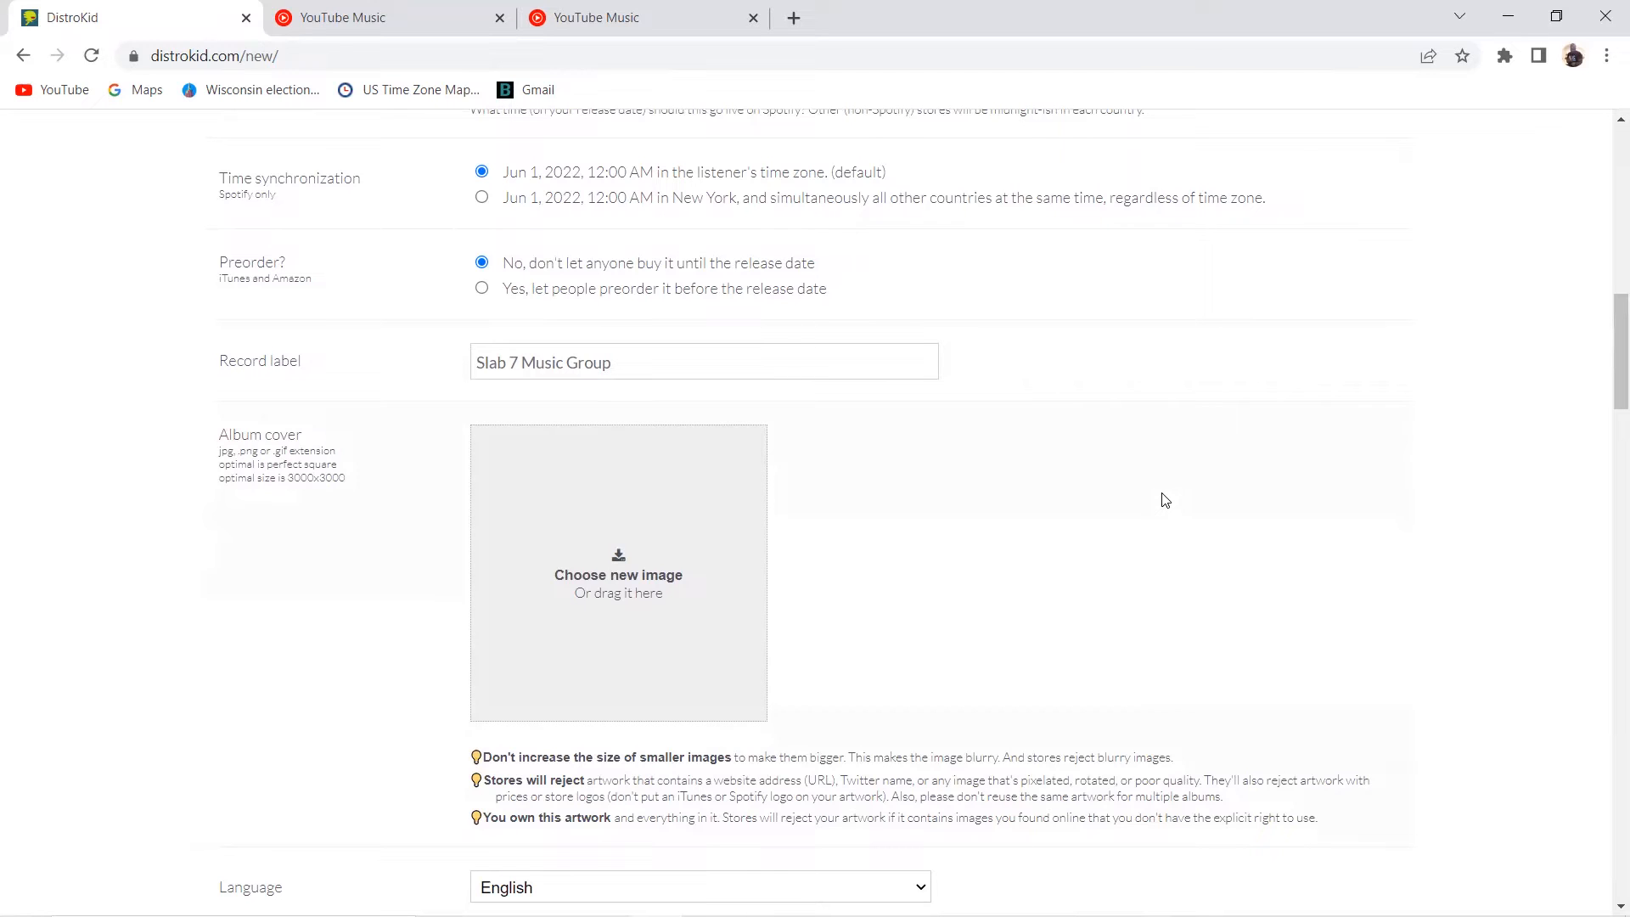
mouse_move(1130, 492)
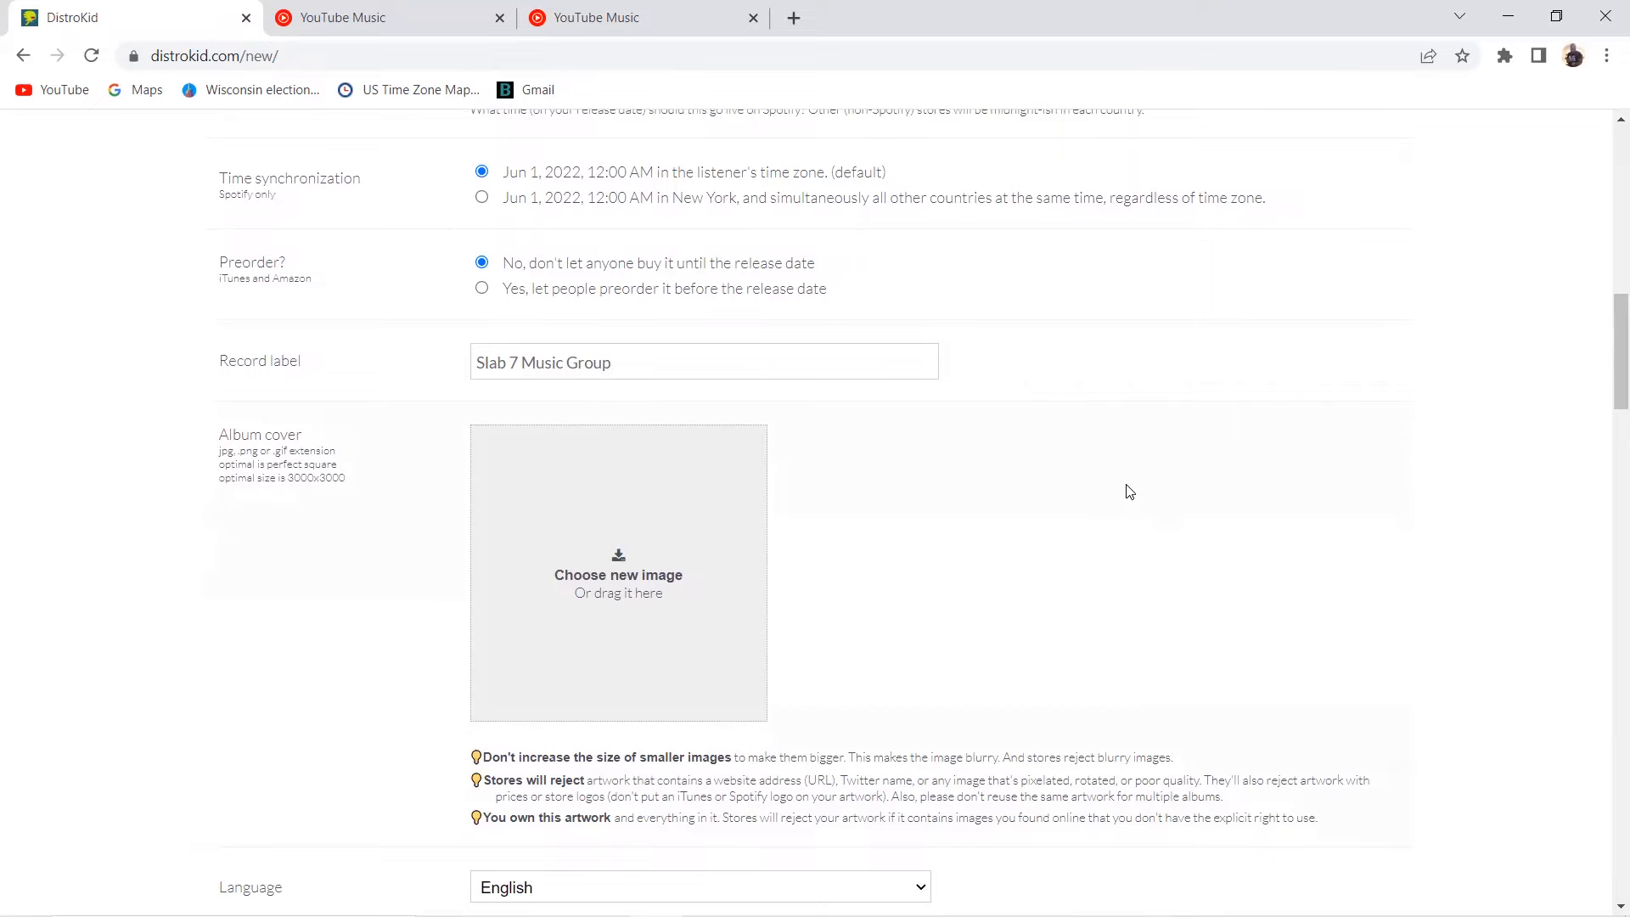
mouse_move(928, 527)
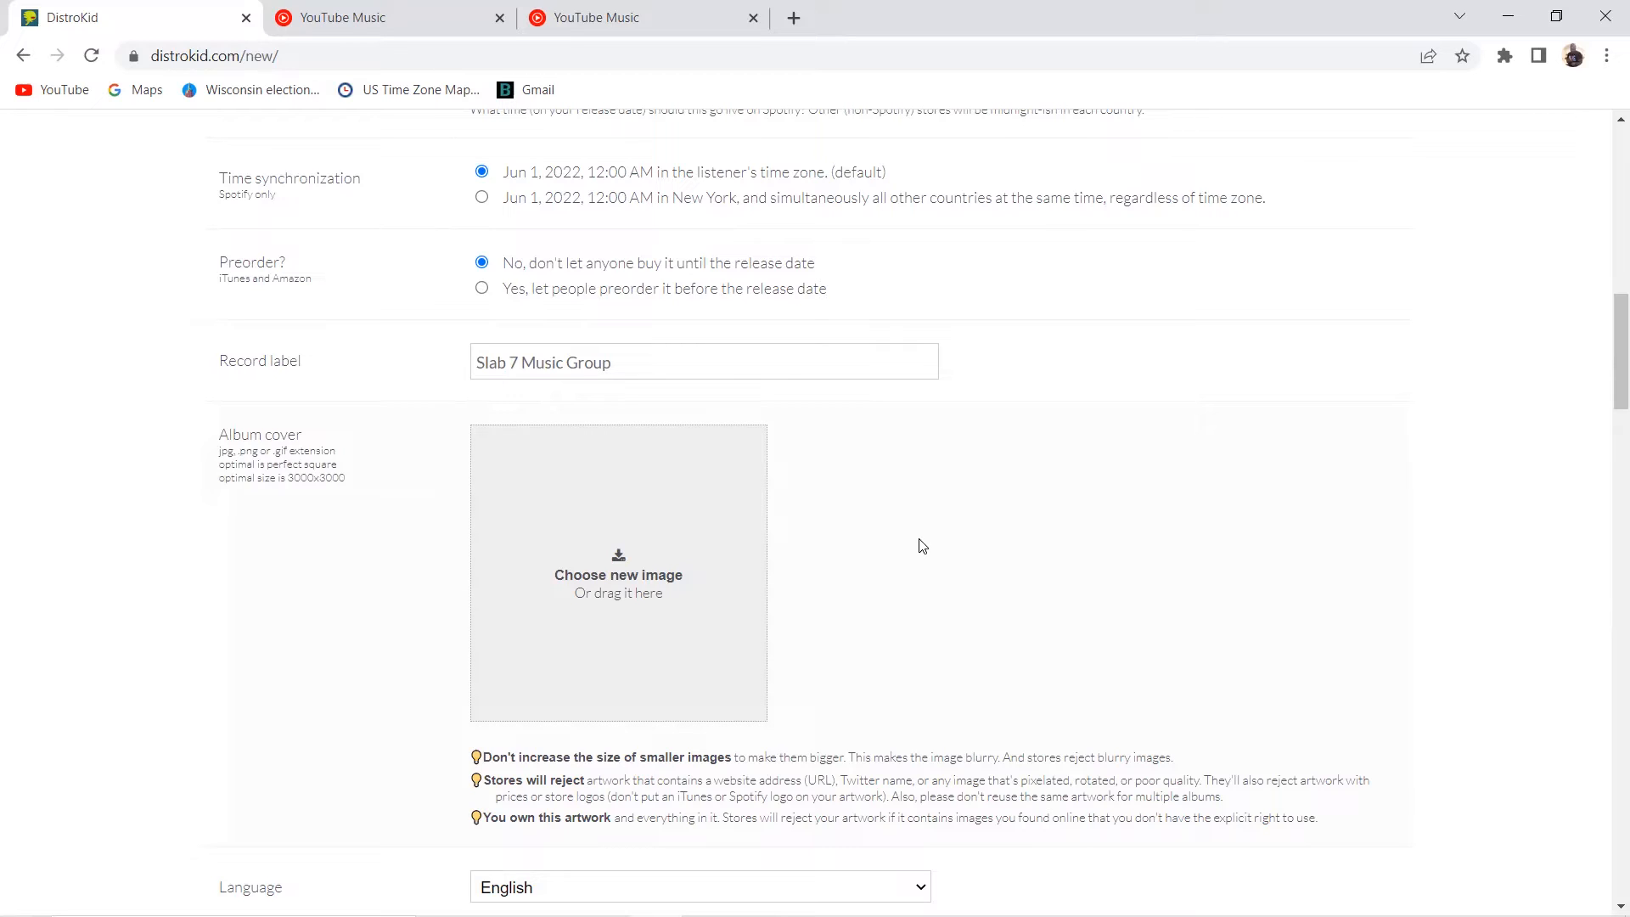
mouse_move(936, 555)
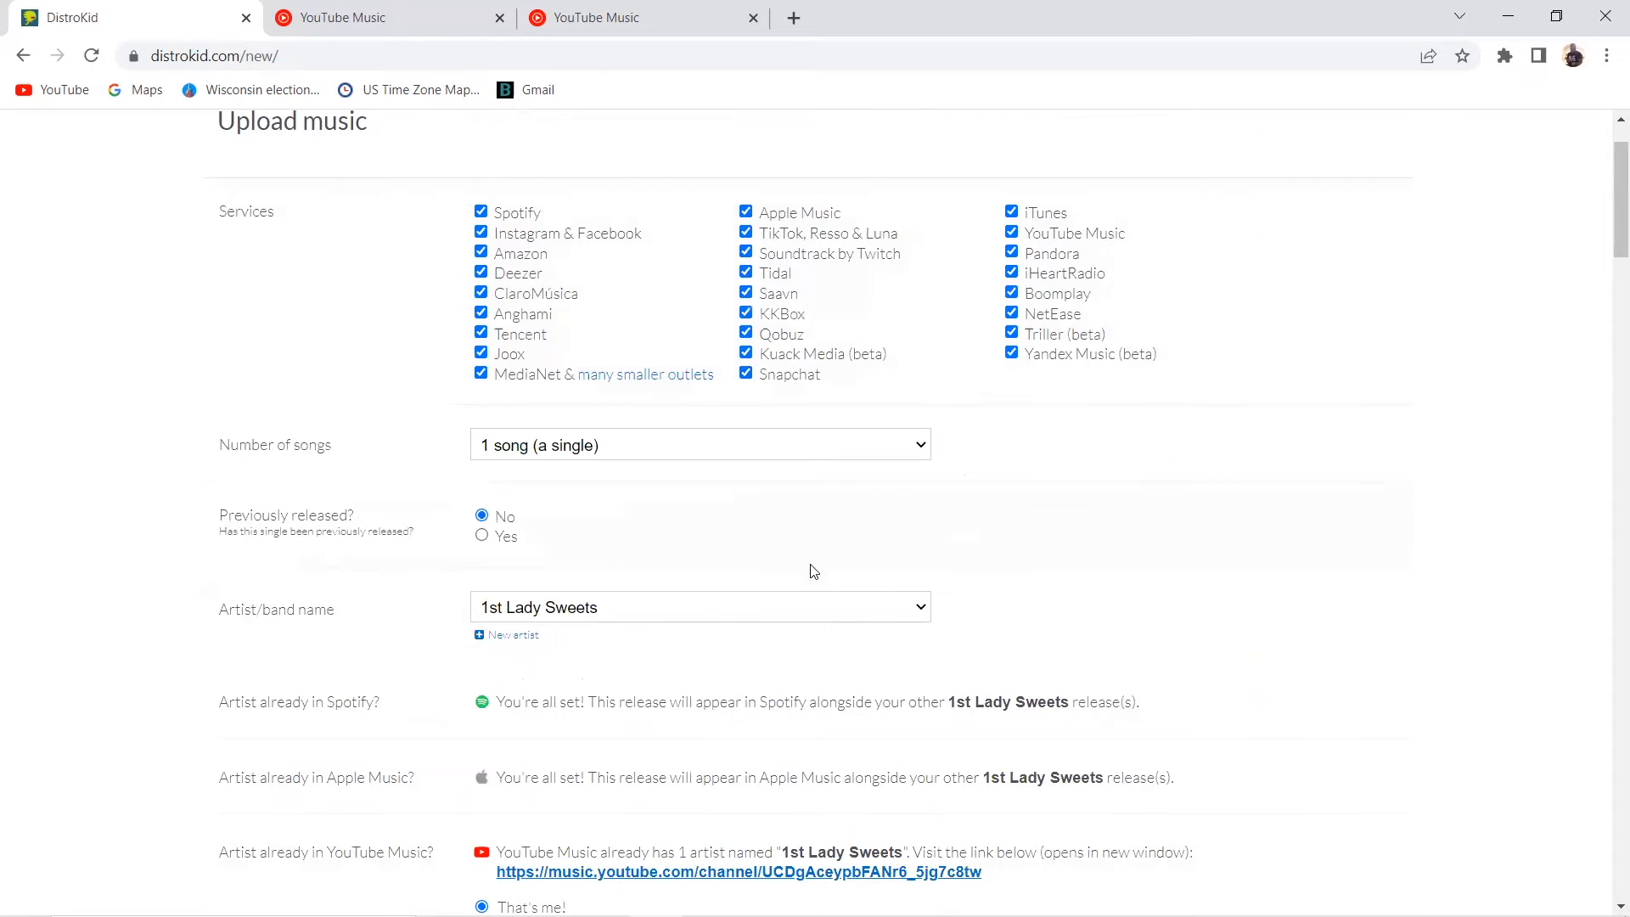
scroll("down", 3)
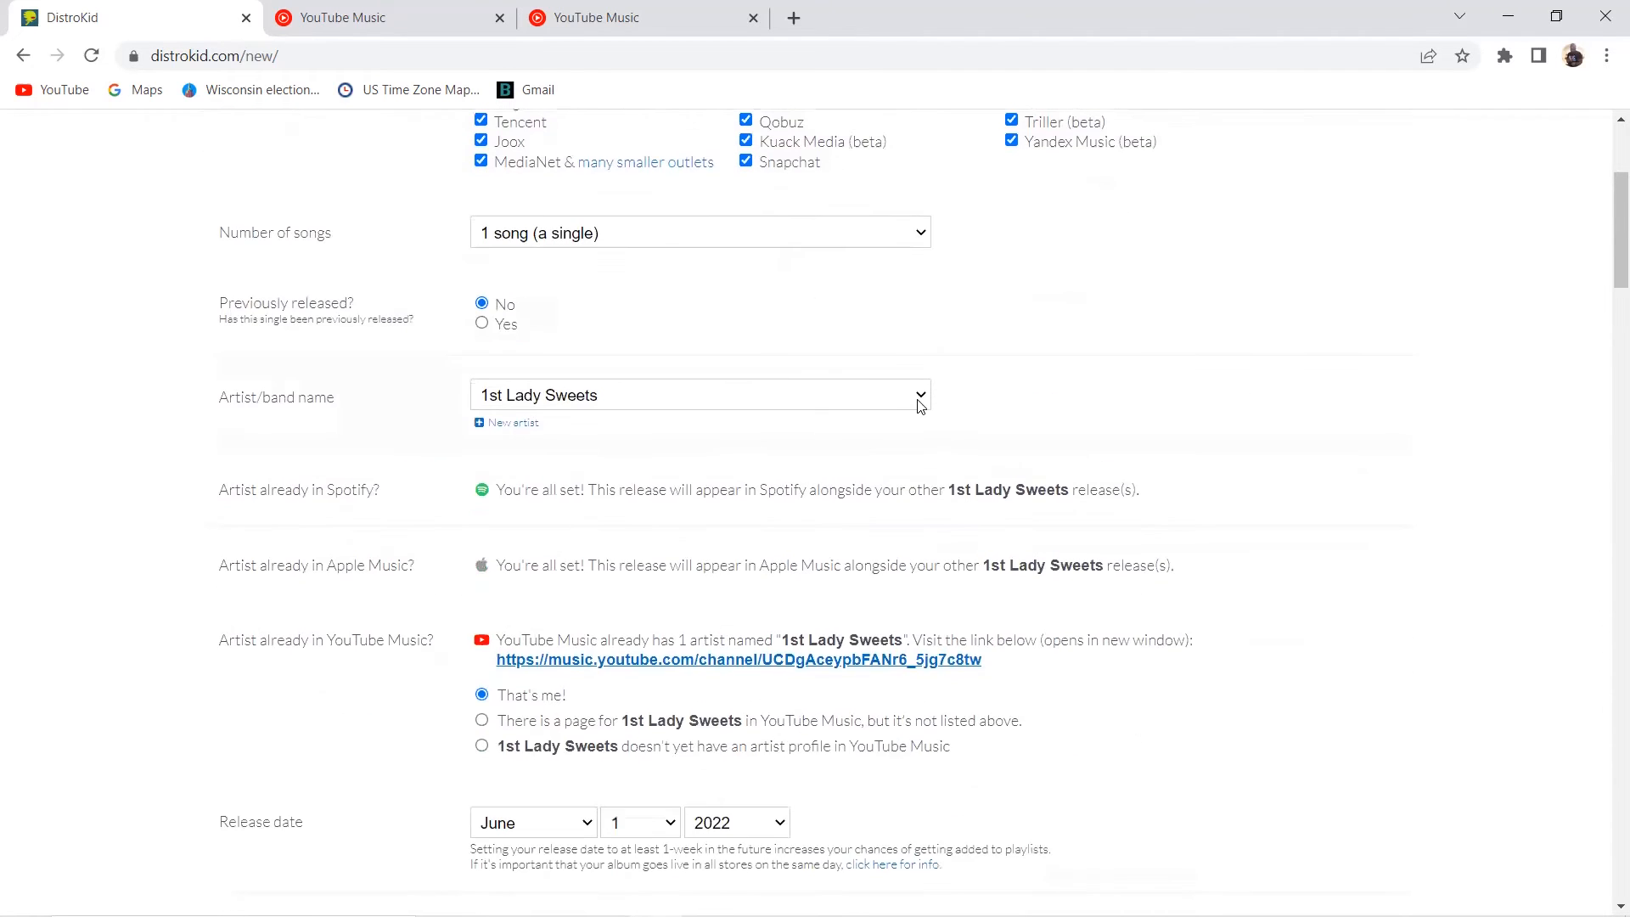
left_click(699, 394)
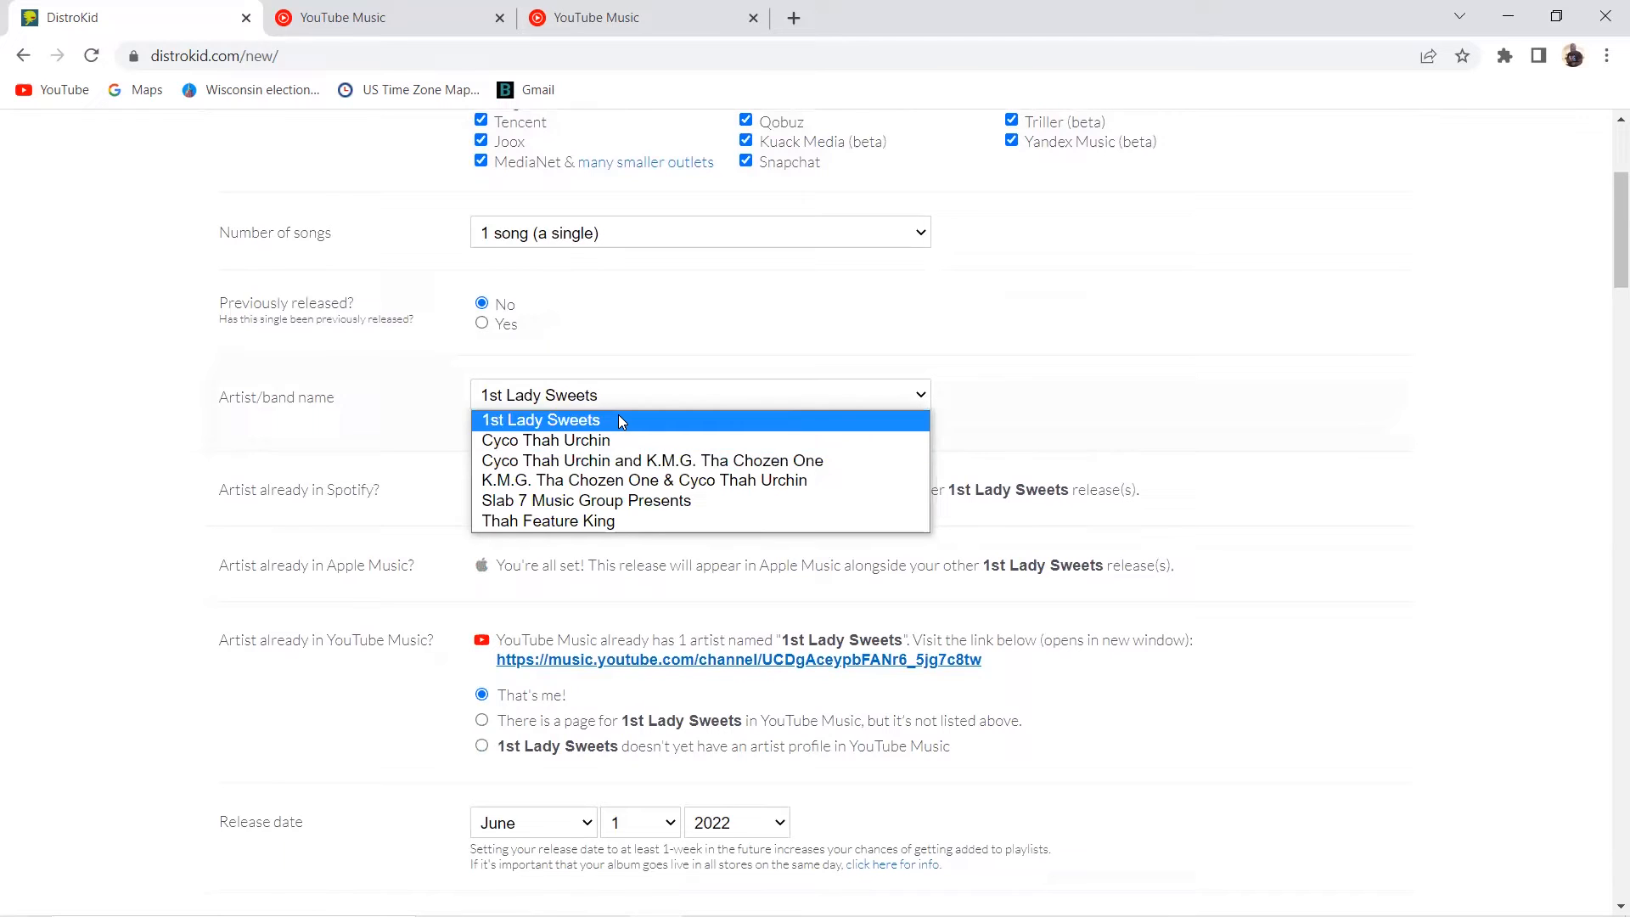
mouse_move(603, 440)
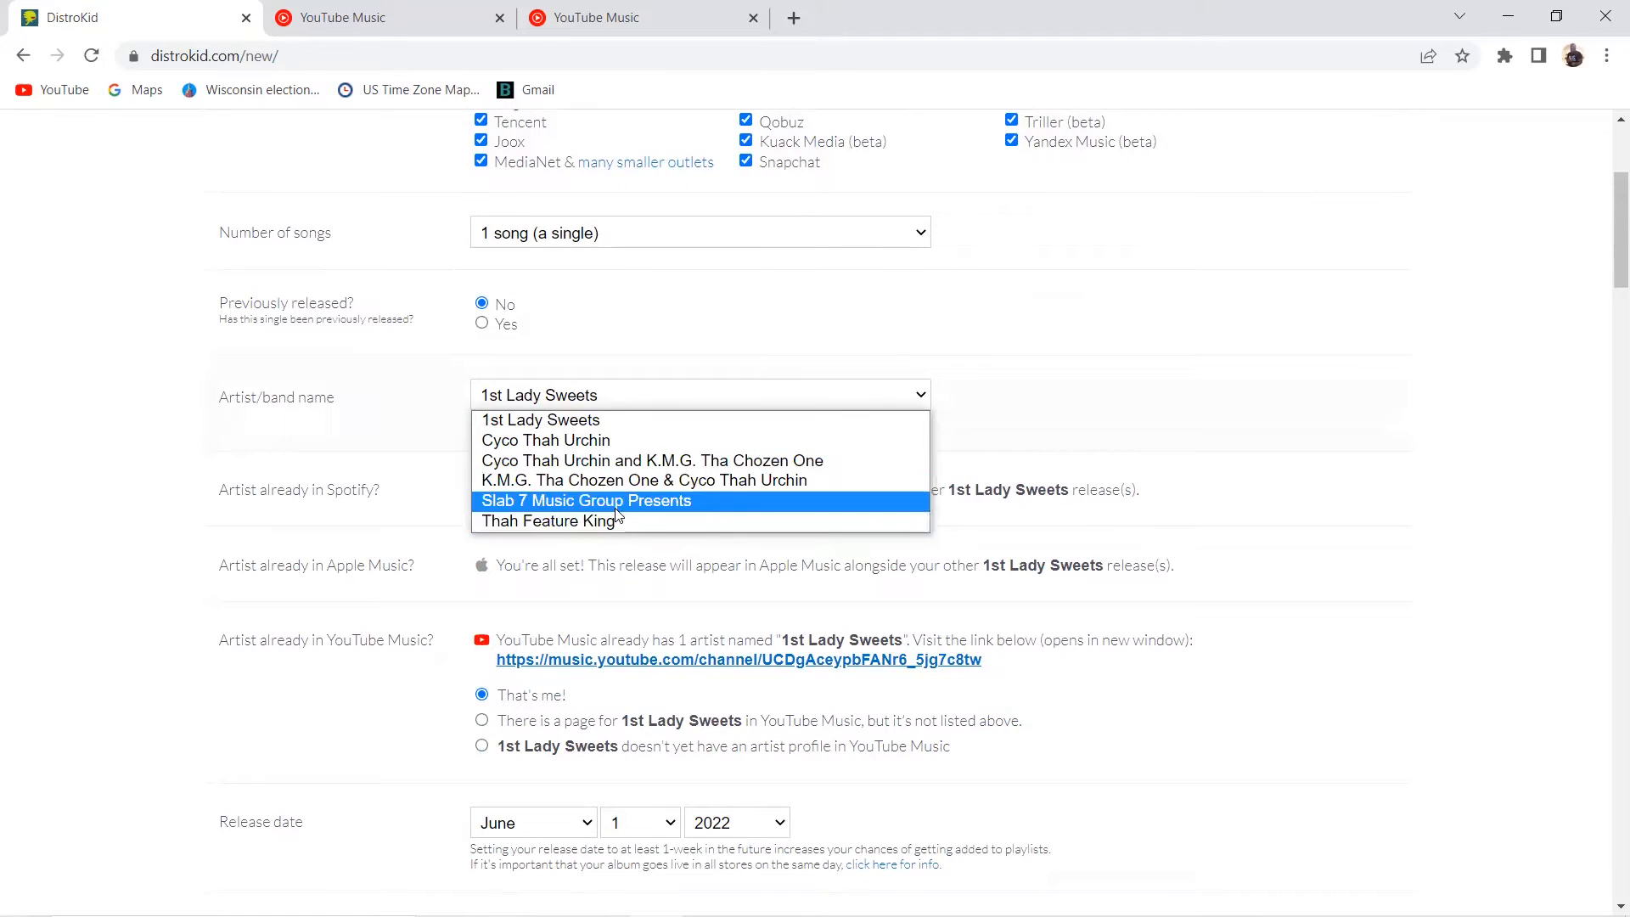
mouse_move(650, 460)
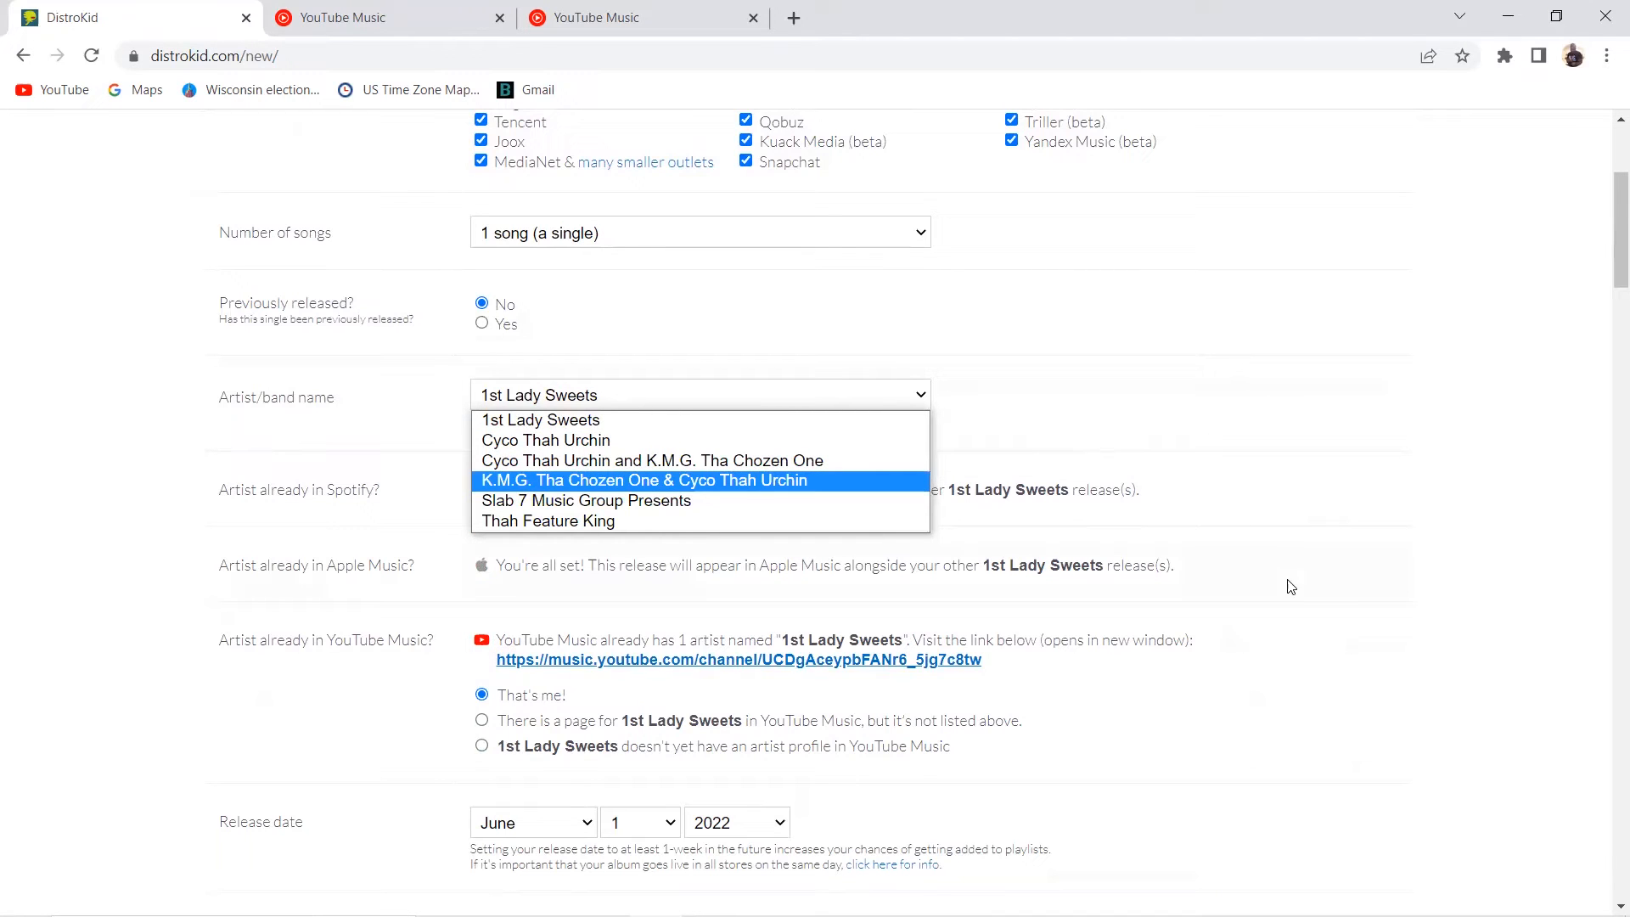
left_click(537, 394)
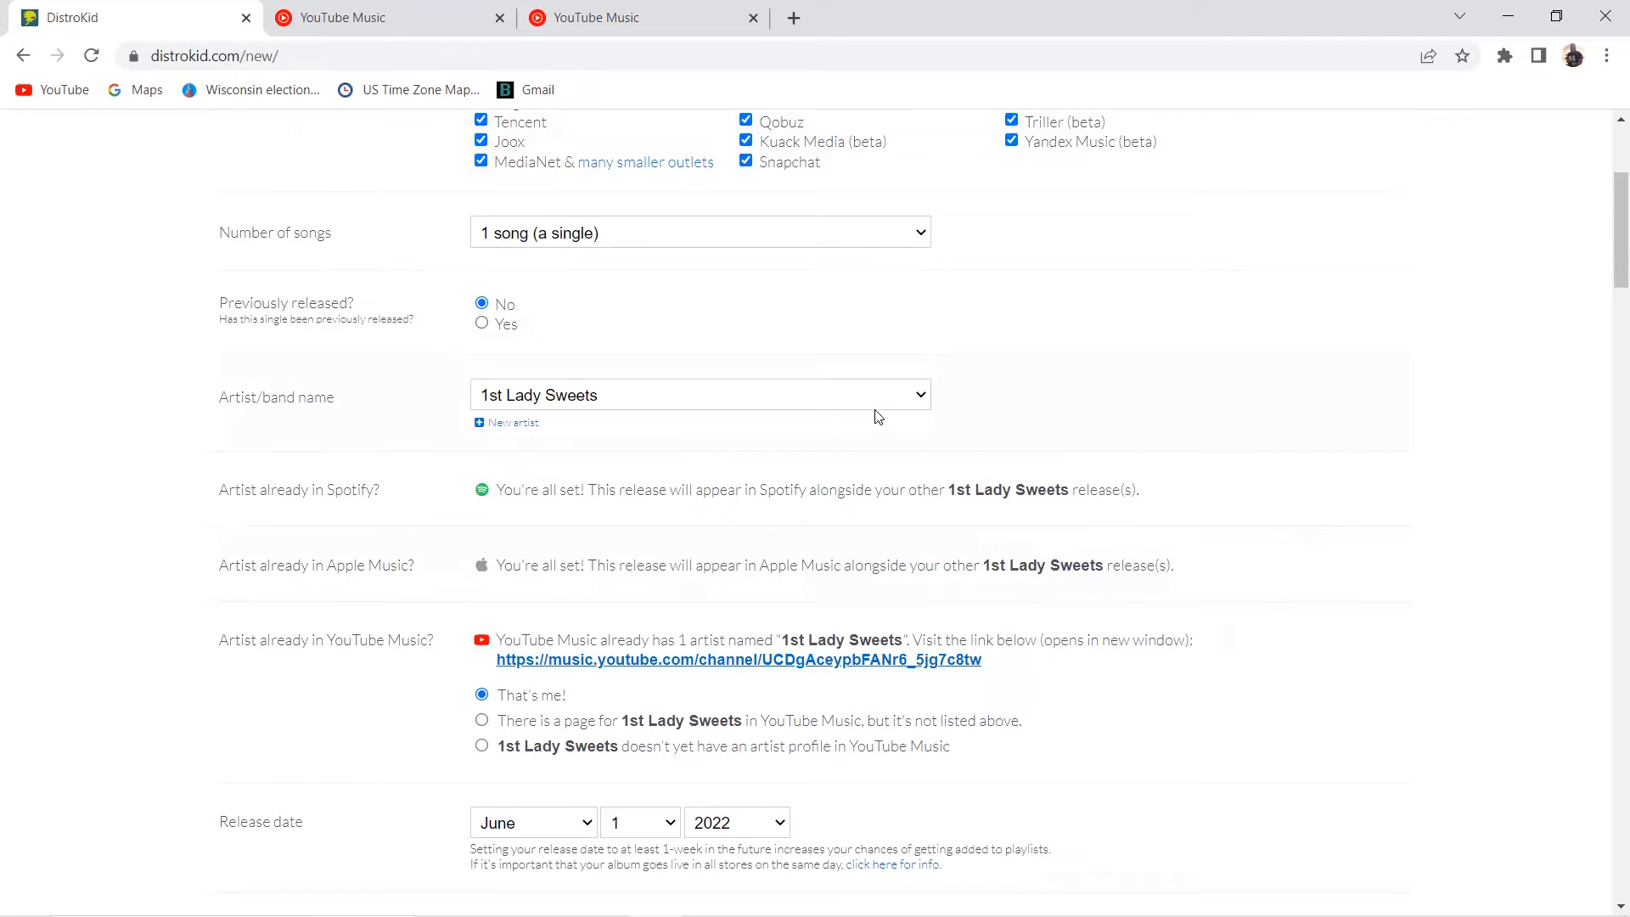
left_click(698, 394)
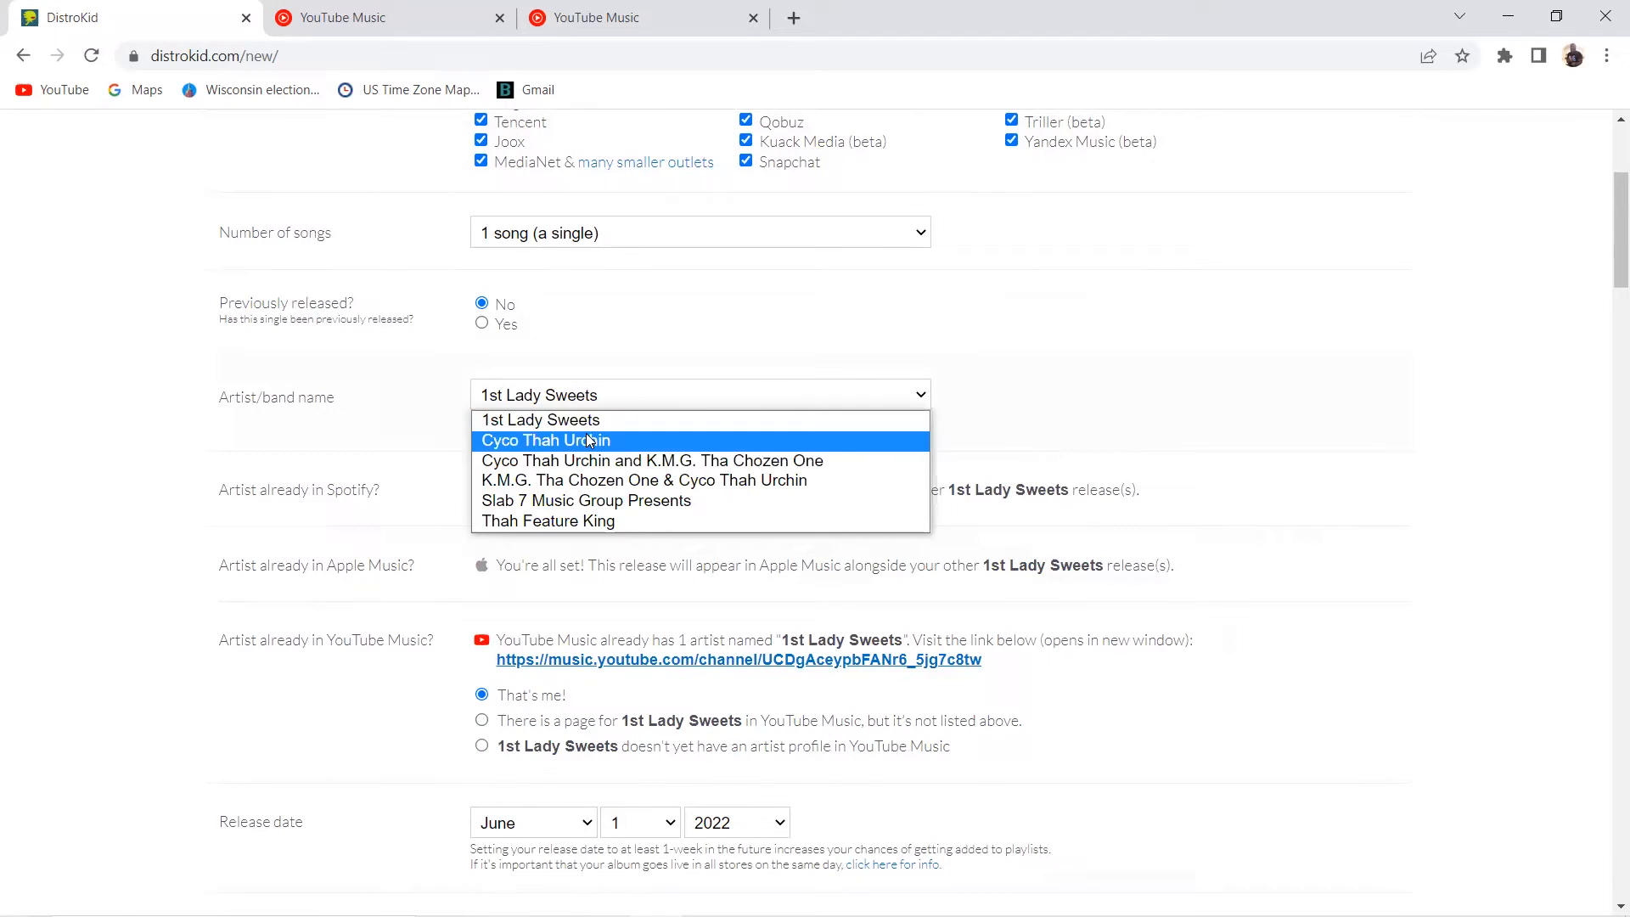
mouse_move(547, 521)
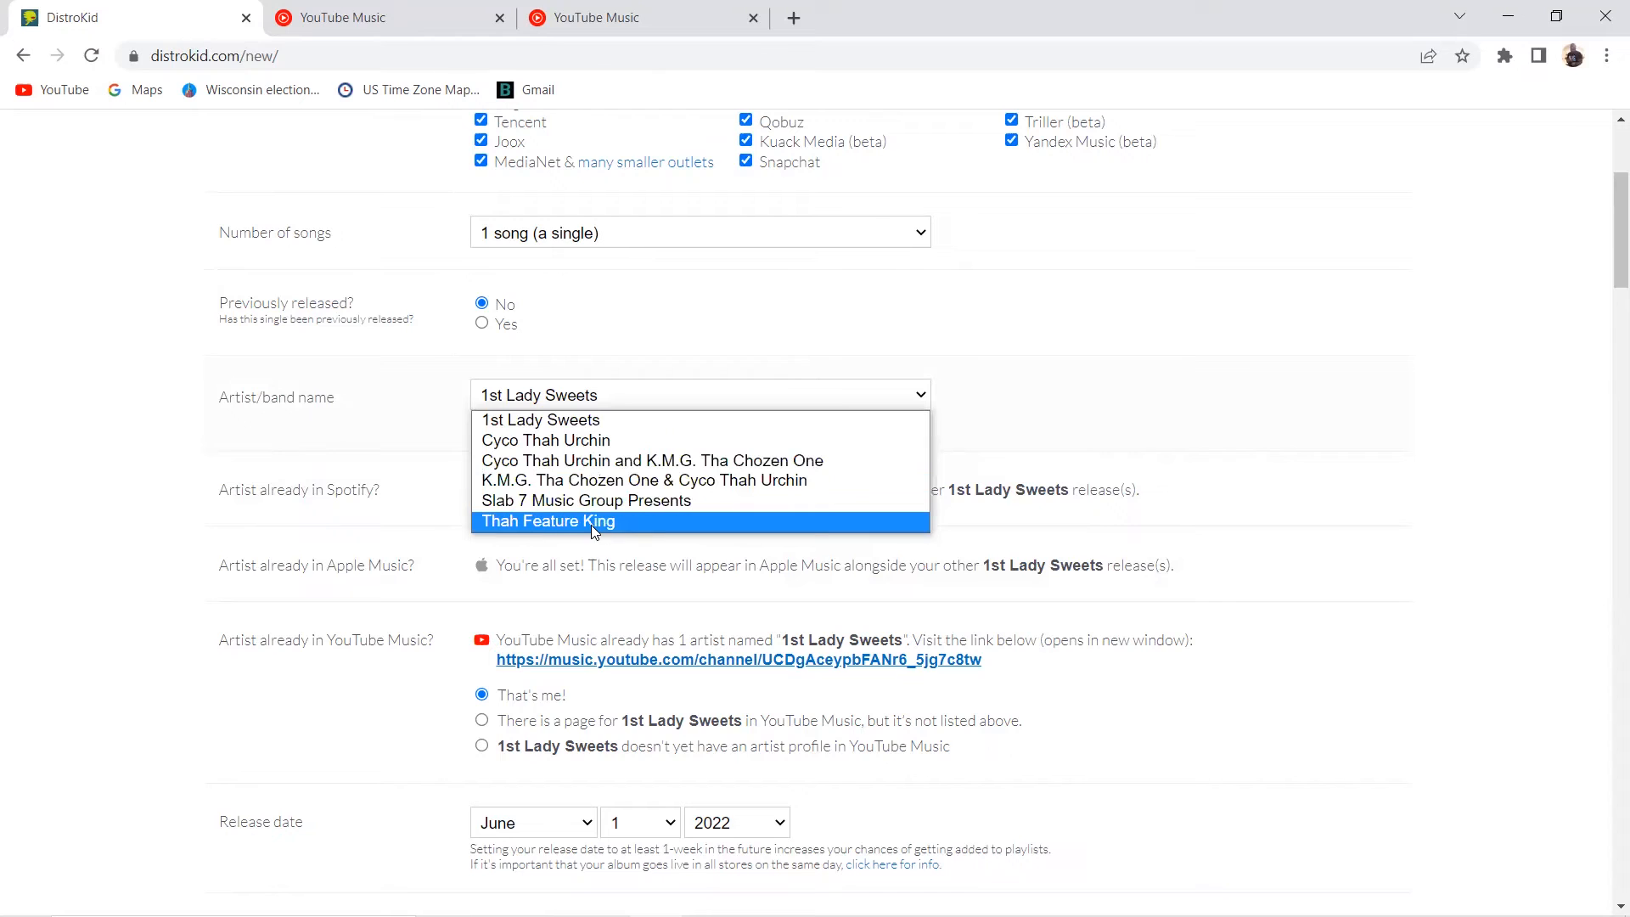
mouse_move(584, 500)
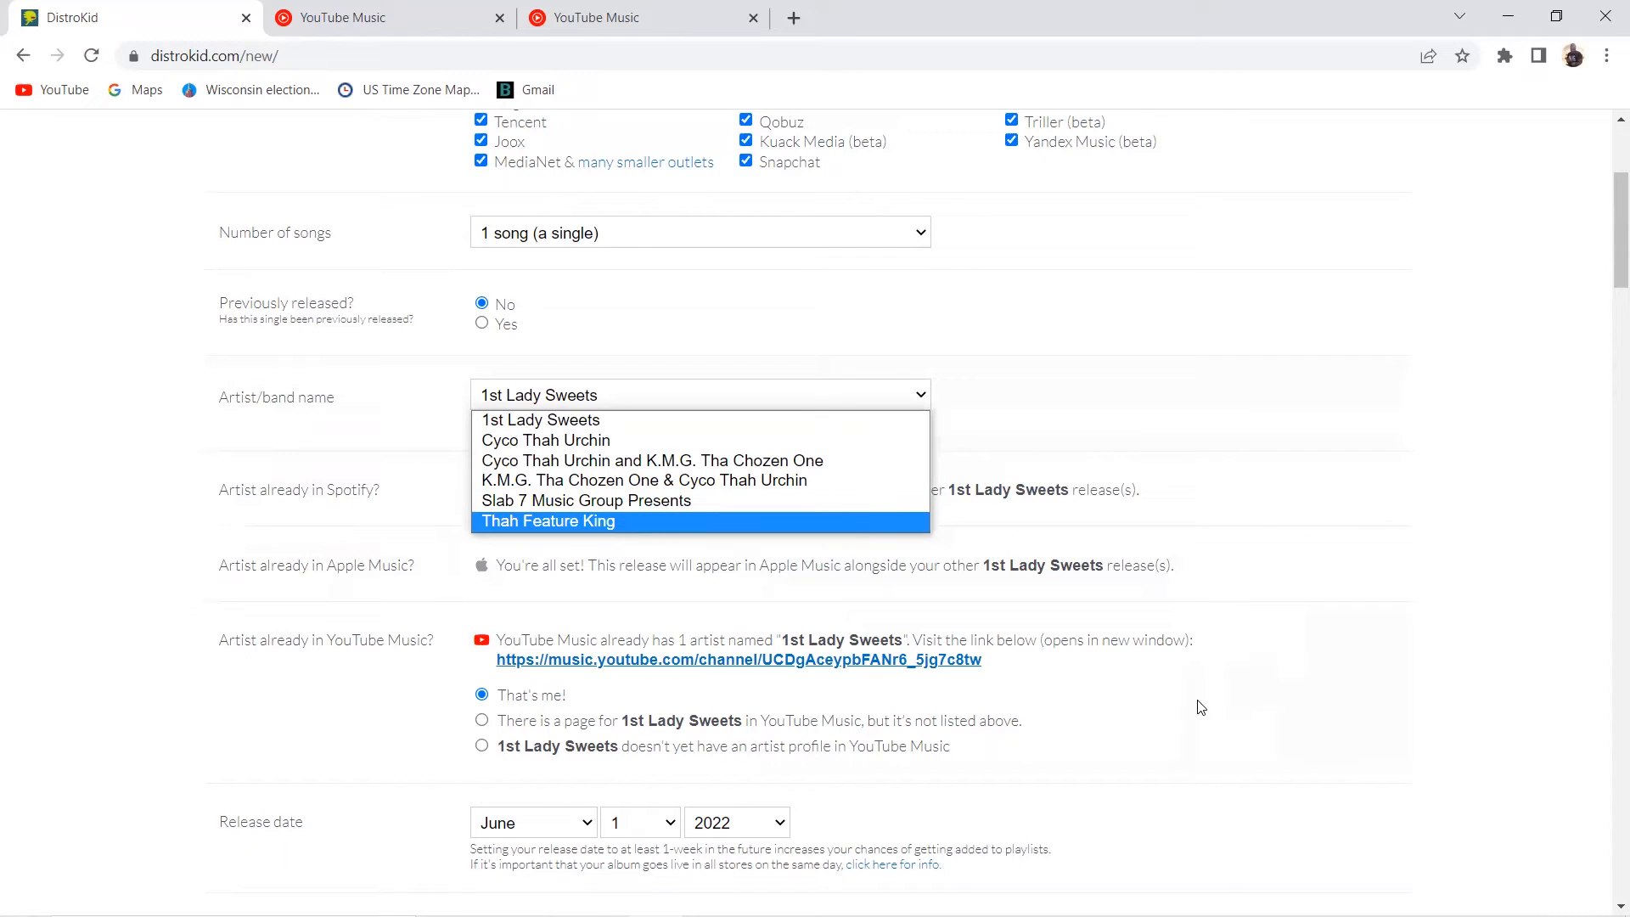
left_click(538, 419)
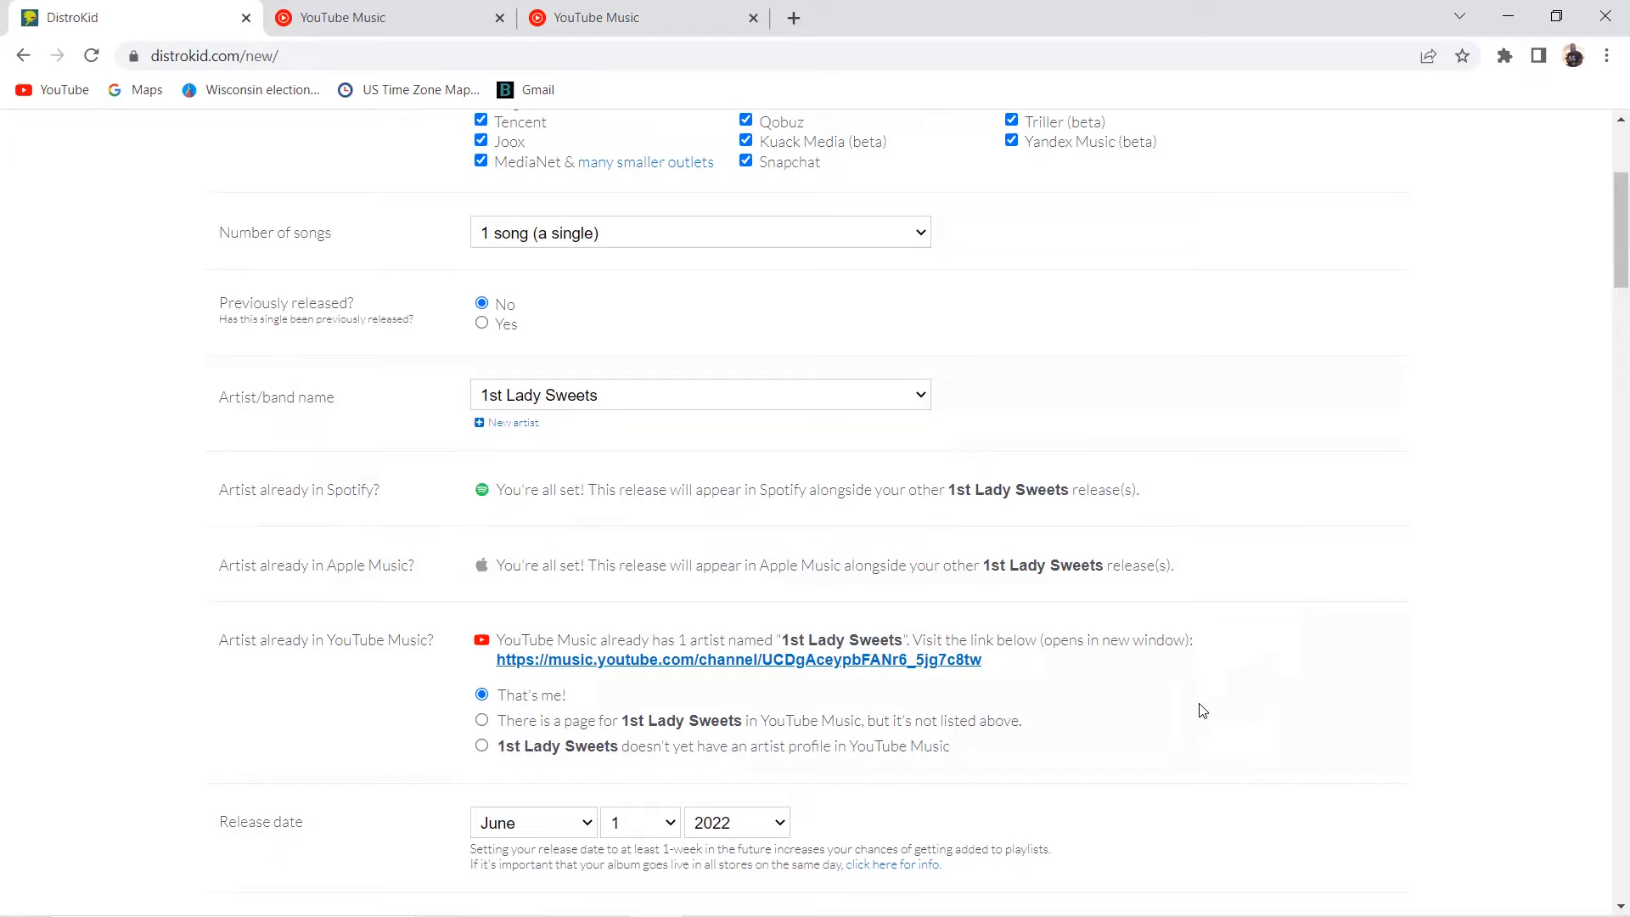
mouse_move(1143, 606)
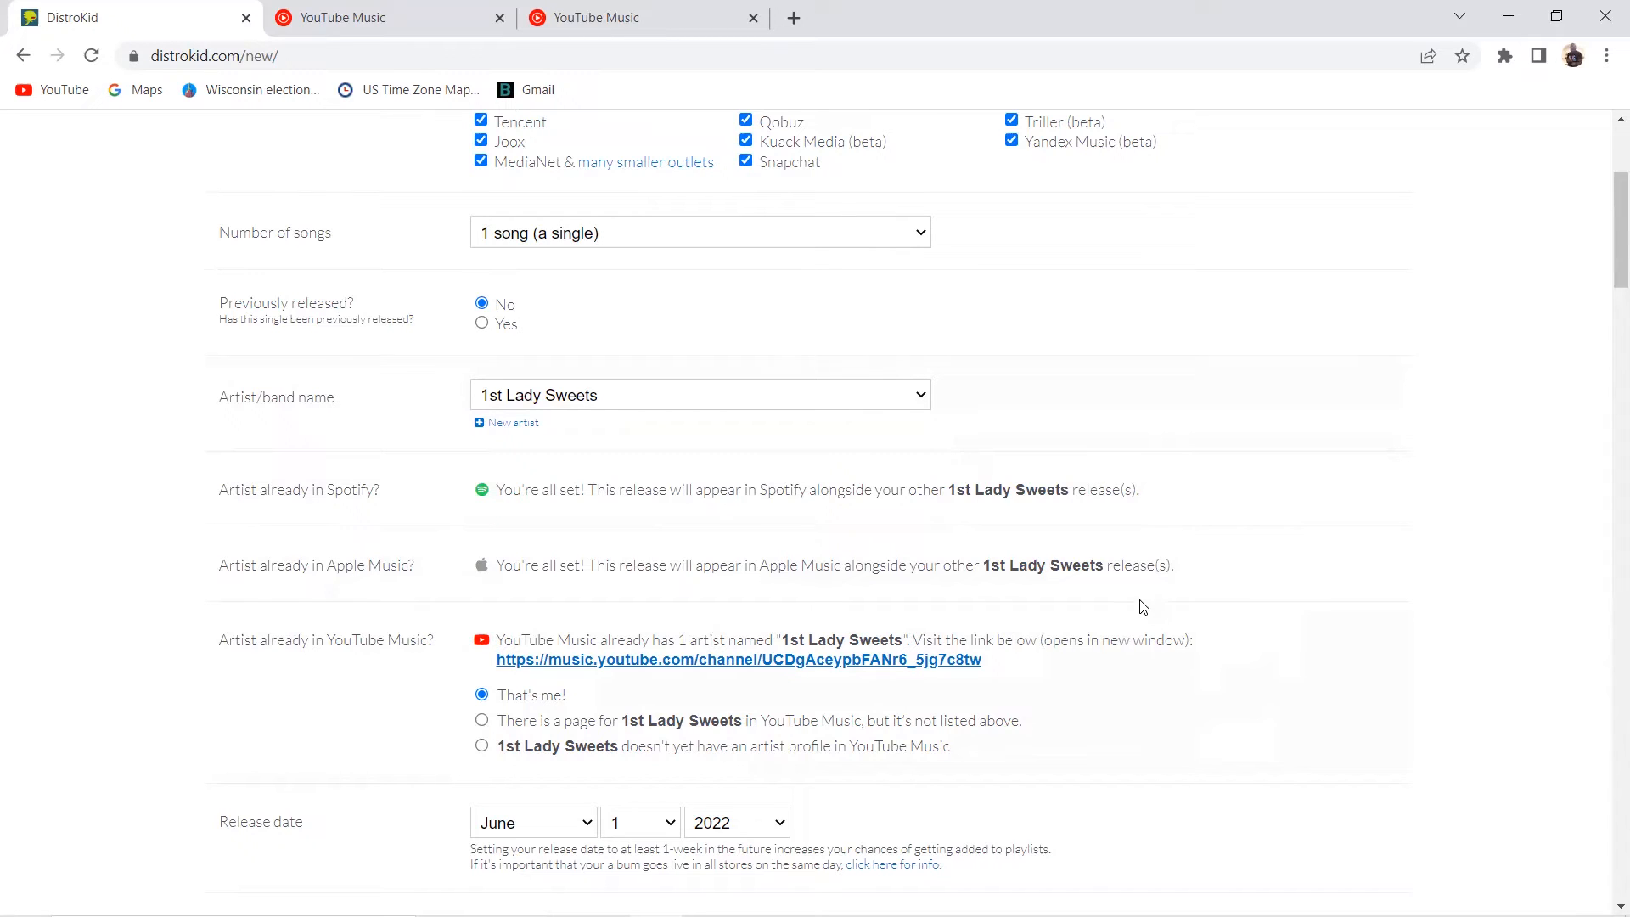
mouse_move(1143, 634)
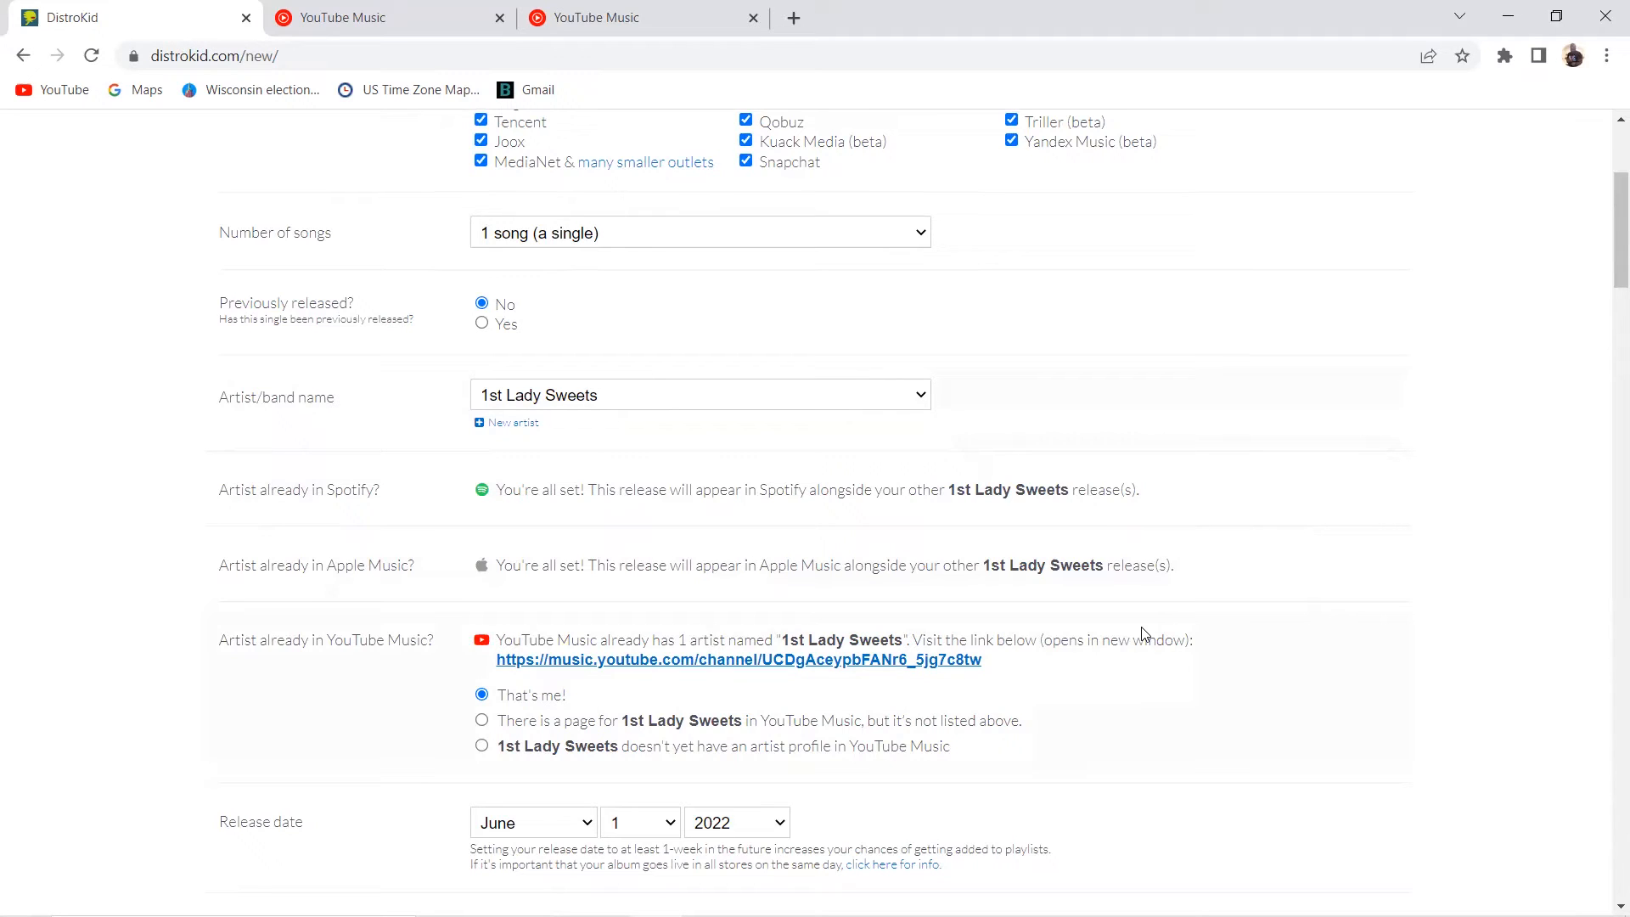
scroll("down", 3)
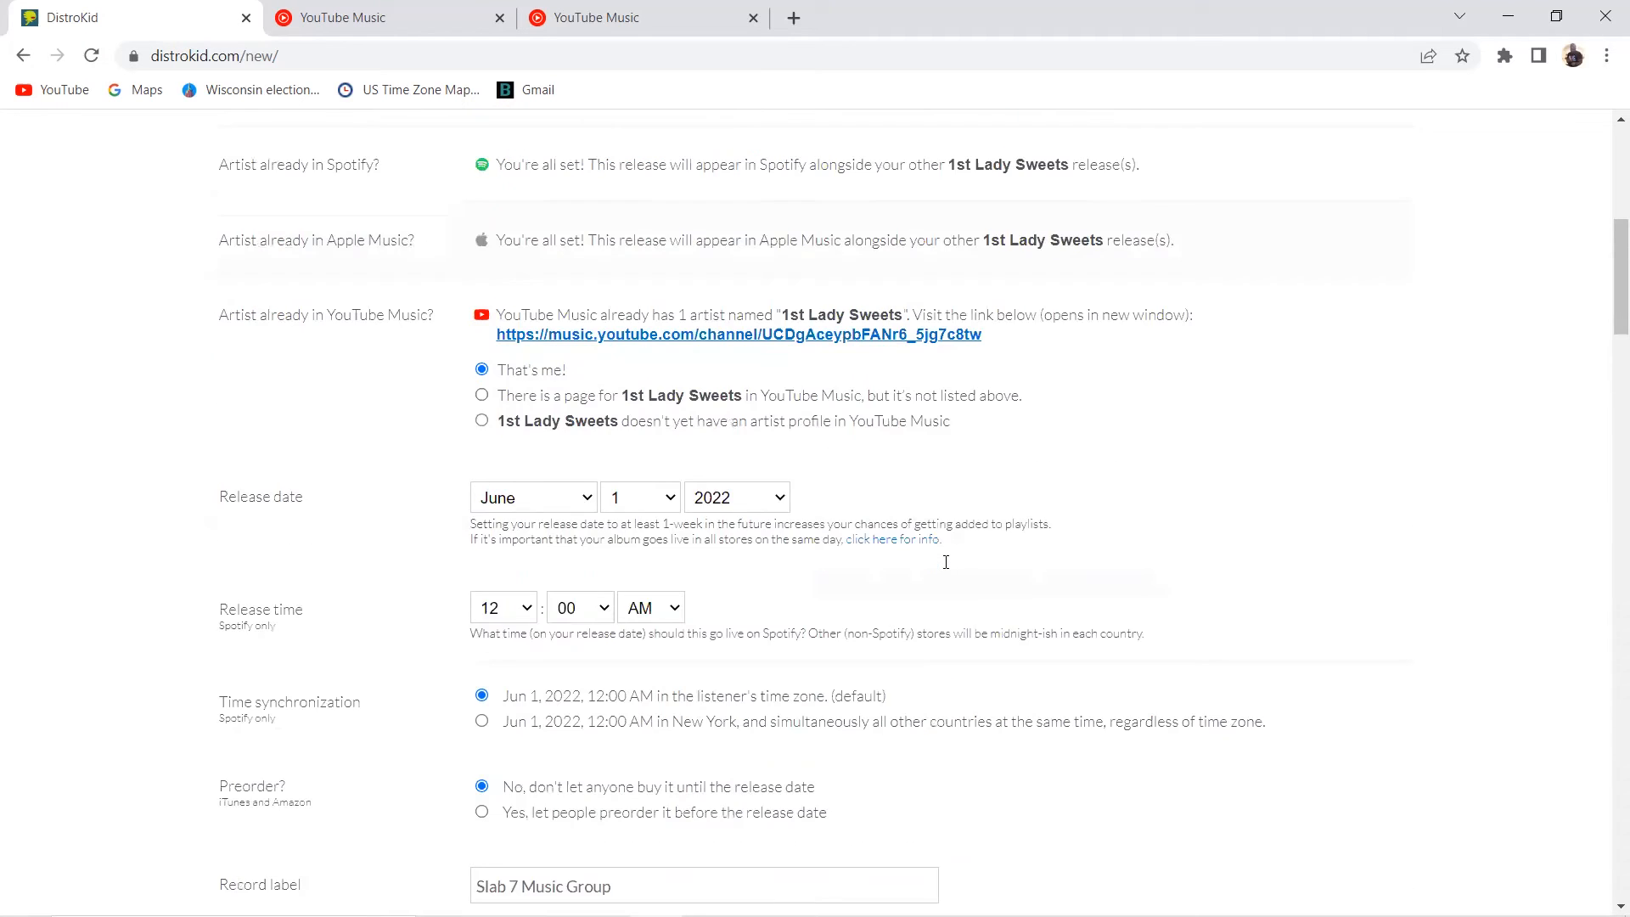
scroll("down", 3)
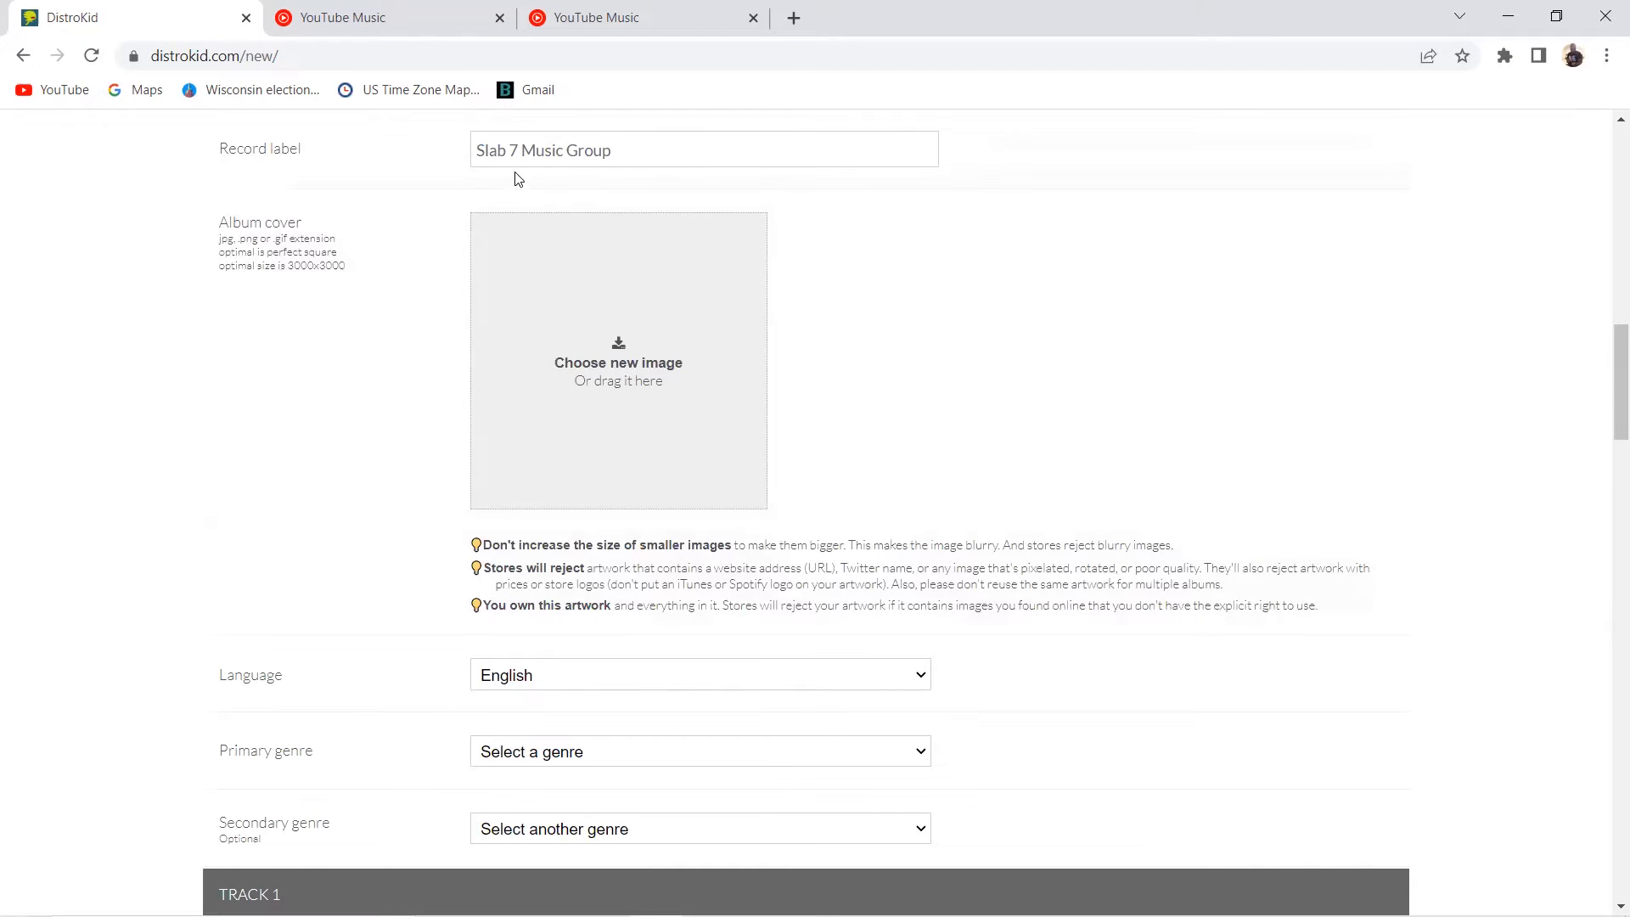
scroll("down", 3)
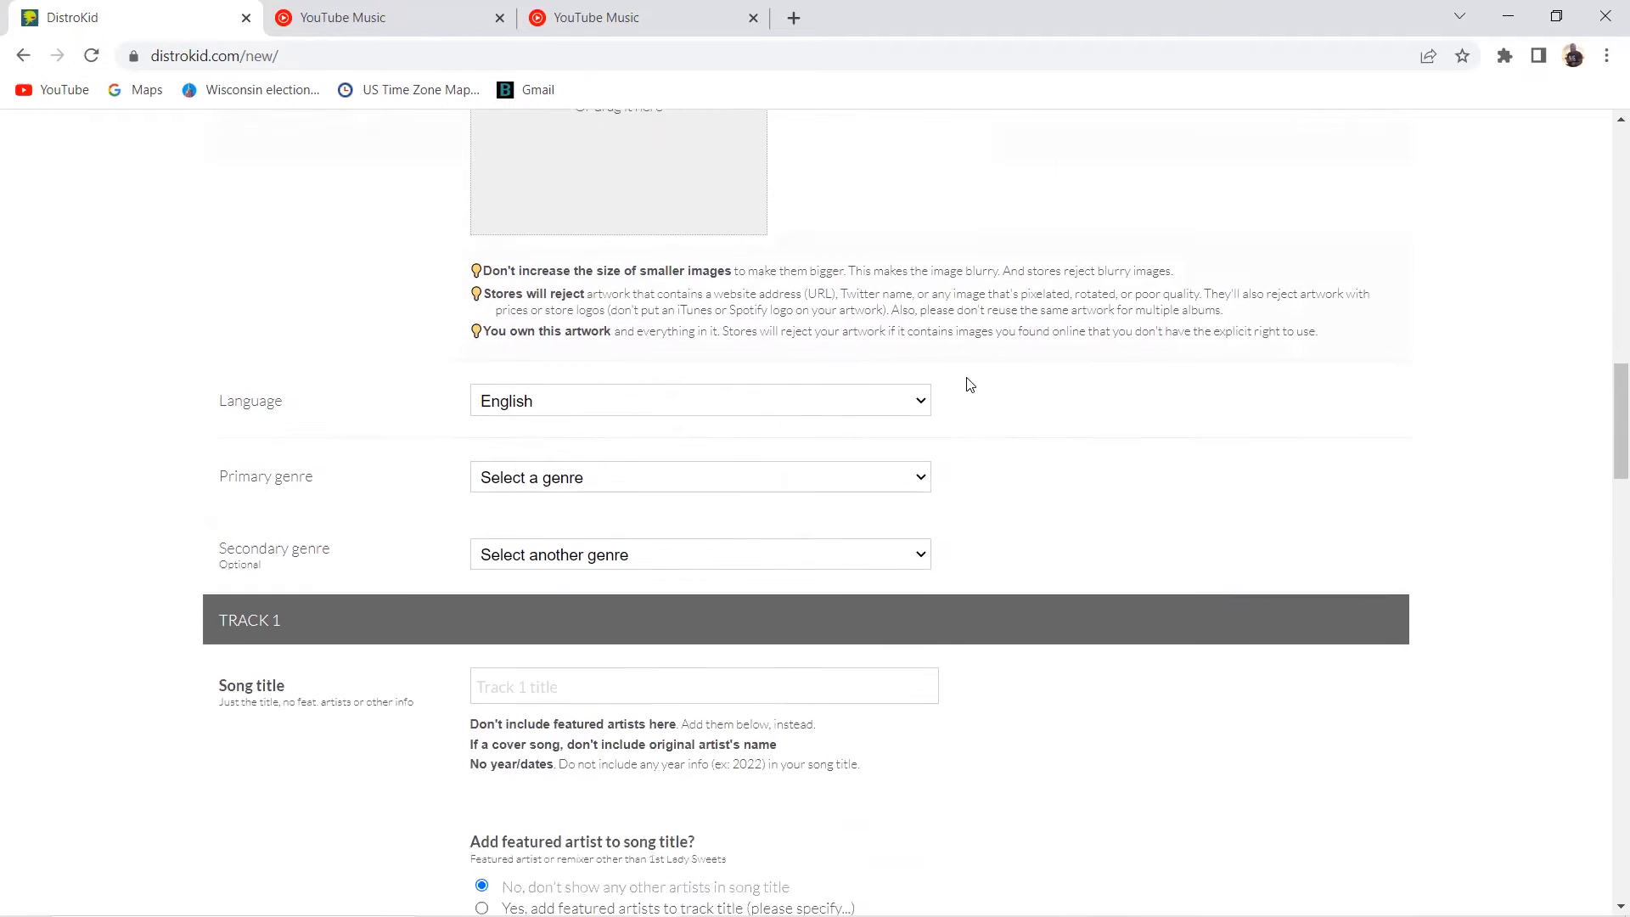
scroll("down", 3)
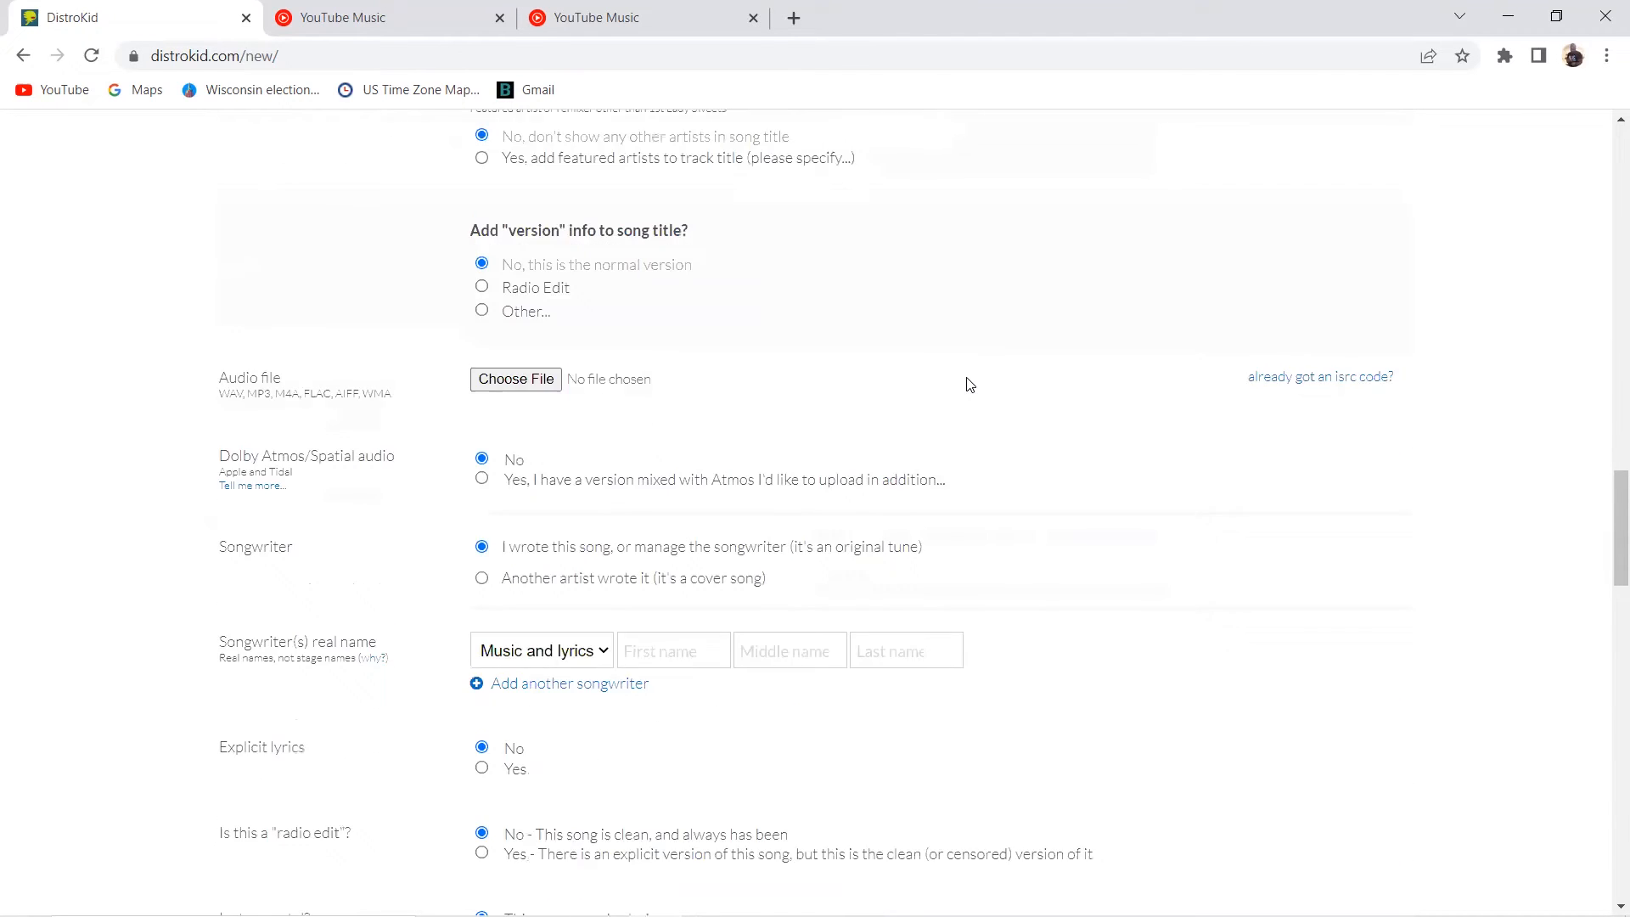
scroll("down", 3)
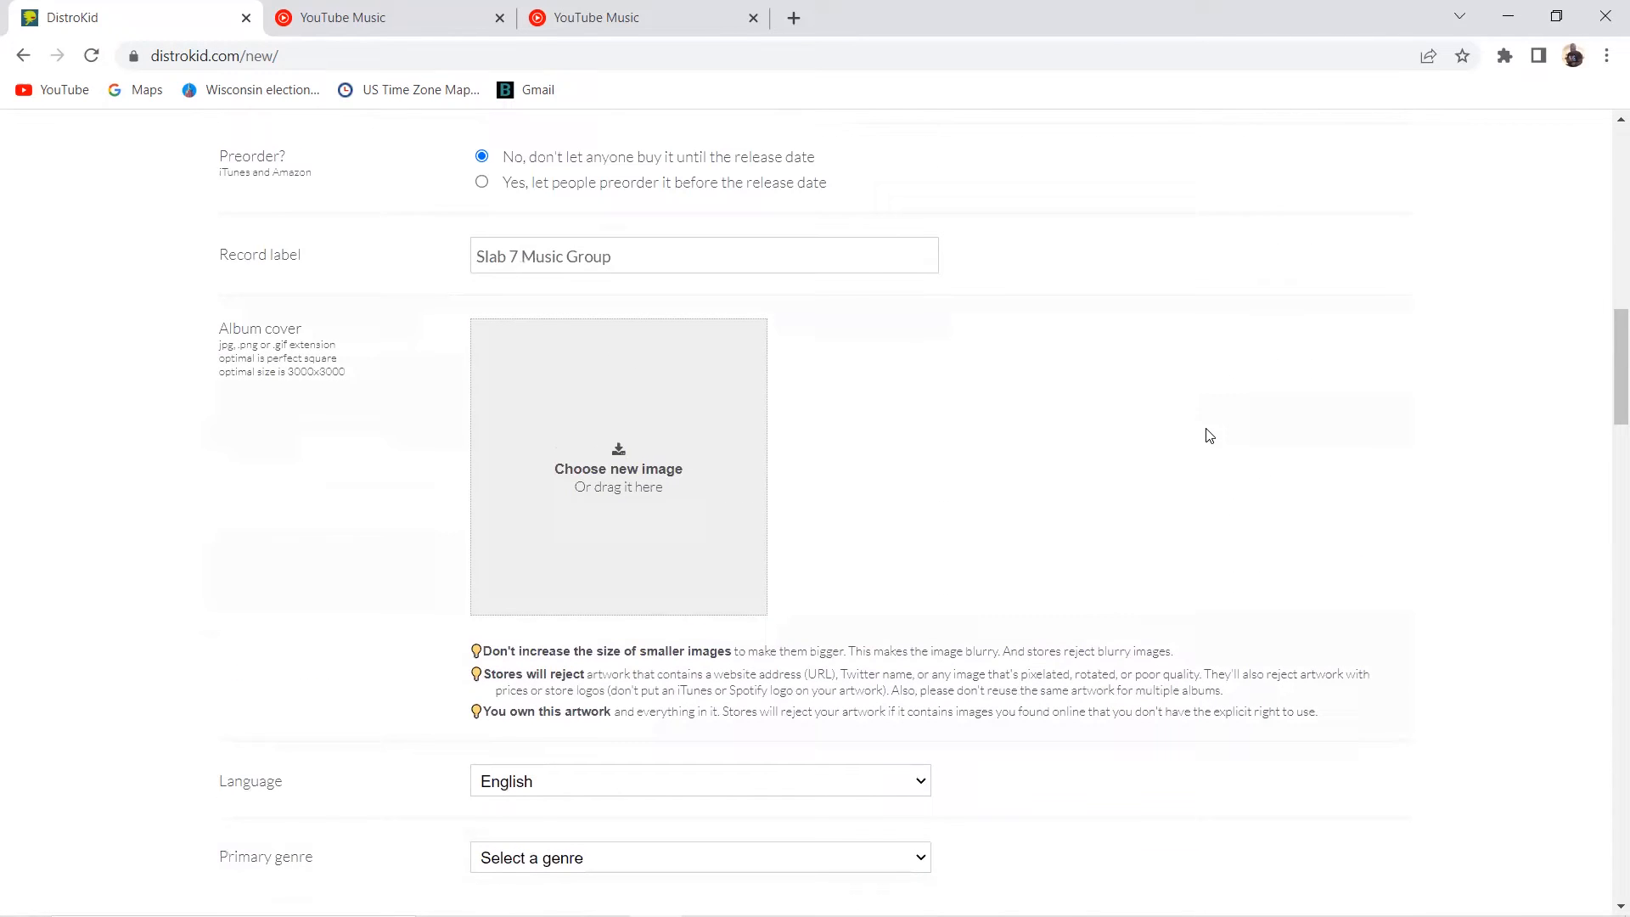
mouse_move(1164, 468)
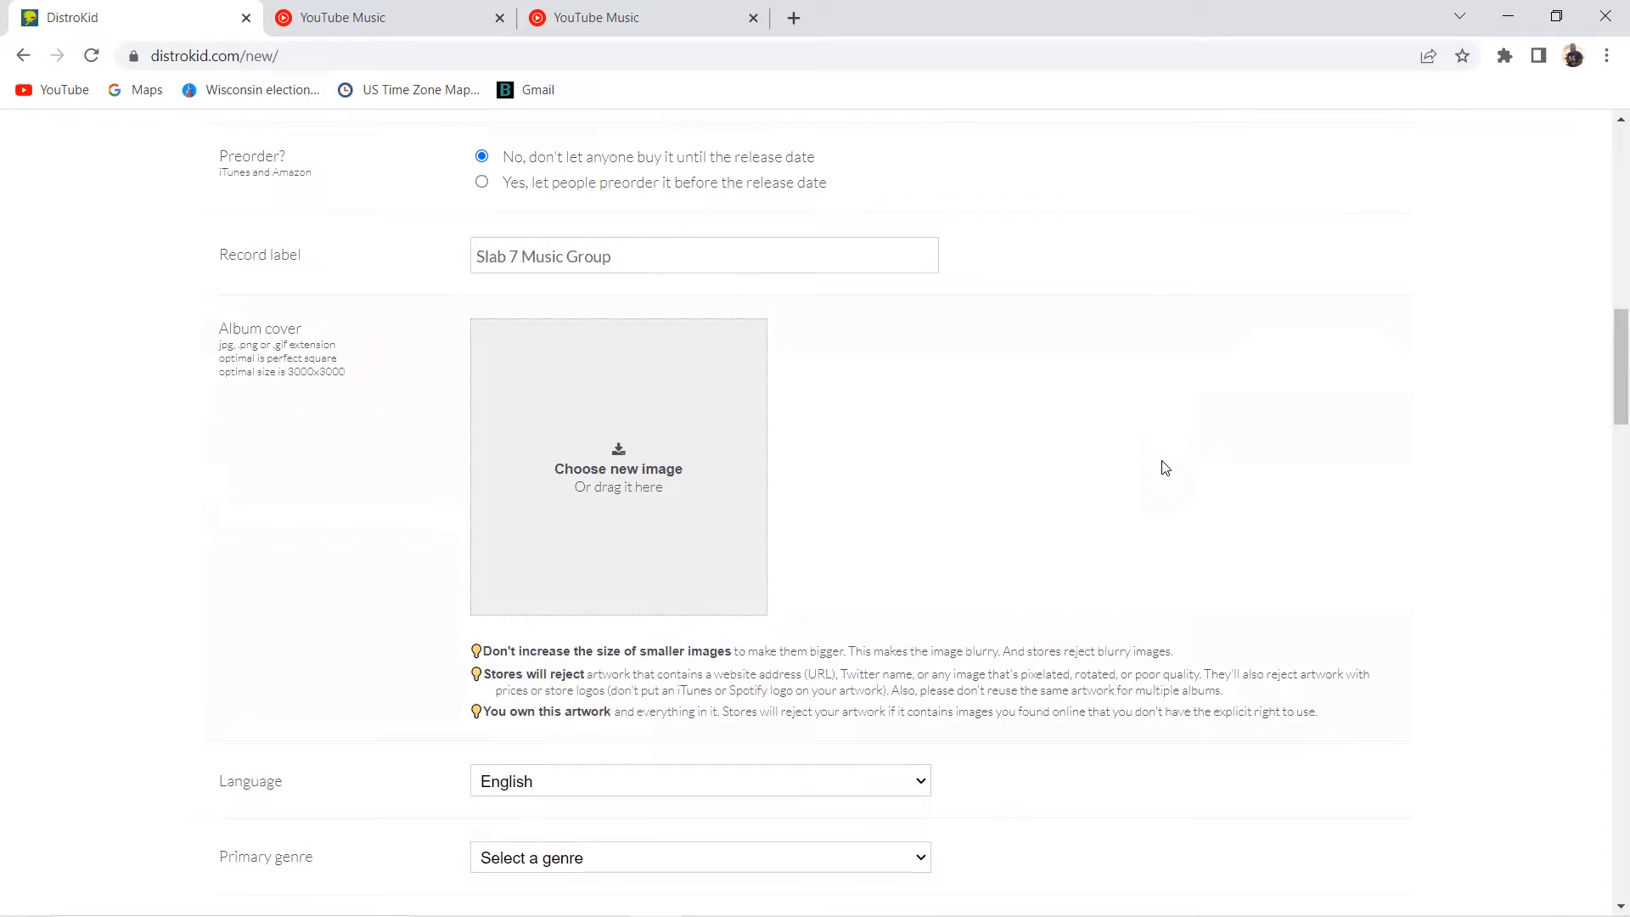
mouse_move(1149, 511)
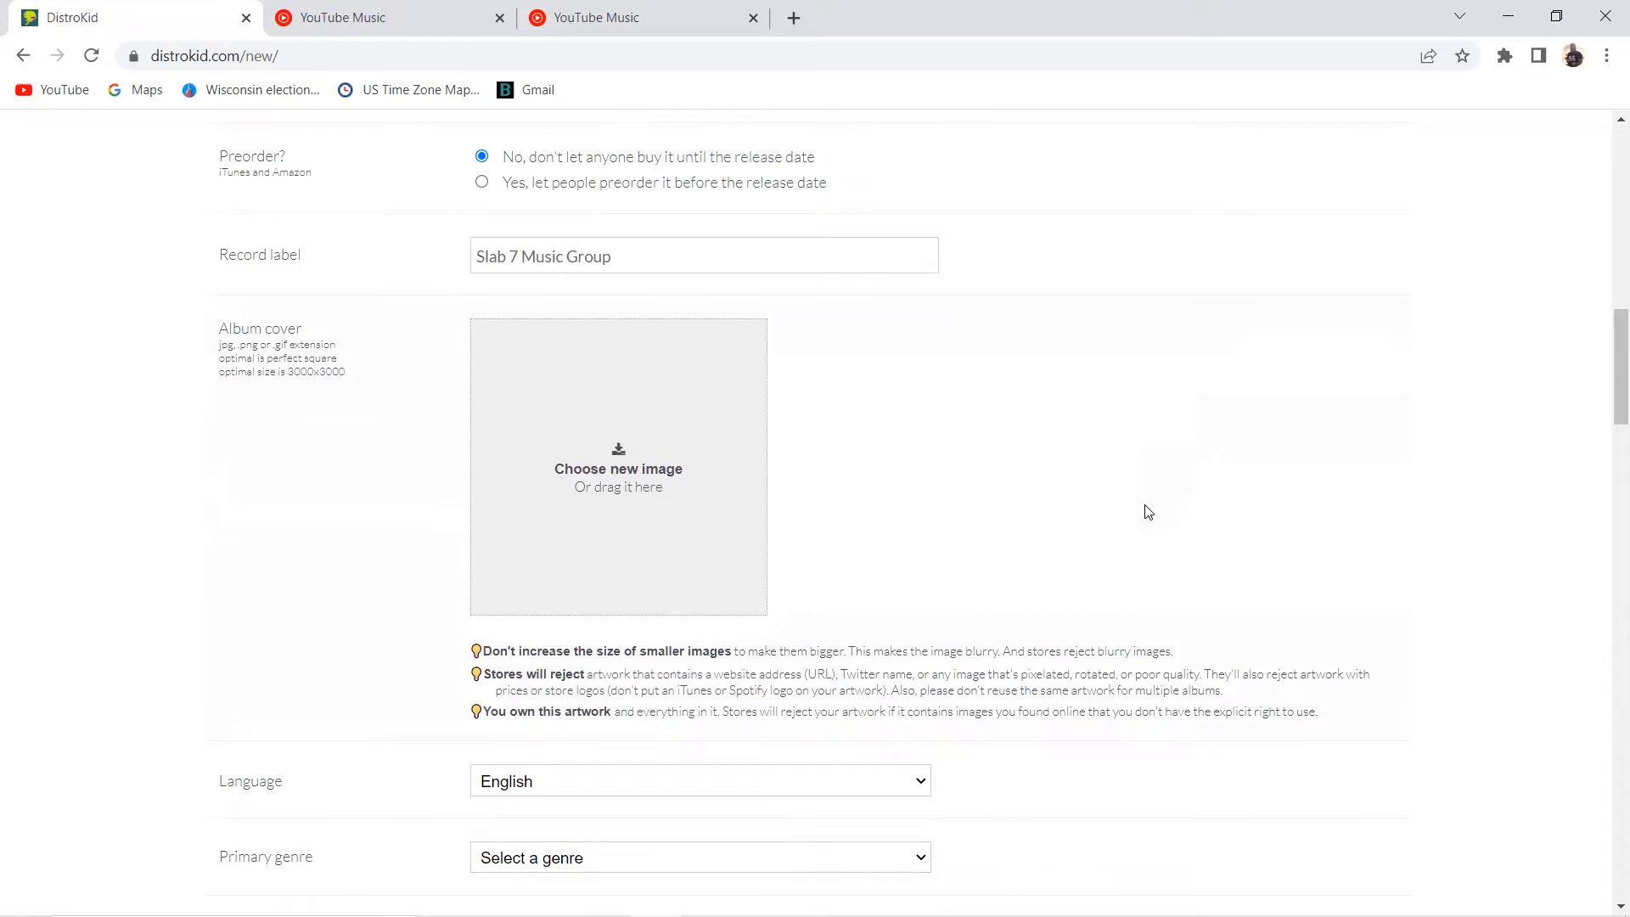
mouse_move(632, 460)
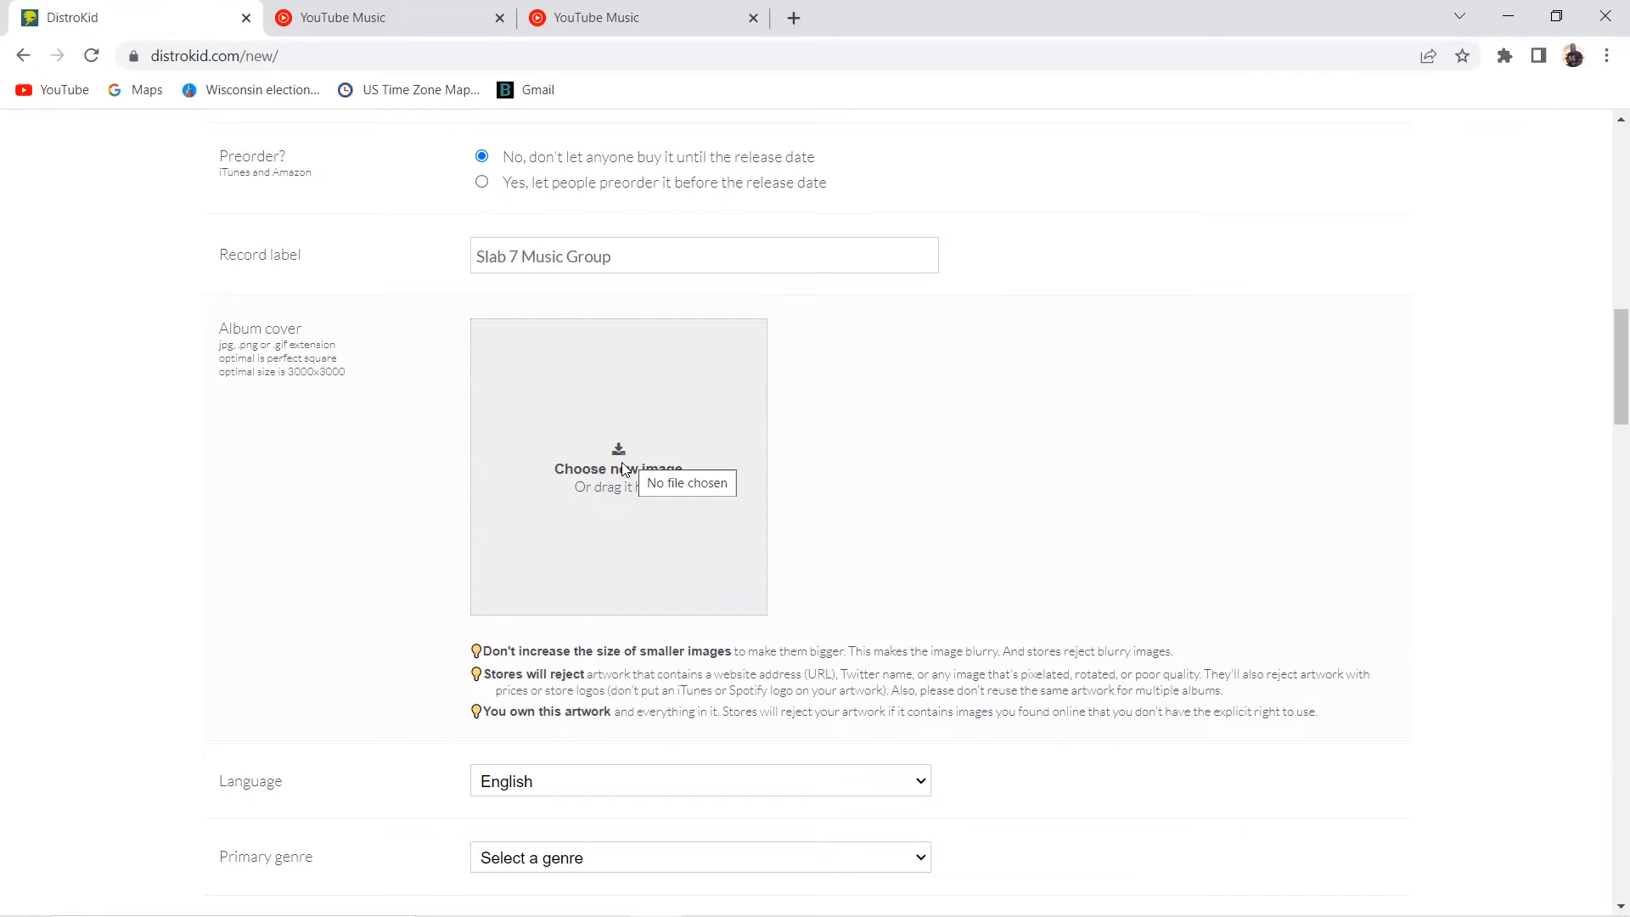
Choose 'Copy of Copy of KNOWLEDGE' (Born Greatness artwork) from Downloads as the cover
left_click(618, 468)
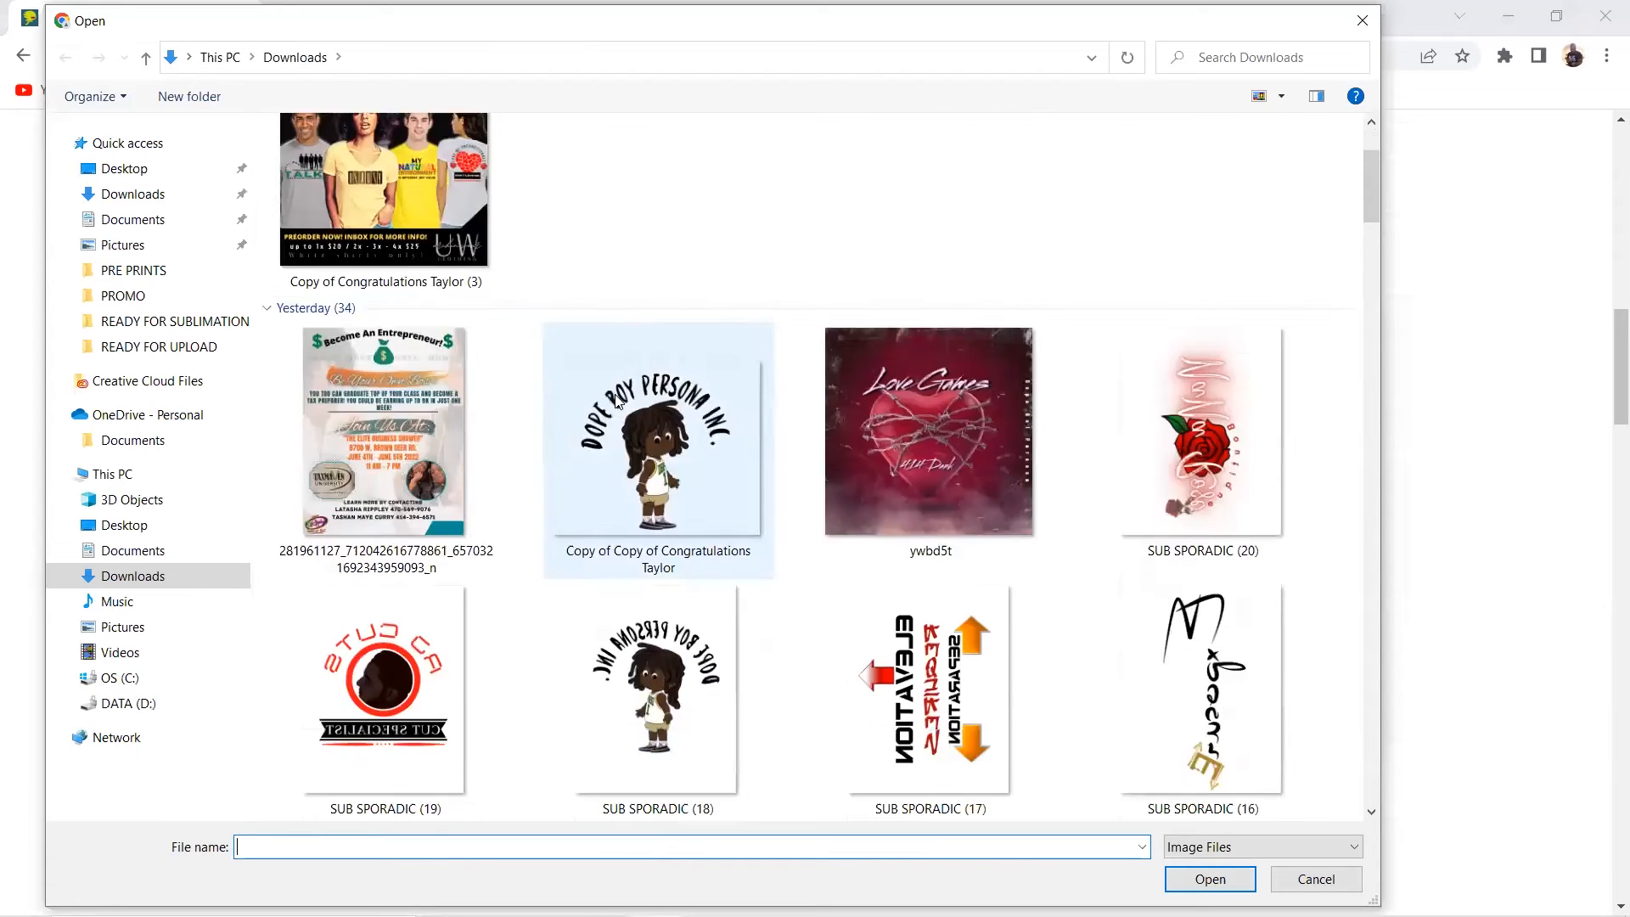
scroll("down", 3)
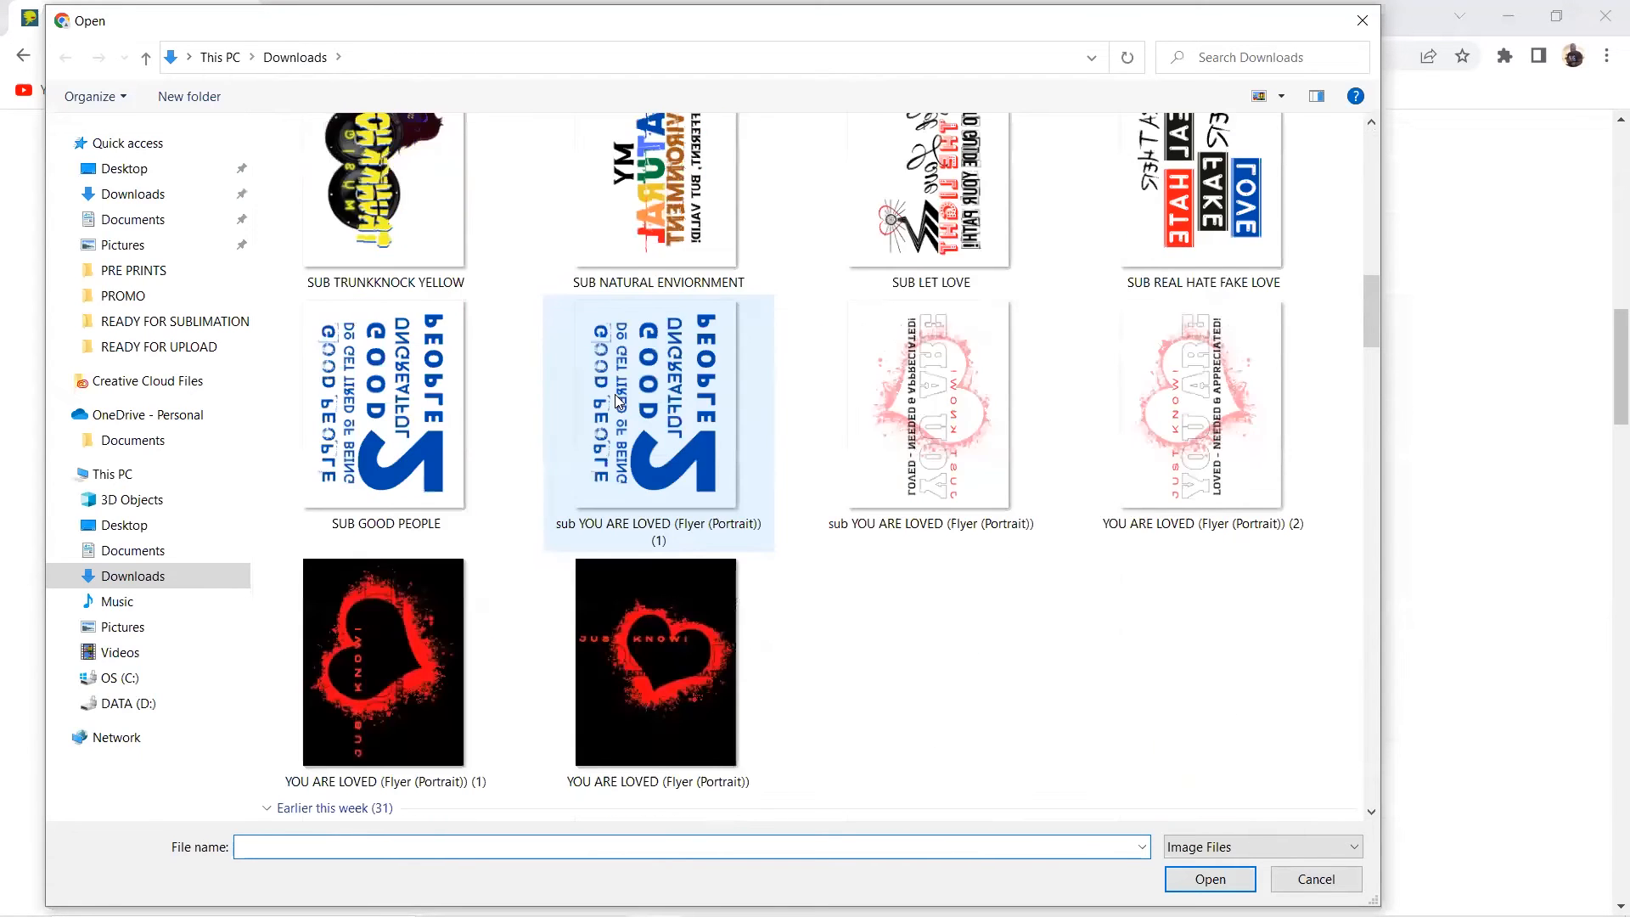
scroll("down", 3)
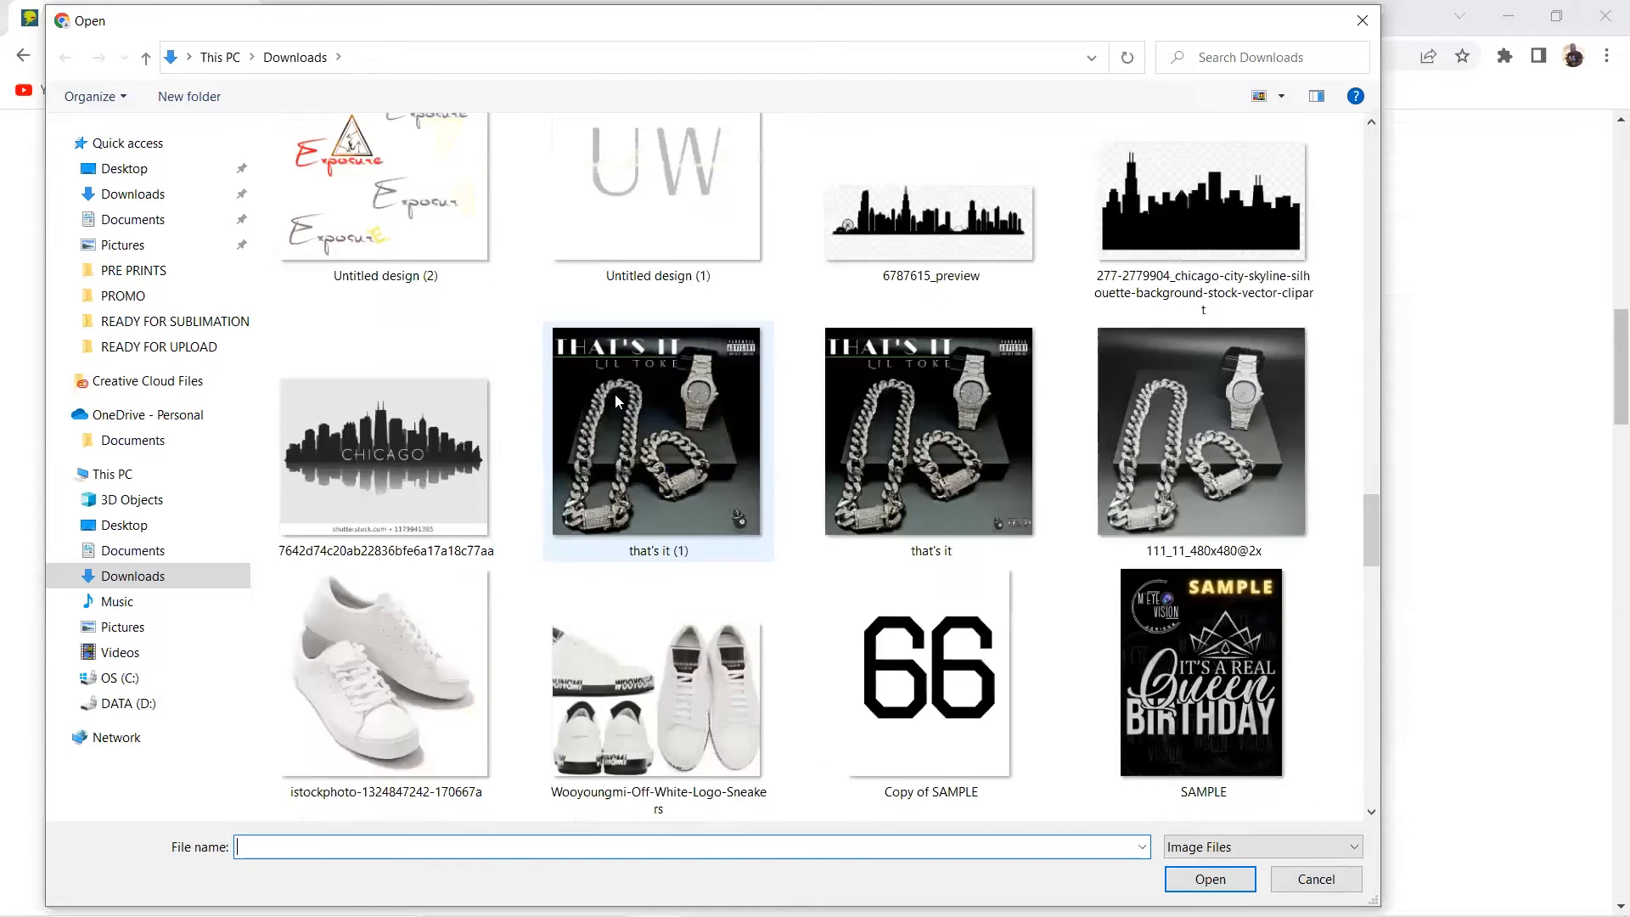
scroll("down", 3)
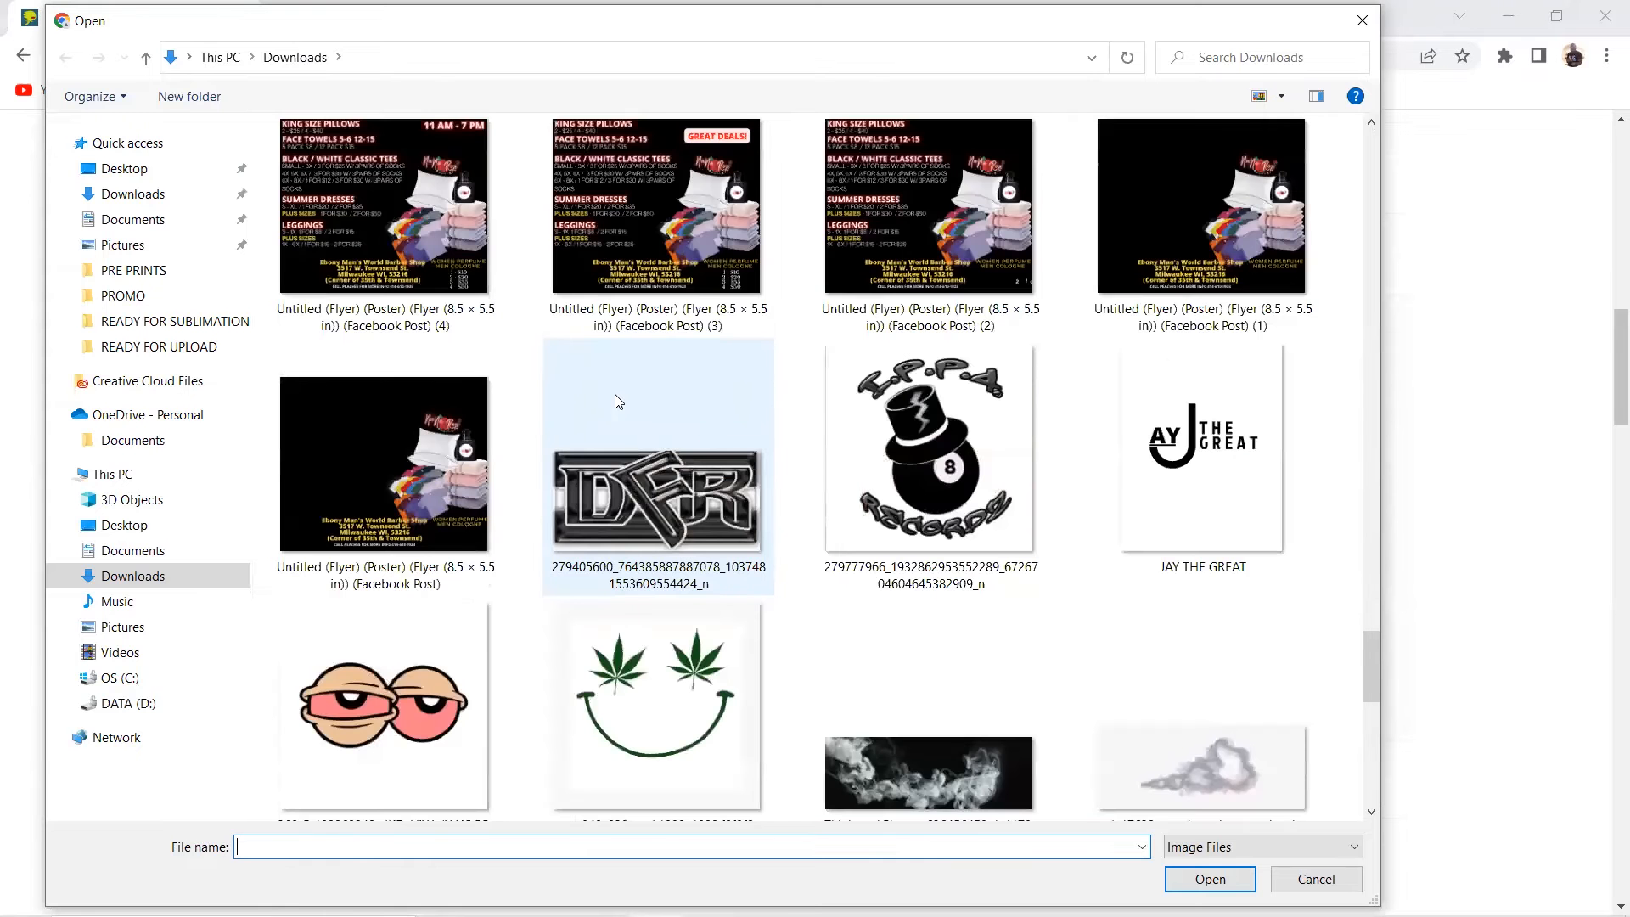
scroll("down", 3)
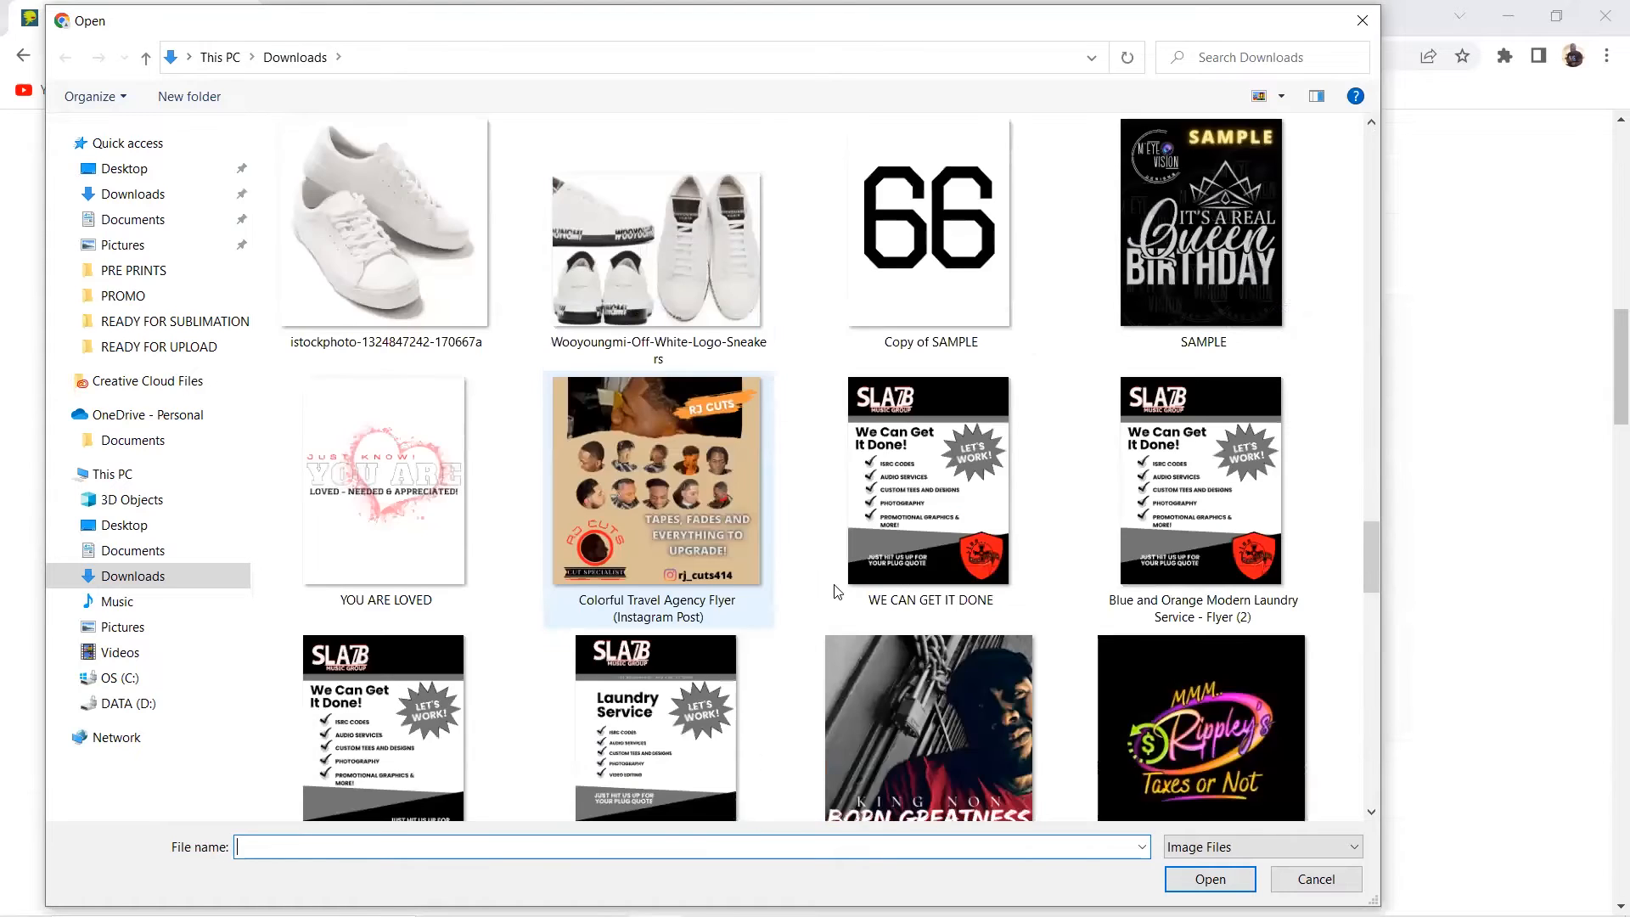
left_click(930, 650)
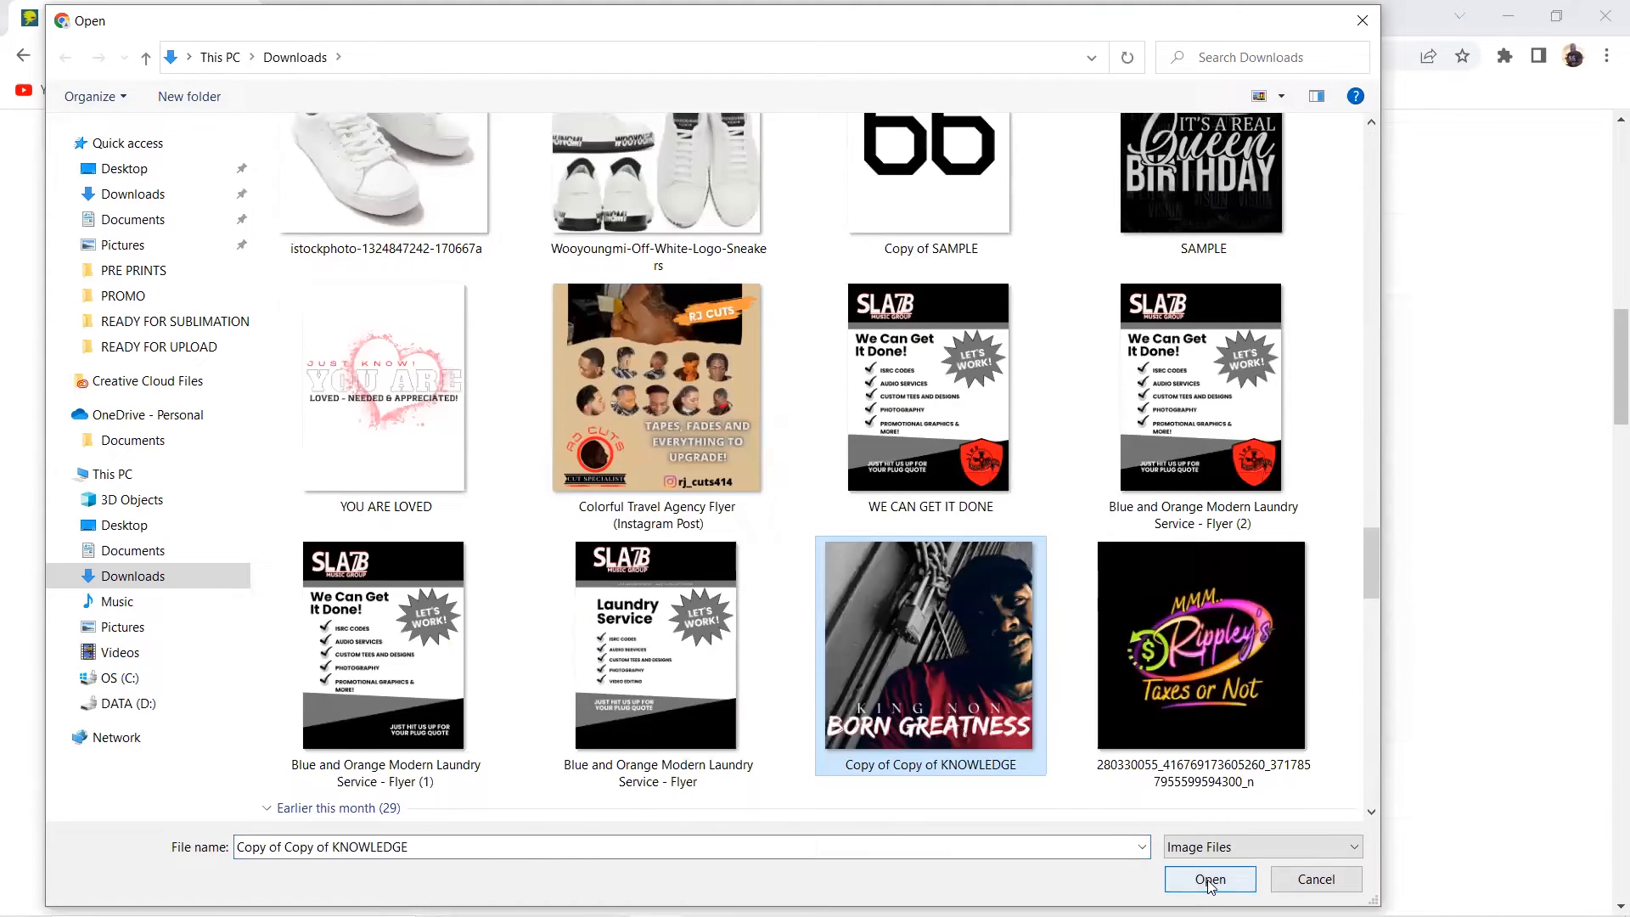
left_click(1208, 878)
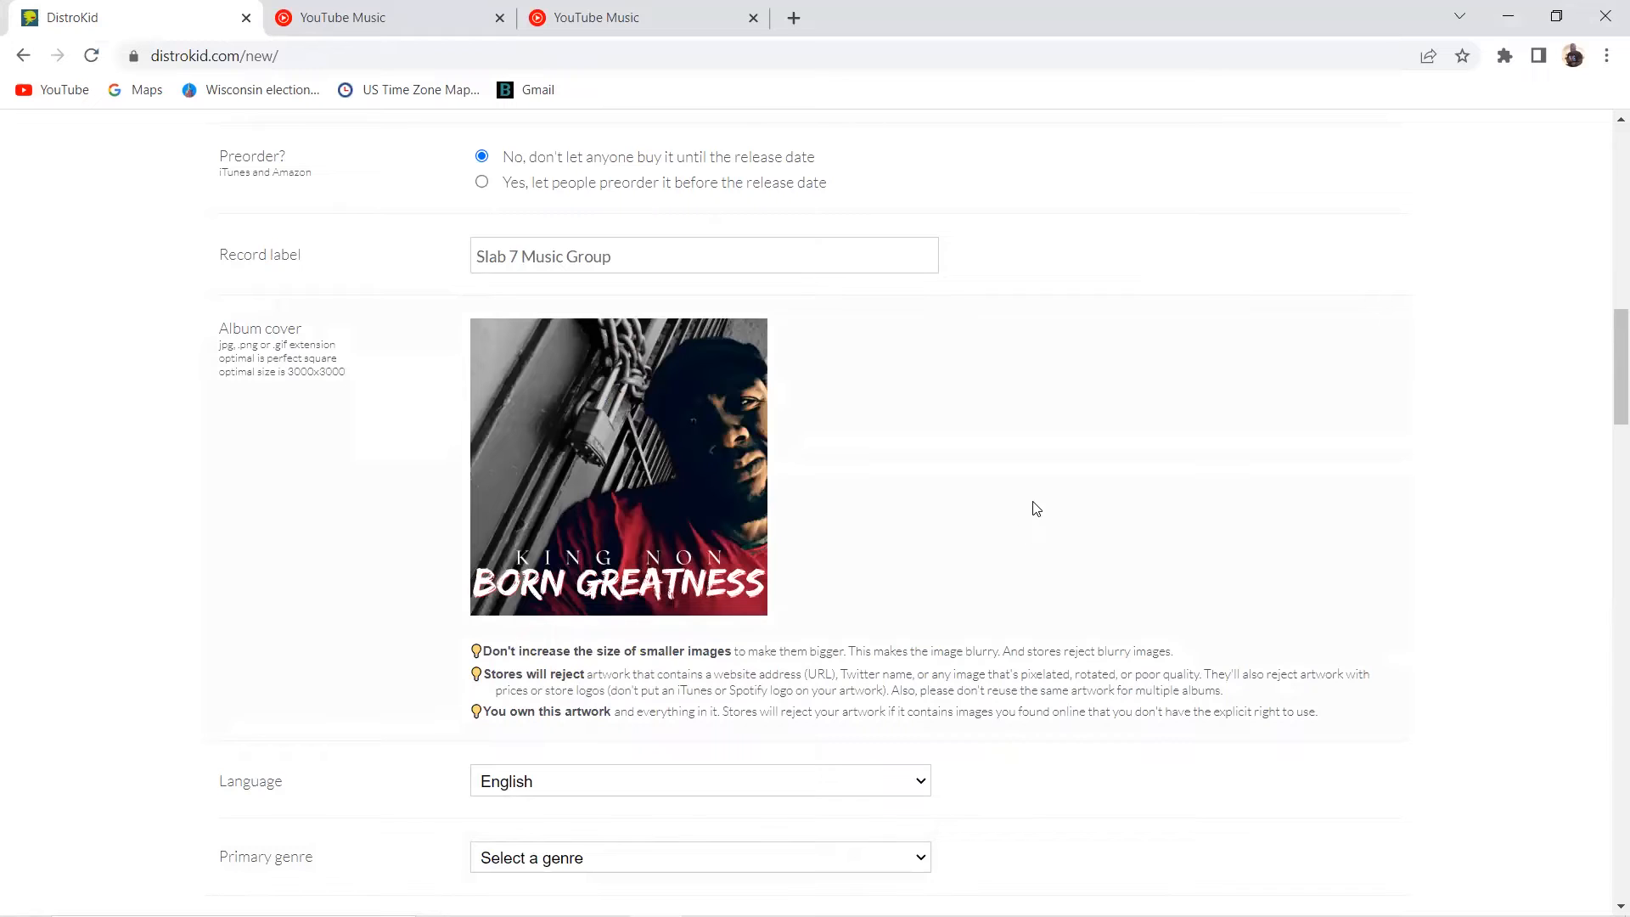
mouse_move(1042, 542)
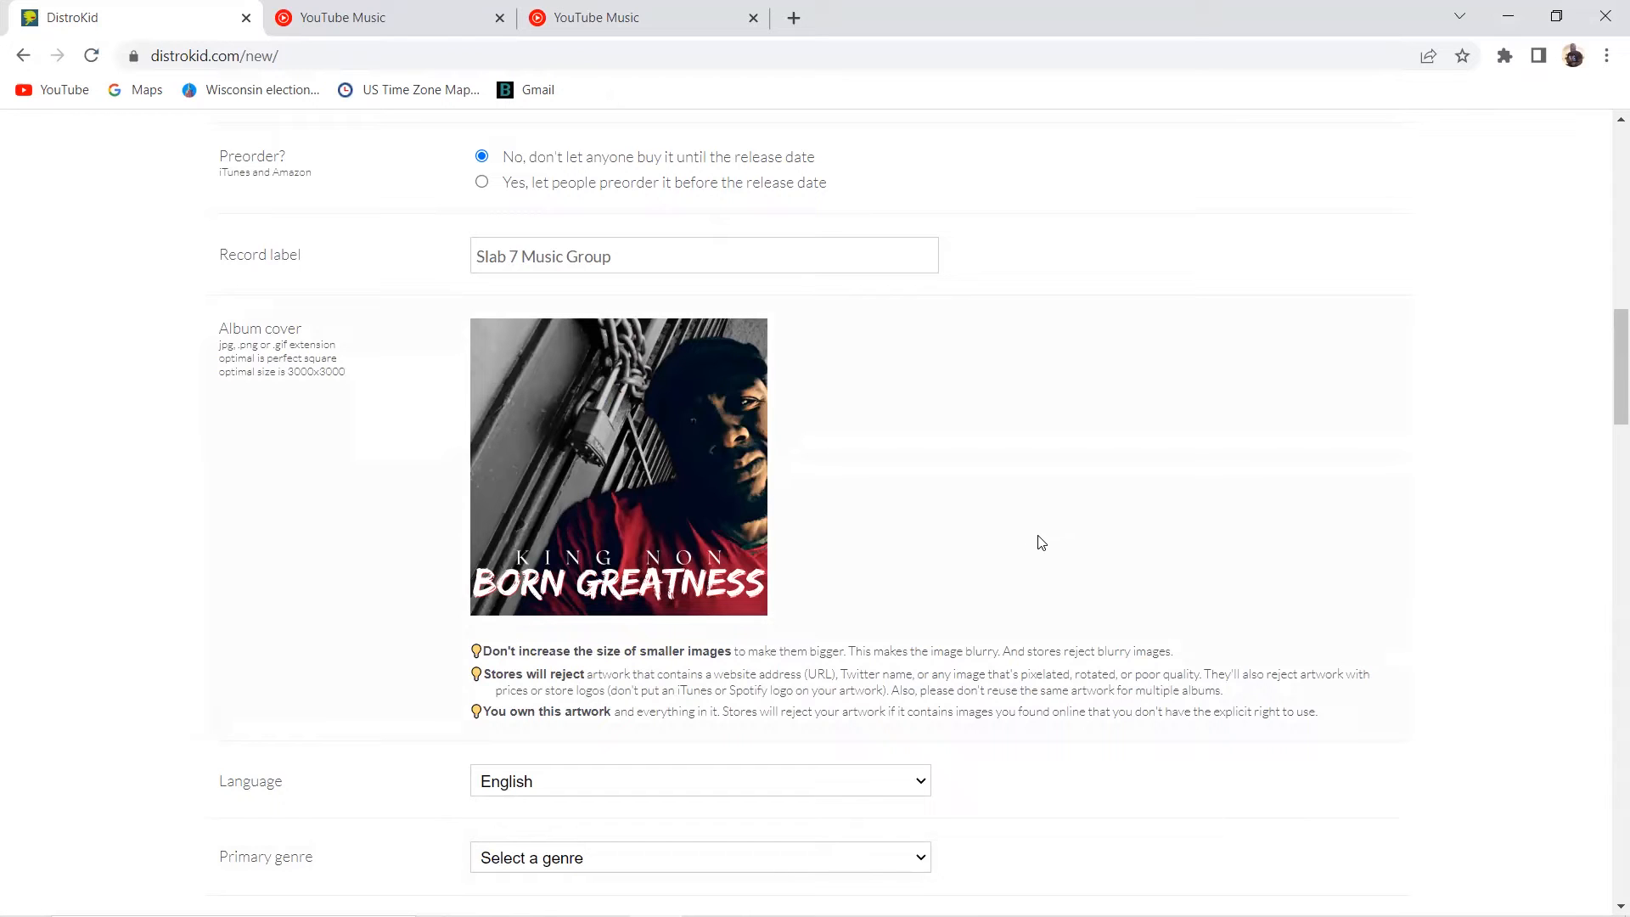
mouse_move(948, 473)
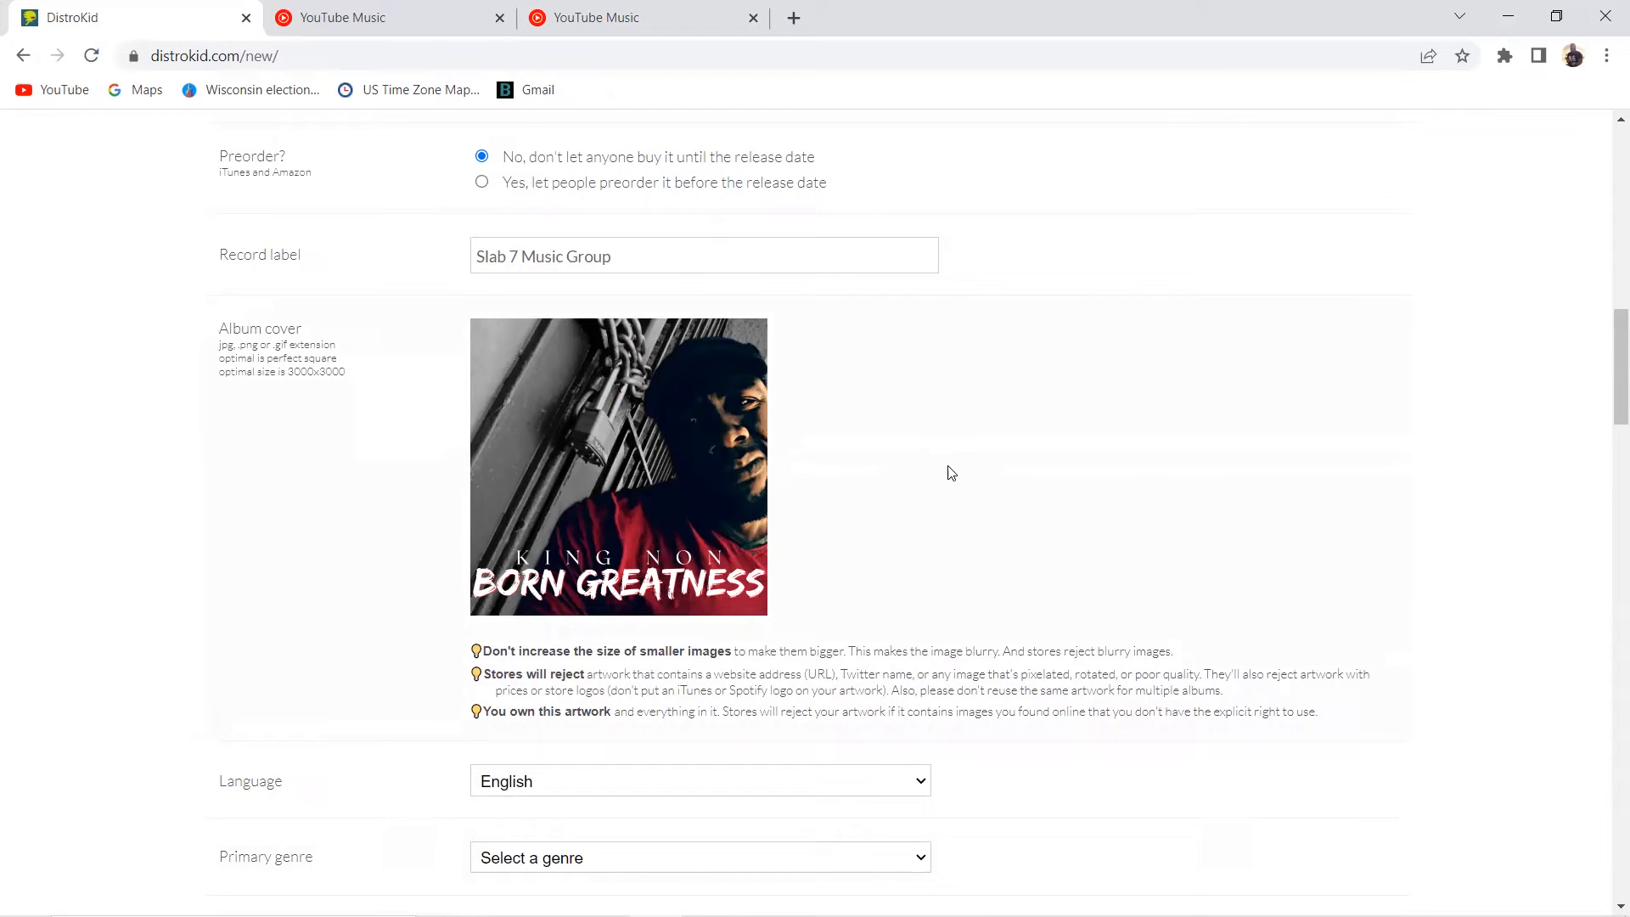
mouse_move(988, 479)
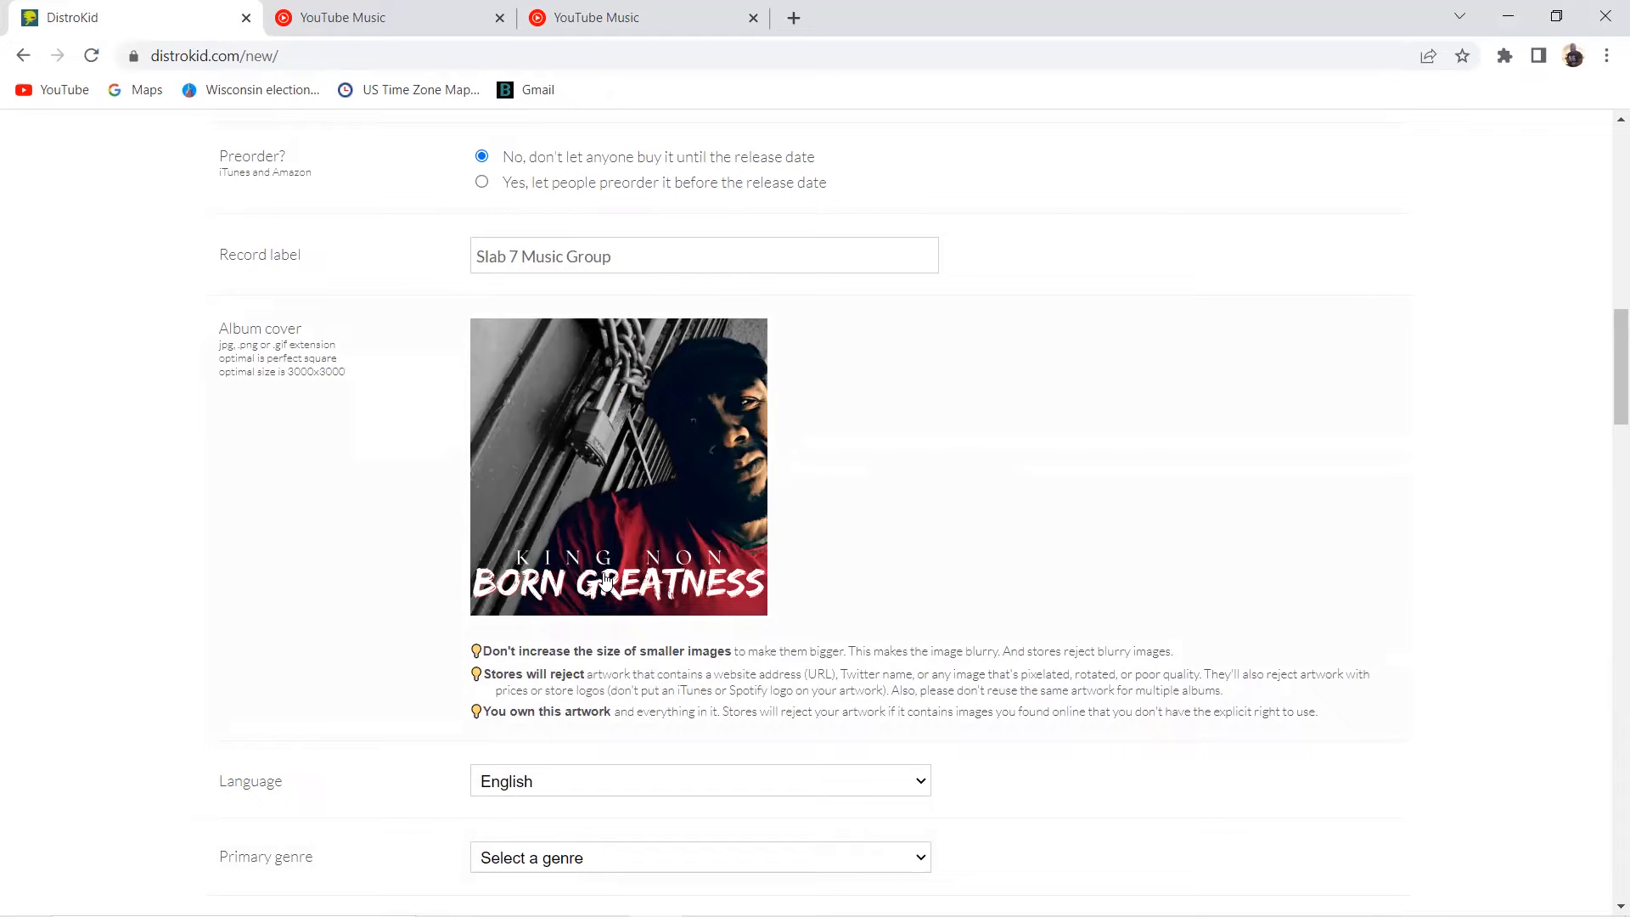
mouse_move(871, 522)
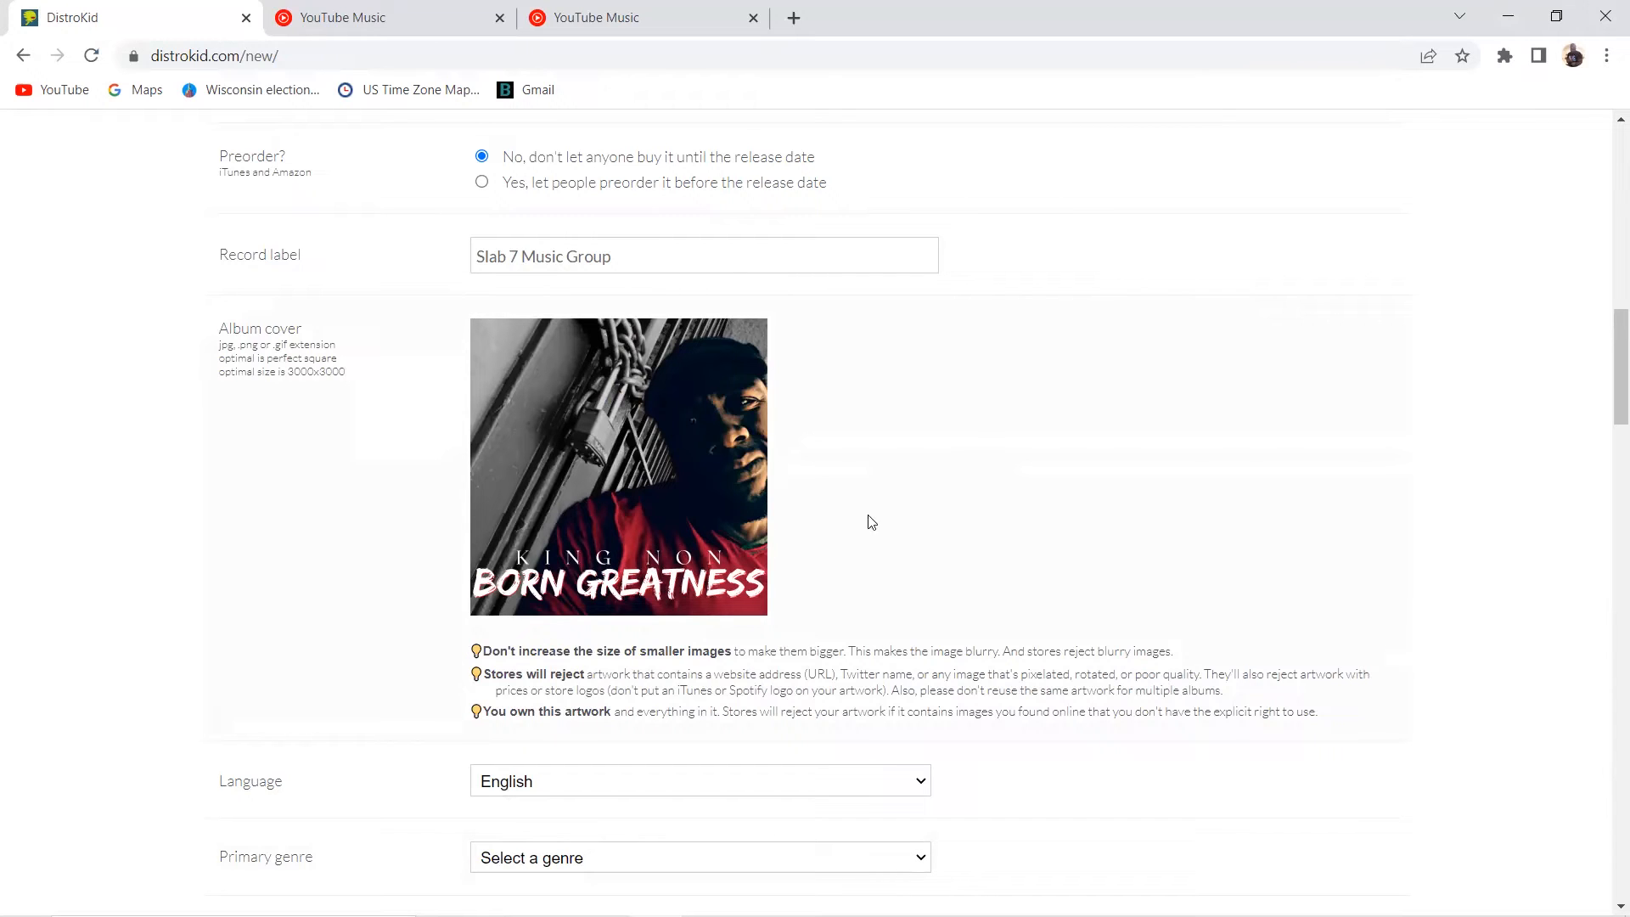
mouse_move(913, 464)
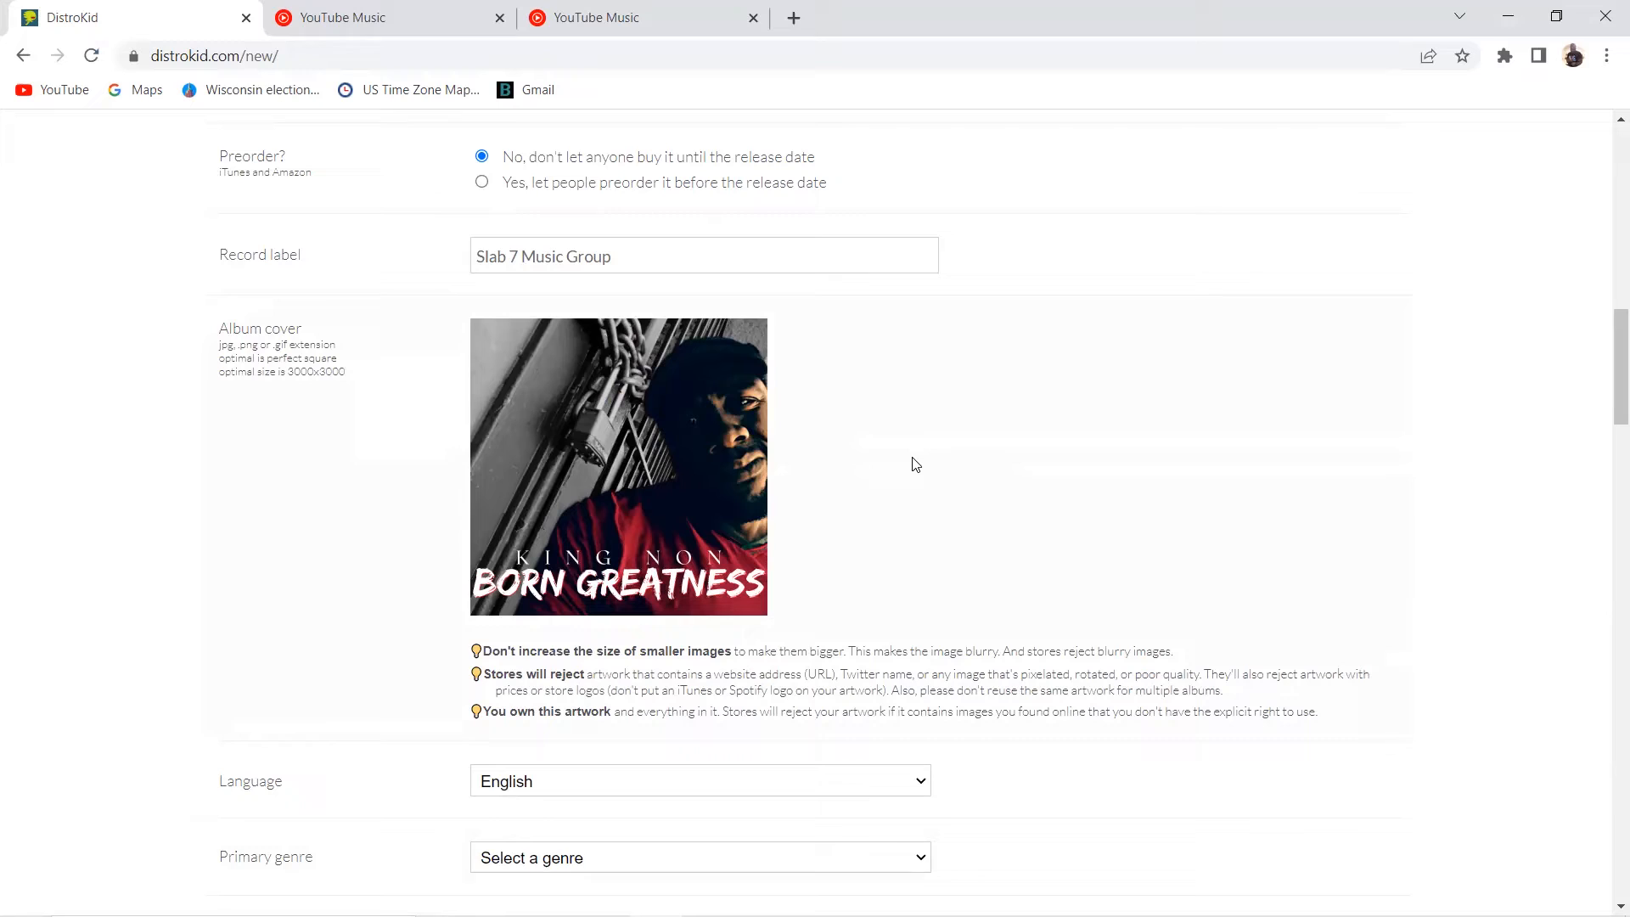
mouse_move(843, 485)
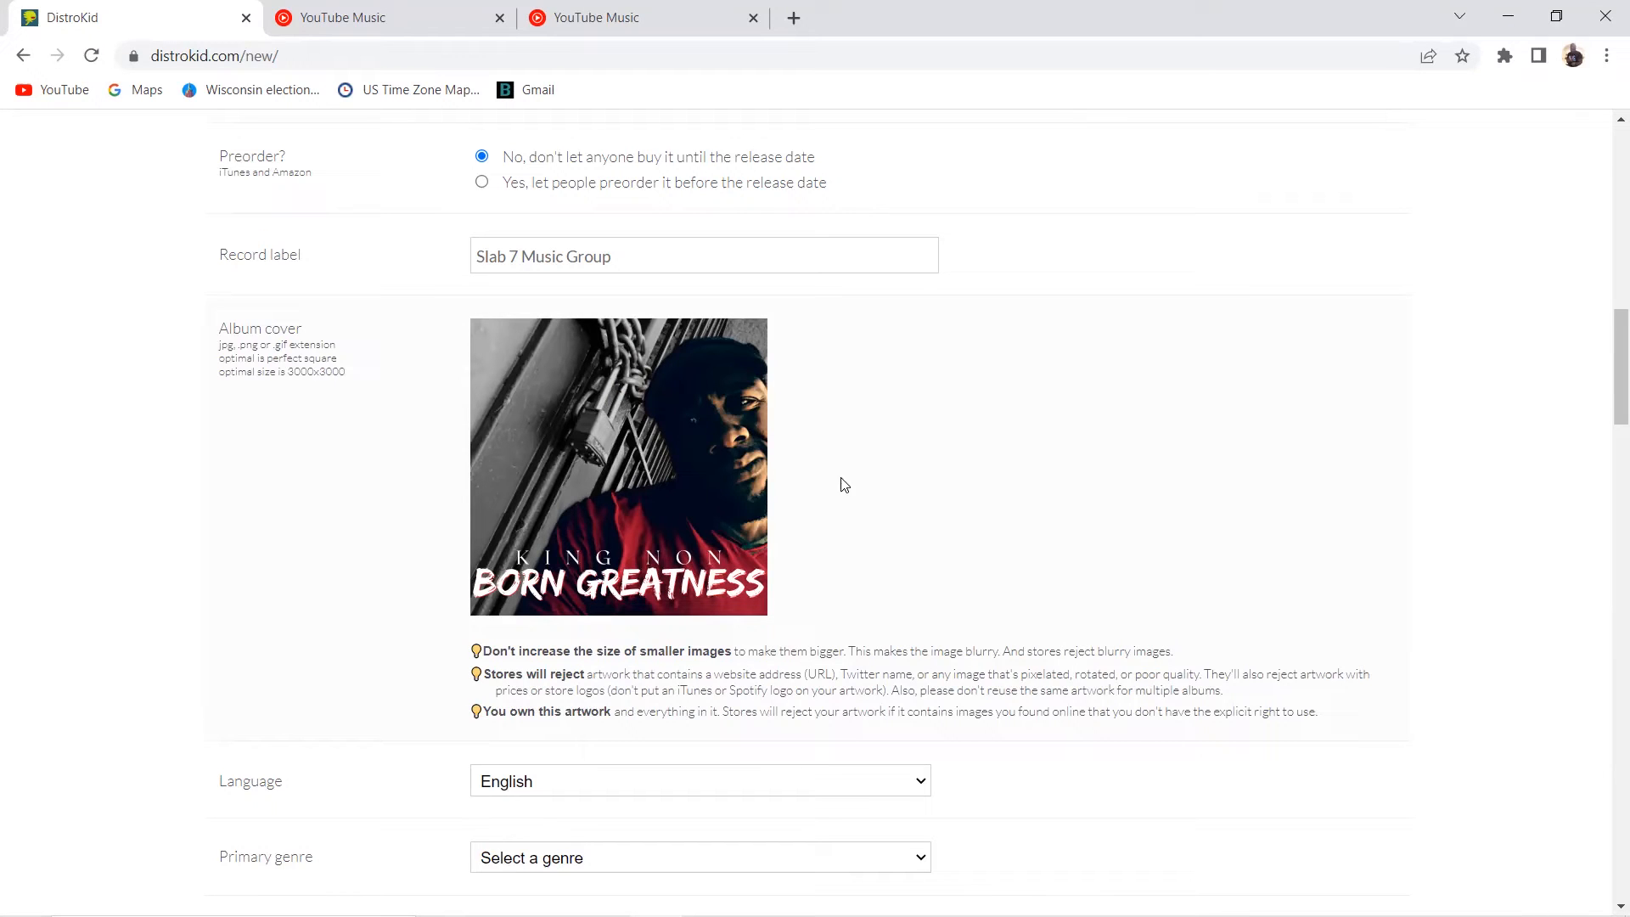
mouse_move(889, 495)
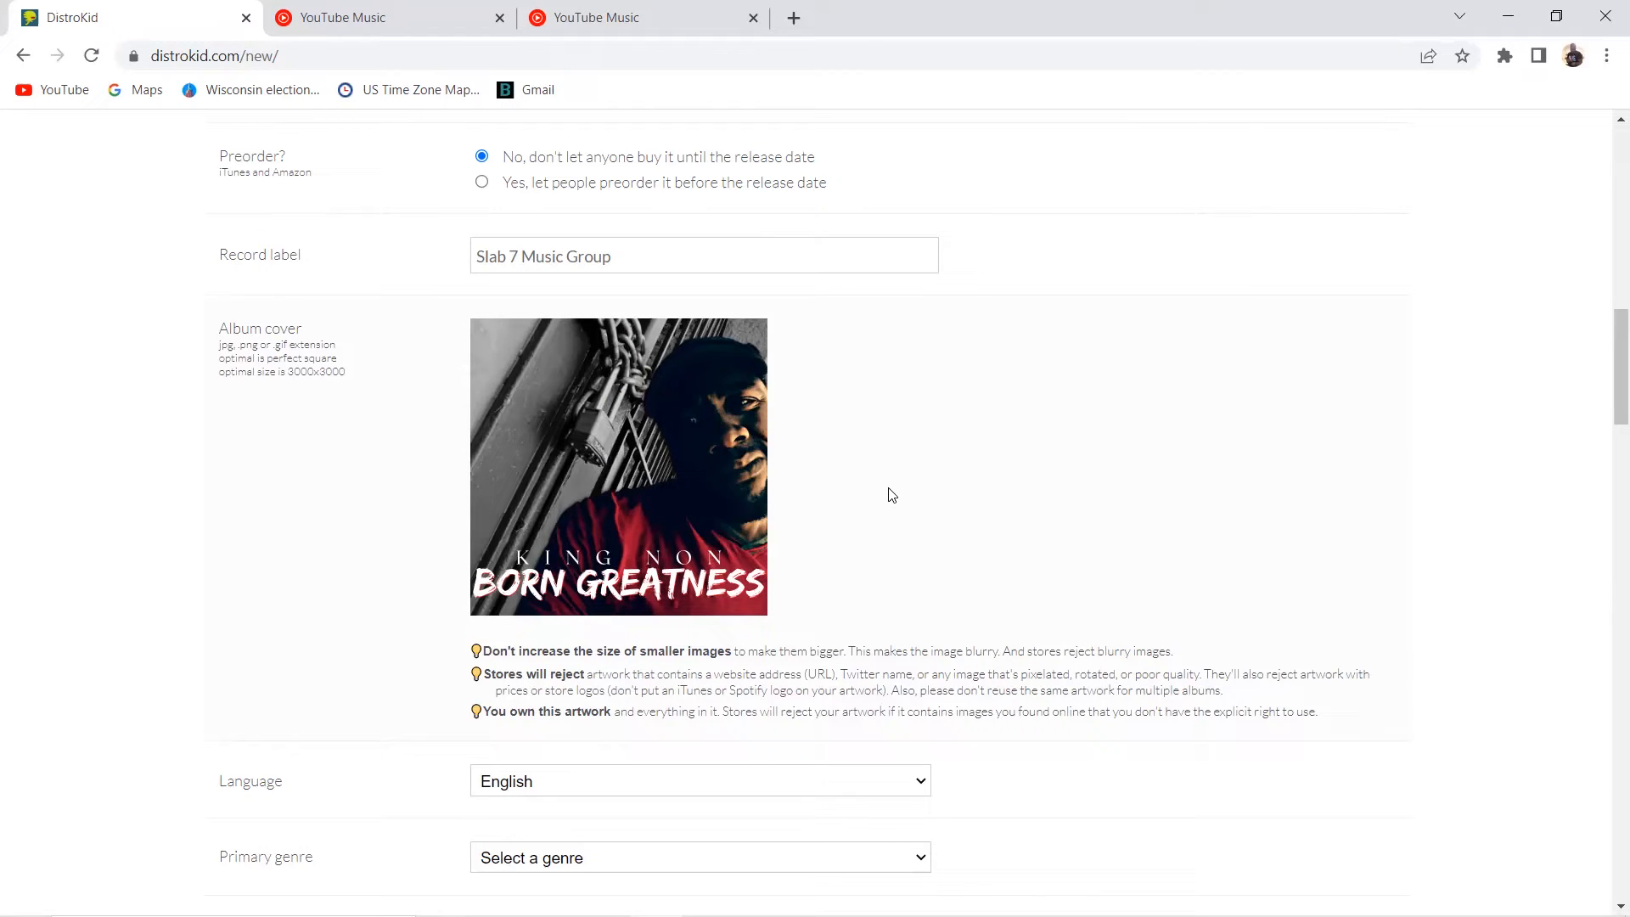
mouse_move(578, 559)
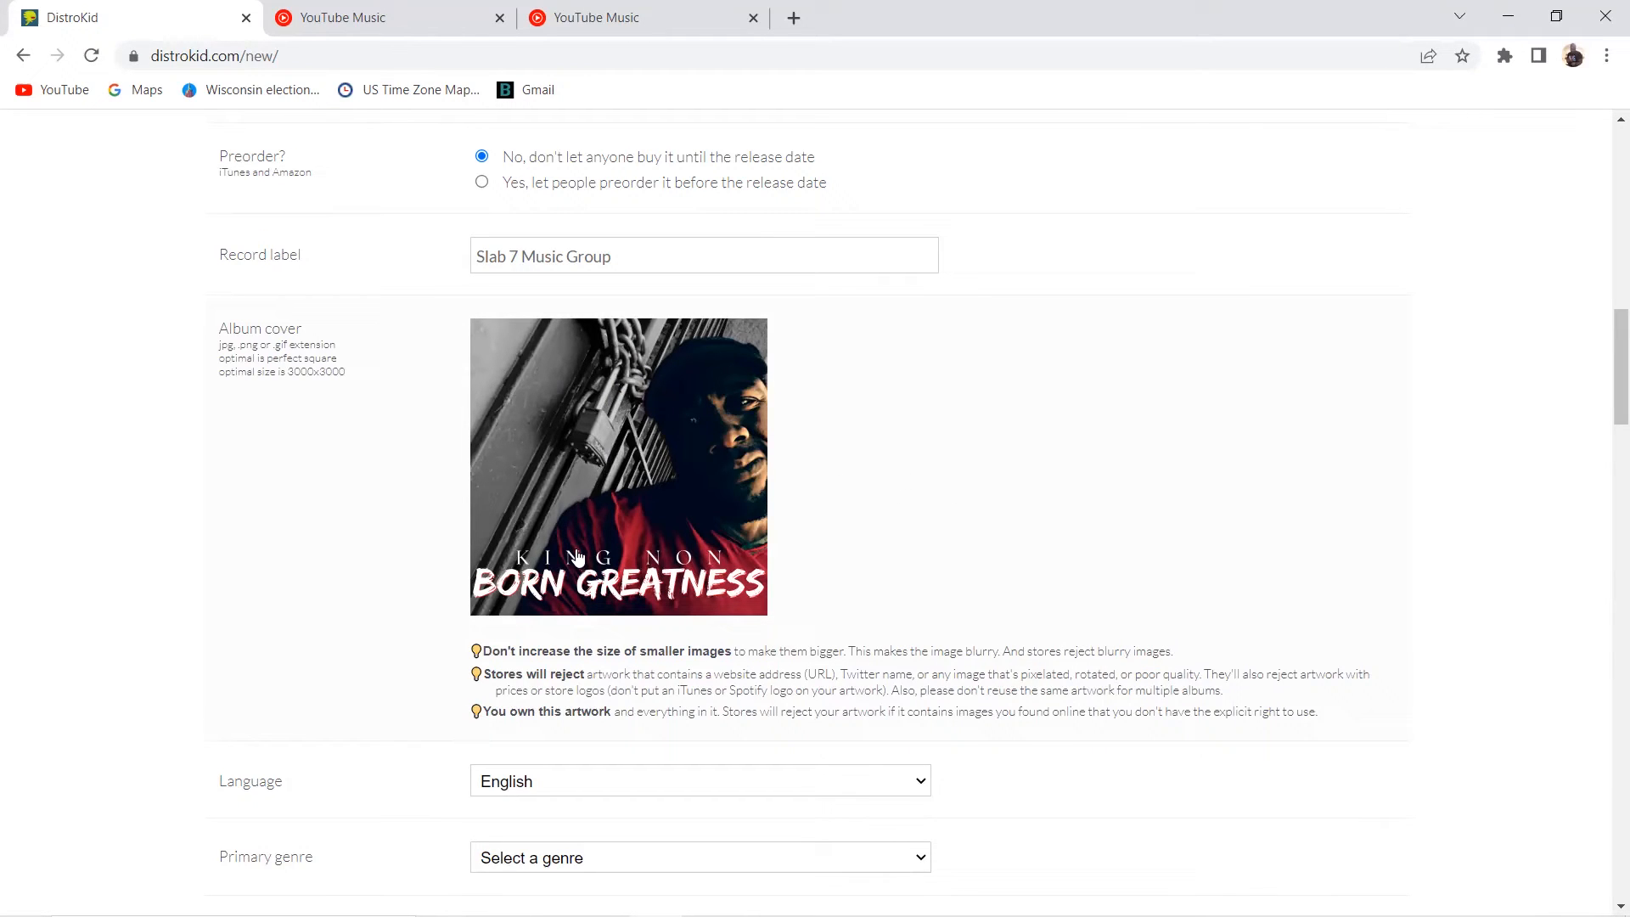
Scroll past the loaded Born Greatness cover down to the genre fields
scroll("down", 3)
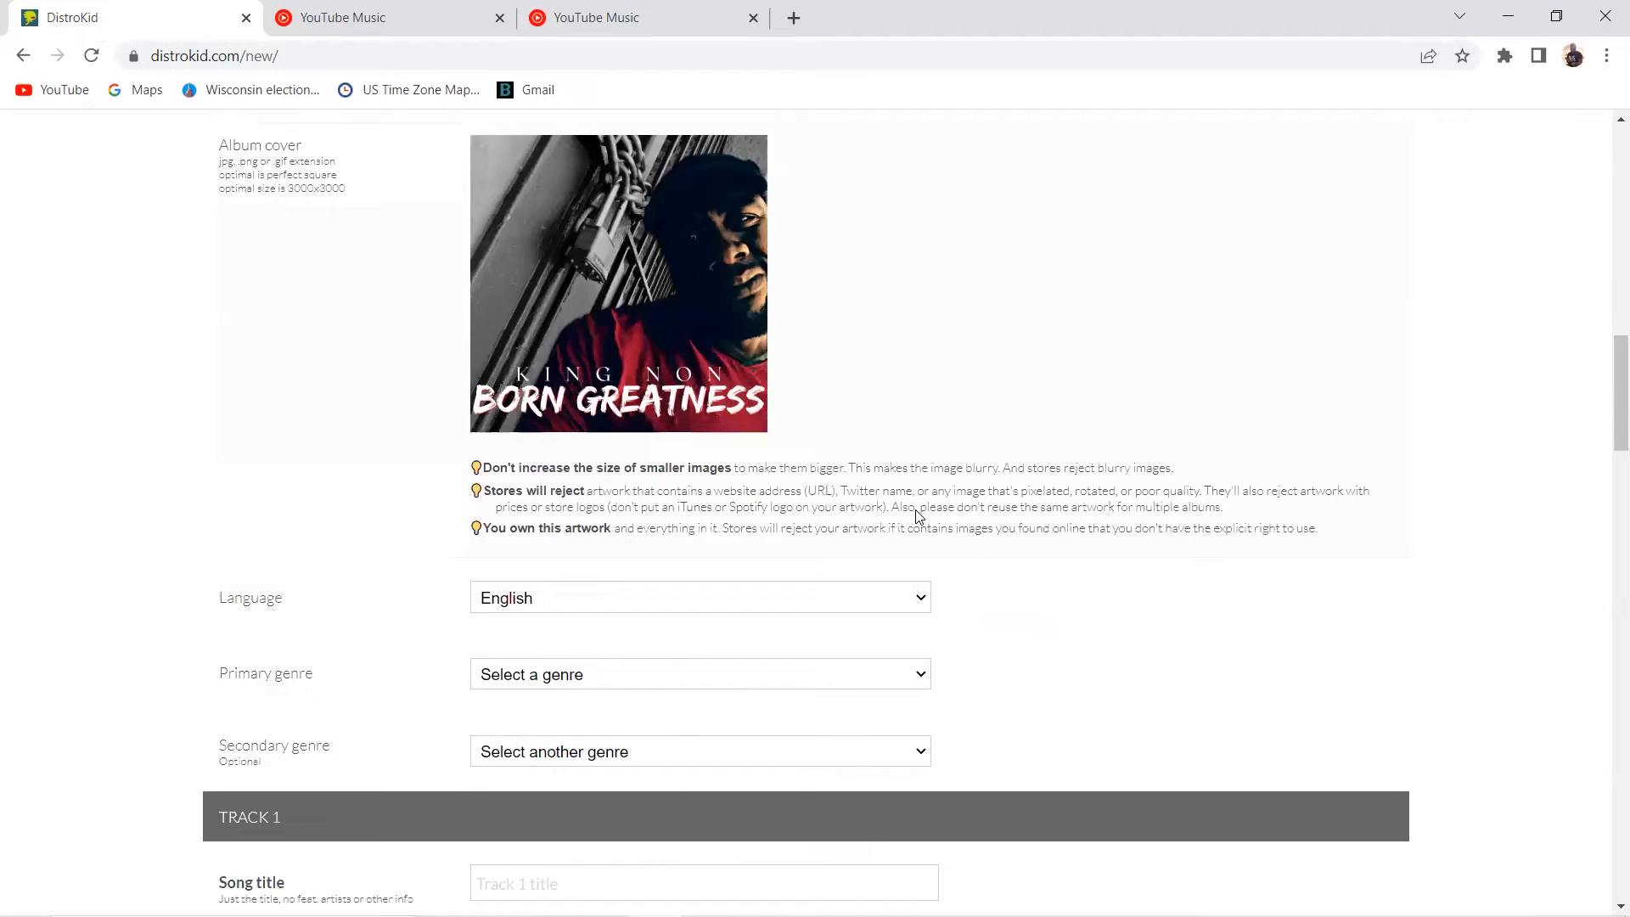
scroll("down", 3)
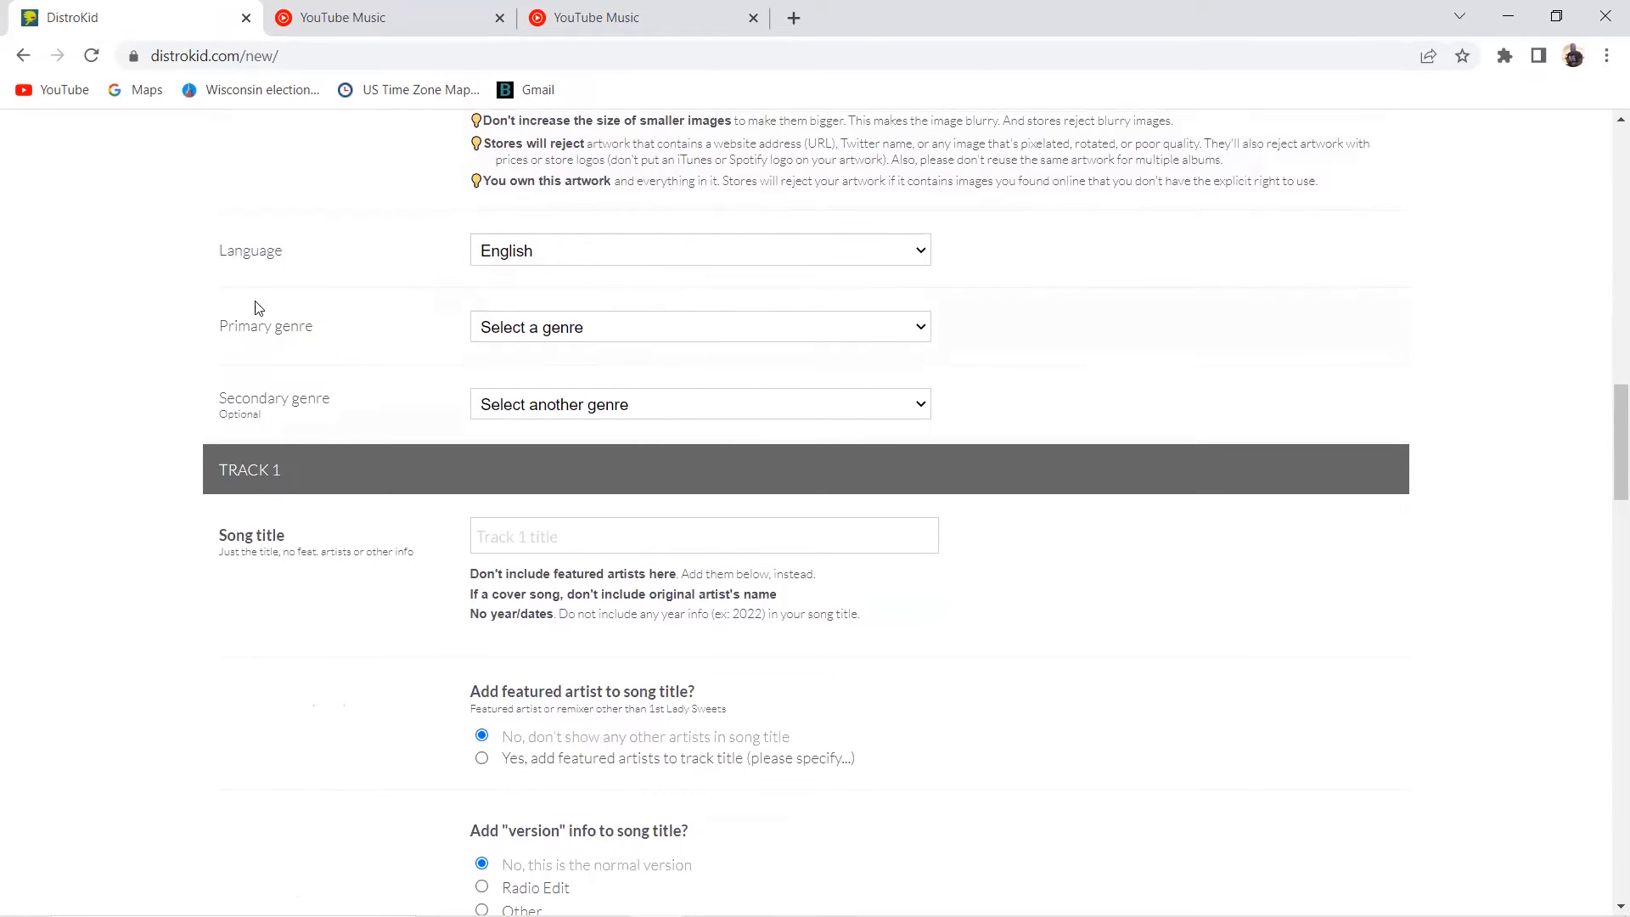
Set the primary genre to Hip Hop/Rap and enter the song title
left_click(699, 326)
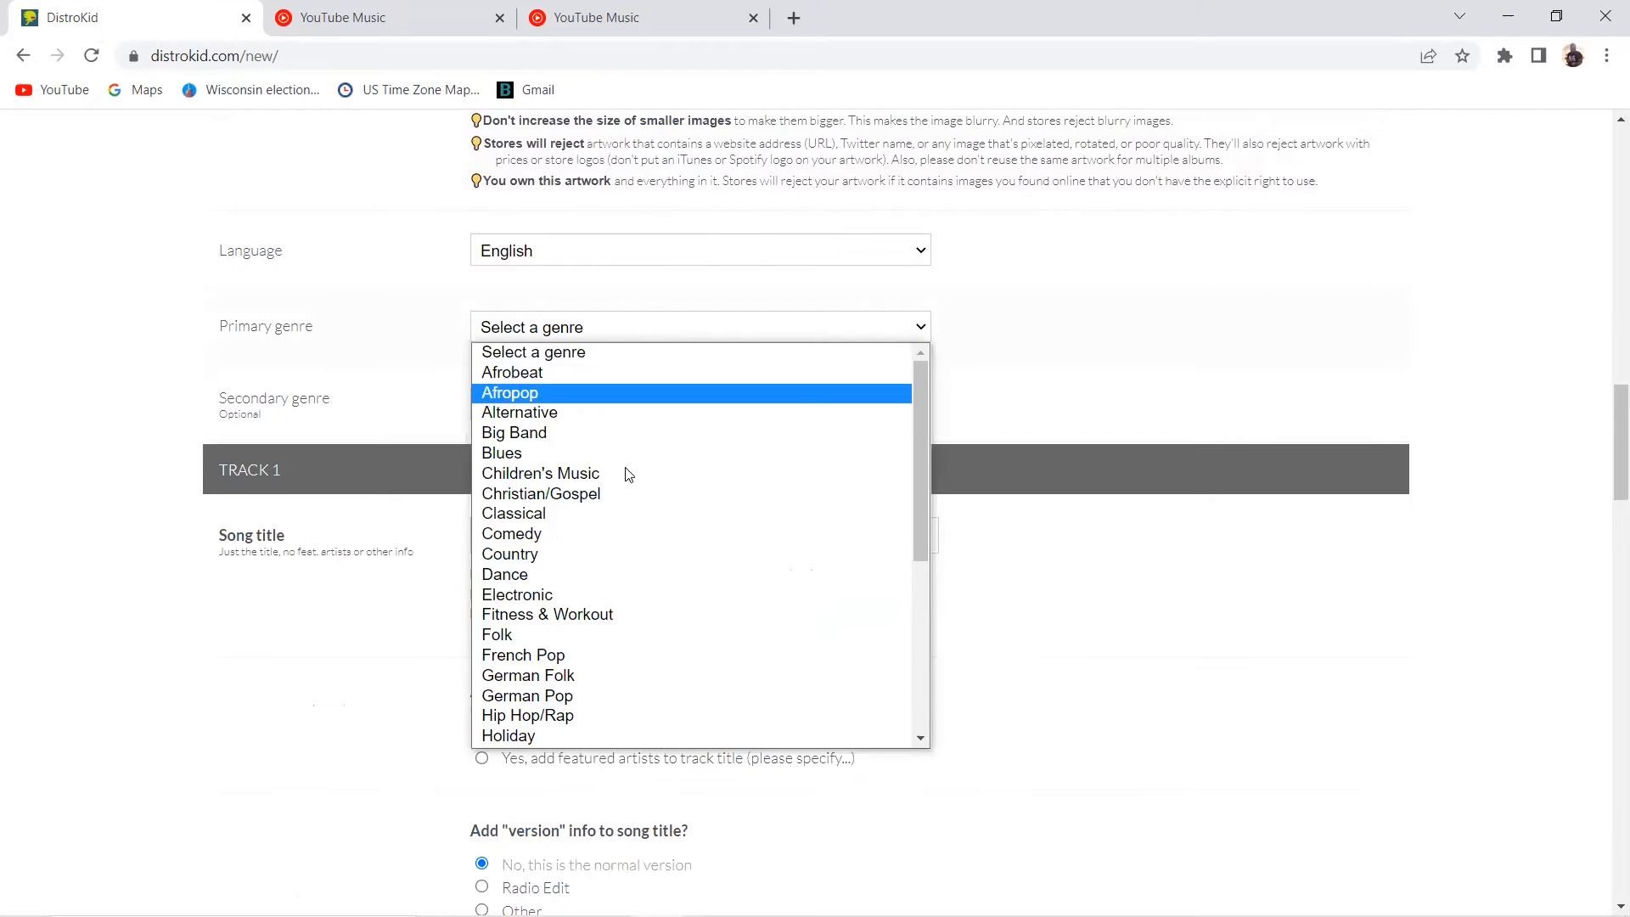
mouse_move(567, 715)
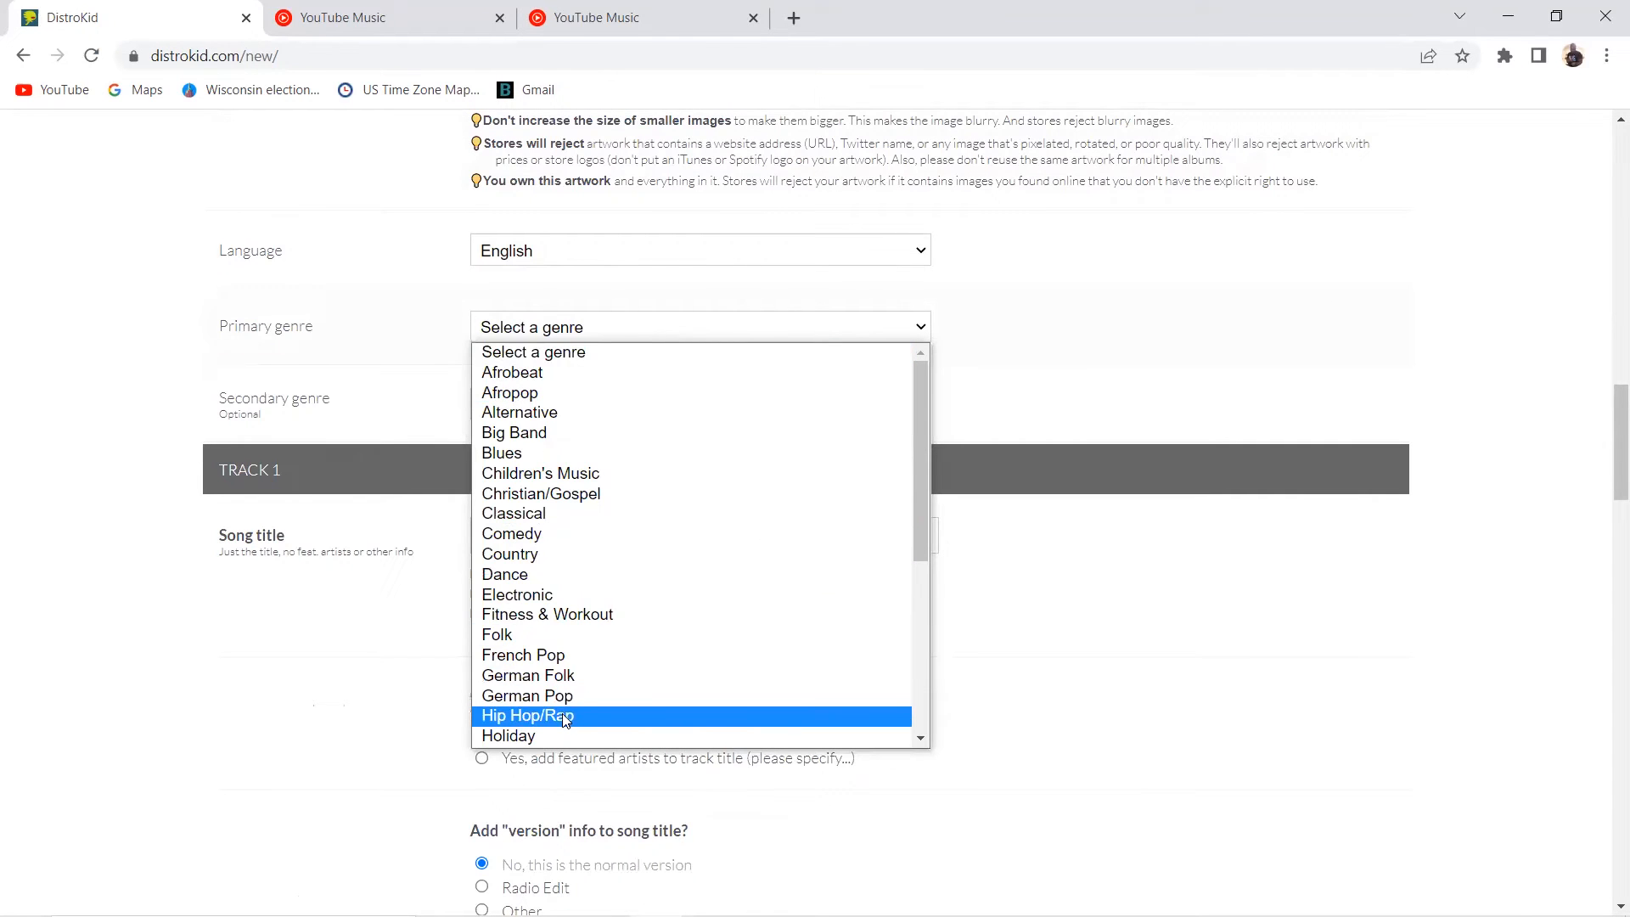
left_click(525, 715)
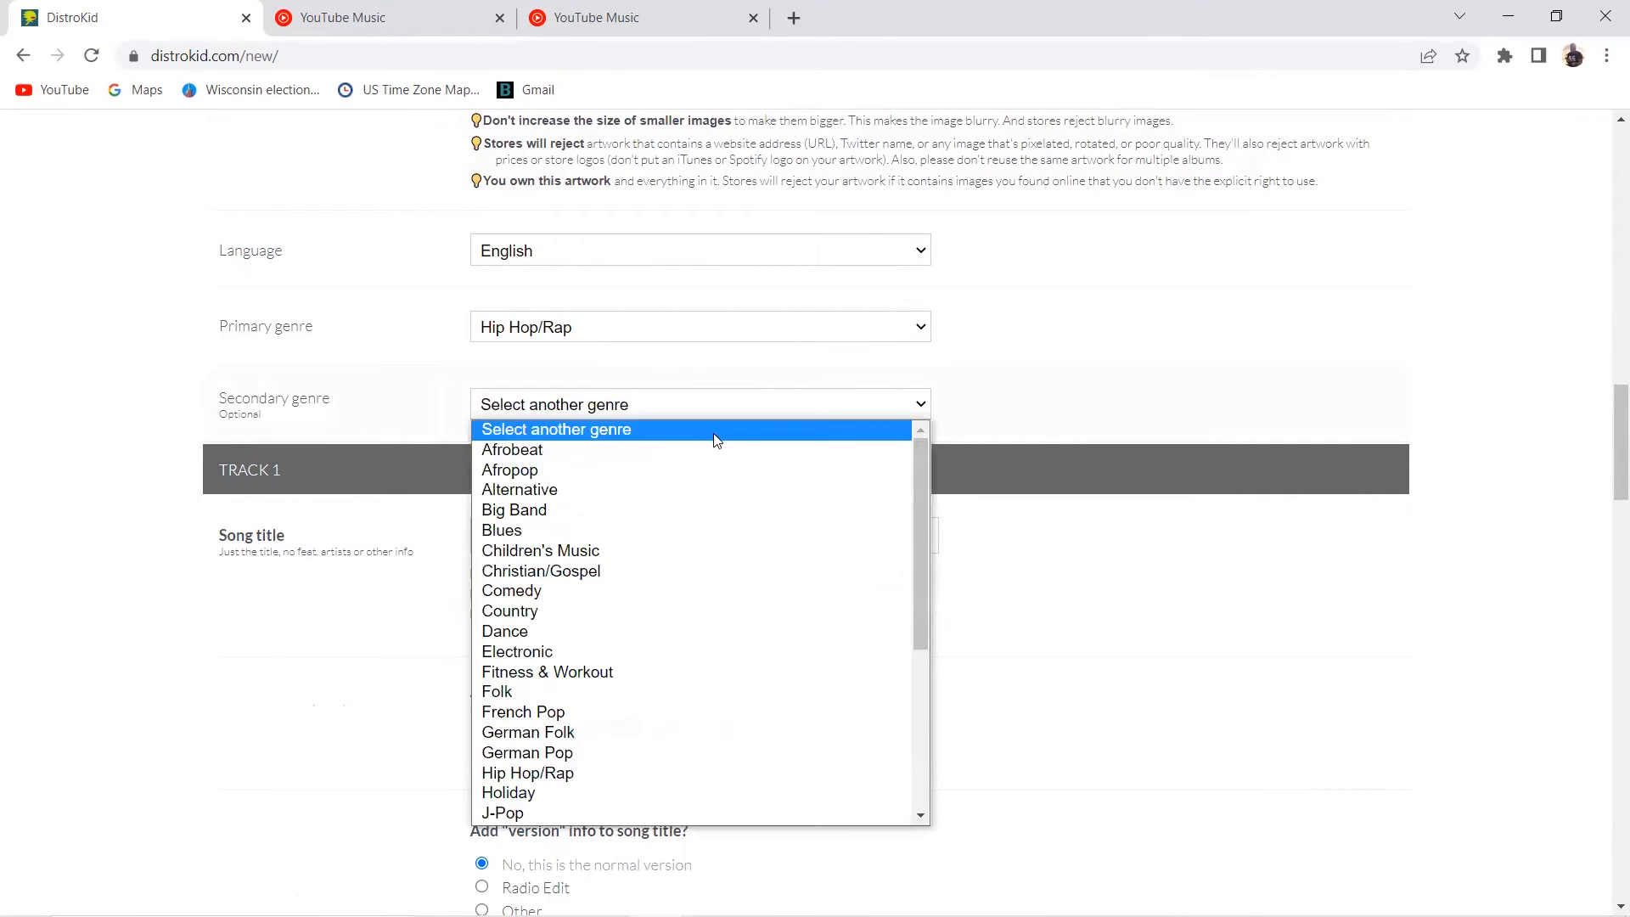
left_click(555, 429)
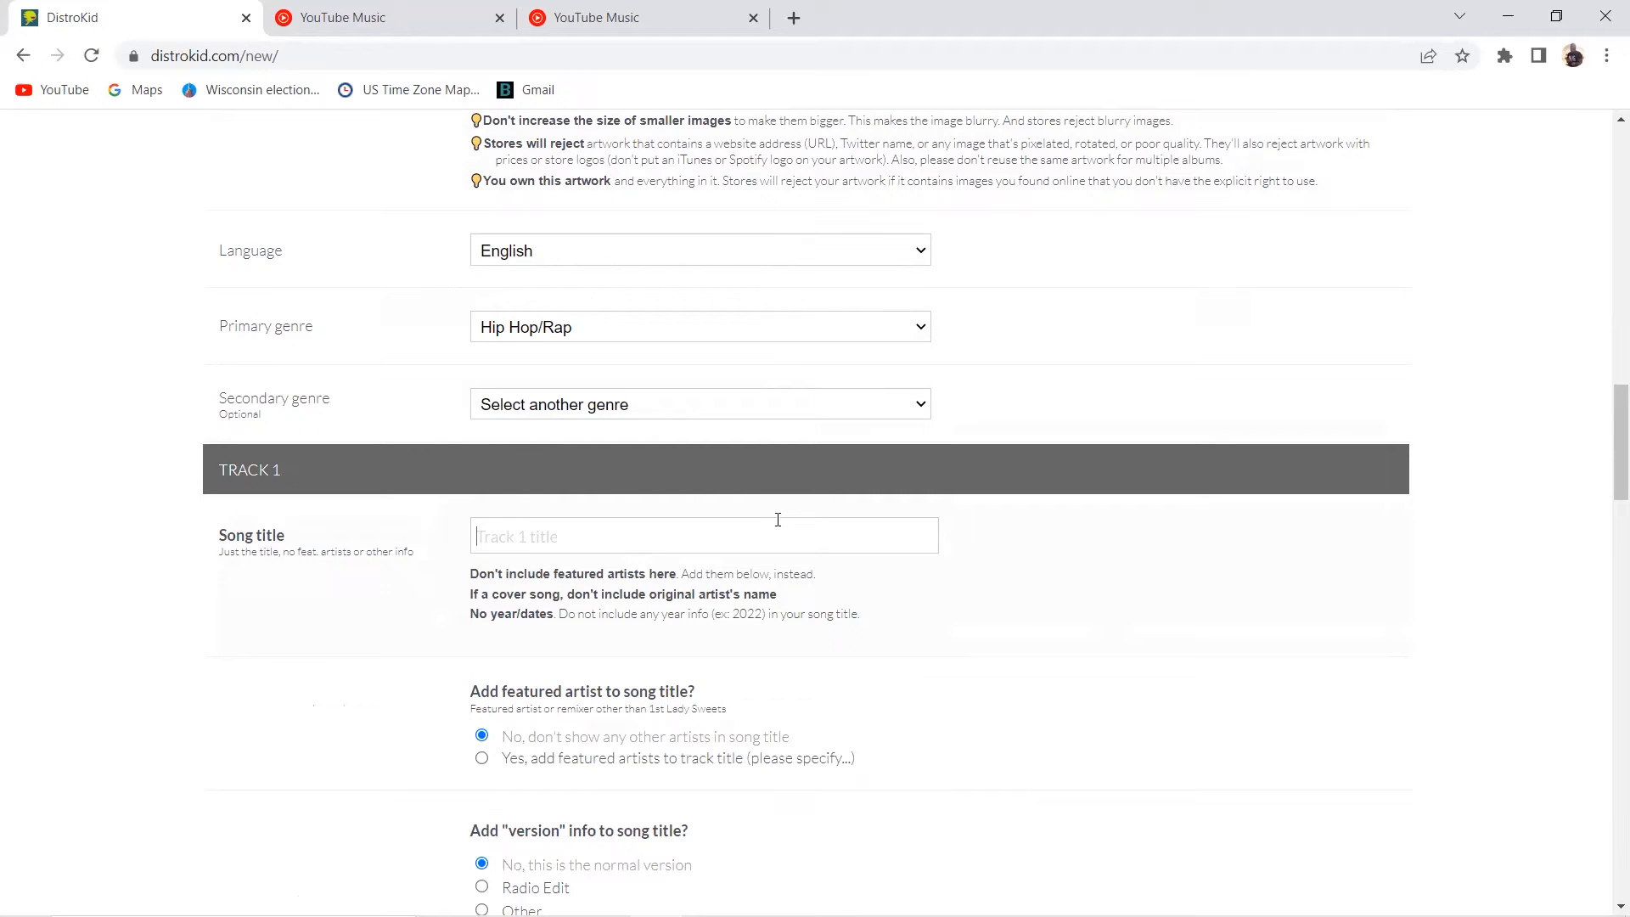
type("qwerty")
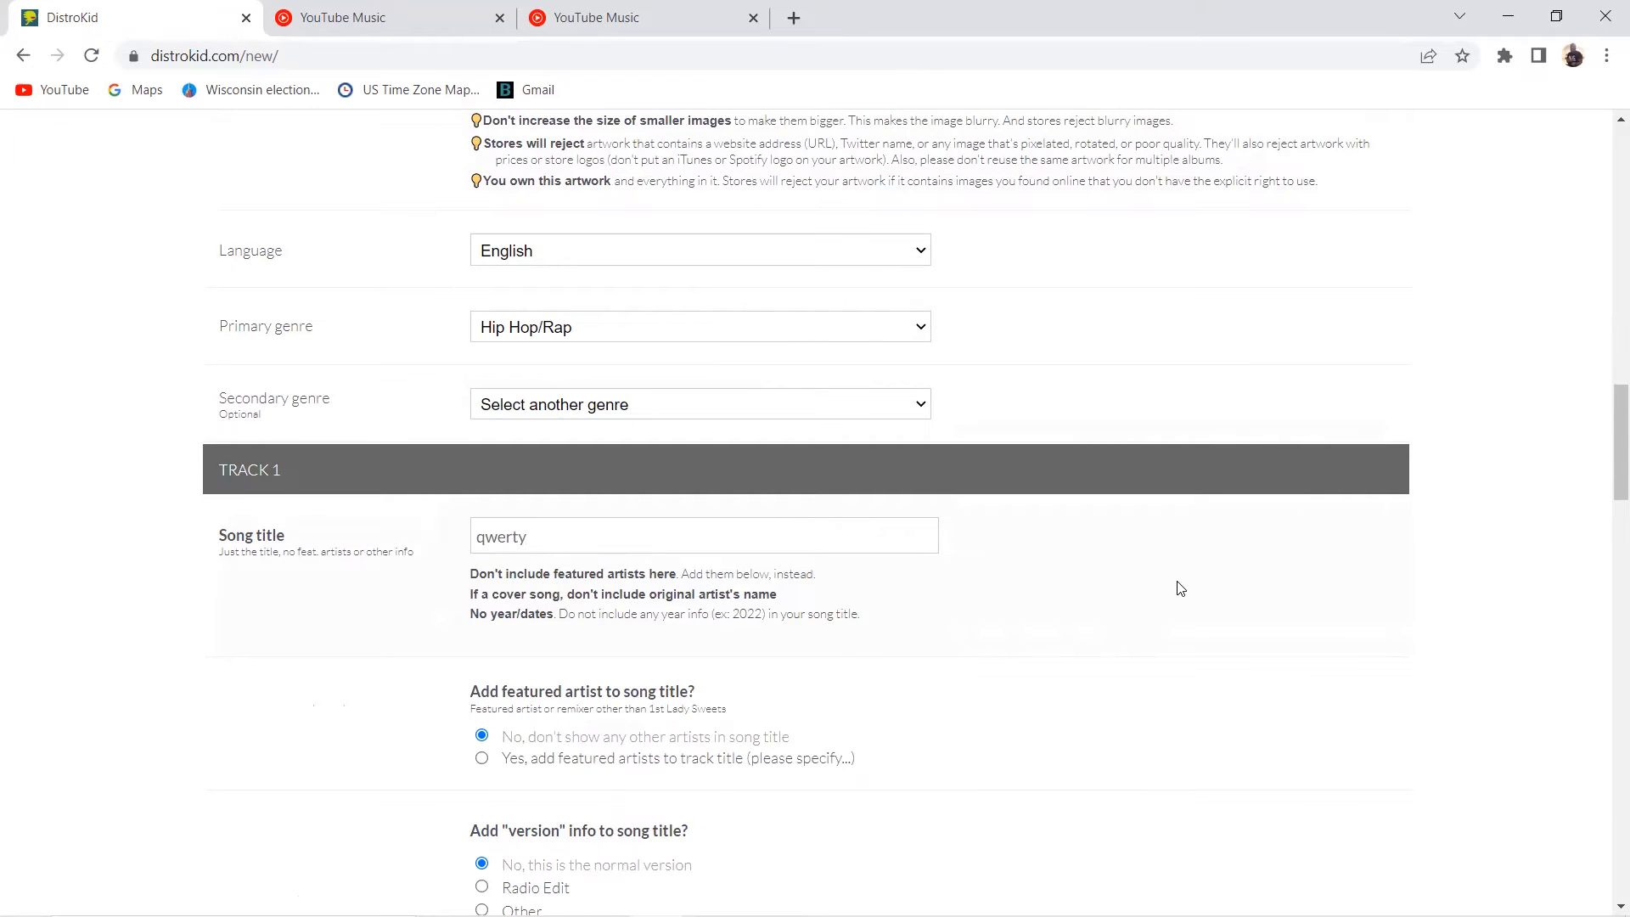
scroll("down", 3)
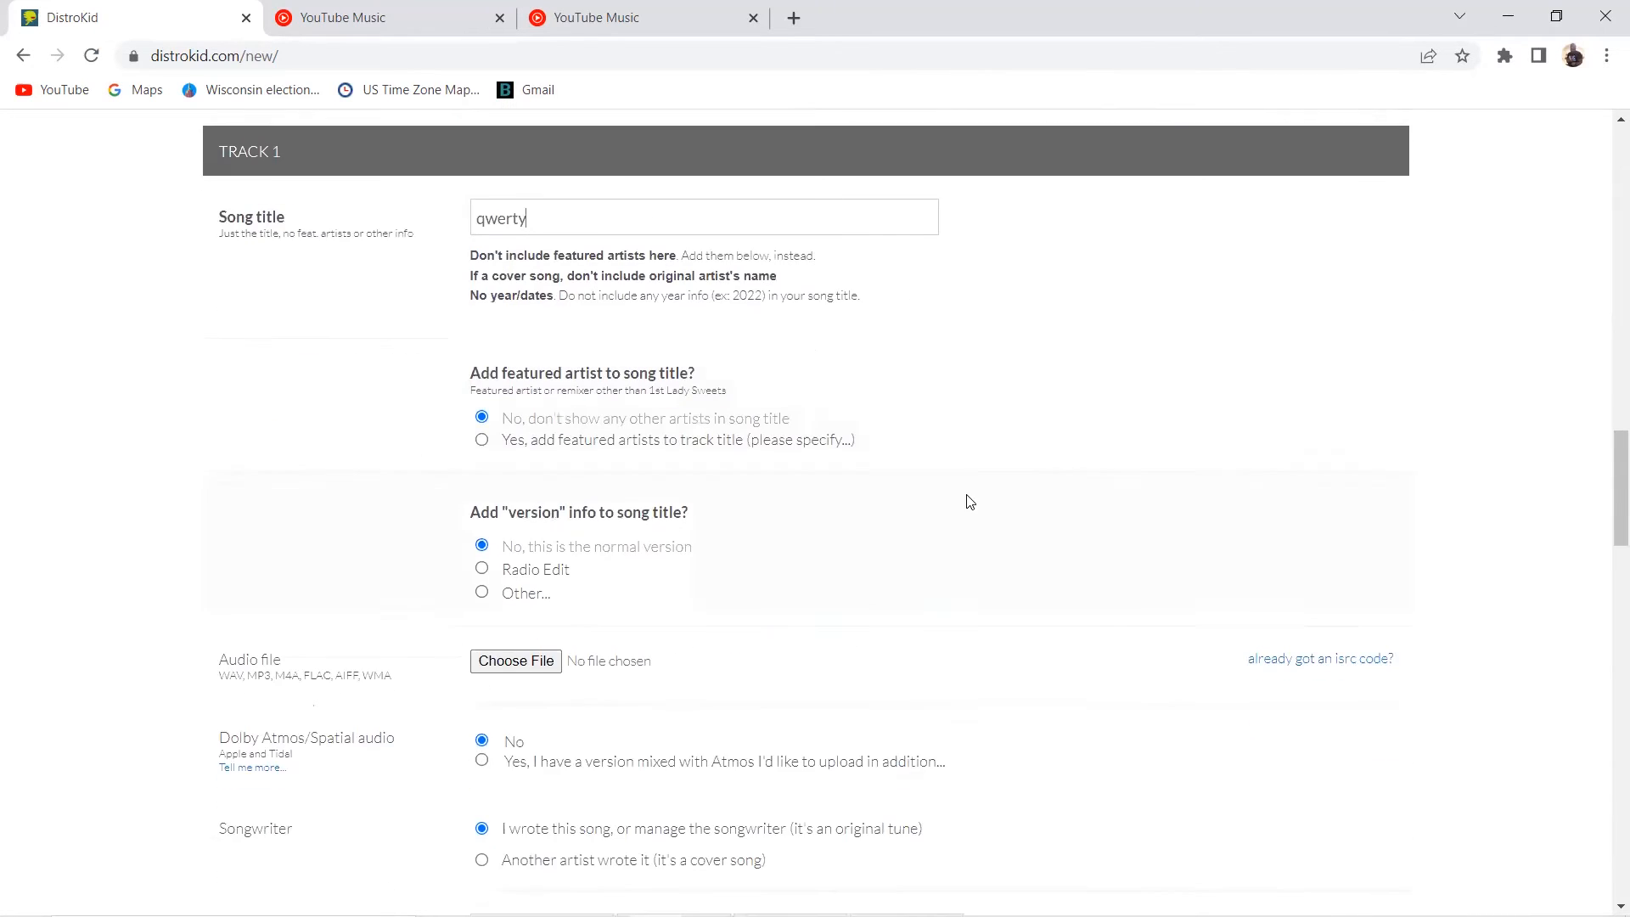
mouse_move(880, 468)
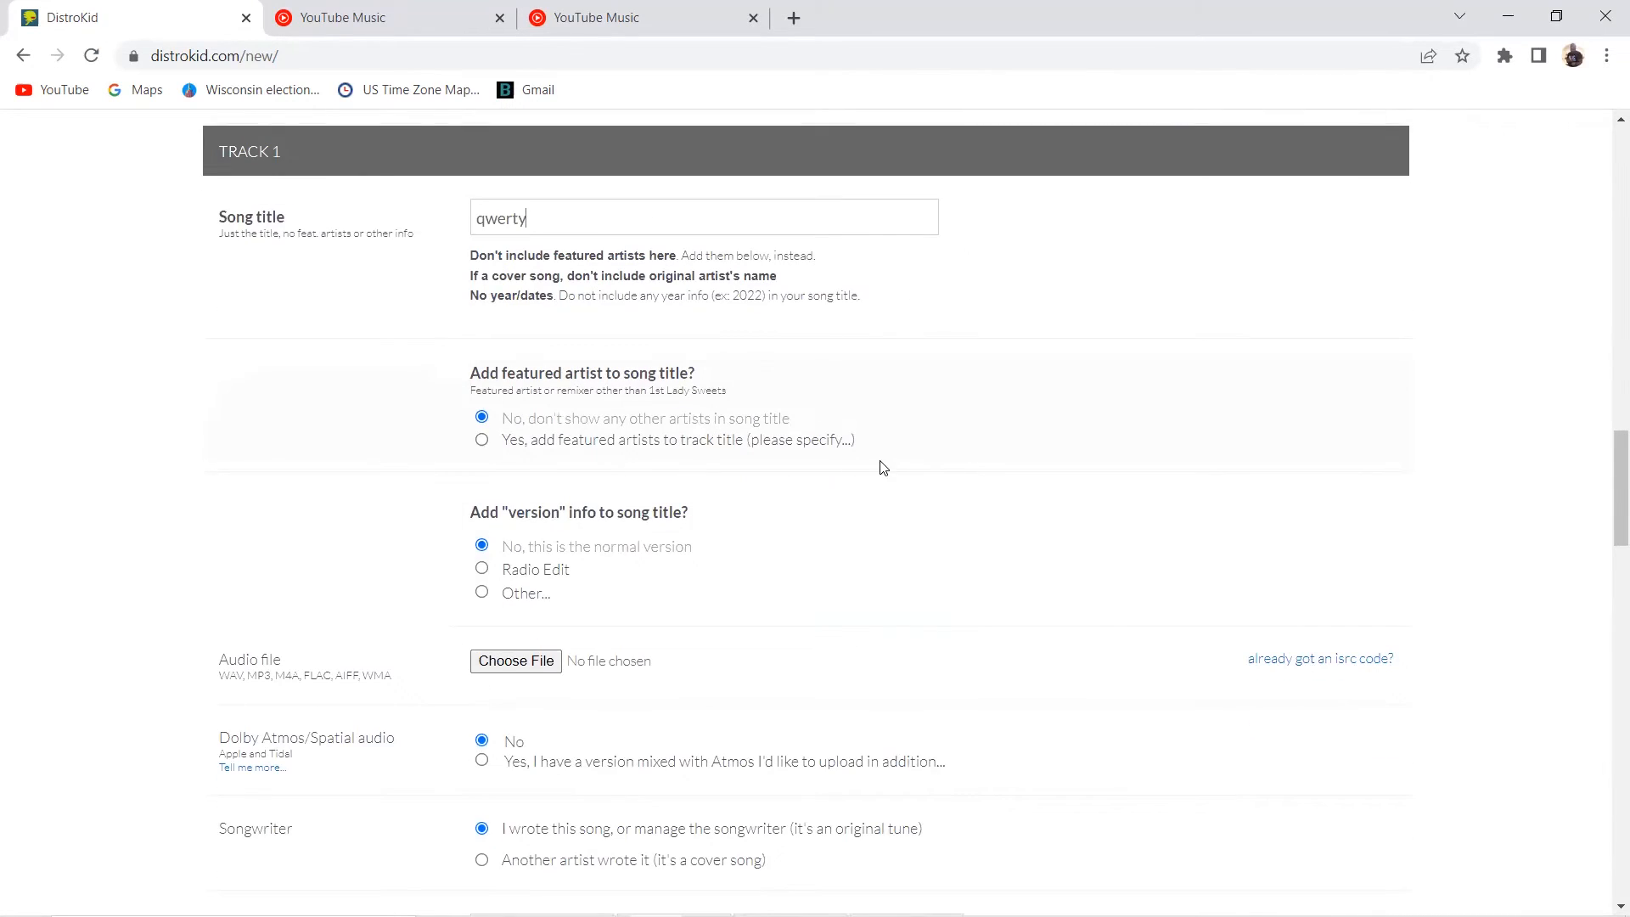
mouse_move(509, 468)
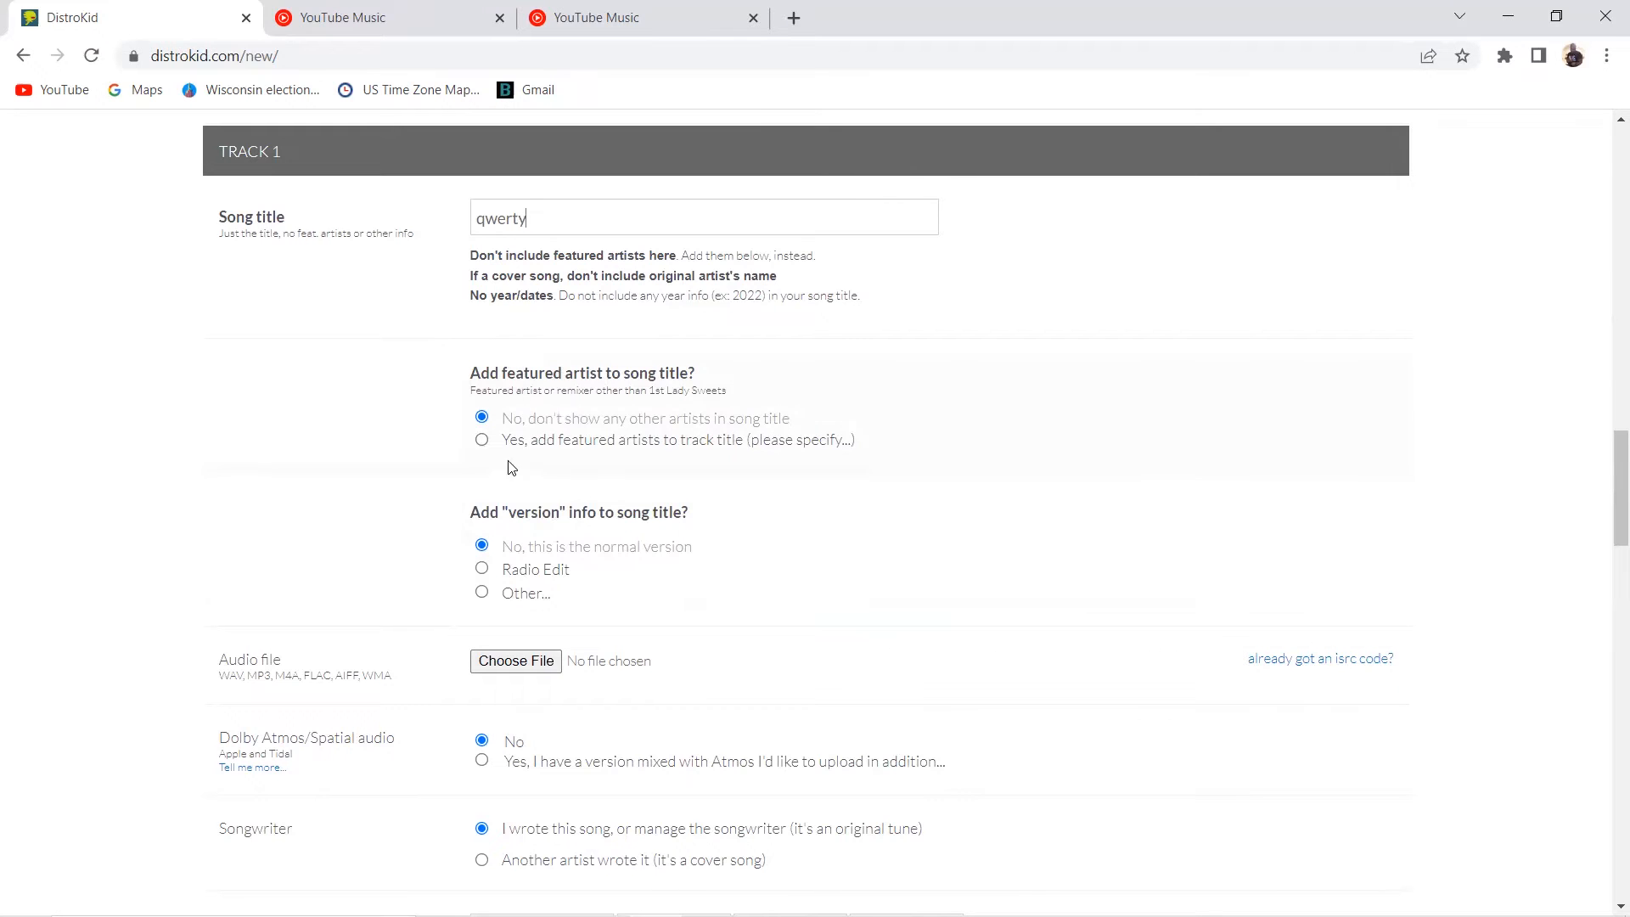
left_click(481, 440)
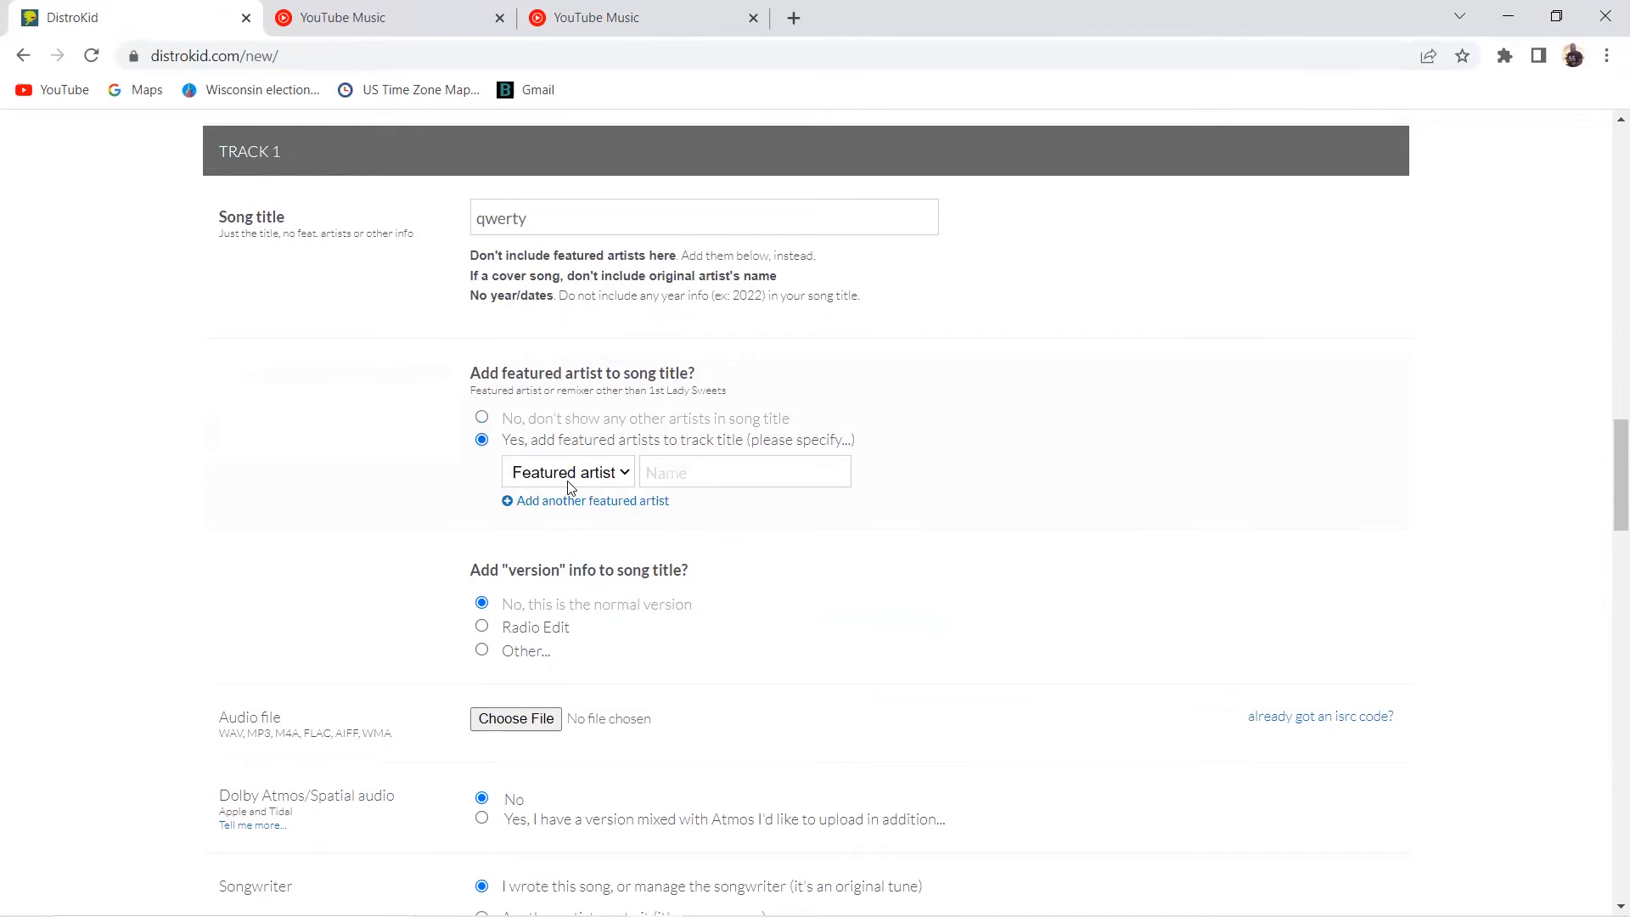
left_click(744, 472)
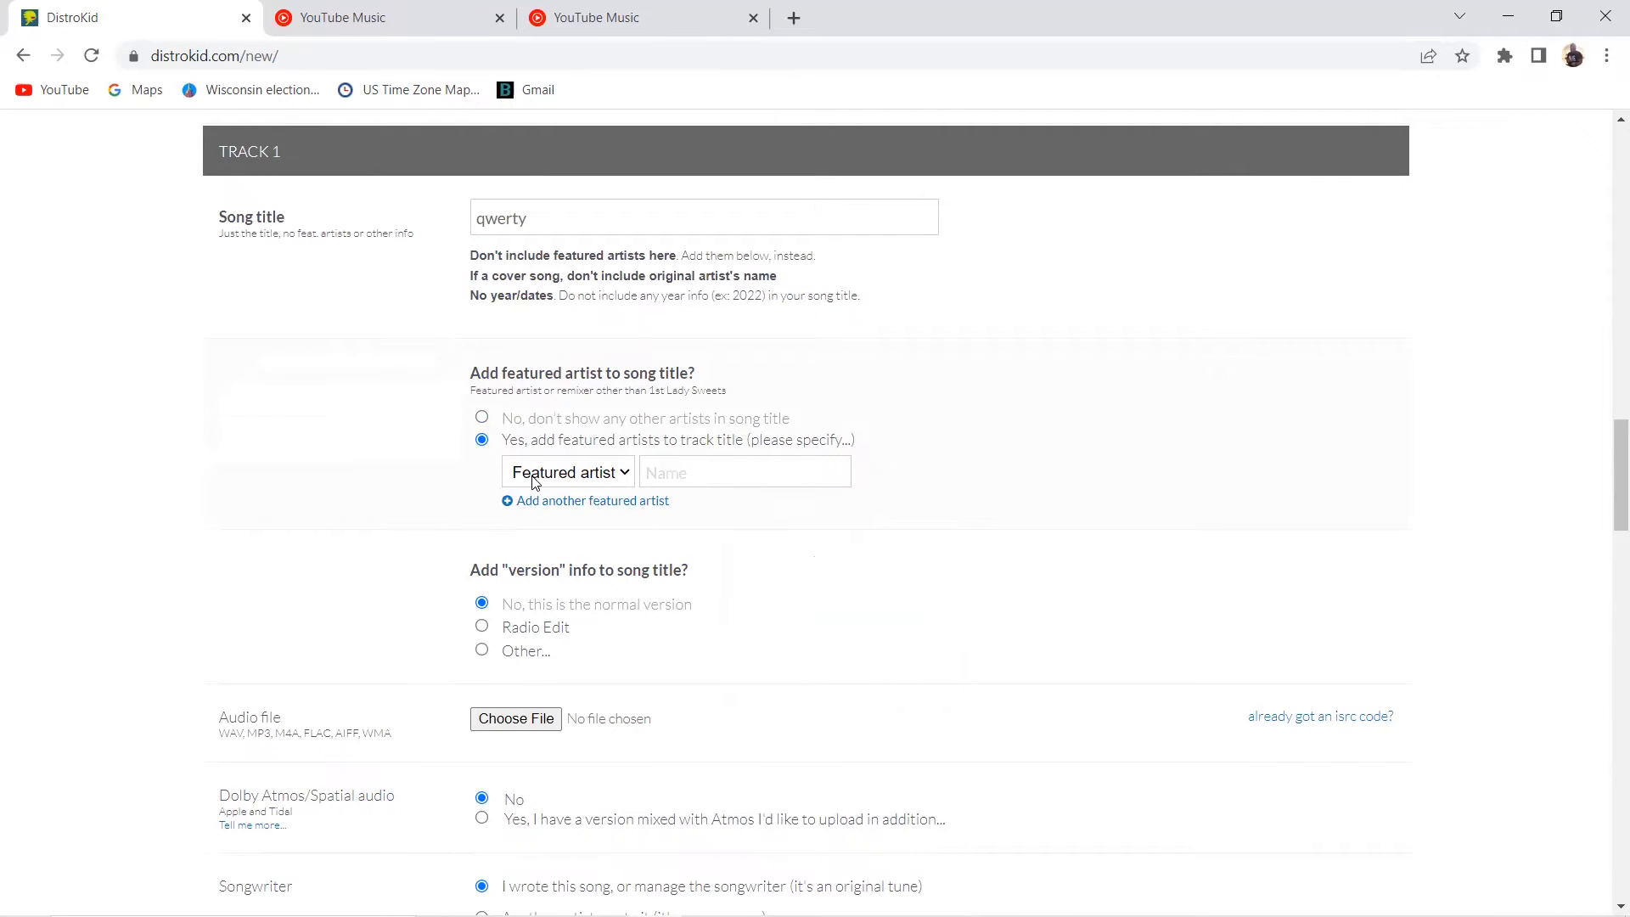
mouse_move(564, 472)
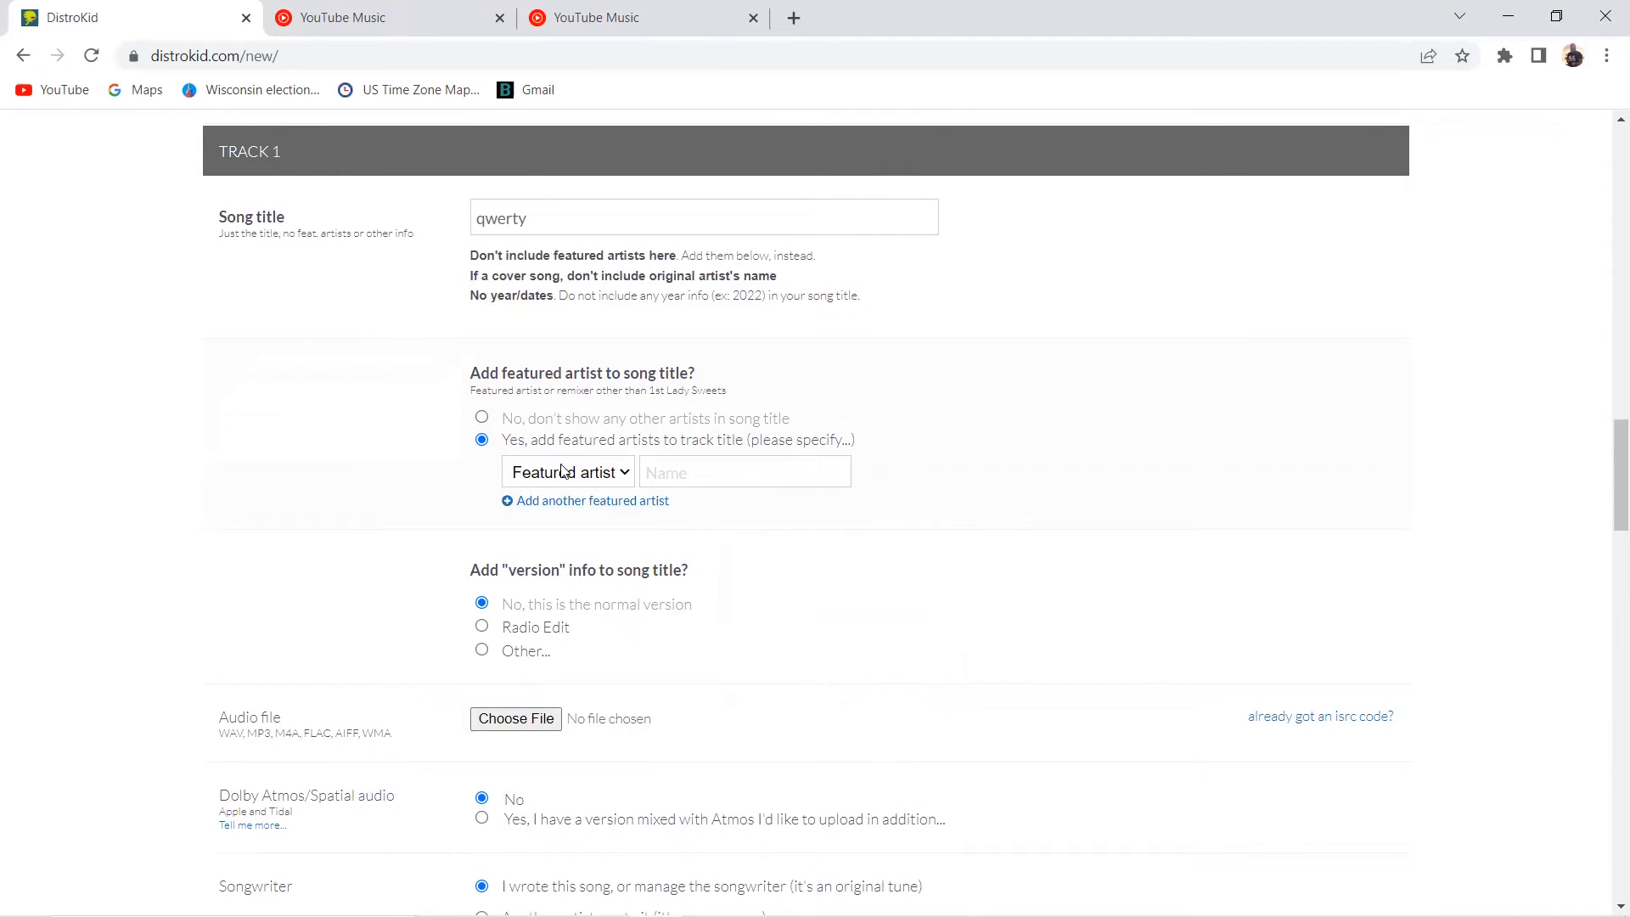
left_click(482, 417)
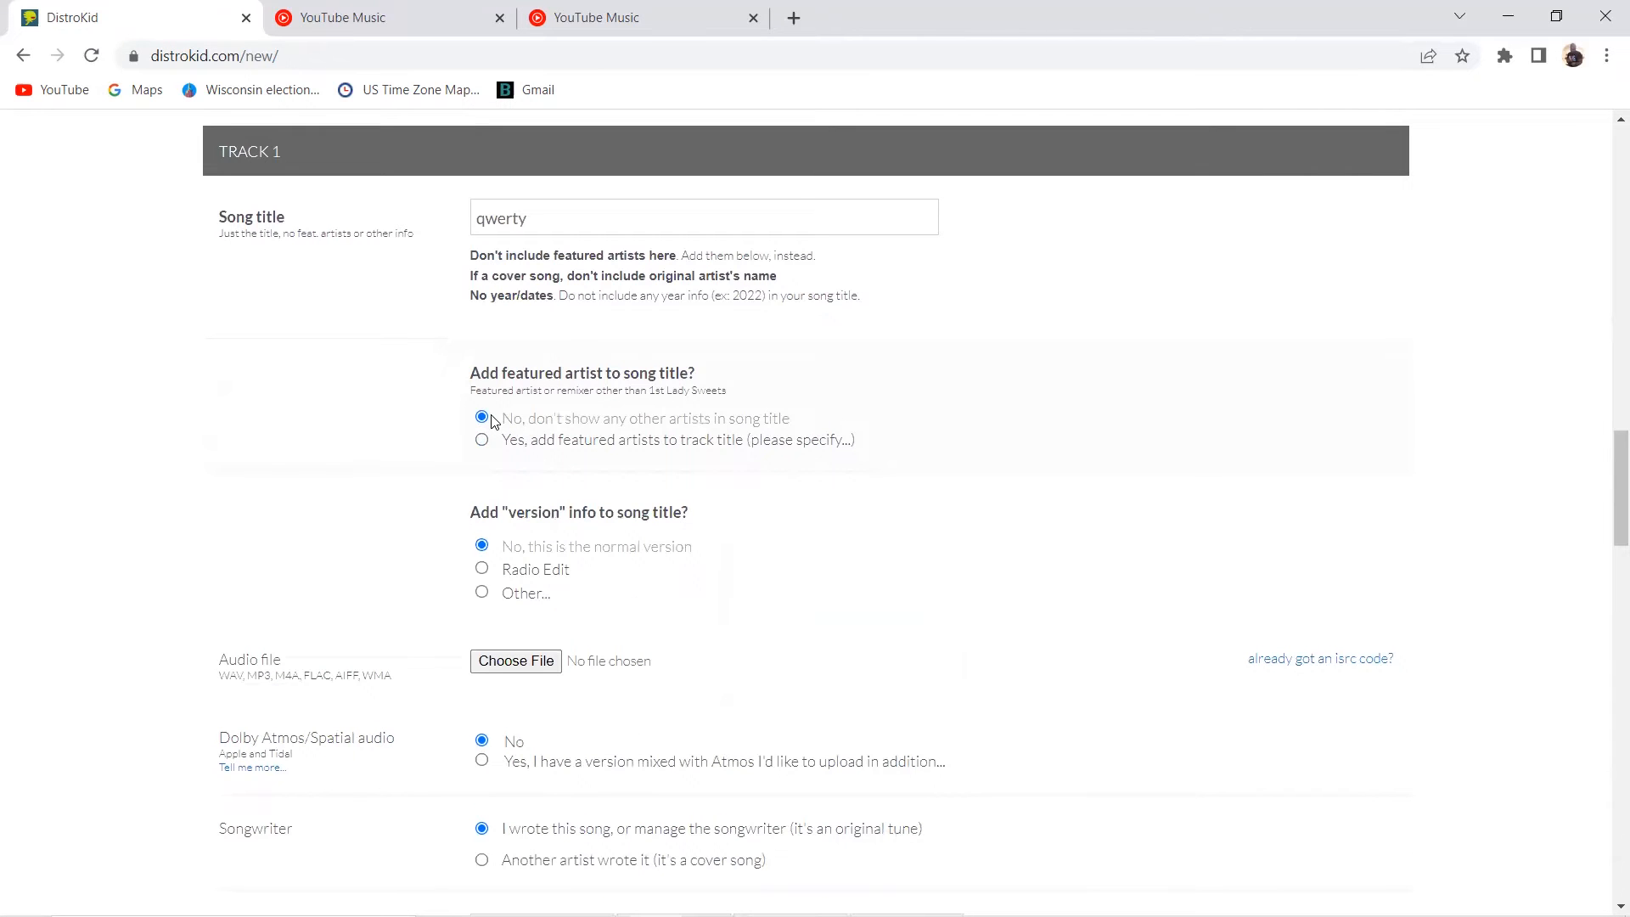
scroll("down", 3)
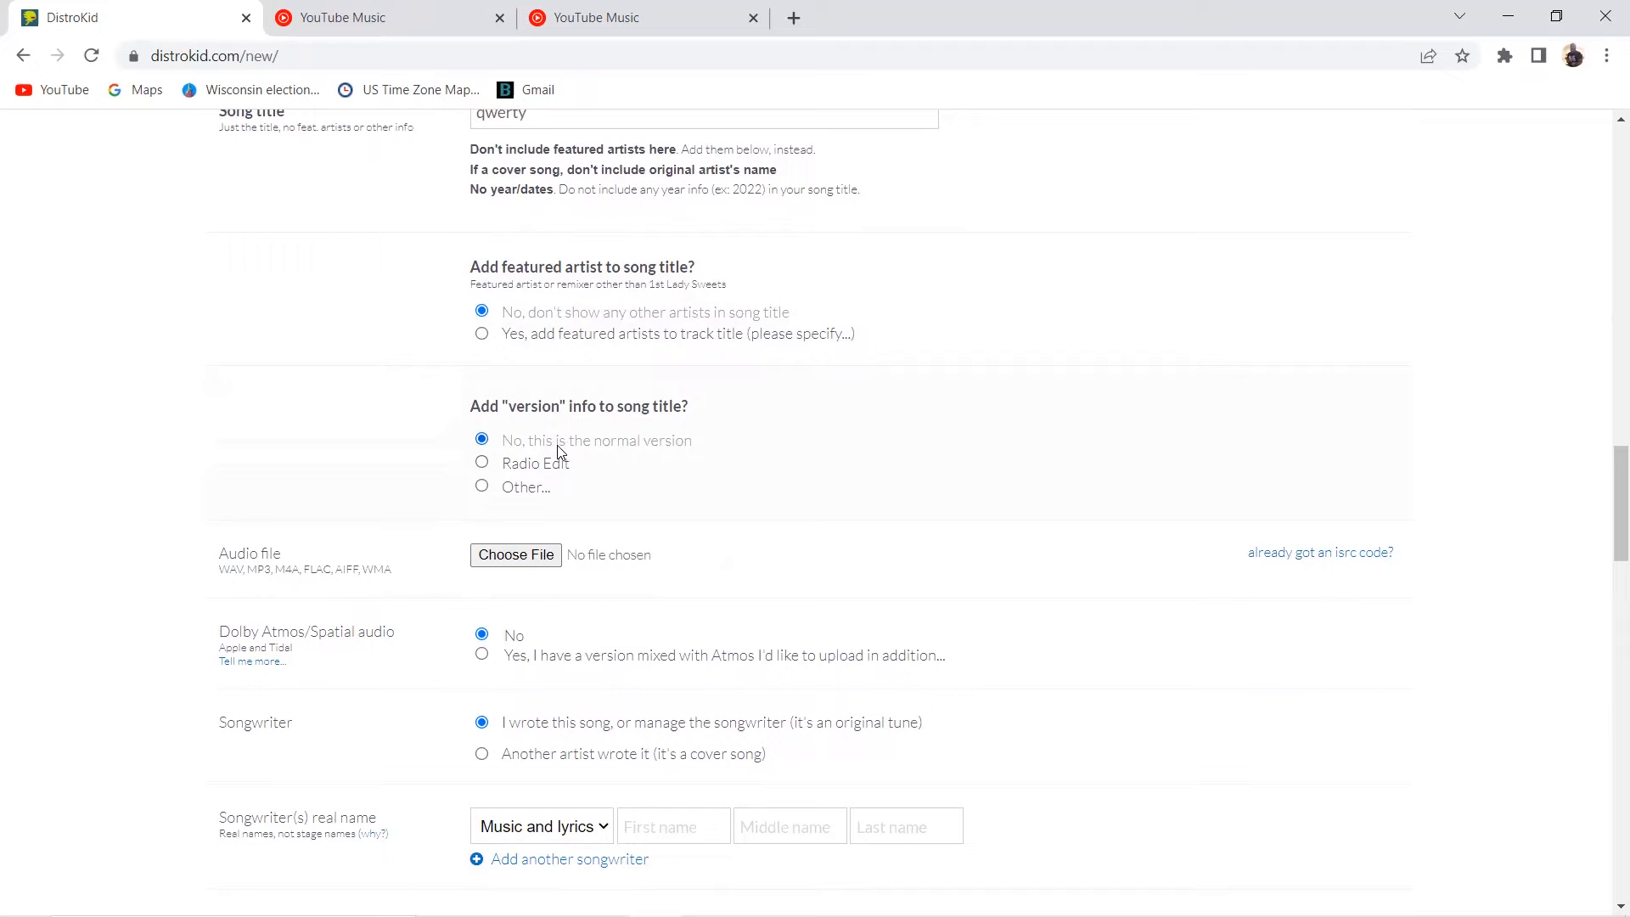
left_click(482, 463)
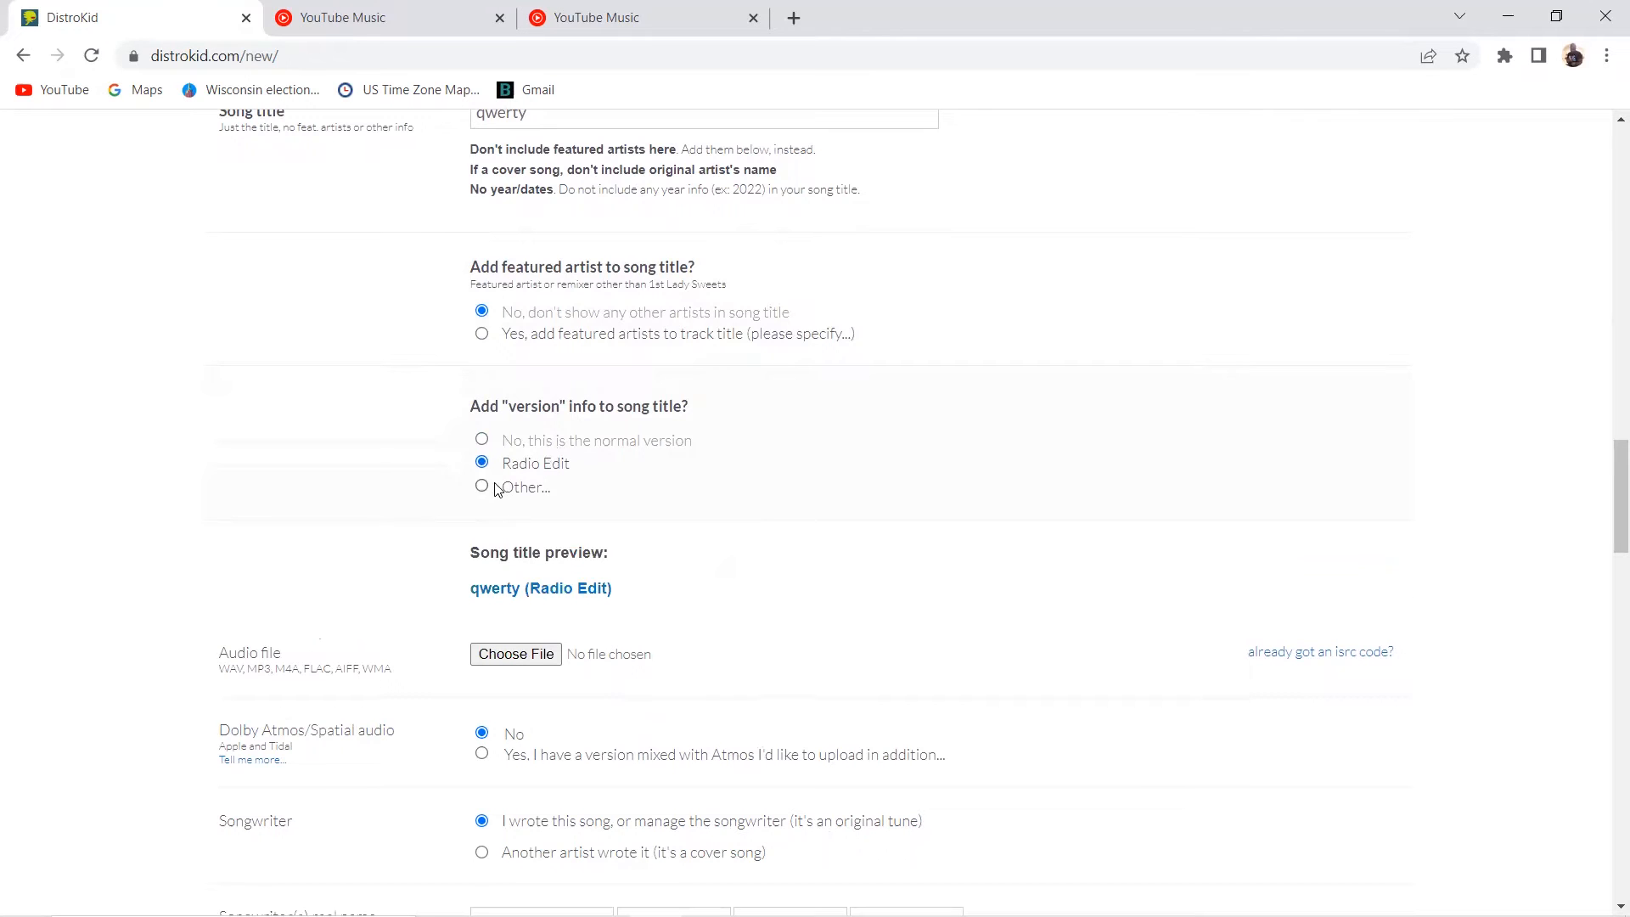
left_click(481, 486)
type("Special Version")
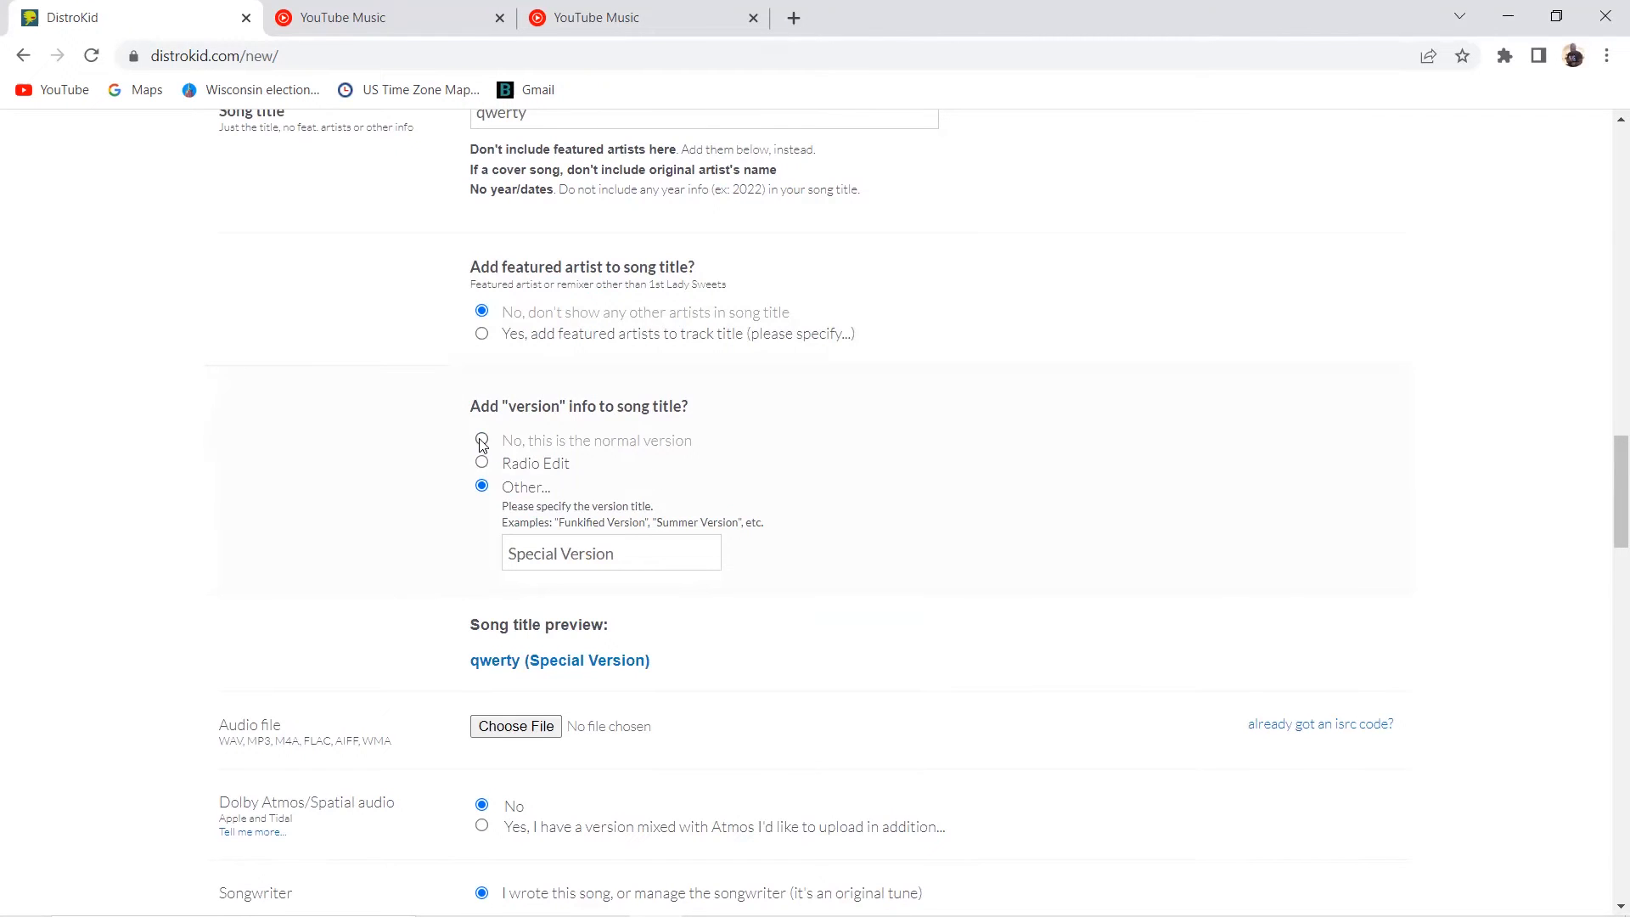
left_click(481, 440)
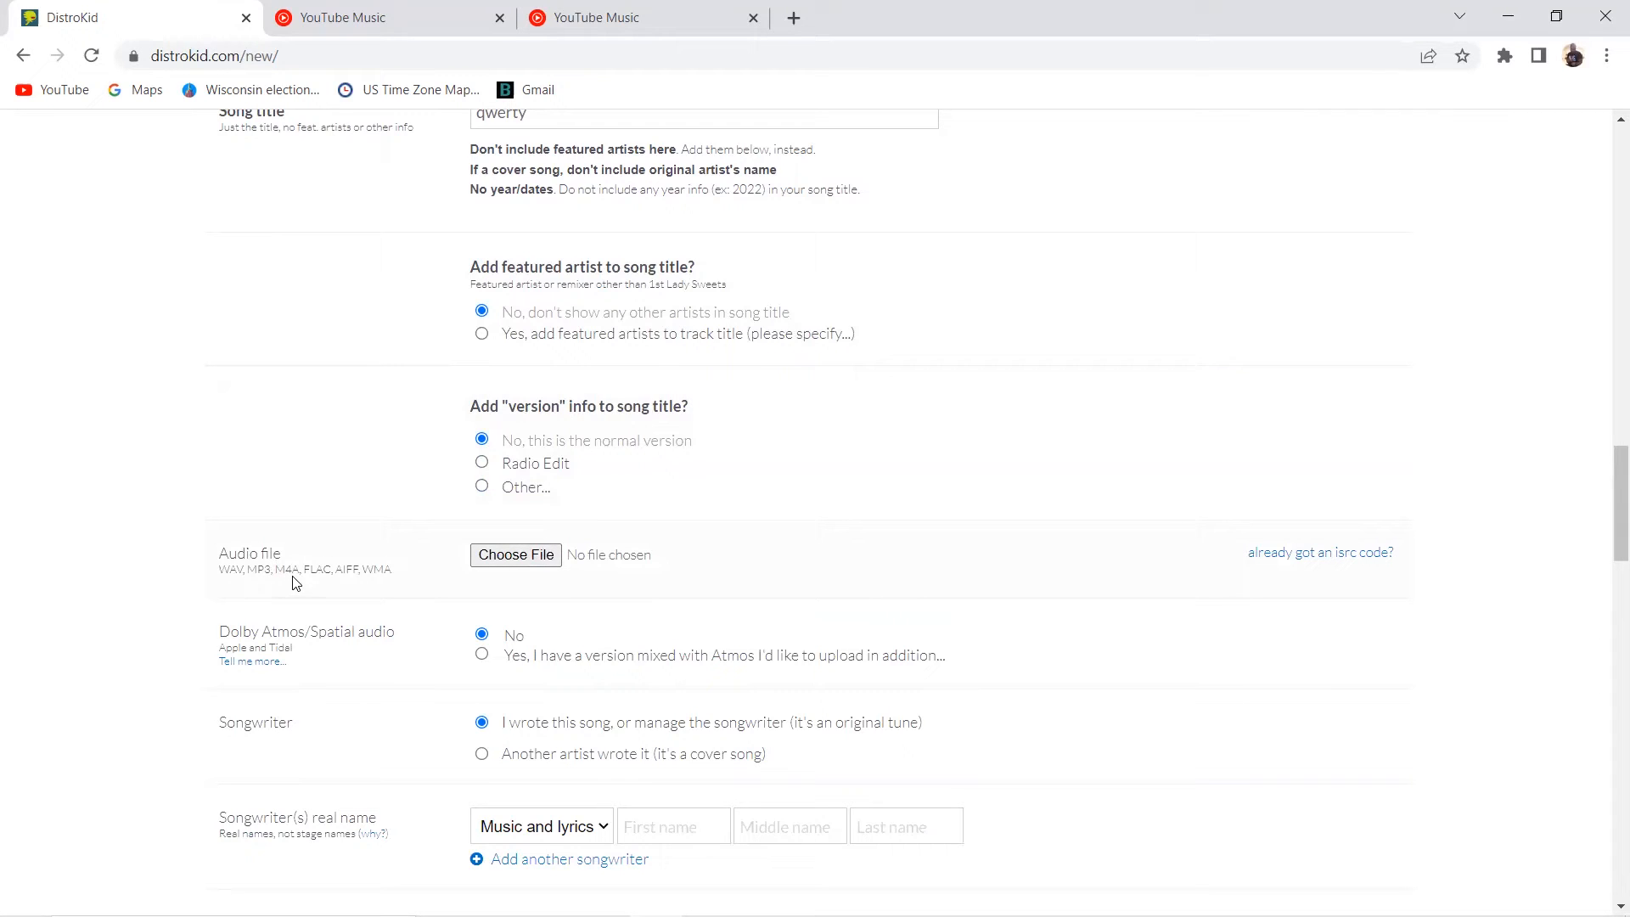
mouse_move(355, 591)
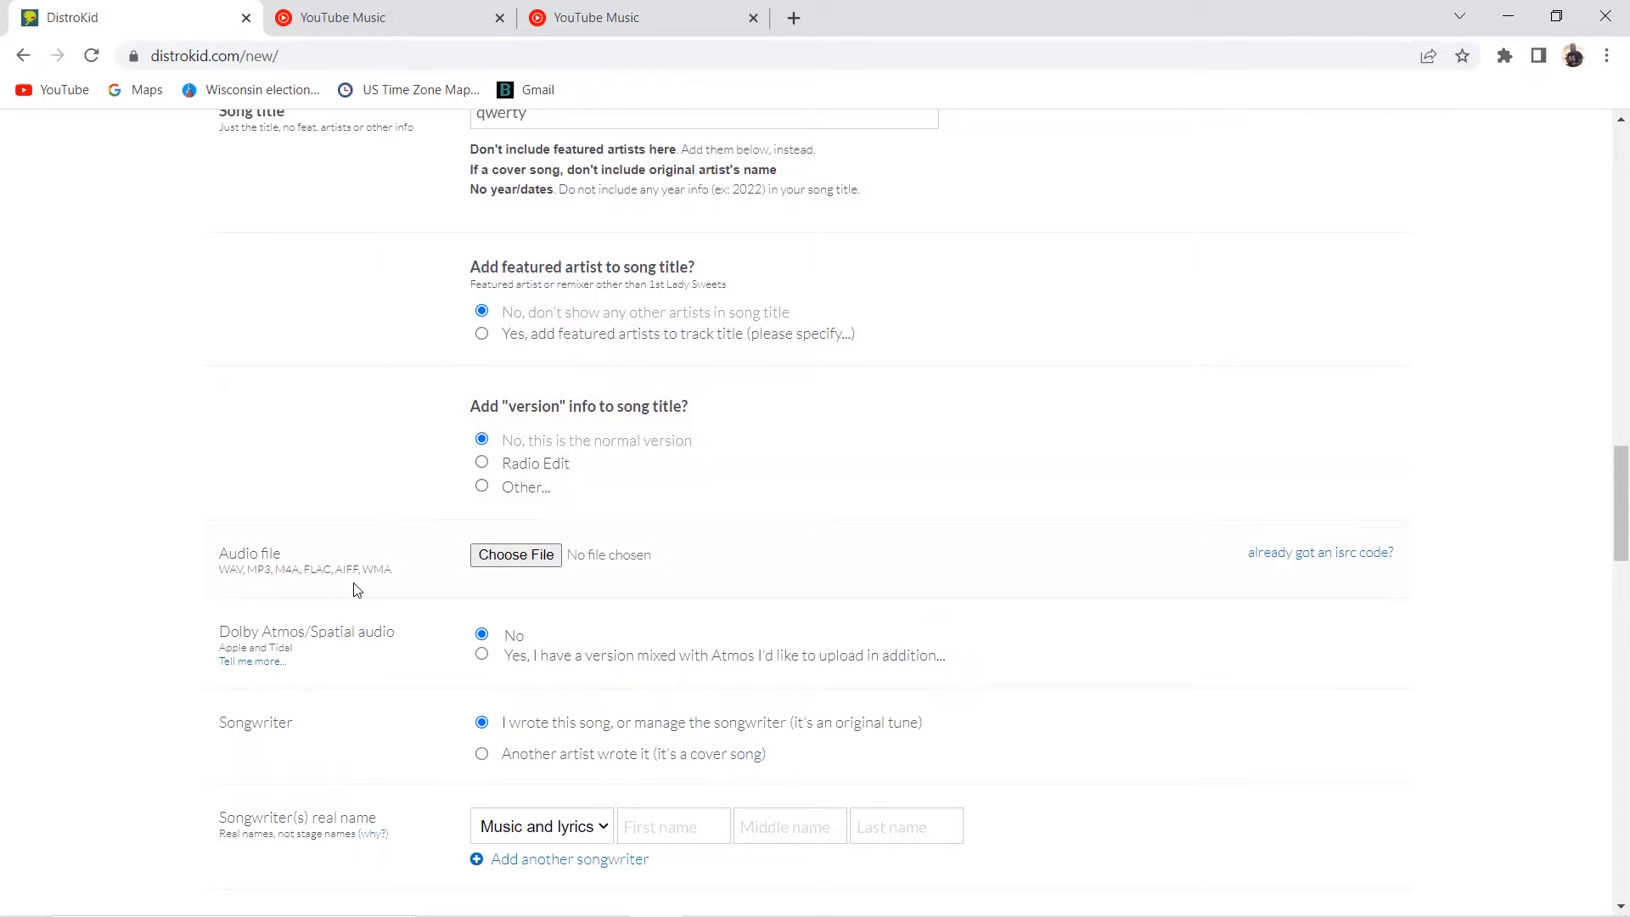
mouse_move(374, 587)
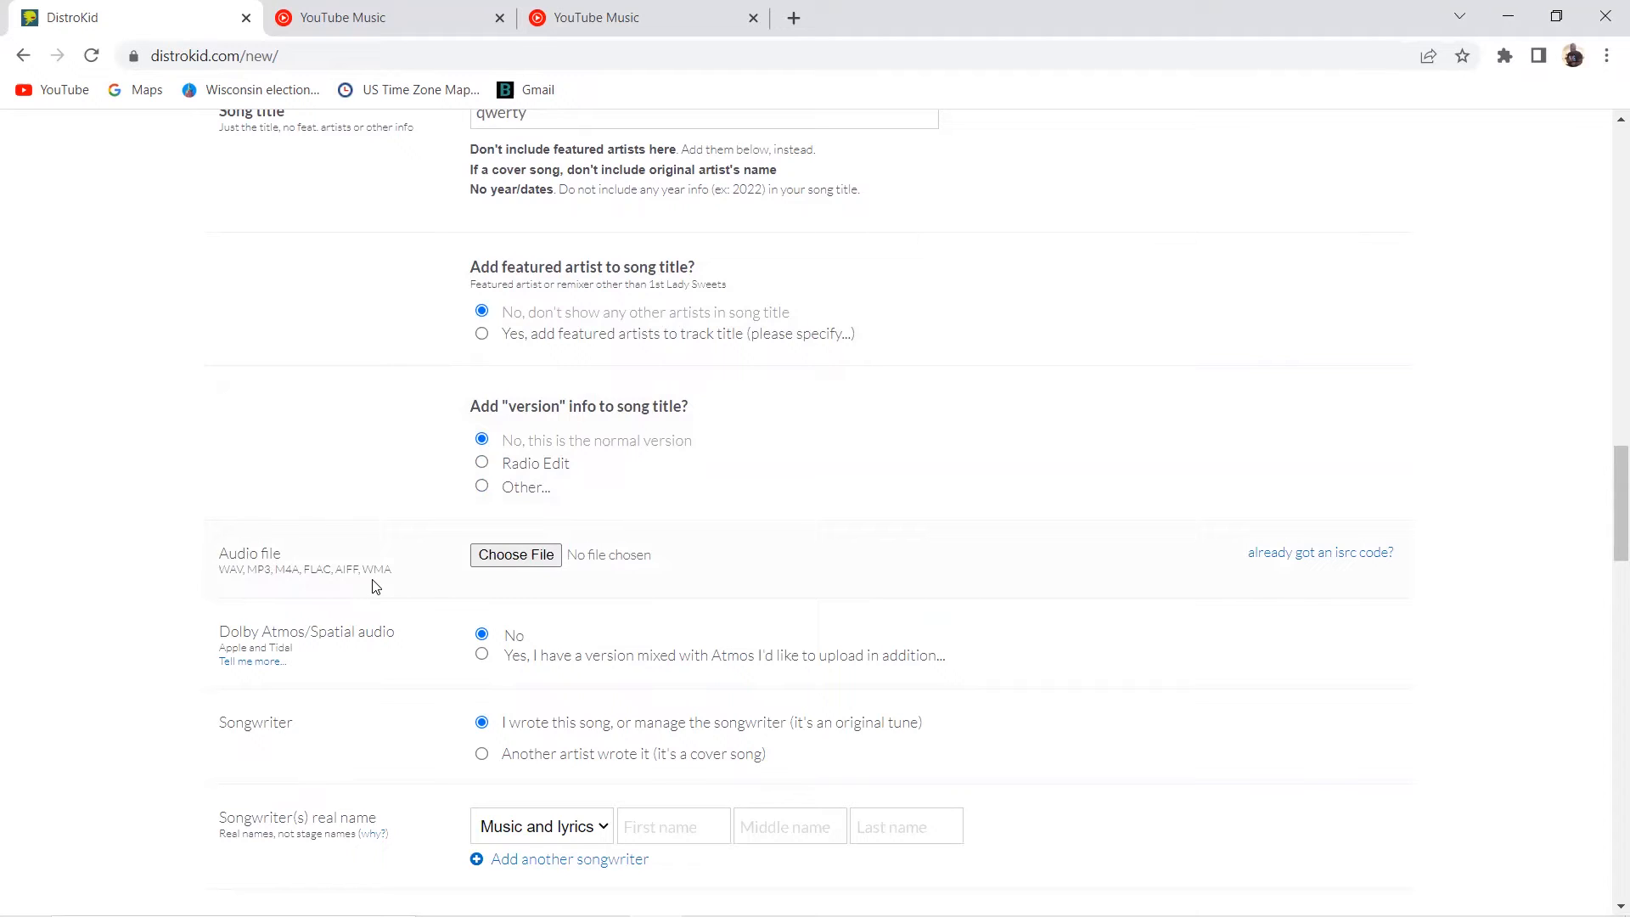
mouse_move(714, 610)
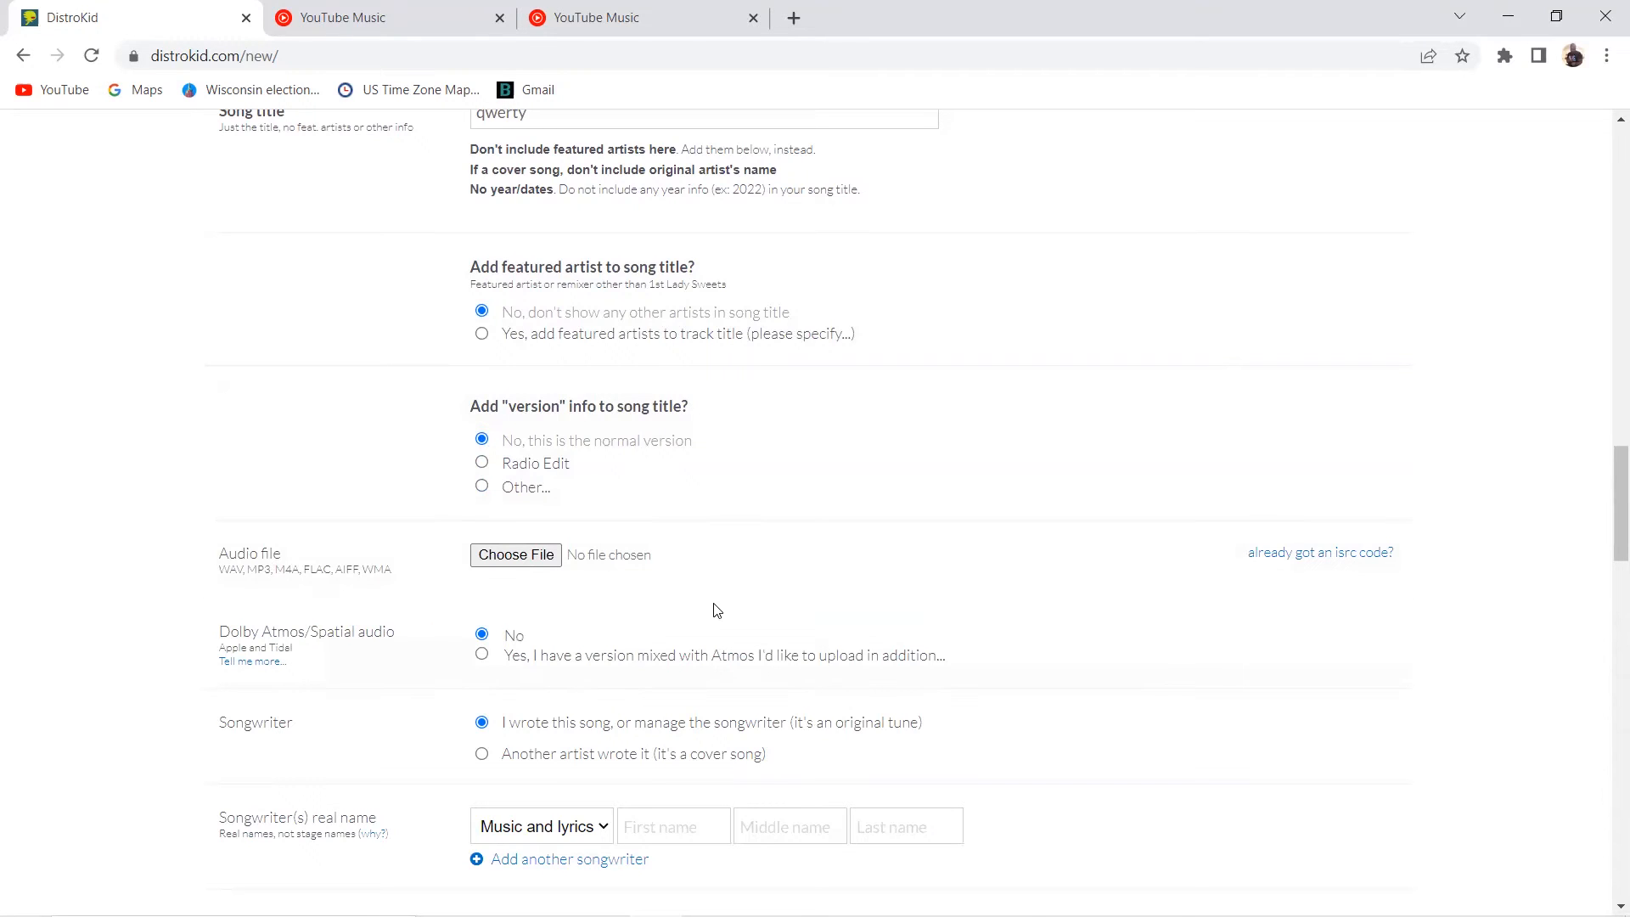
mouse_move(727, 621)
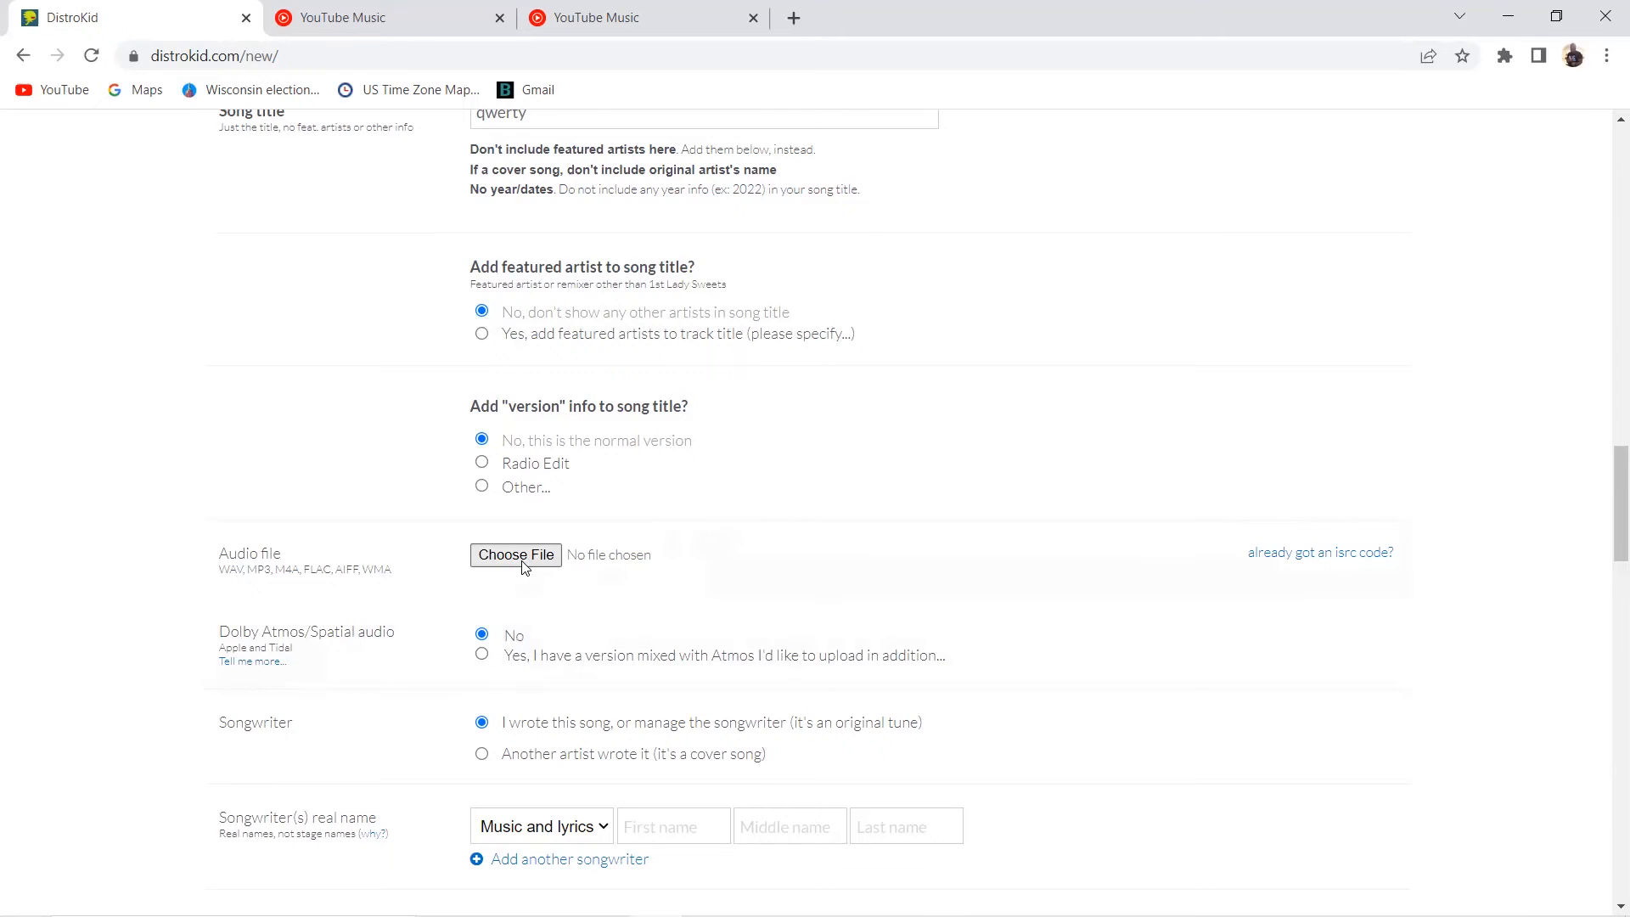
Attach Tonight.mp3 from Downloads as Track 1's audio file
left_click(516, 555)
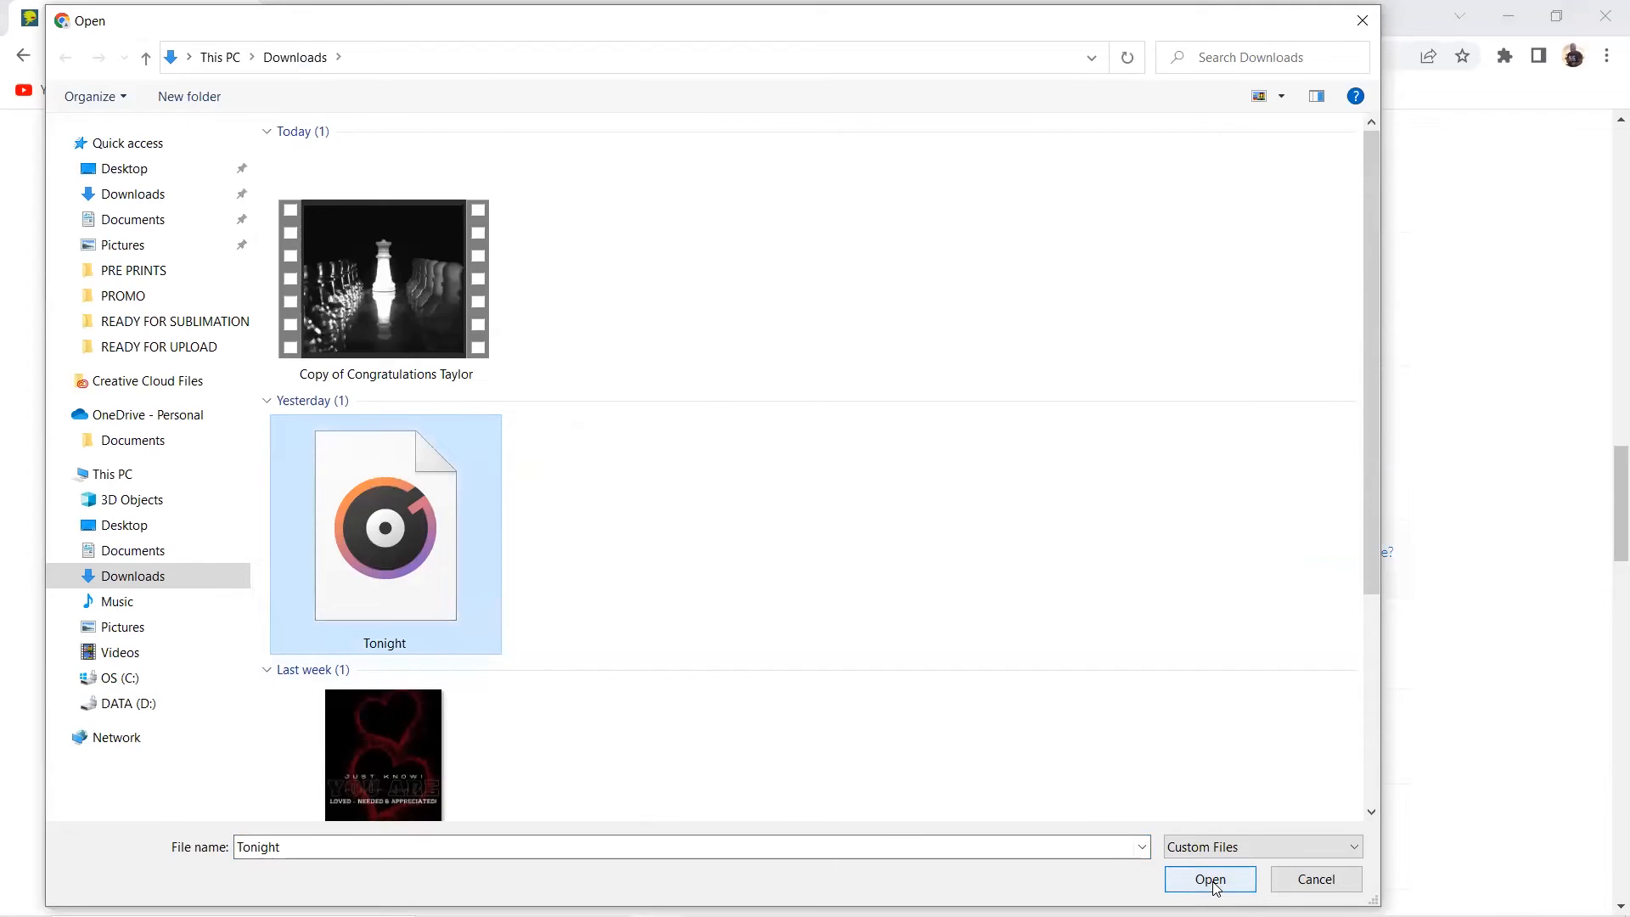
left_click(1209, 879)
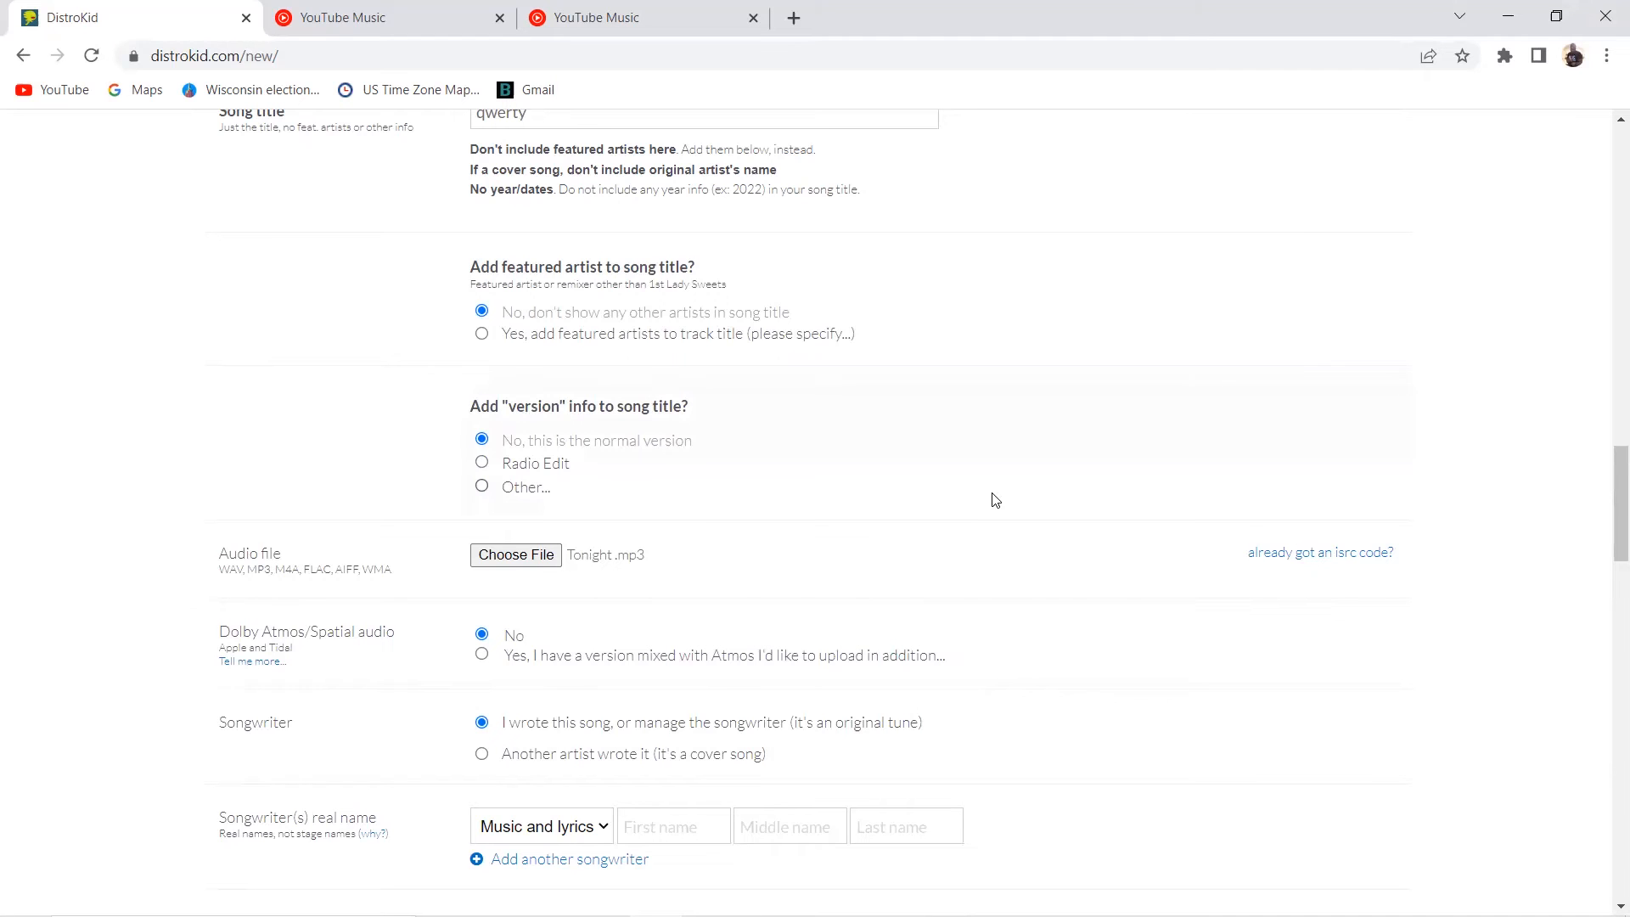
mouse_move(1195, 702)
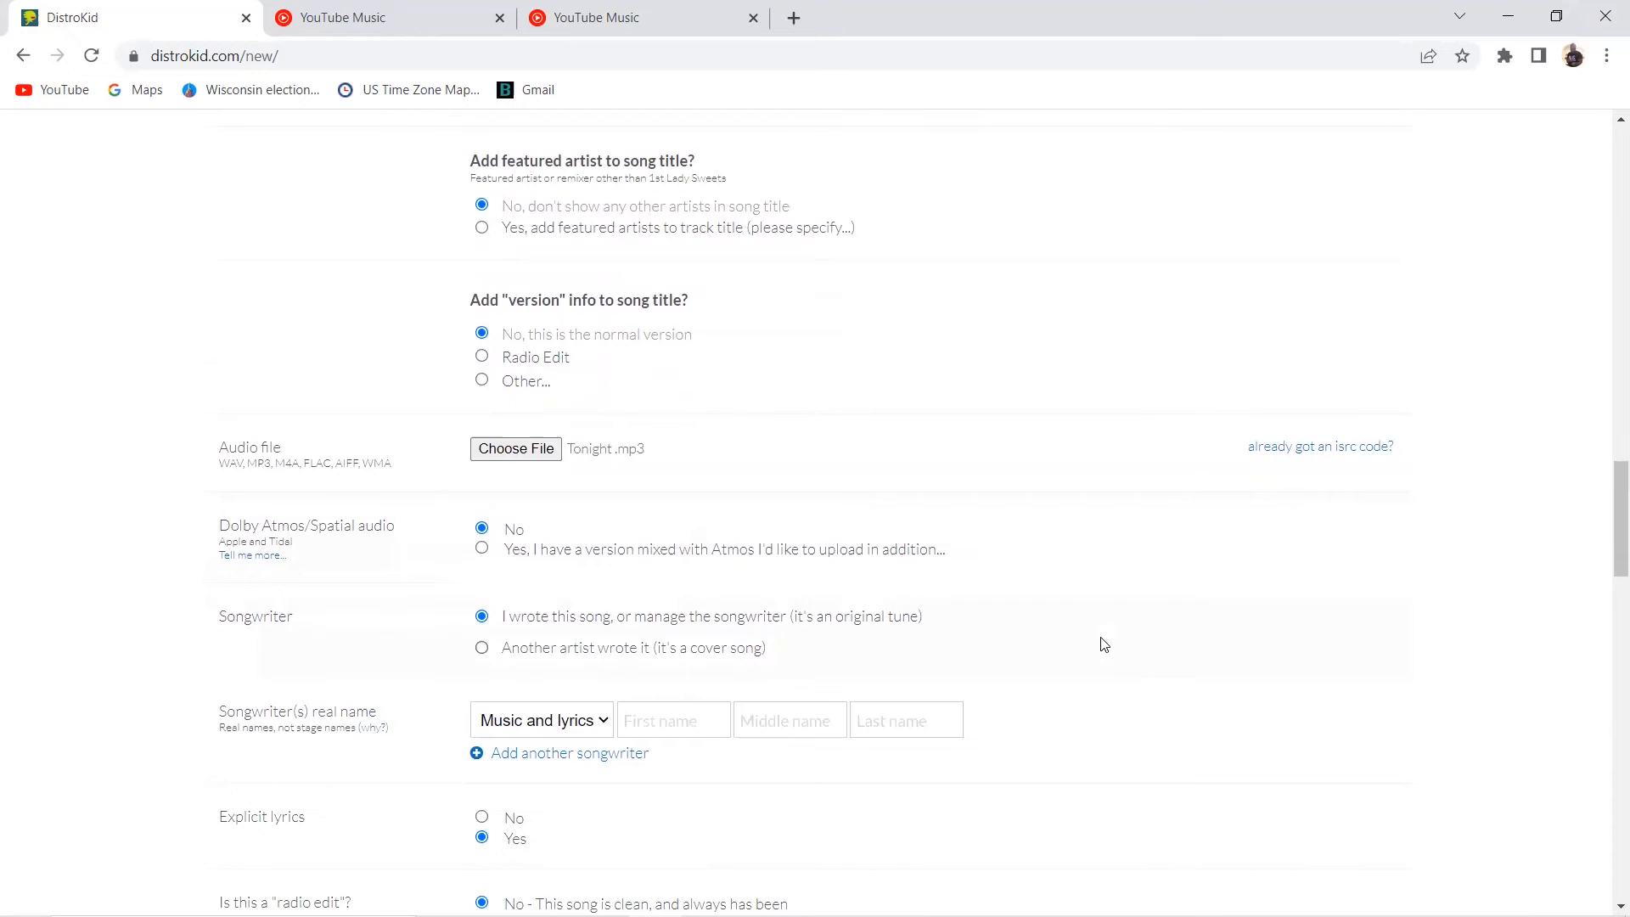
mouse_move(1320, 446)
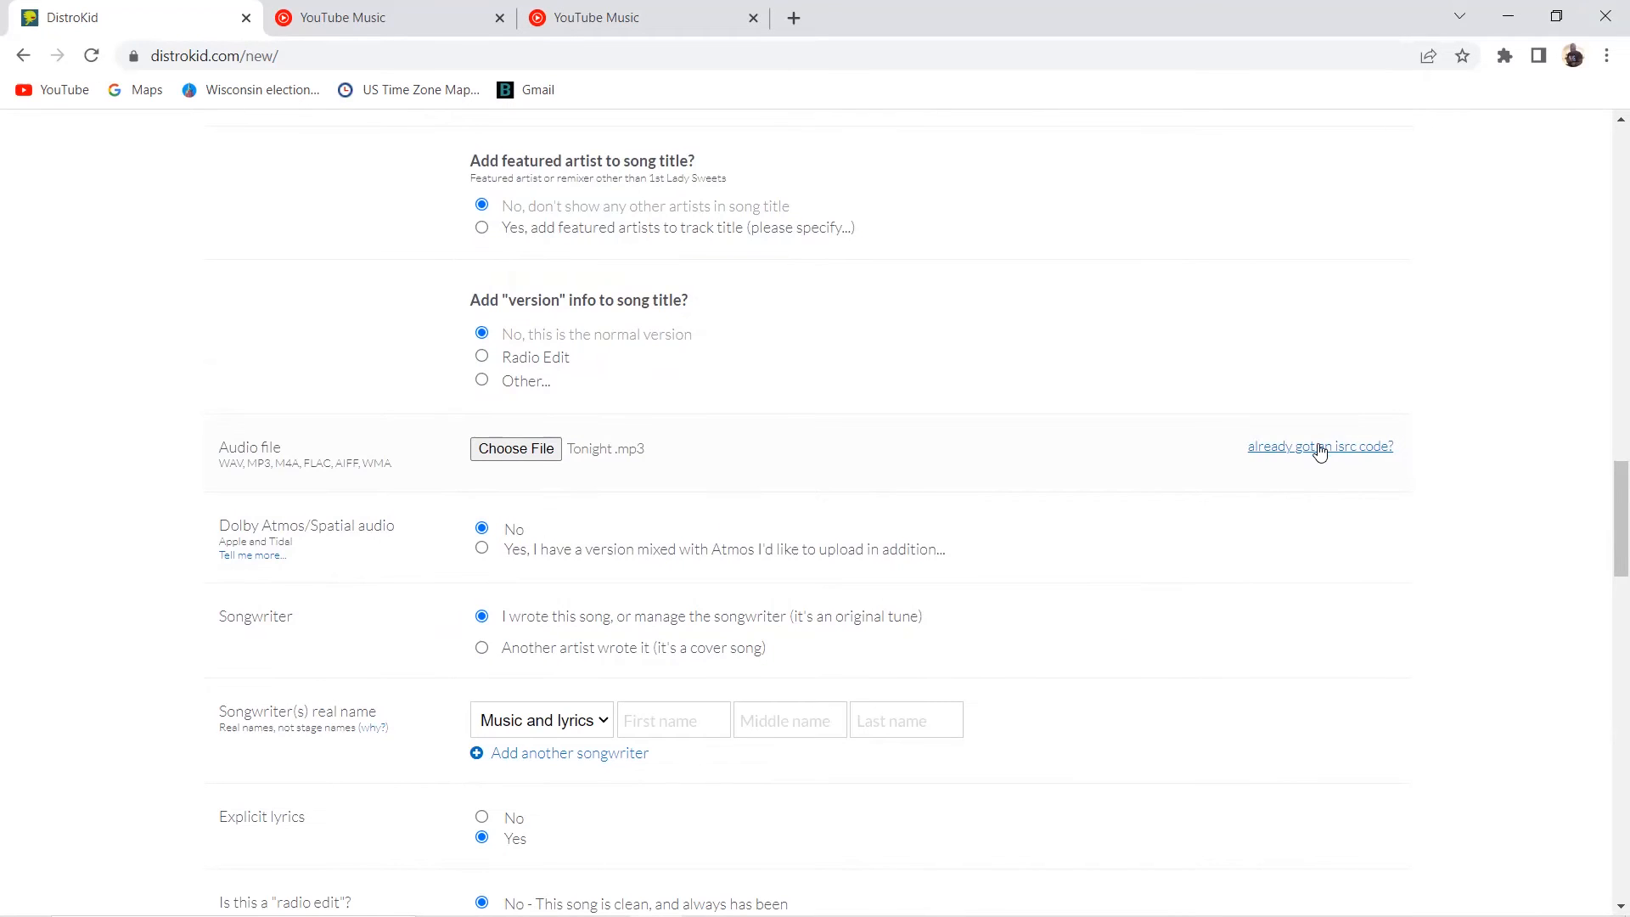
mouse_move(1372, 462)
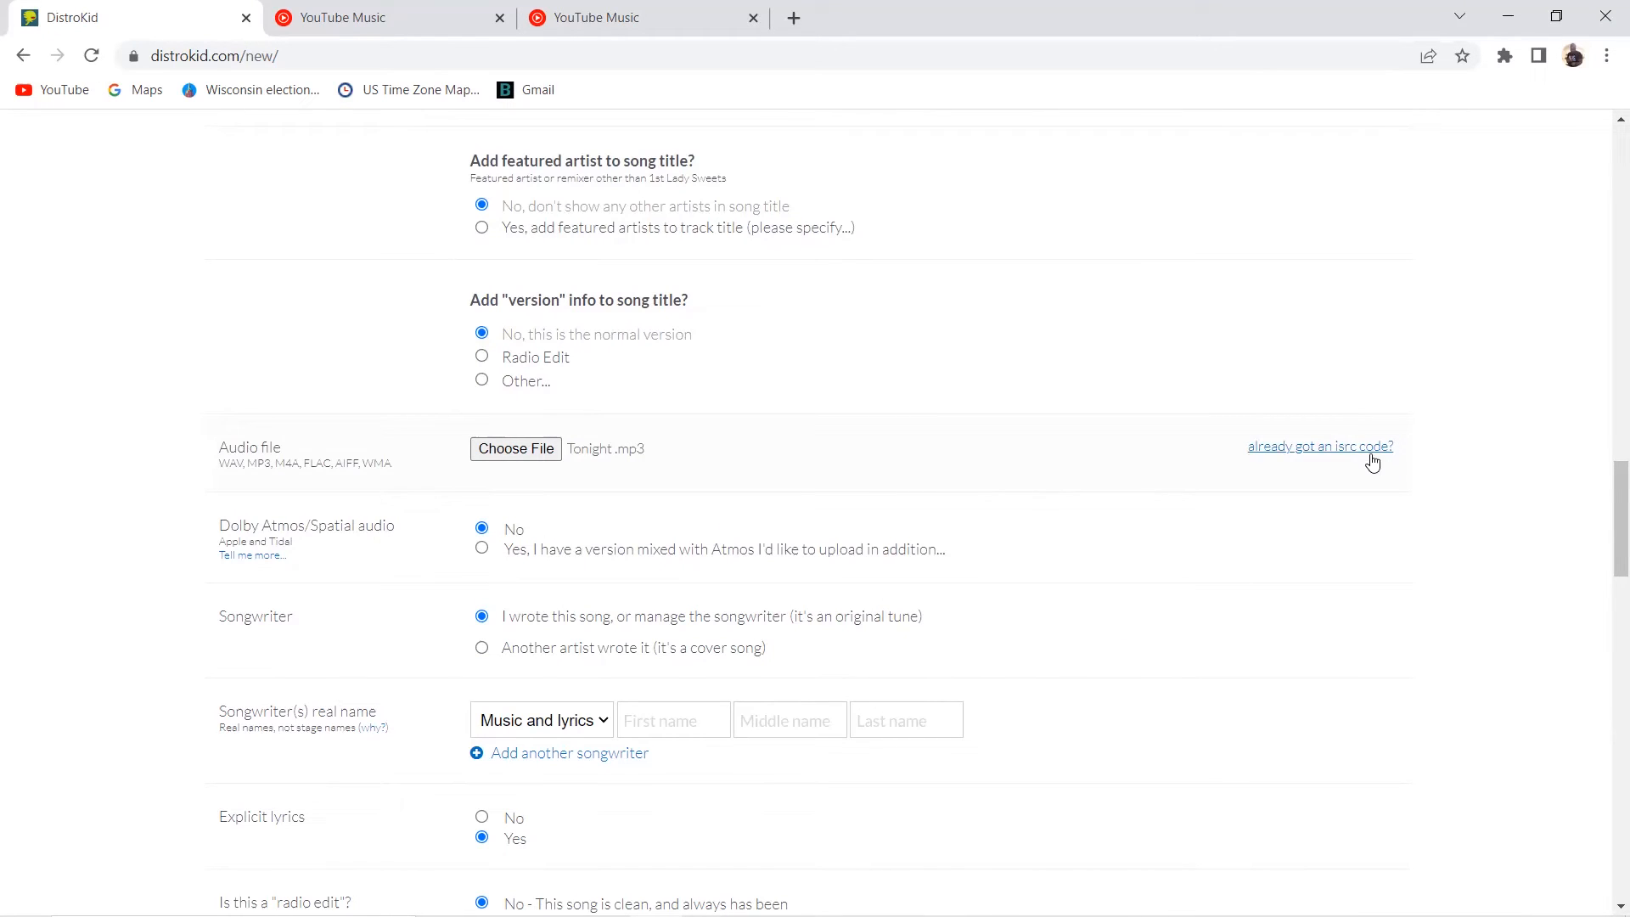
Enter the track's existing ISRC code qz57g2212345 instead of having one generated
left_click(1320, 445)
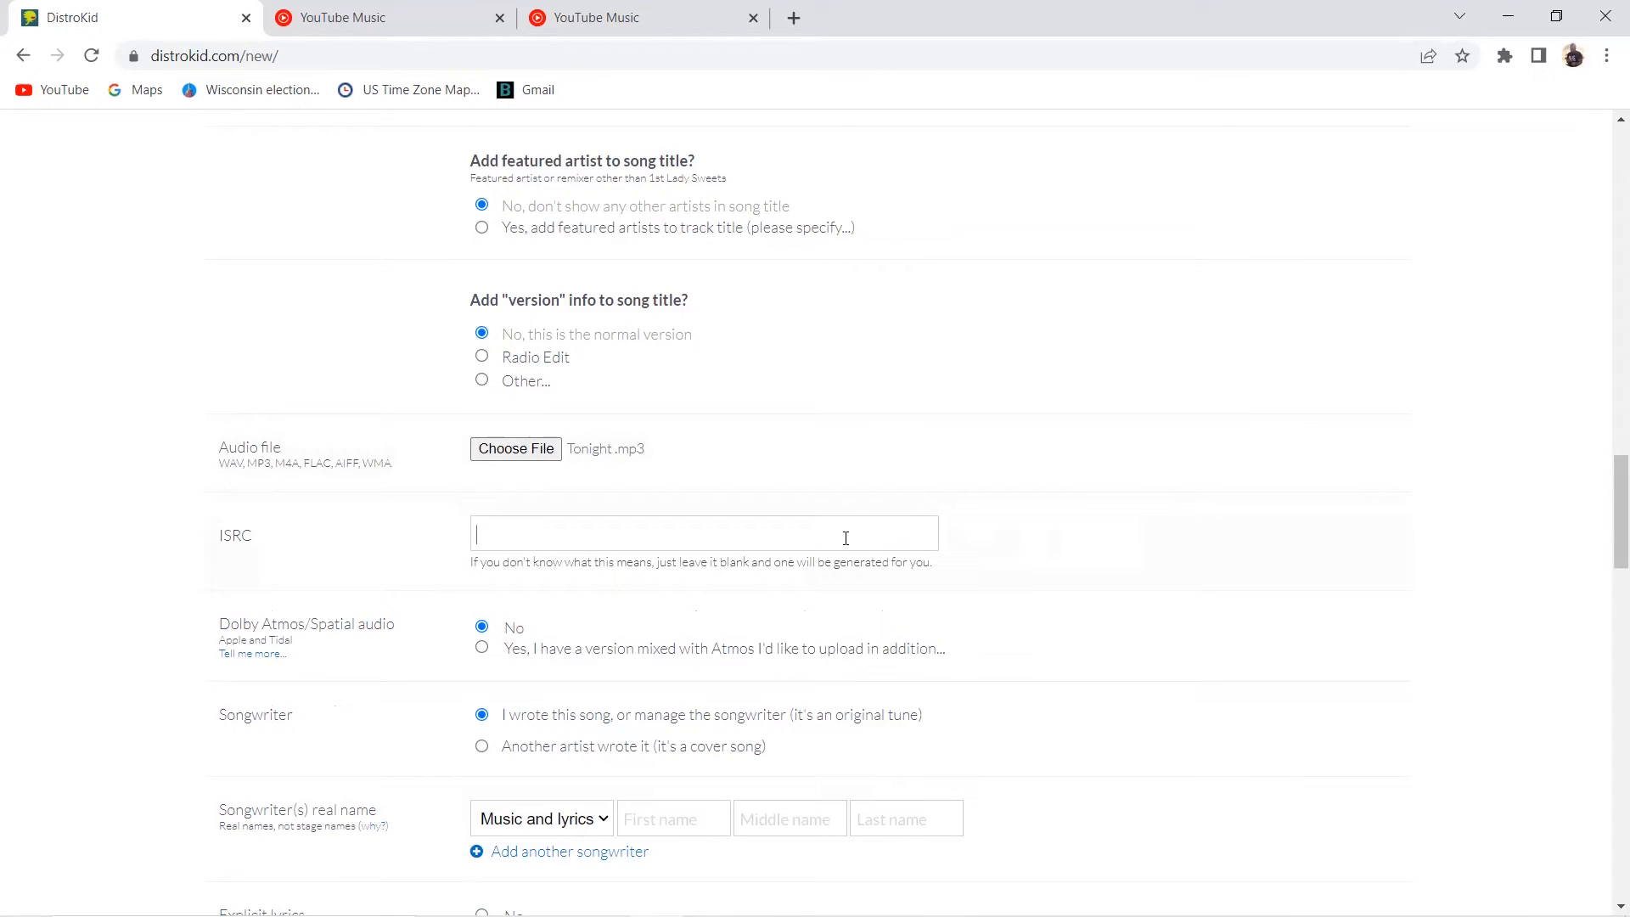
type("qz57g")
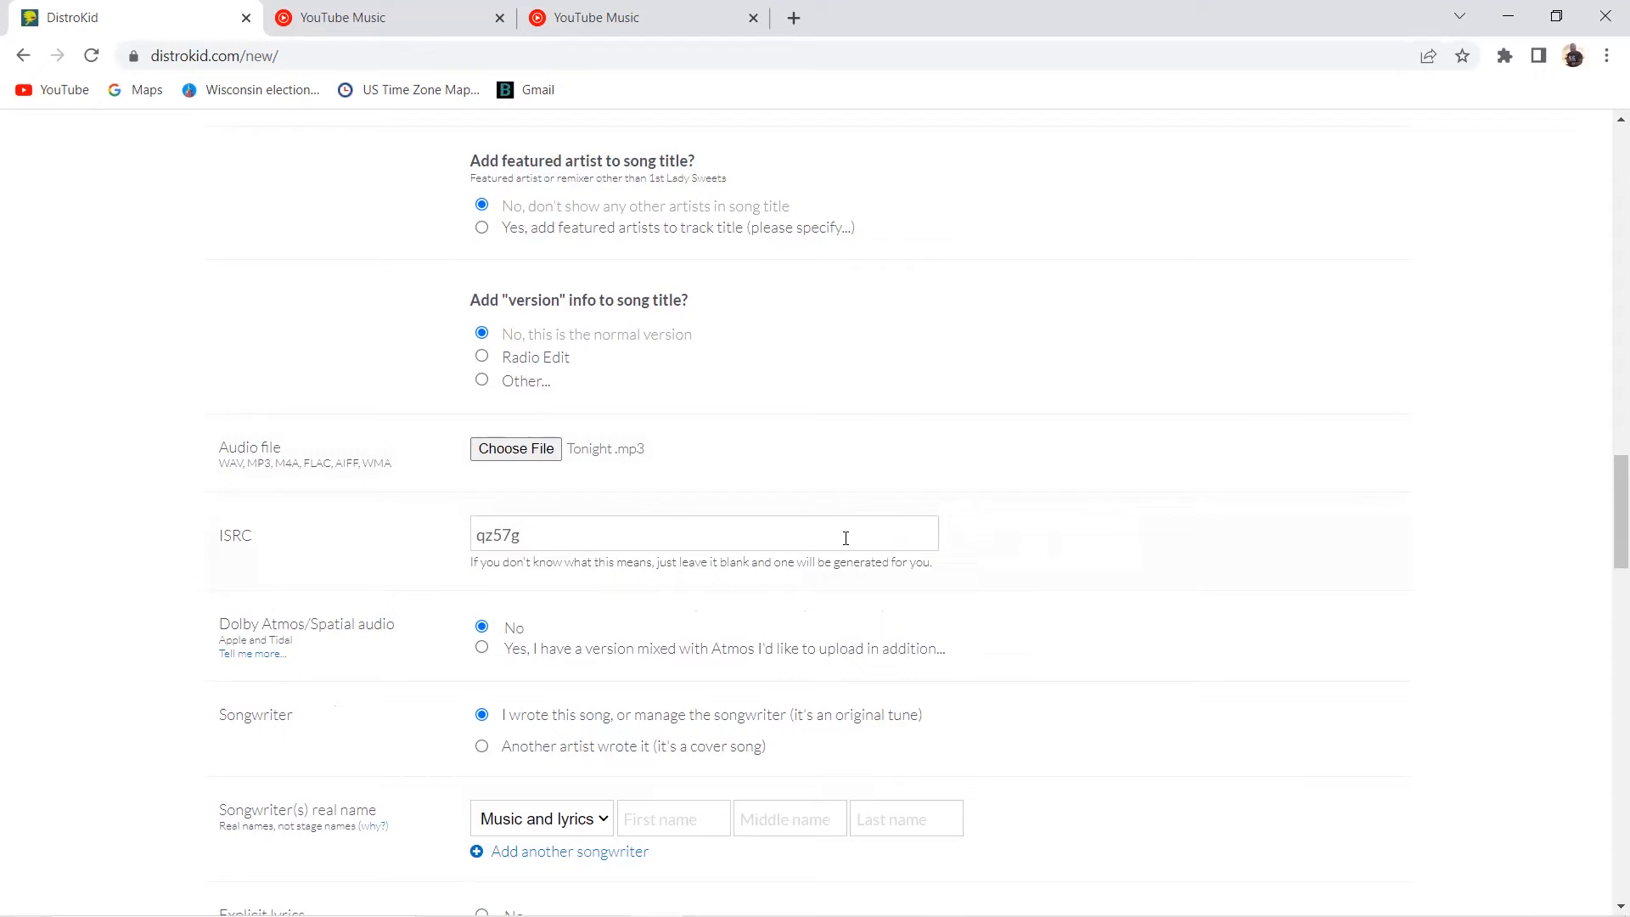
type("2212")
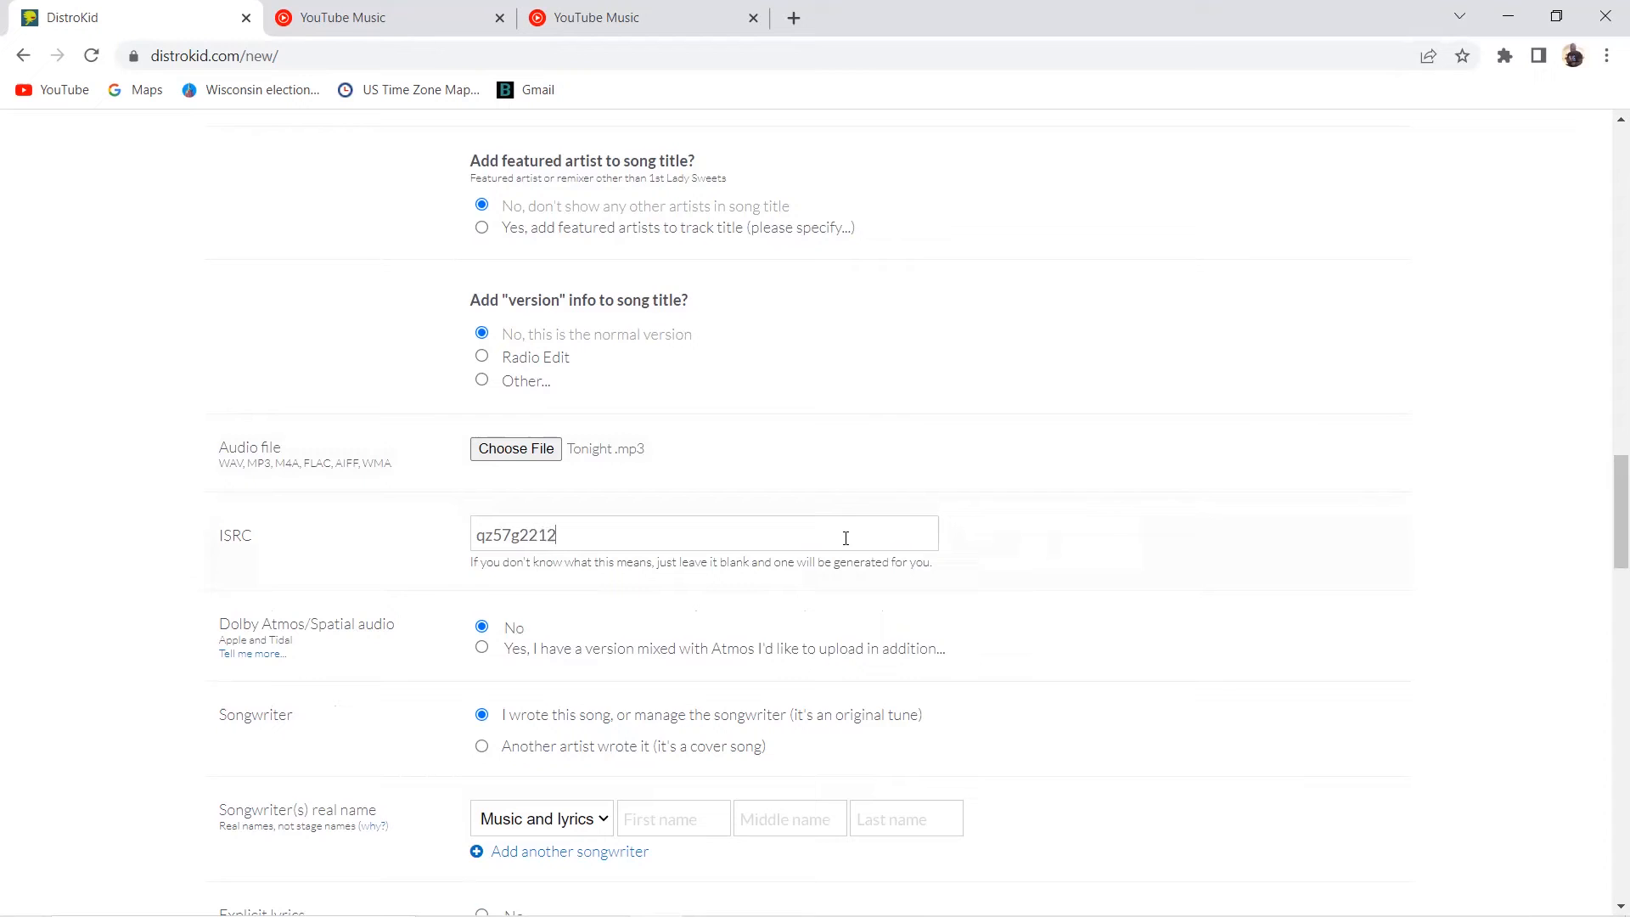
type("35")
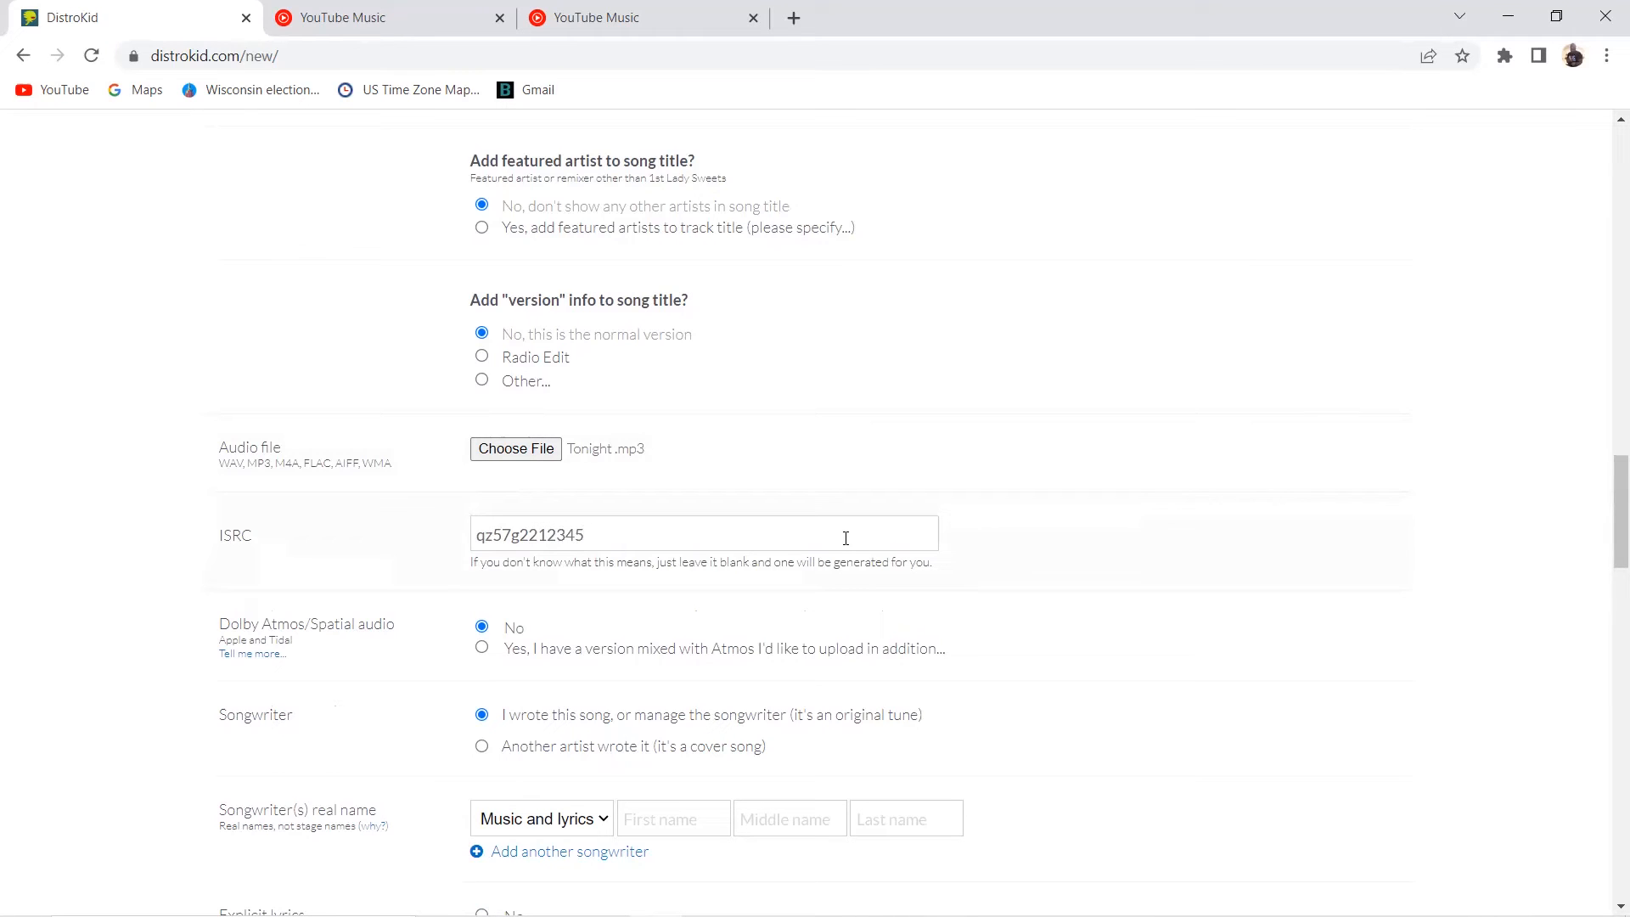
mouse_move(863, 545)
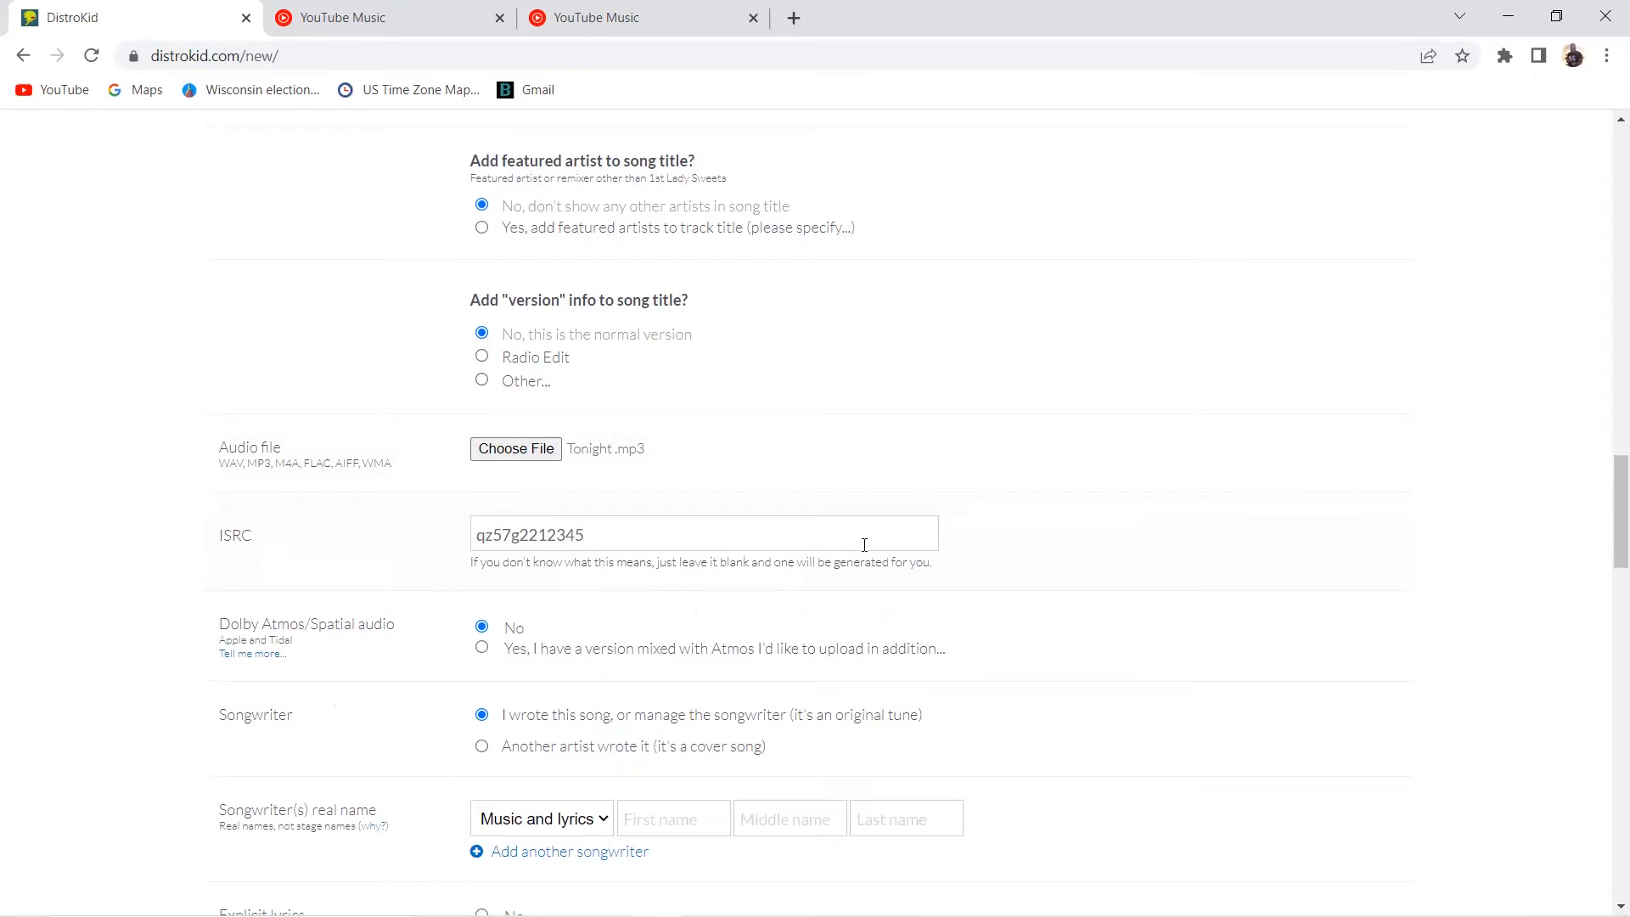
mouse_move(626, 587)
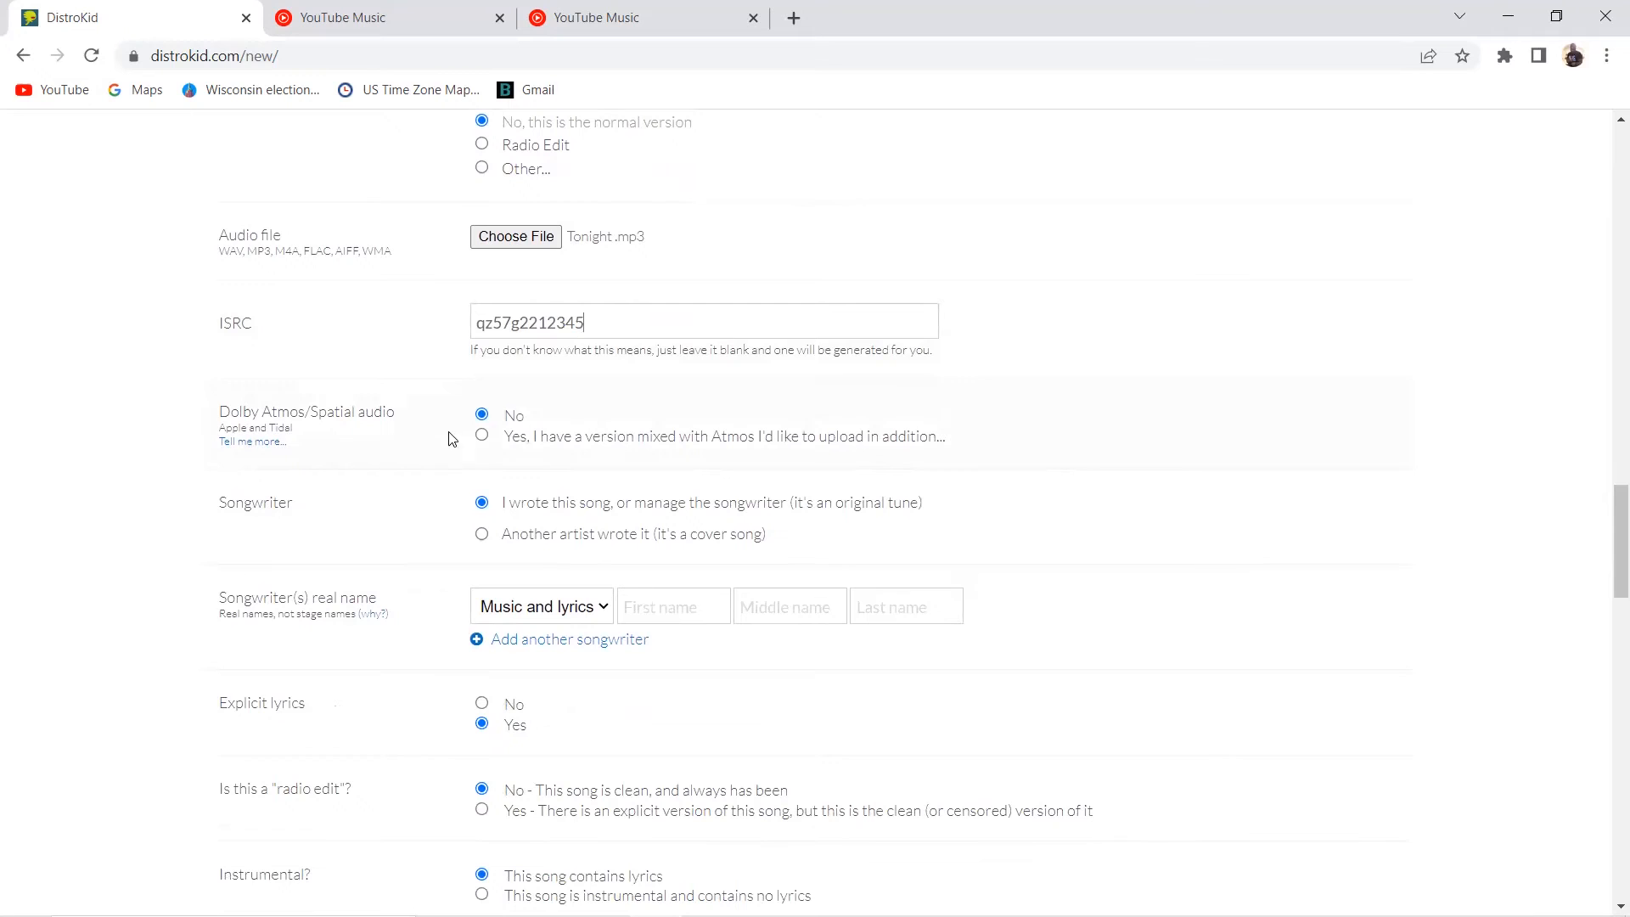
mouse_move(1241, 420)
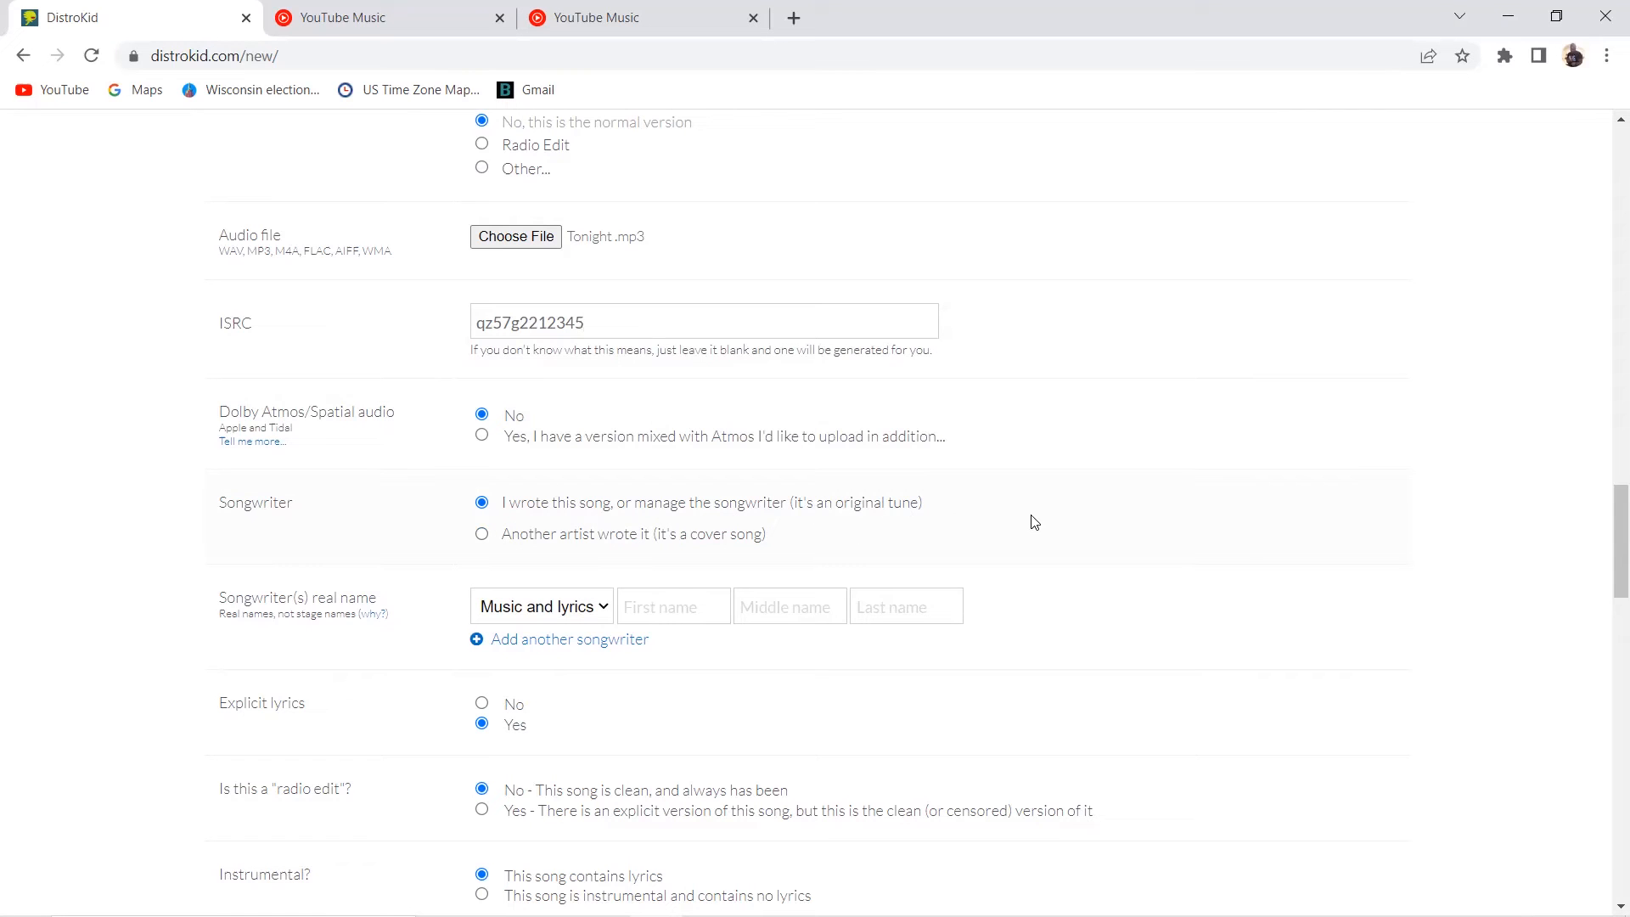
mouse_move(1011, 519)
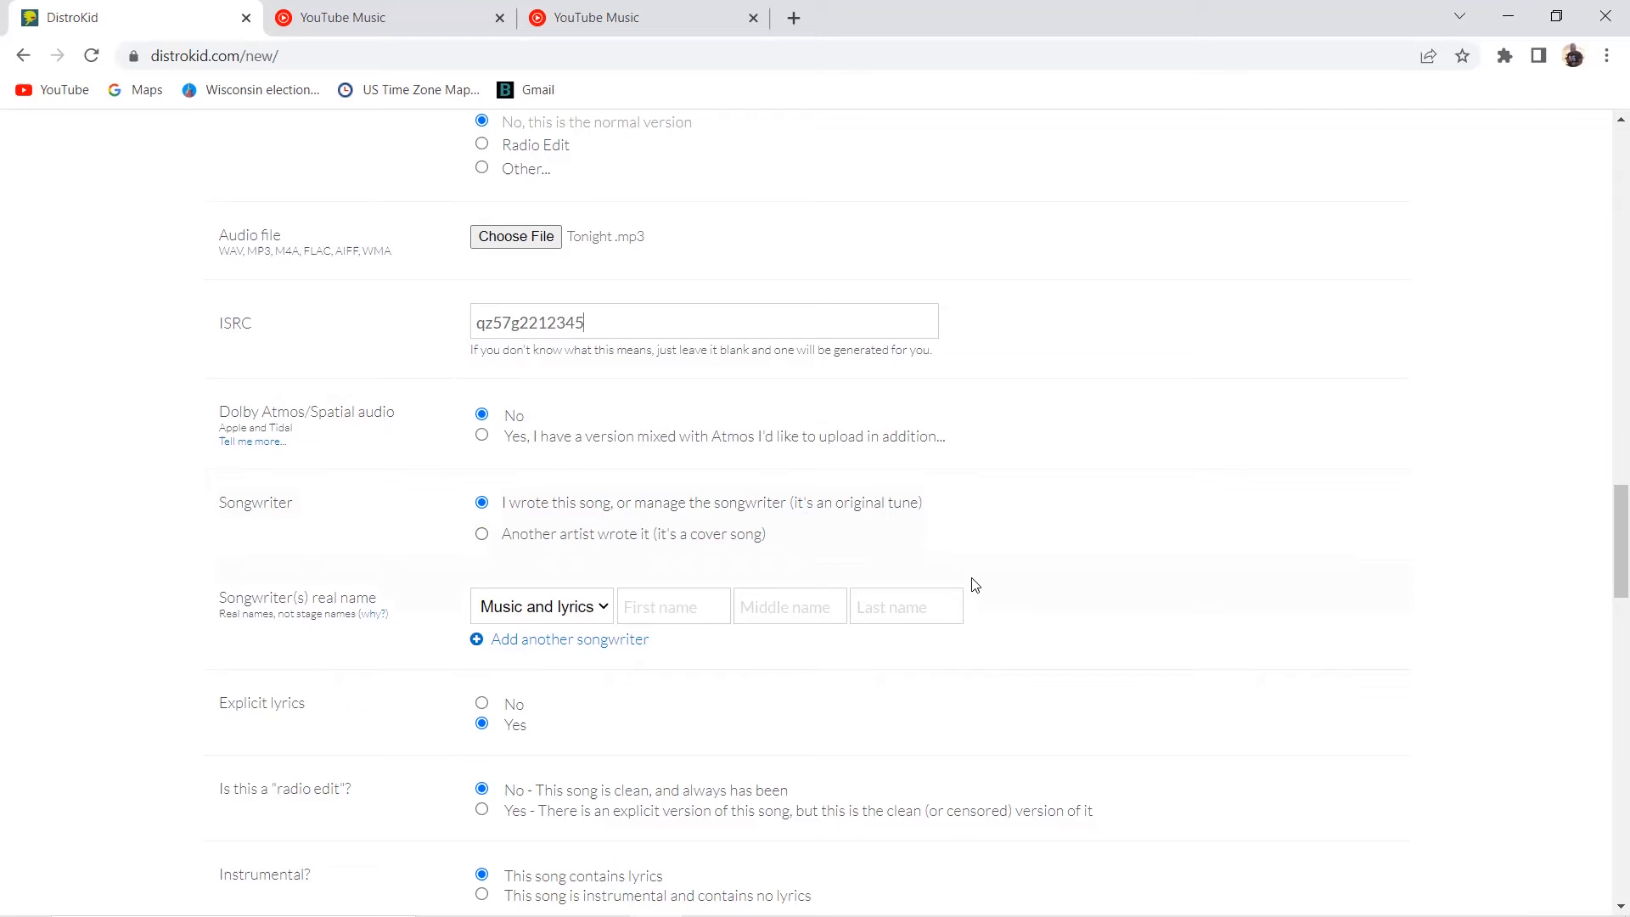
Fill the songwriter's first name from a saved entry and the last name 'gufuguyium'
scroll("down", 3)
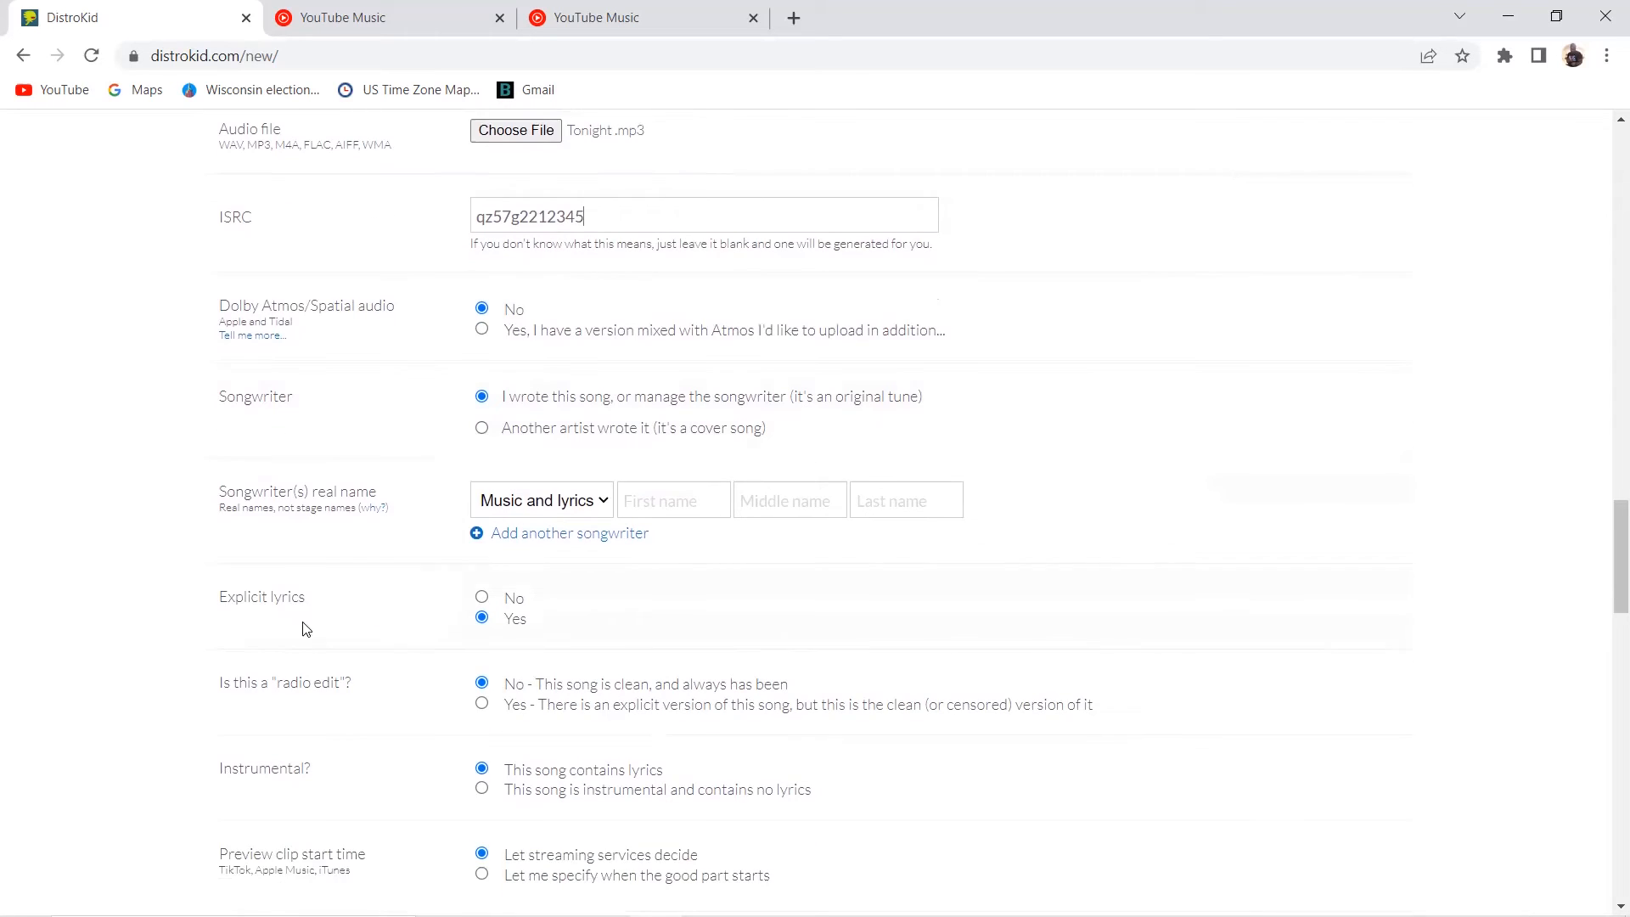
mouse_move(624, 584)
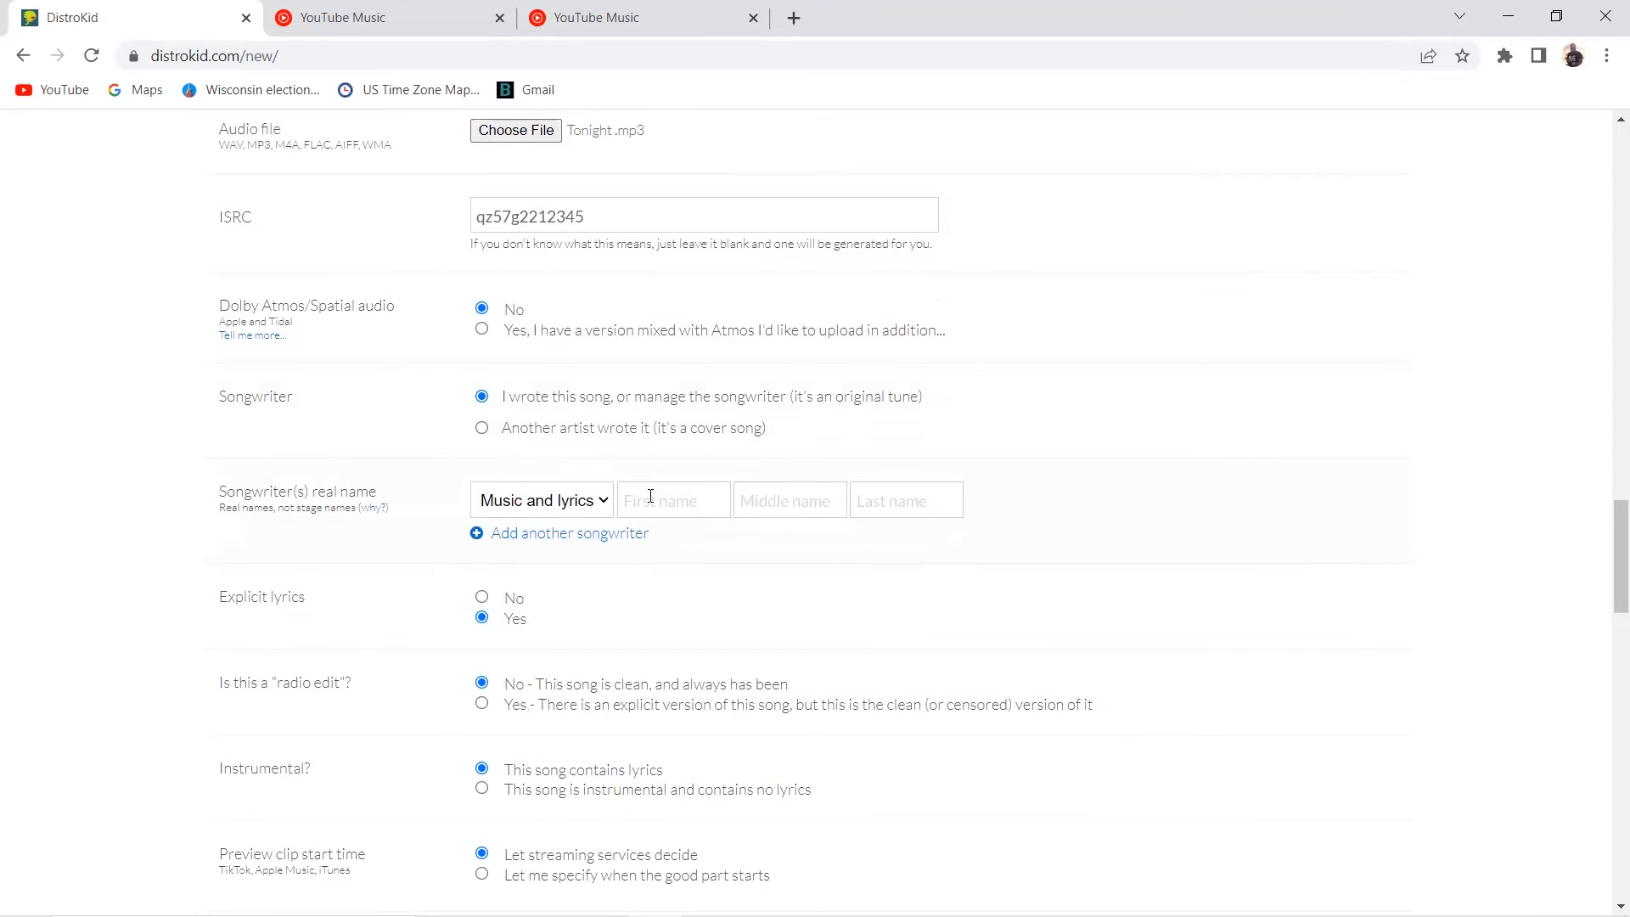
left_click(673, 500)
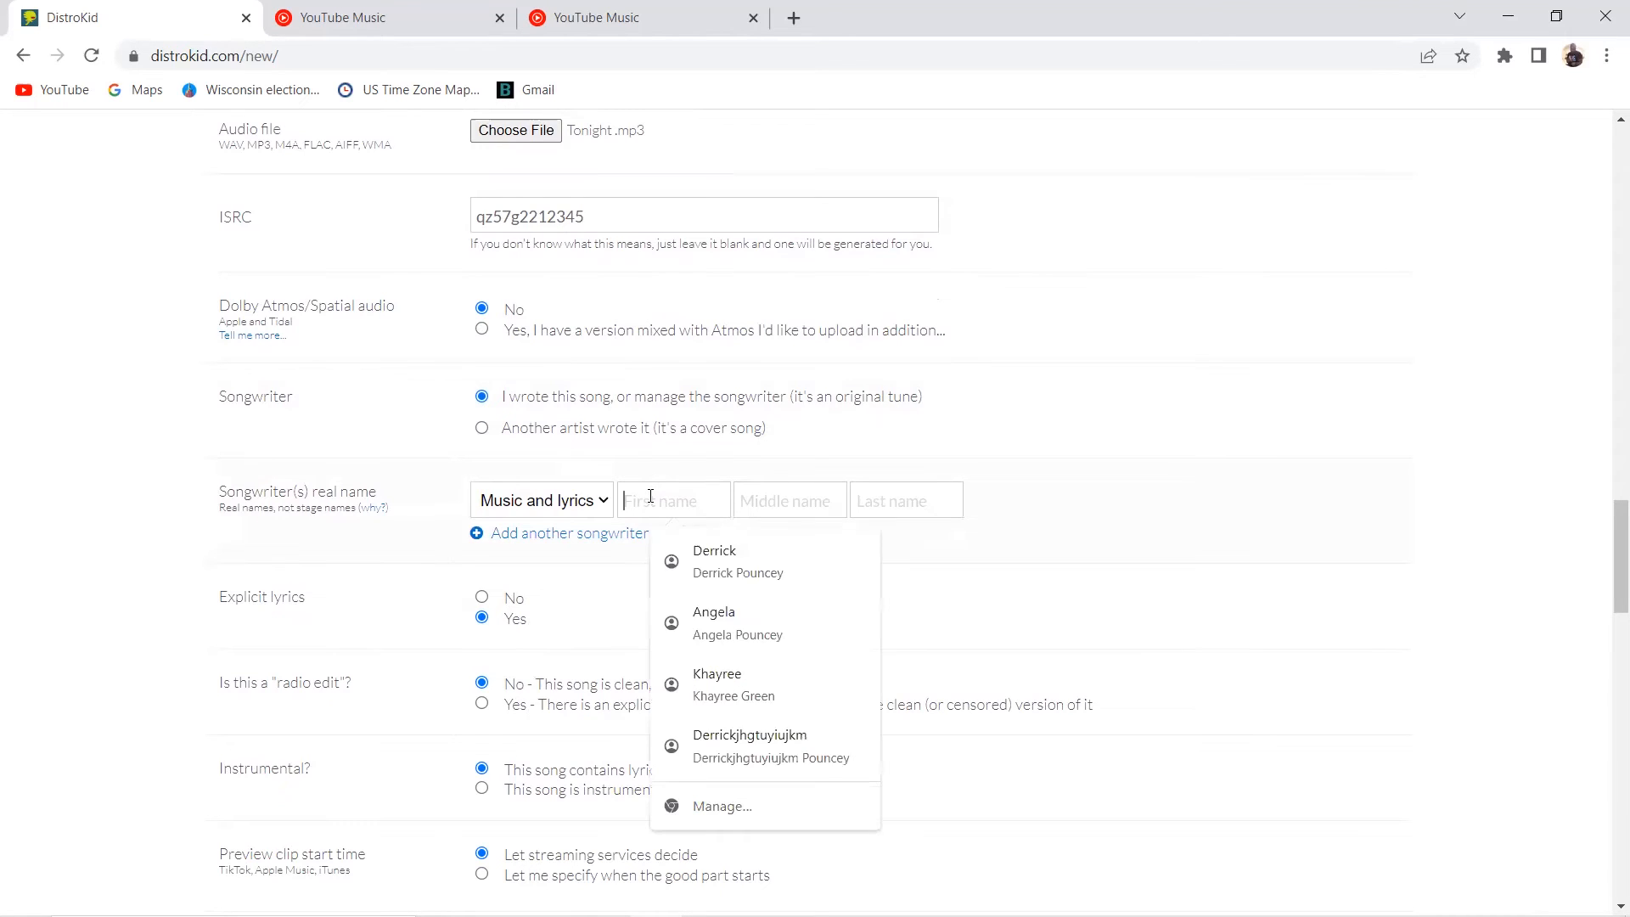
mouse_move(759, 667)
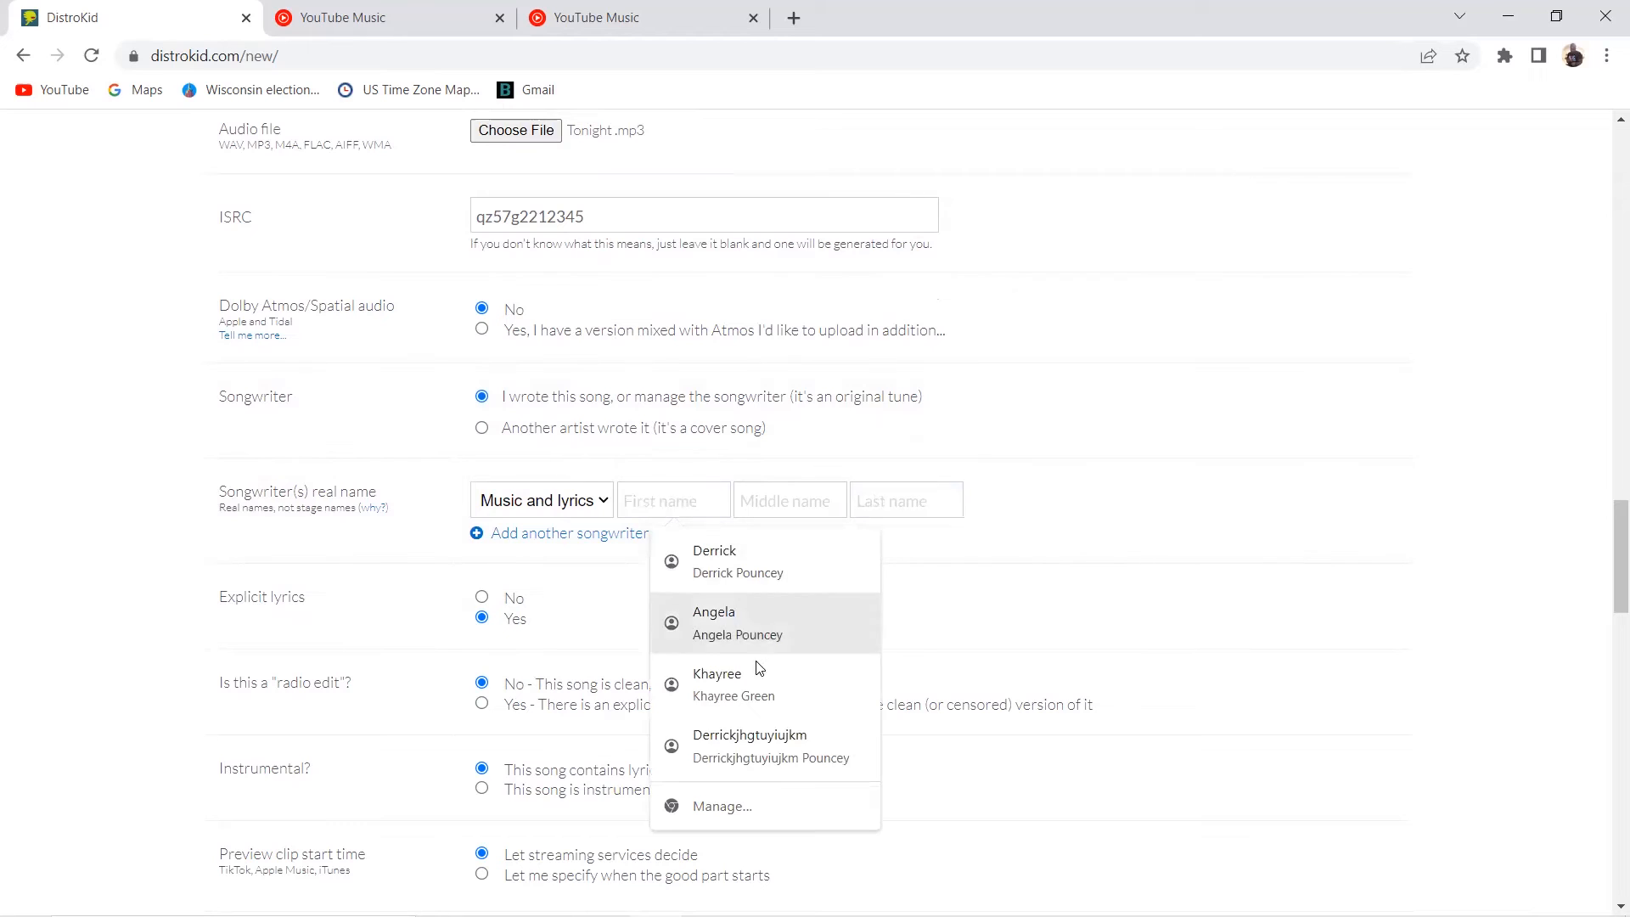
left_click(770, 747)
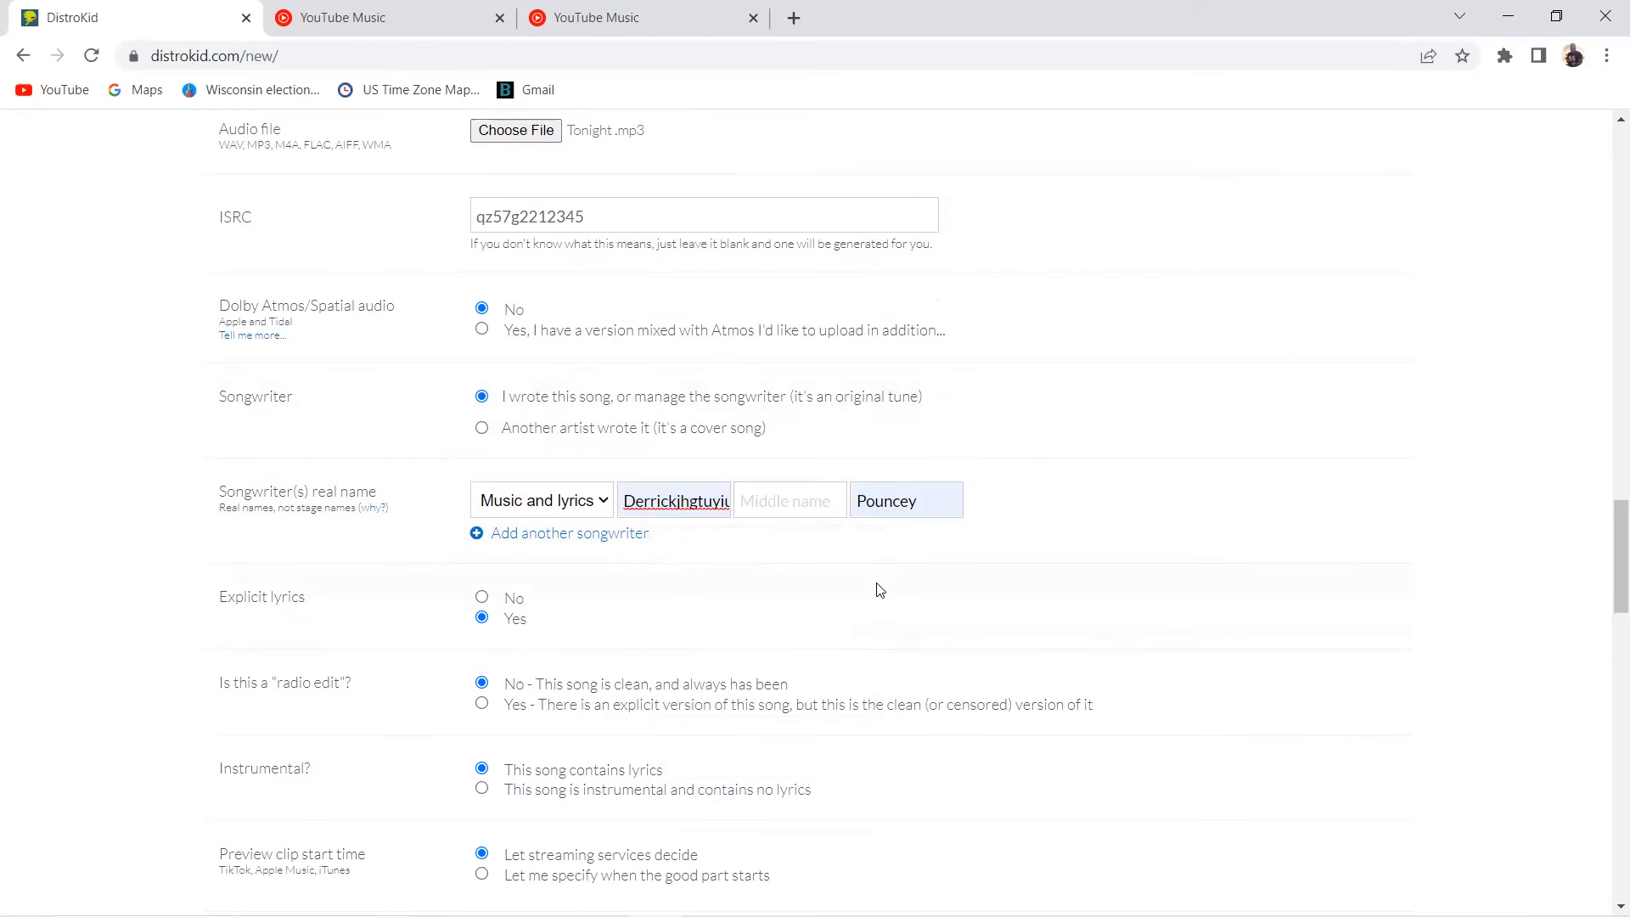
left_click(906, 500)
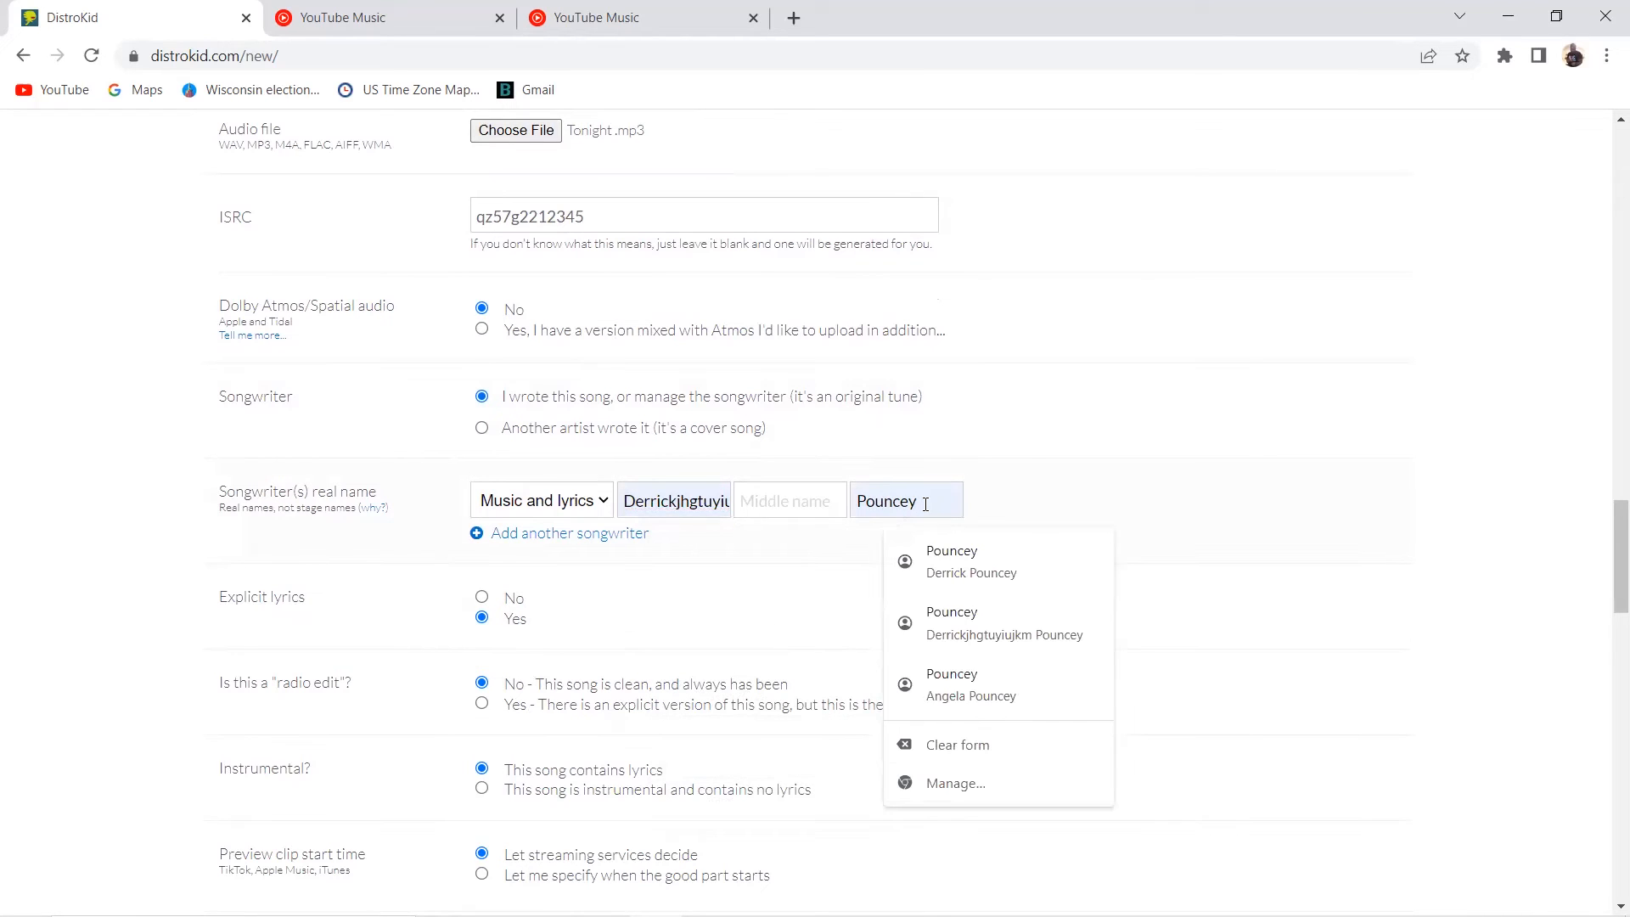
type("gufu")
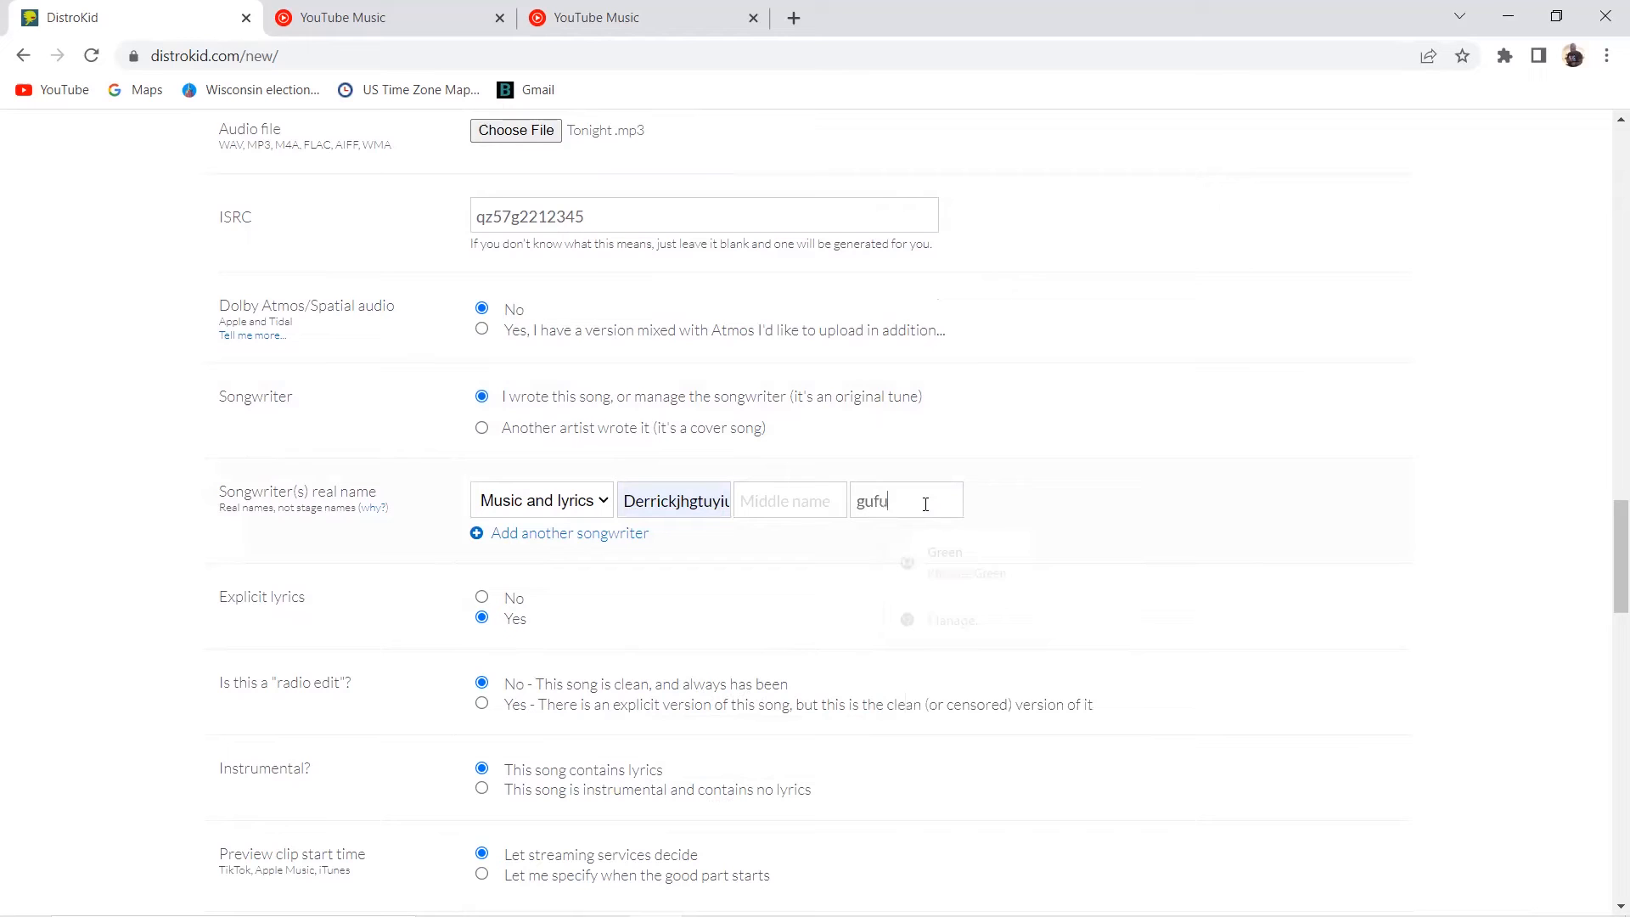
type("guyium")
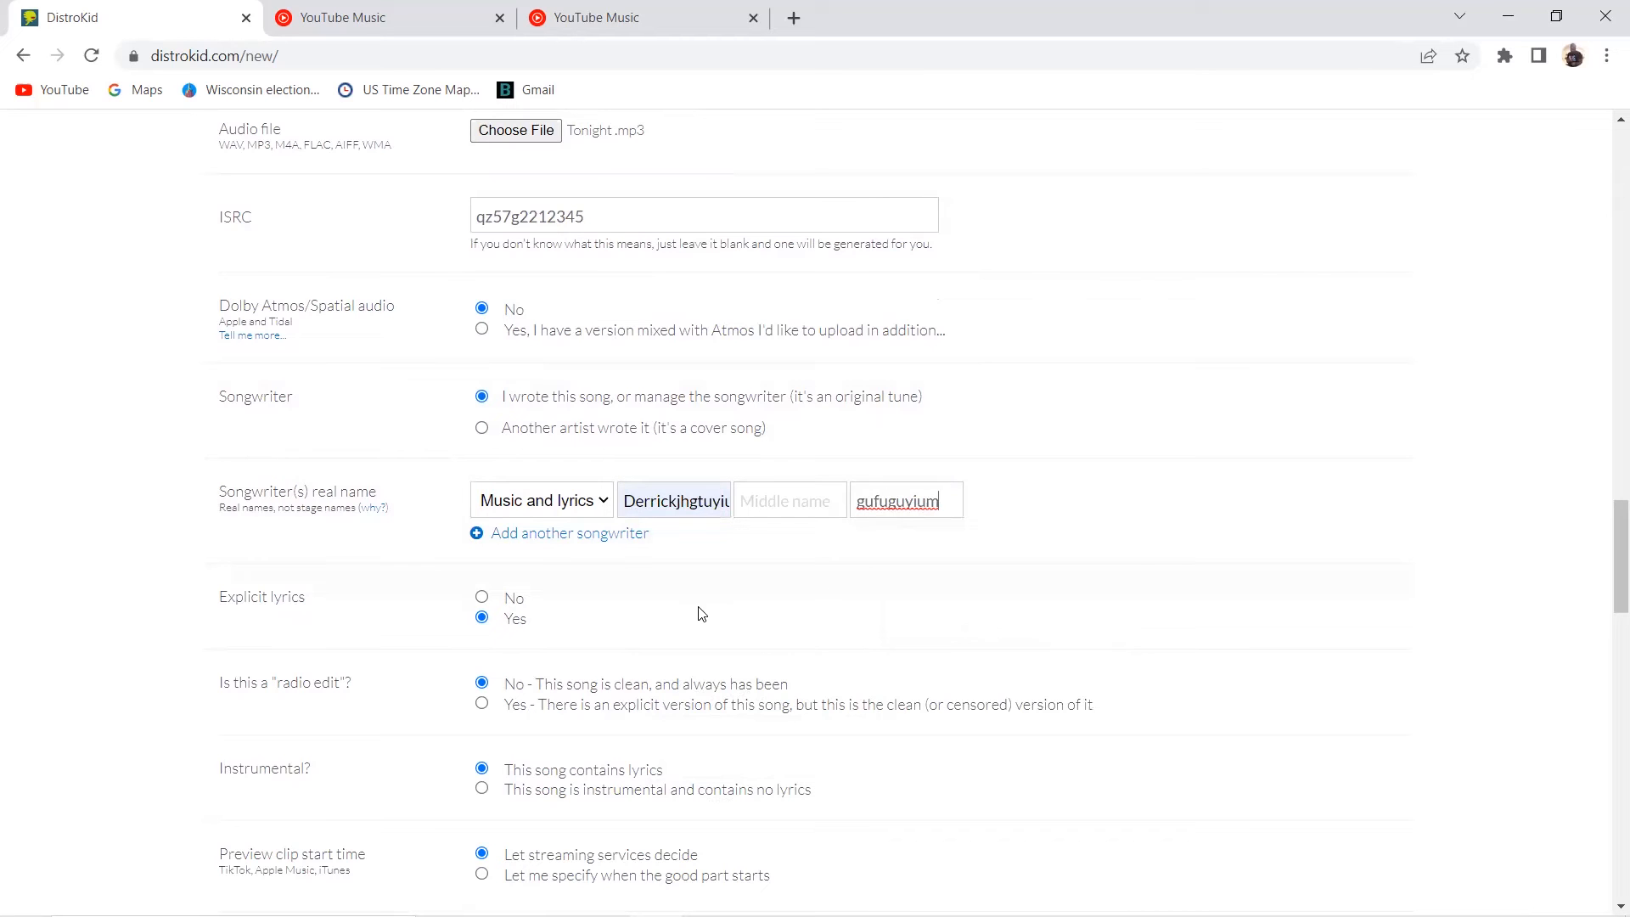
scroll("down", 3)
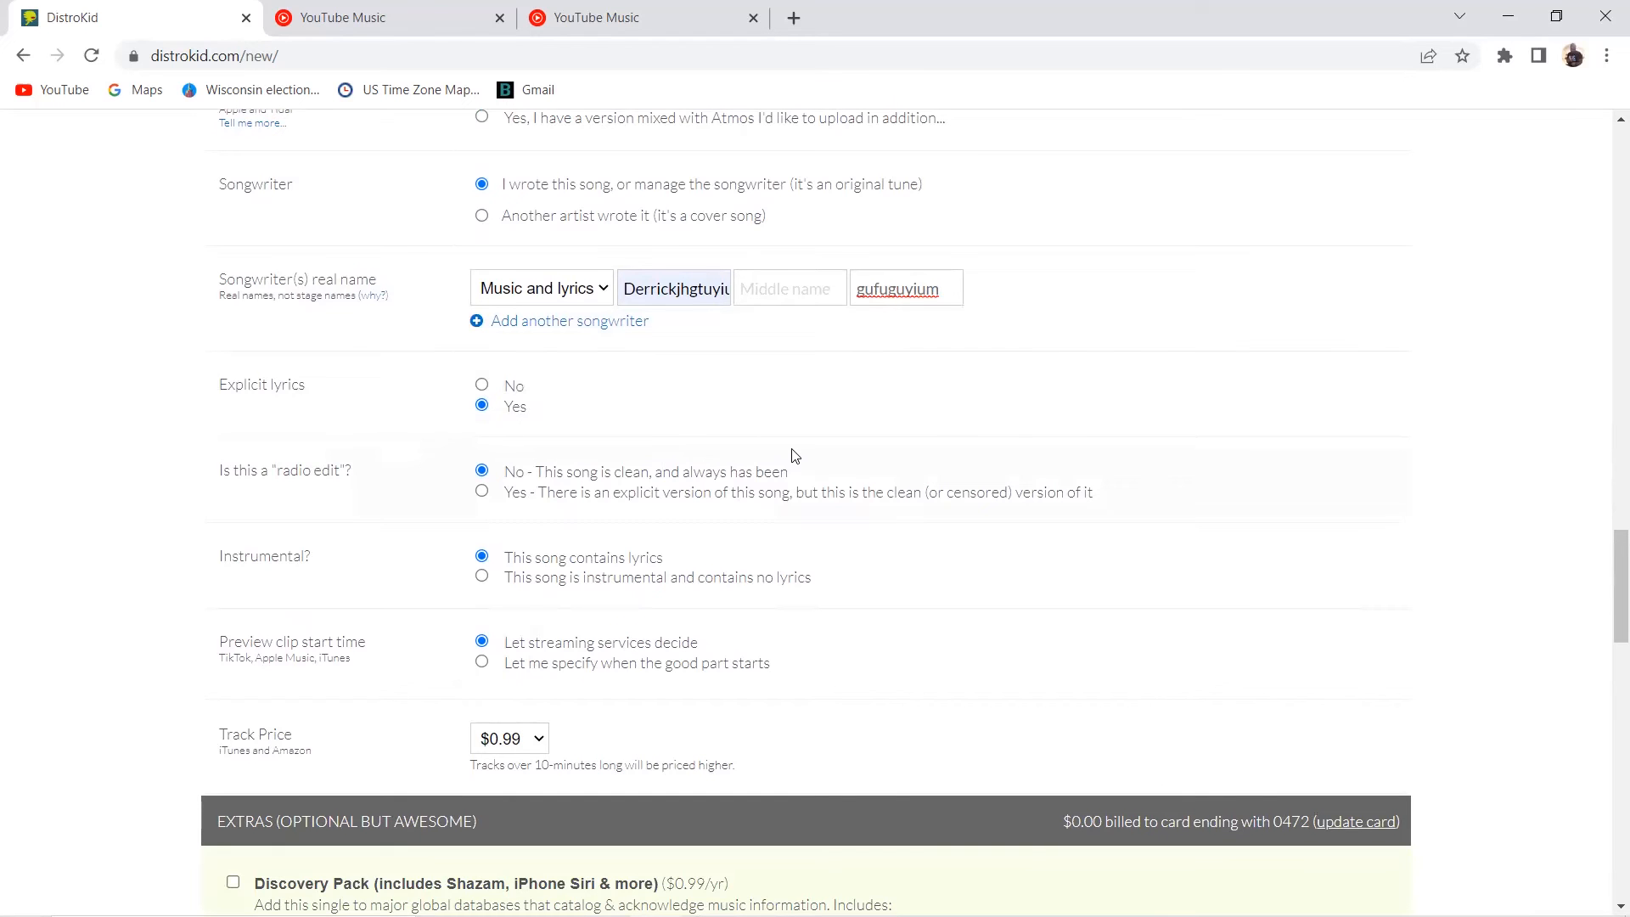
mouse_move(884, 562)
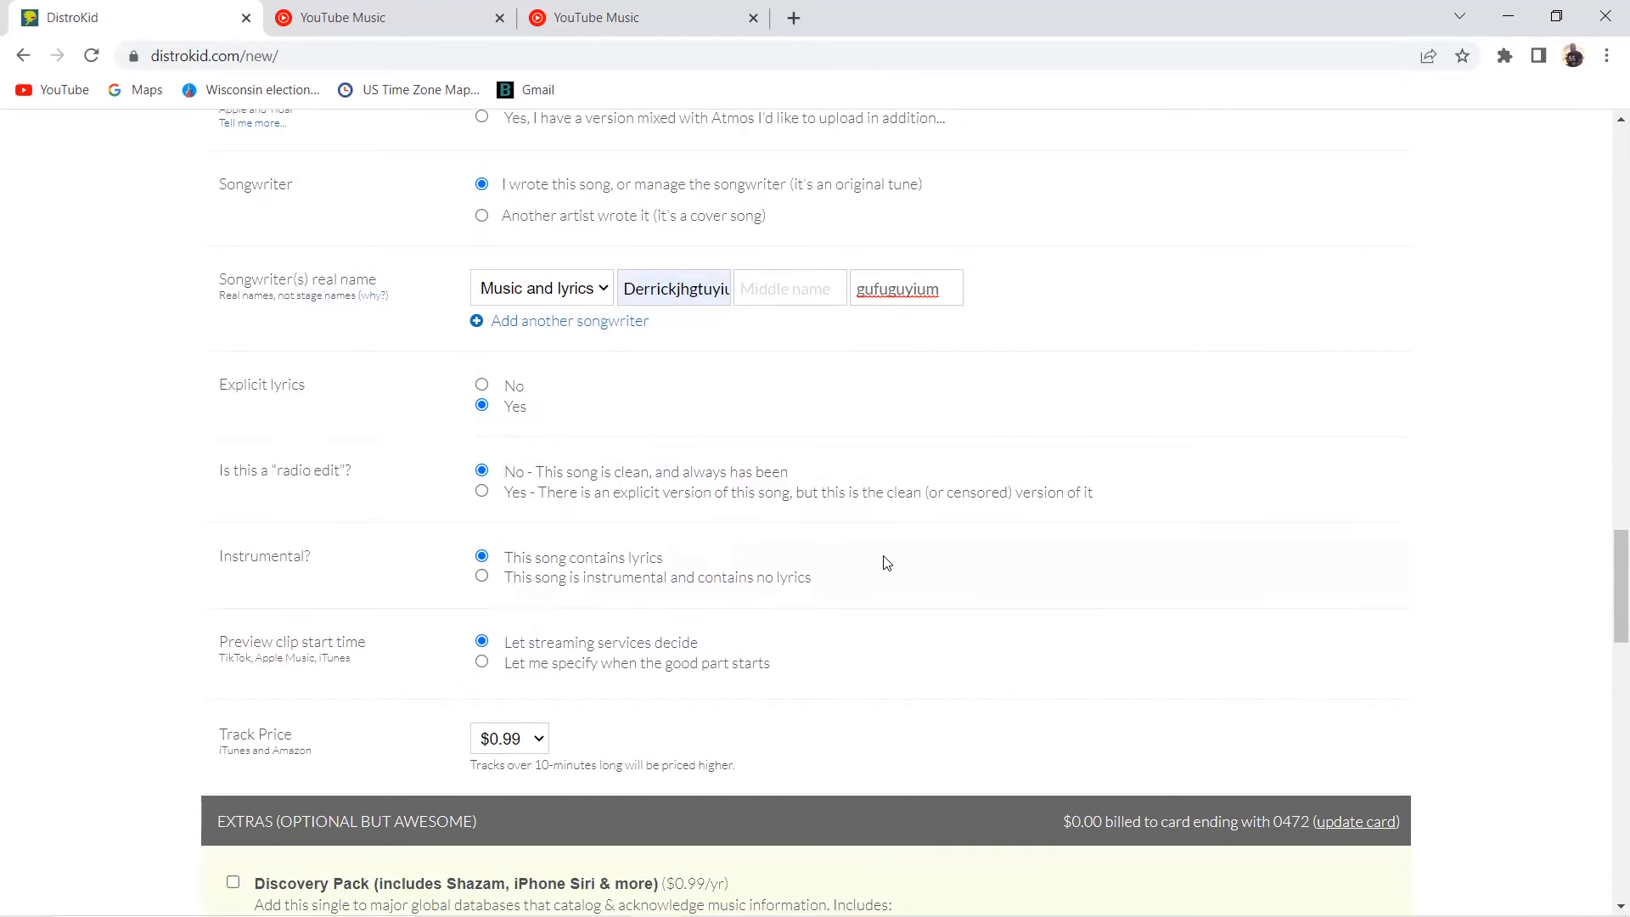
scroll("down", 3)
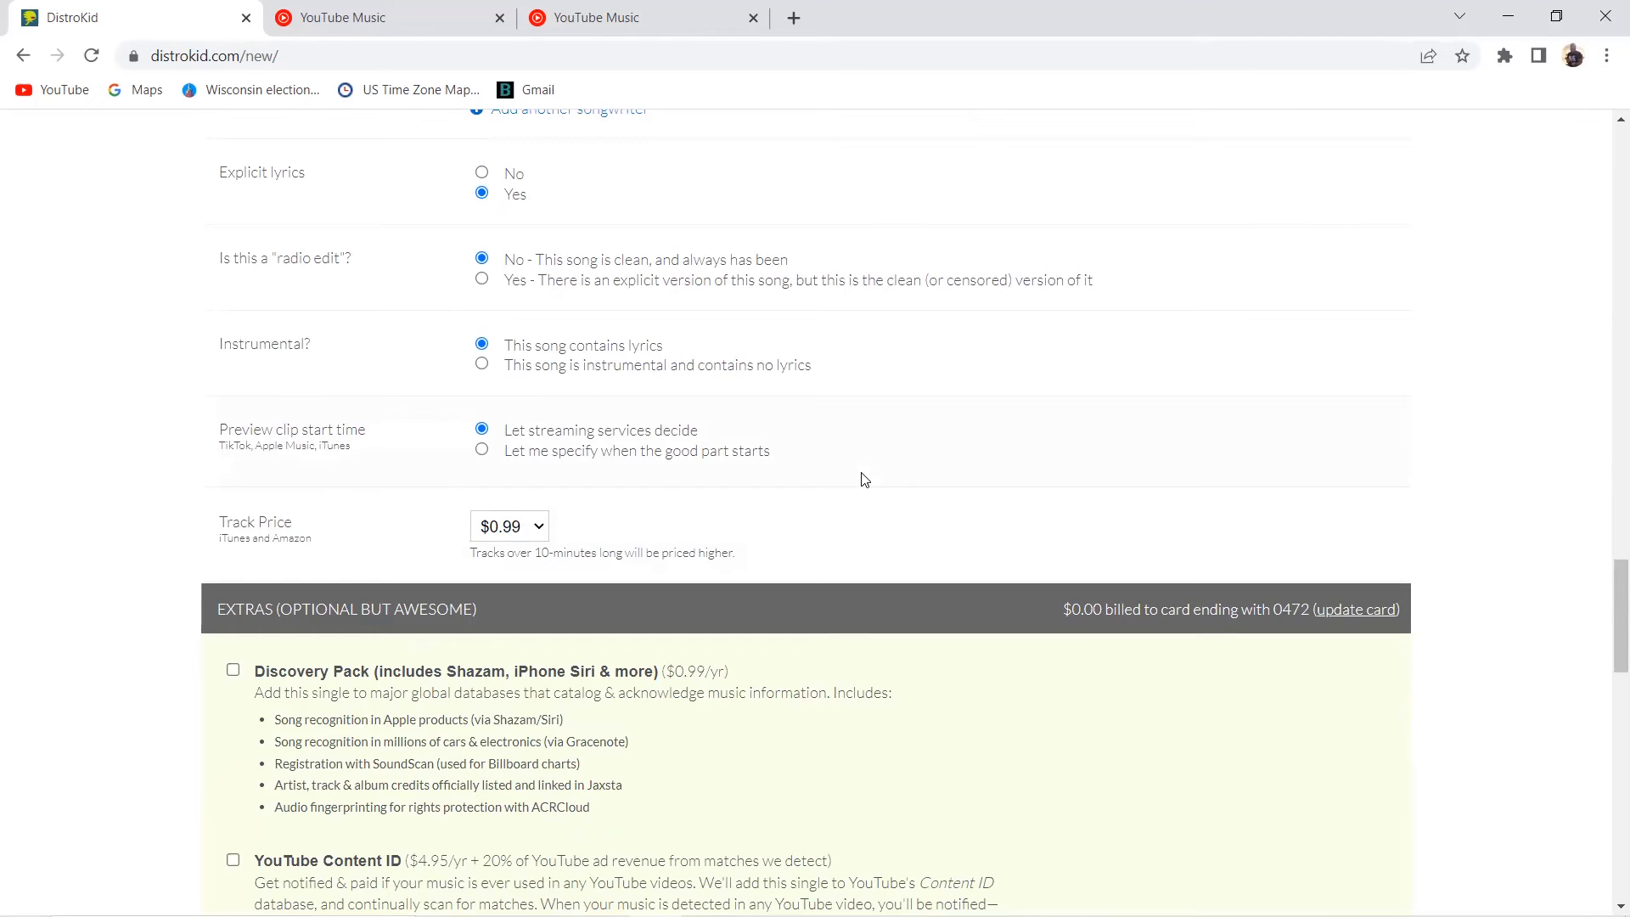
scroll("down", 3)
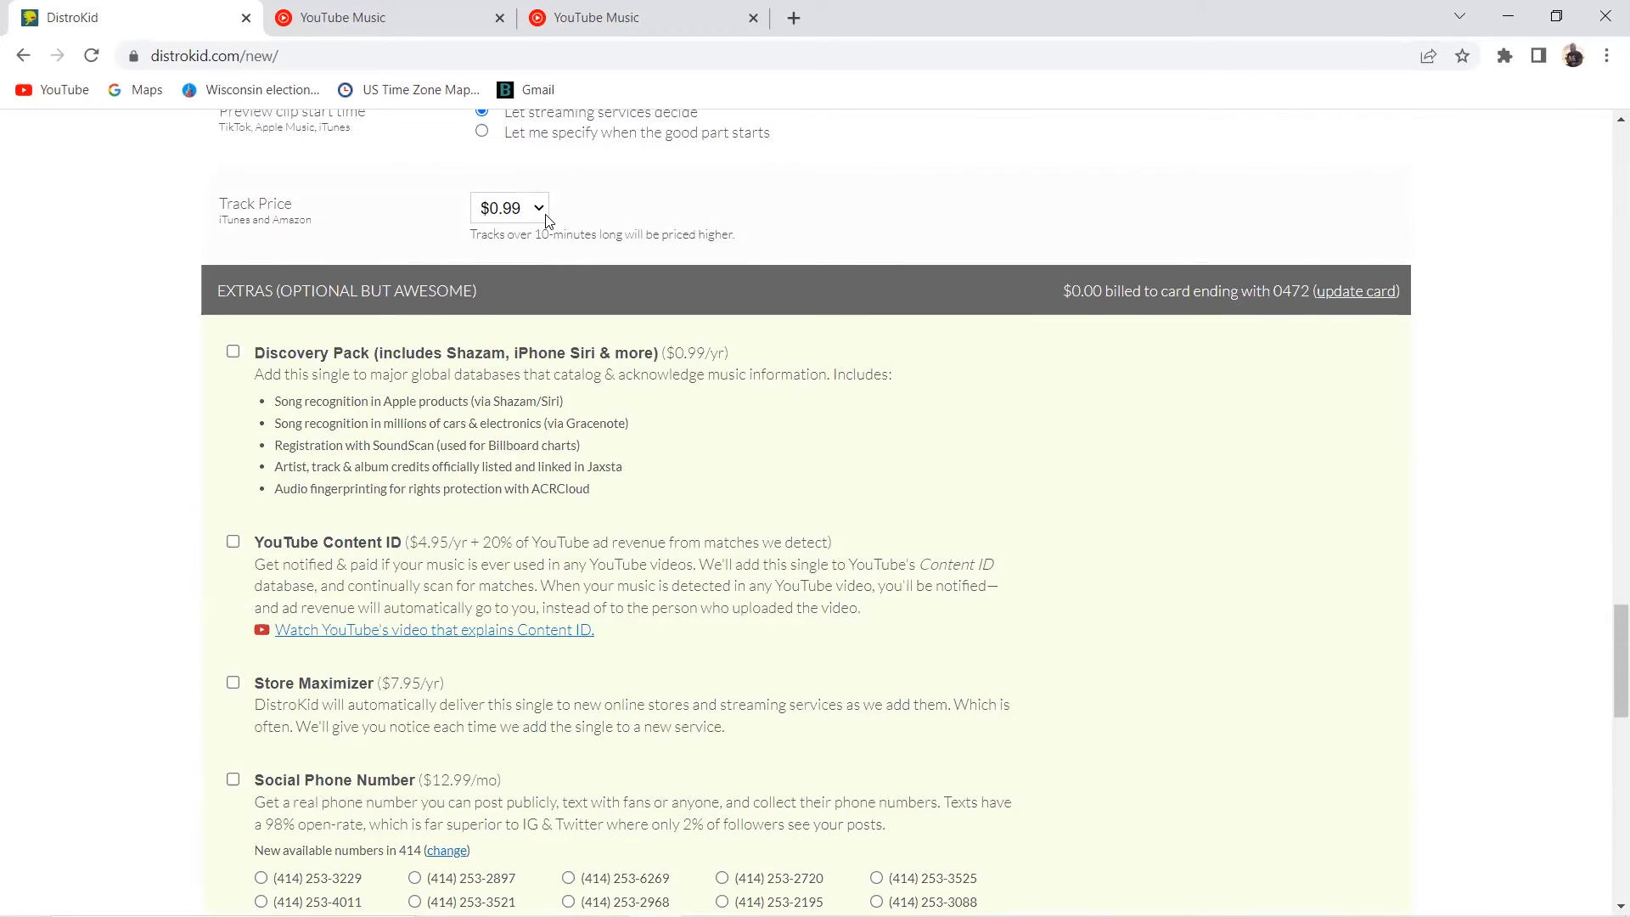
left_click(508, 207)
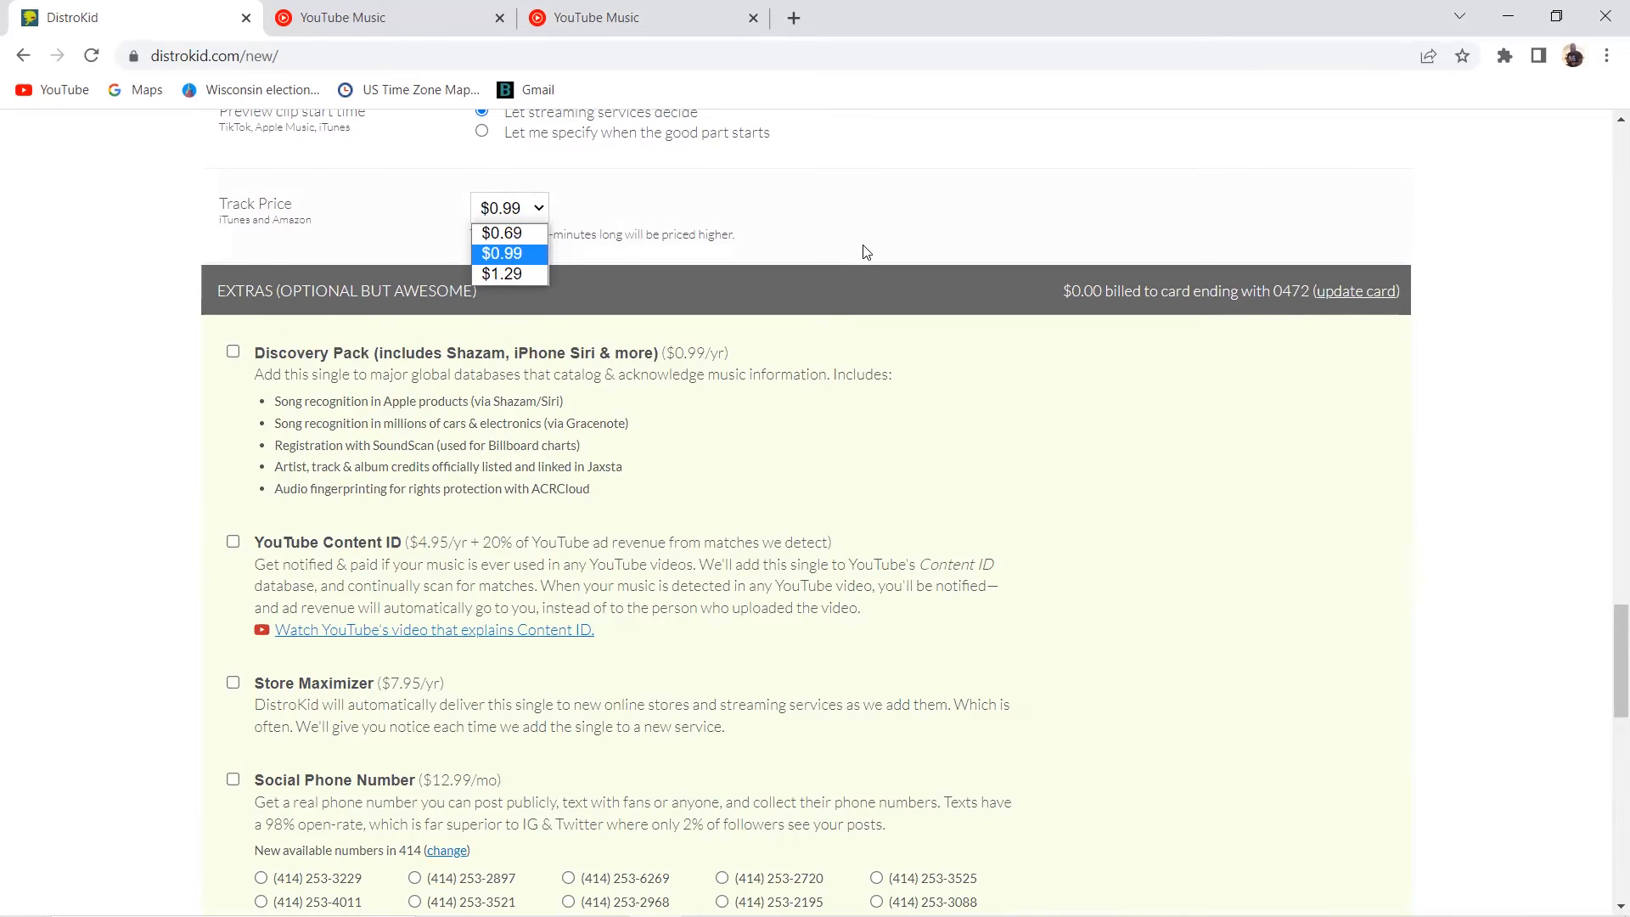
left_click(508, 253)
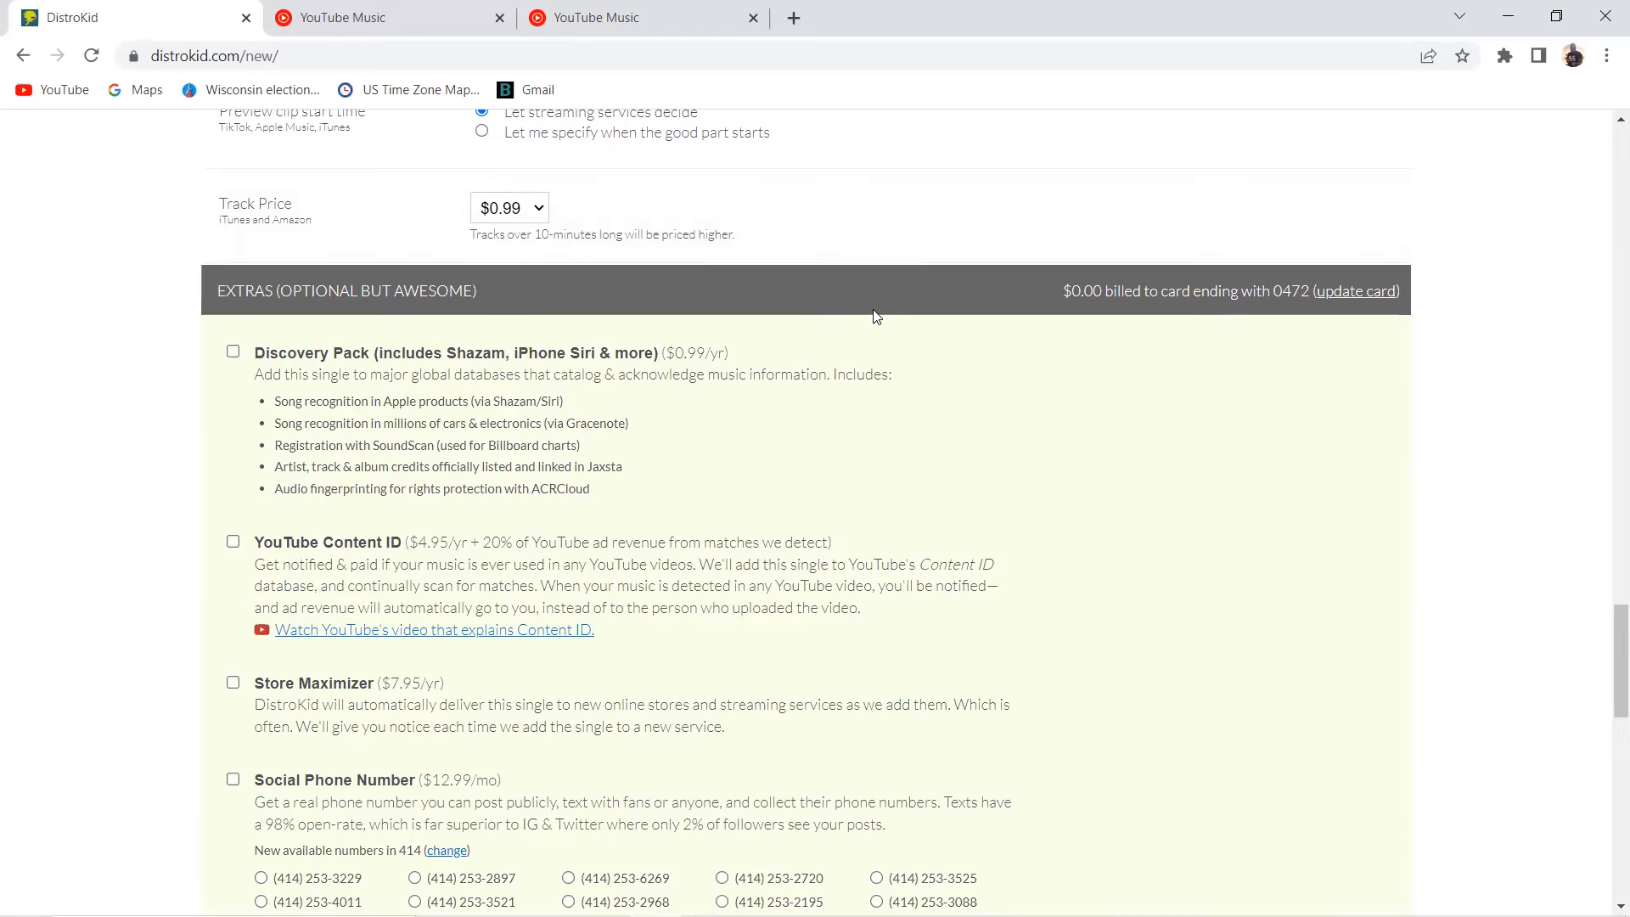
mouse_move(635, 381)
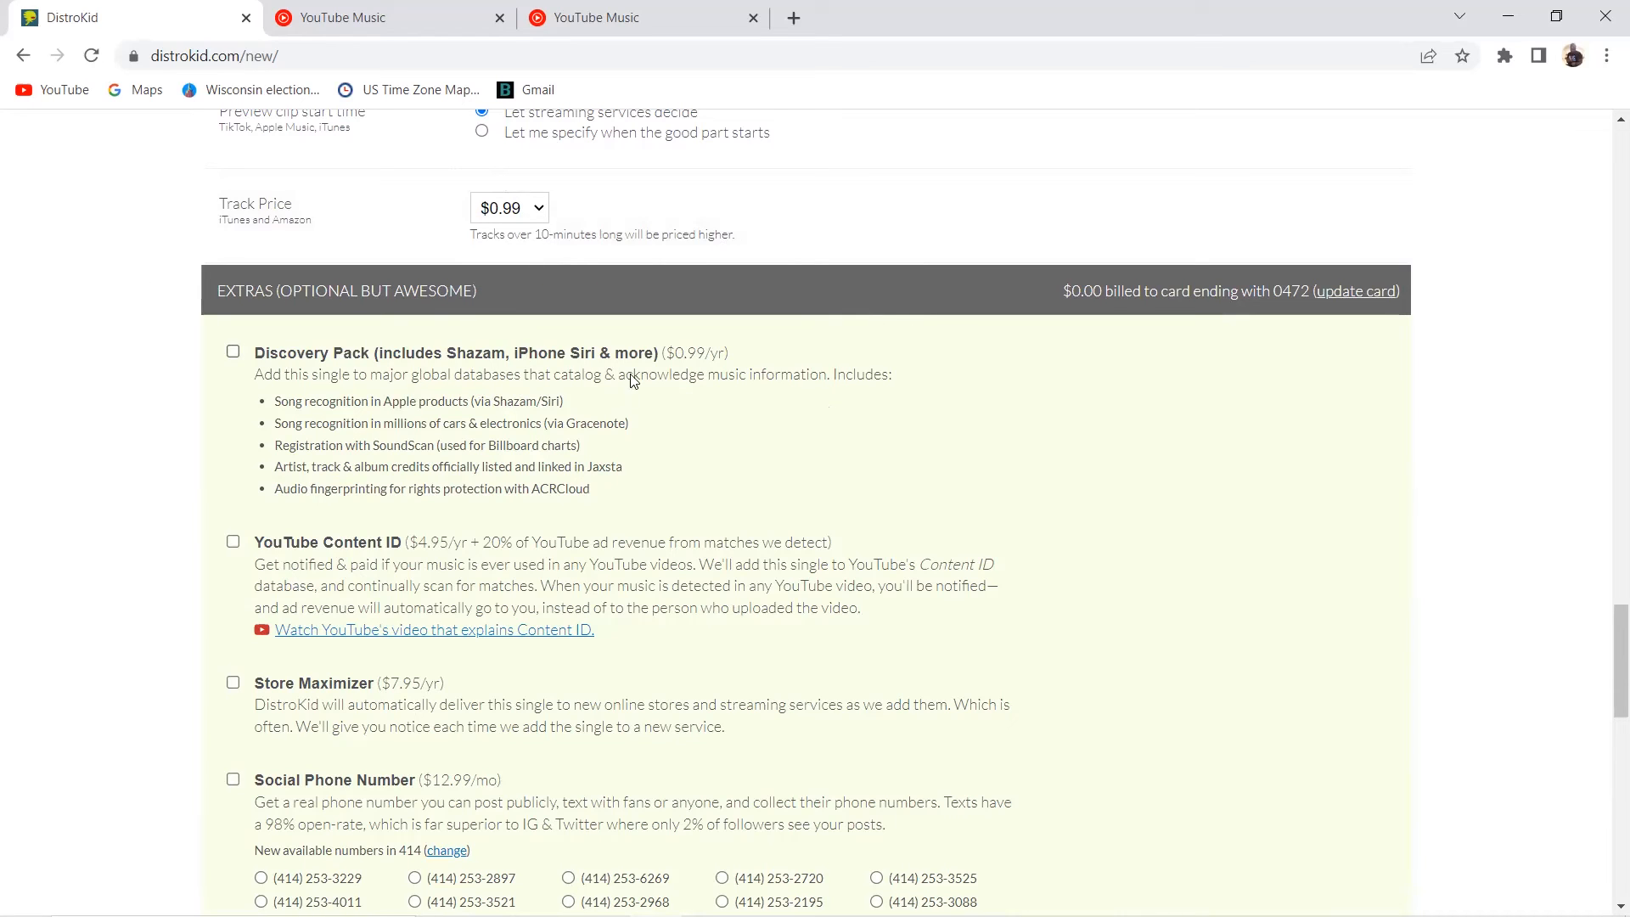
mouse_move(580, 381)
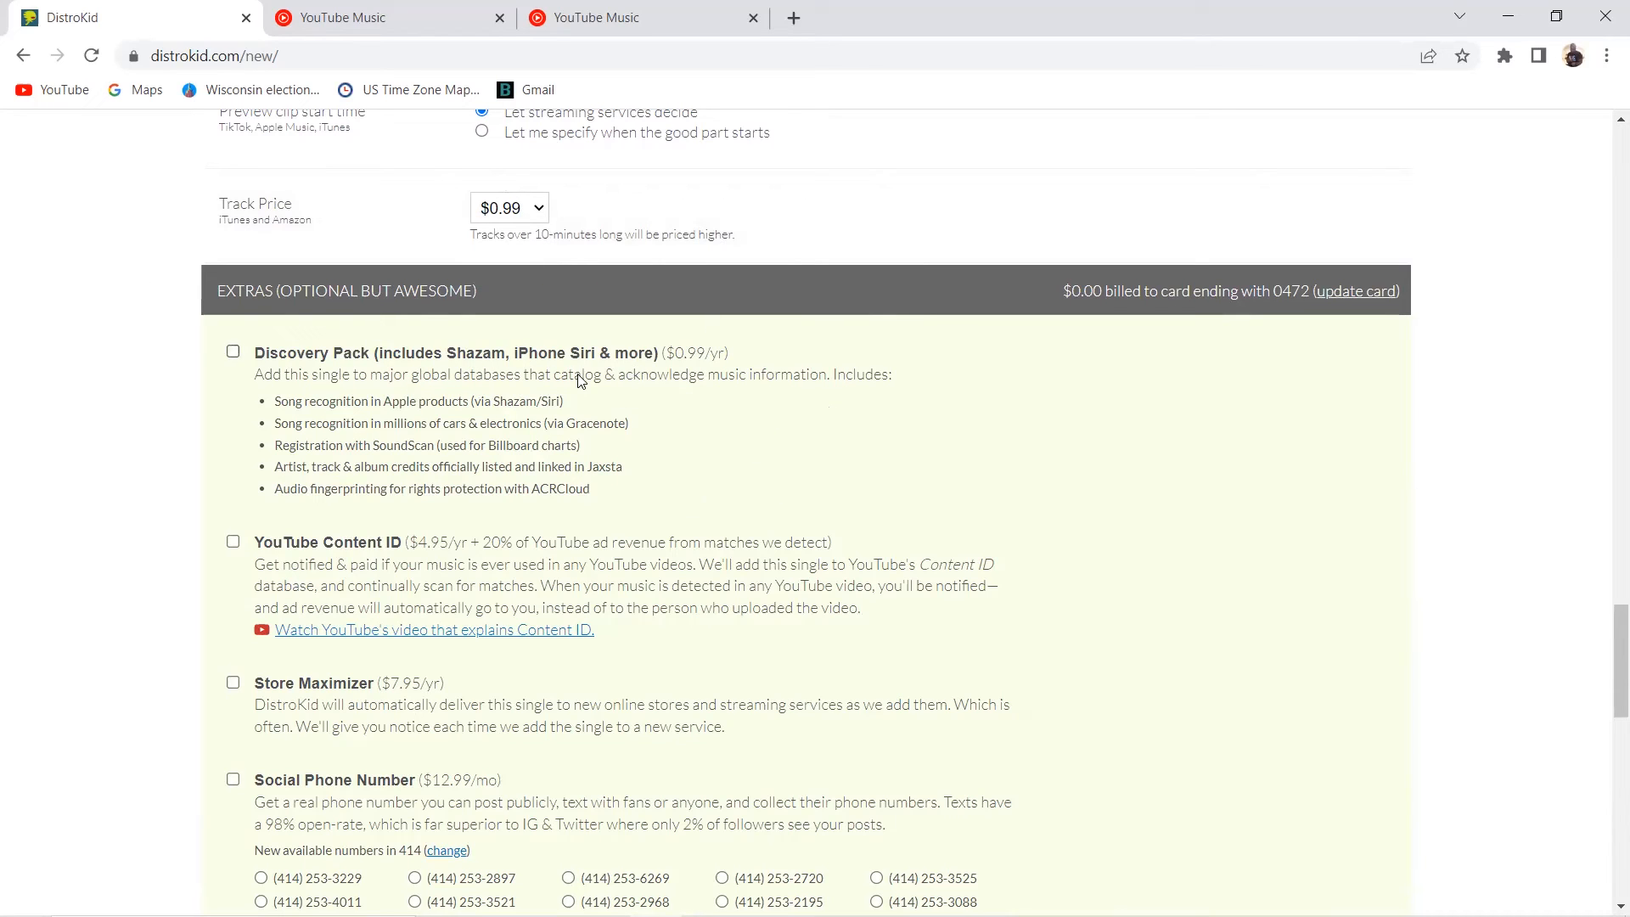
mouse_move(1170, 520)
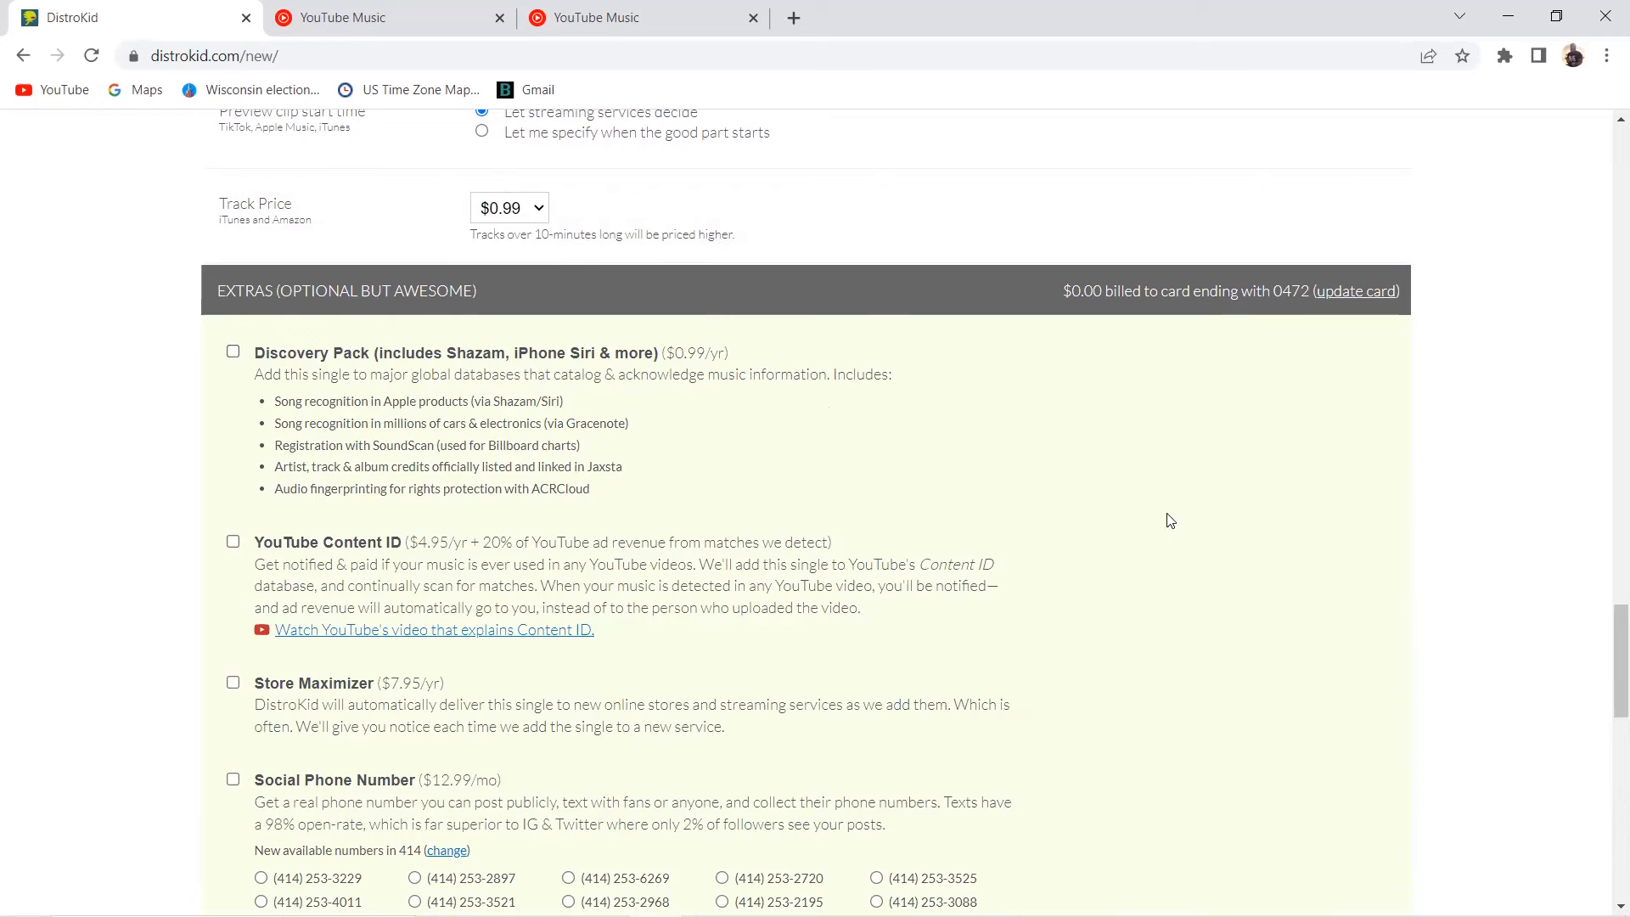
mouse_move(955, 444)
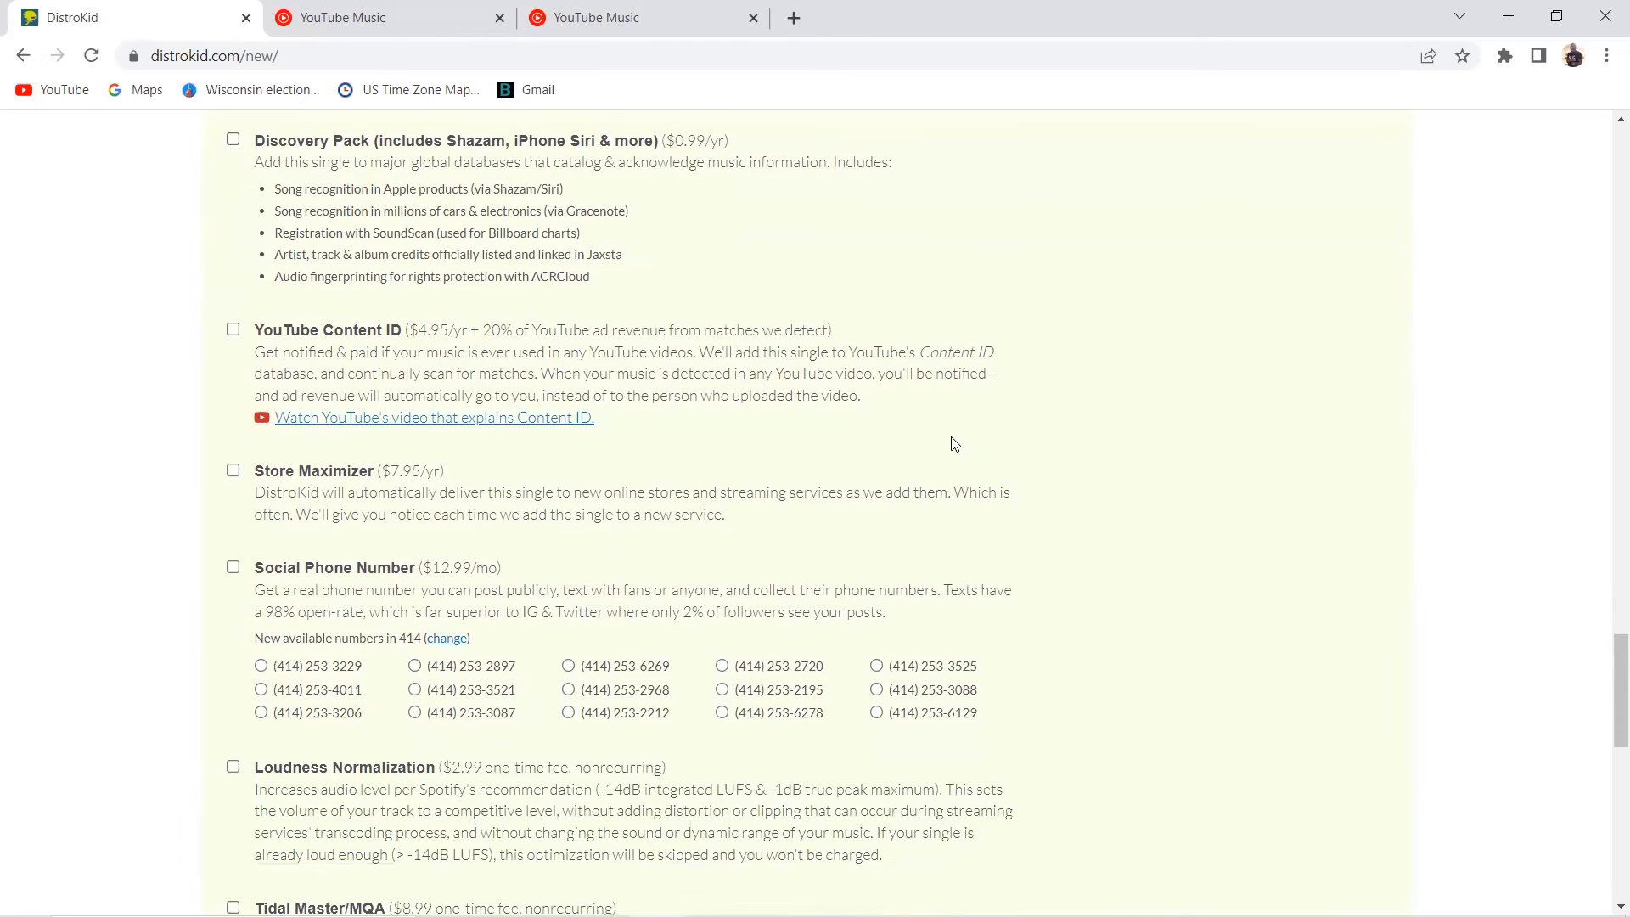
scroll("down", 3)
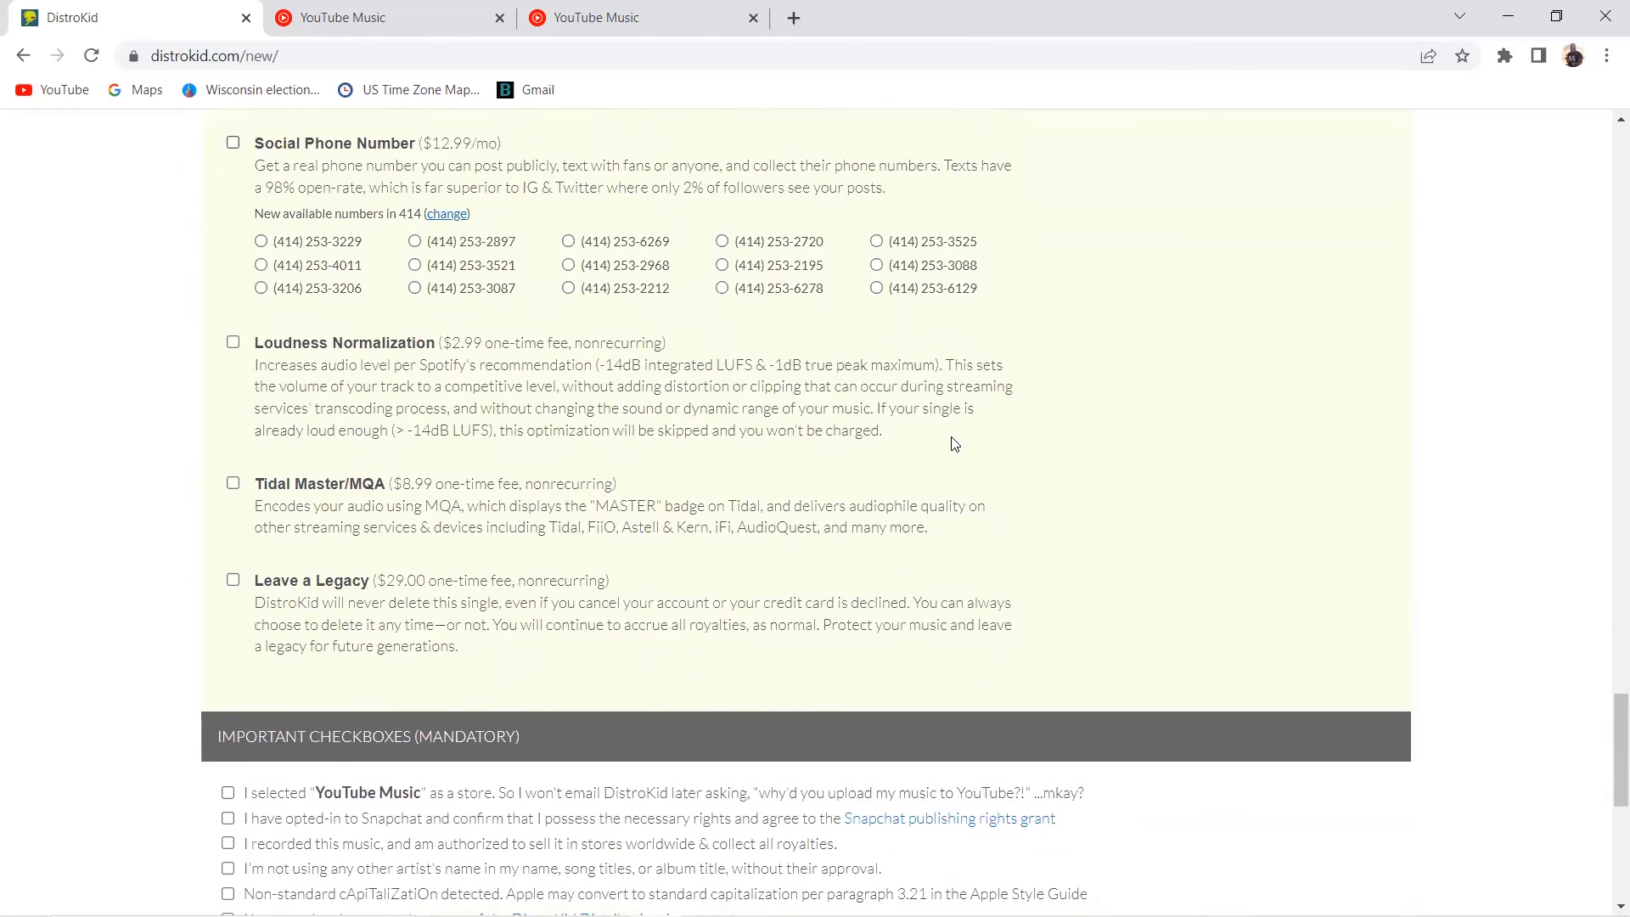
scroll("up", 3)
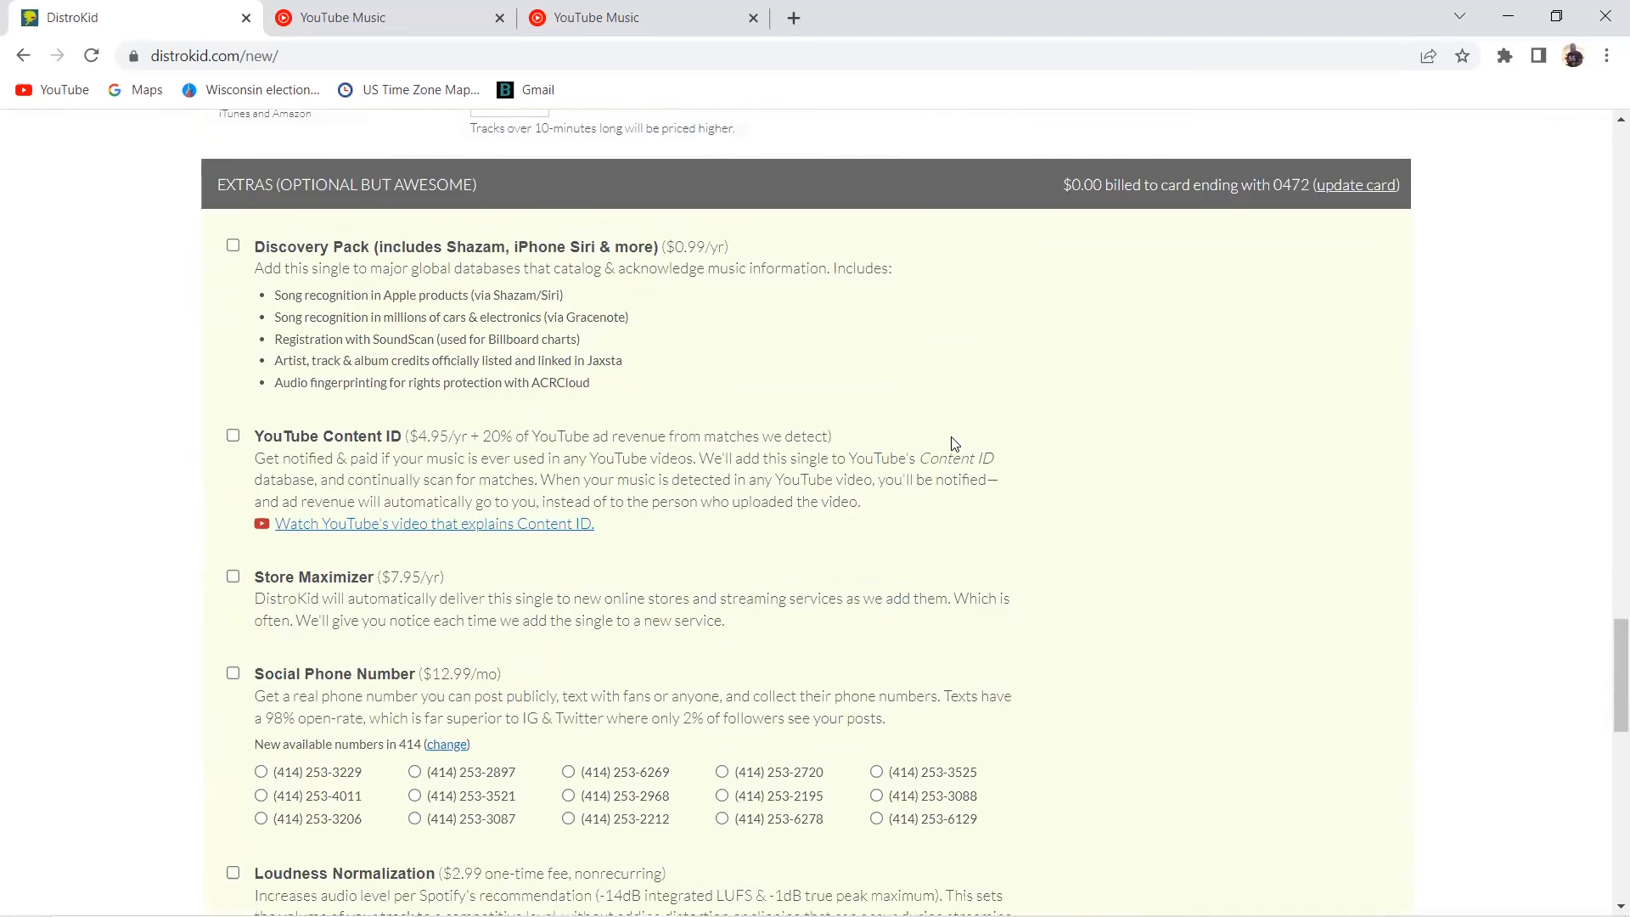
mouse_move(473, 272)
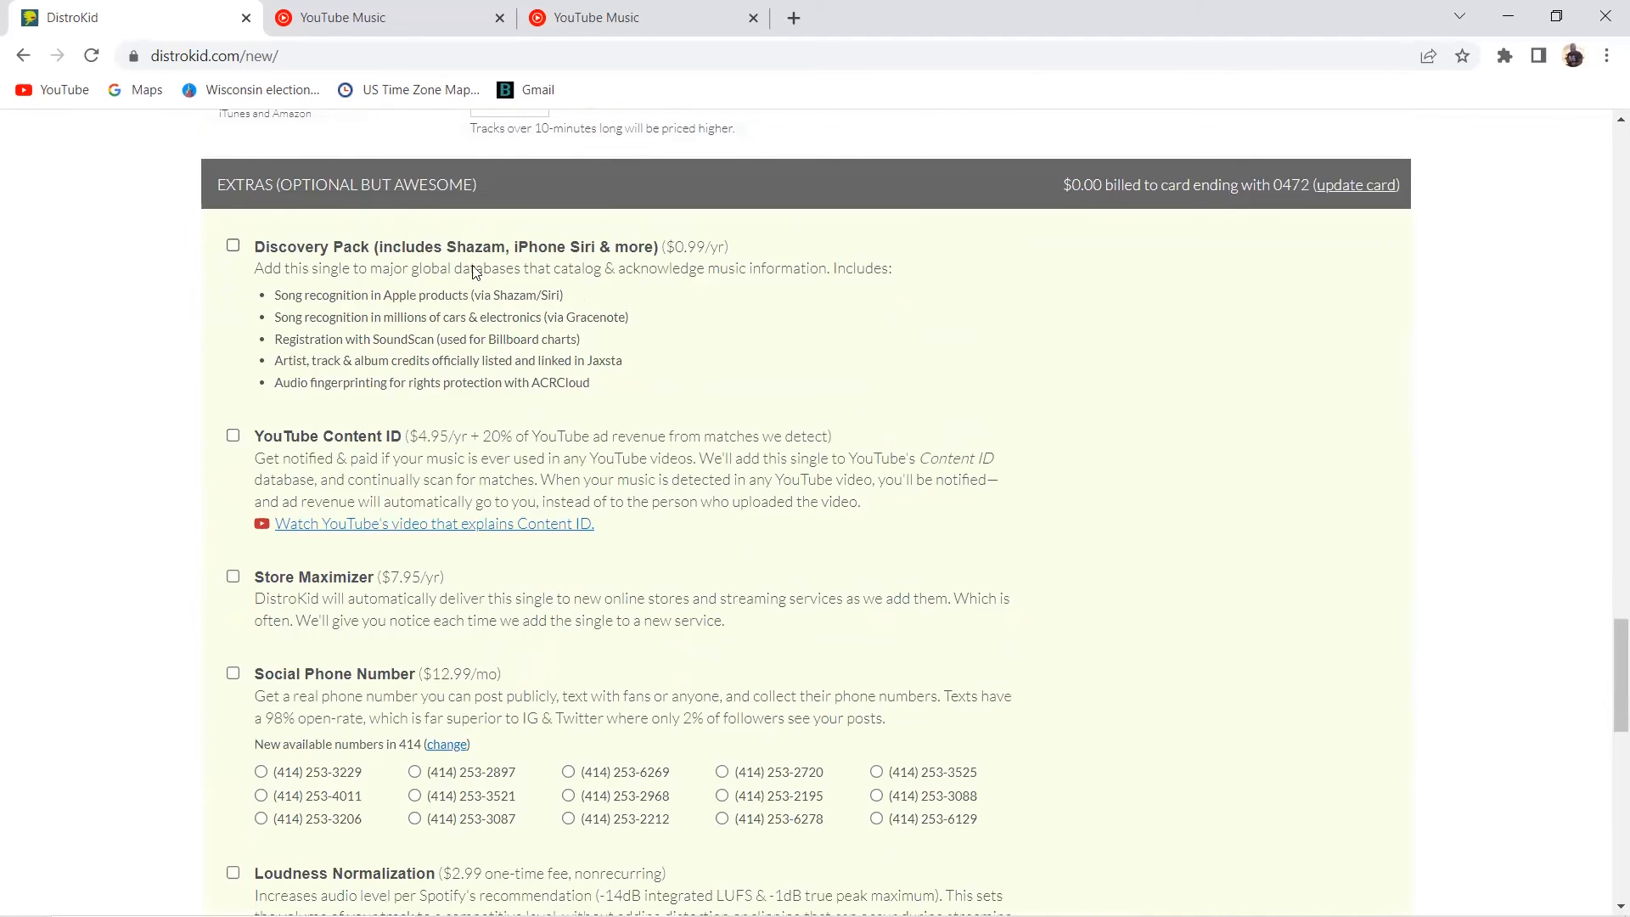
scroll("down", 3)
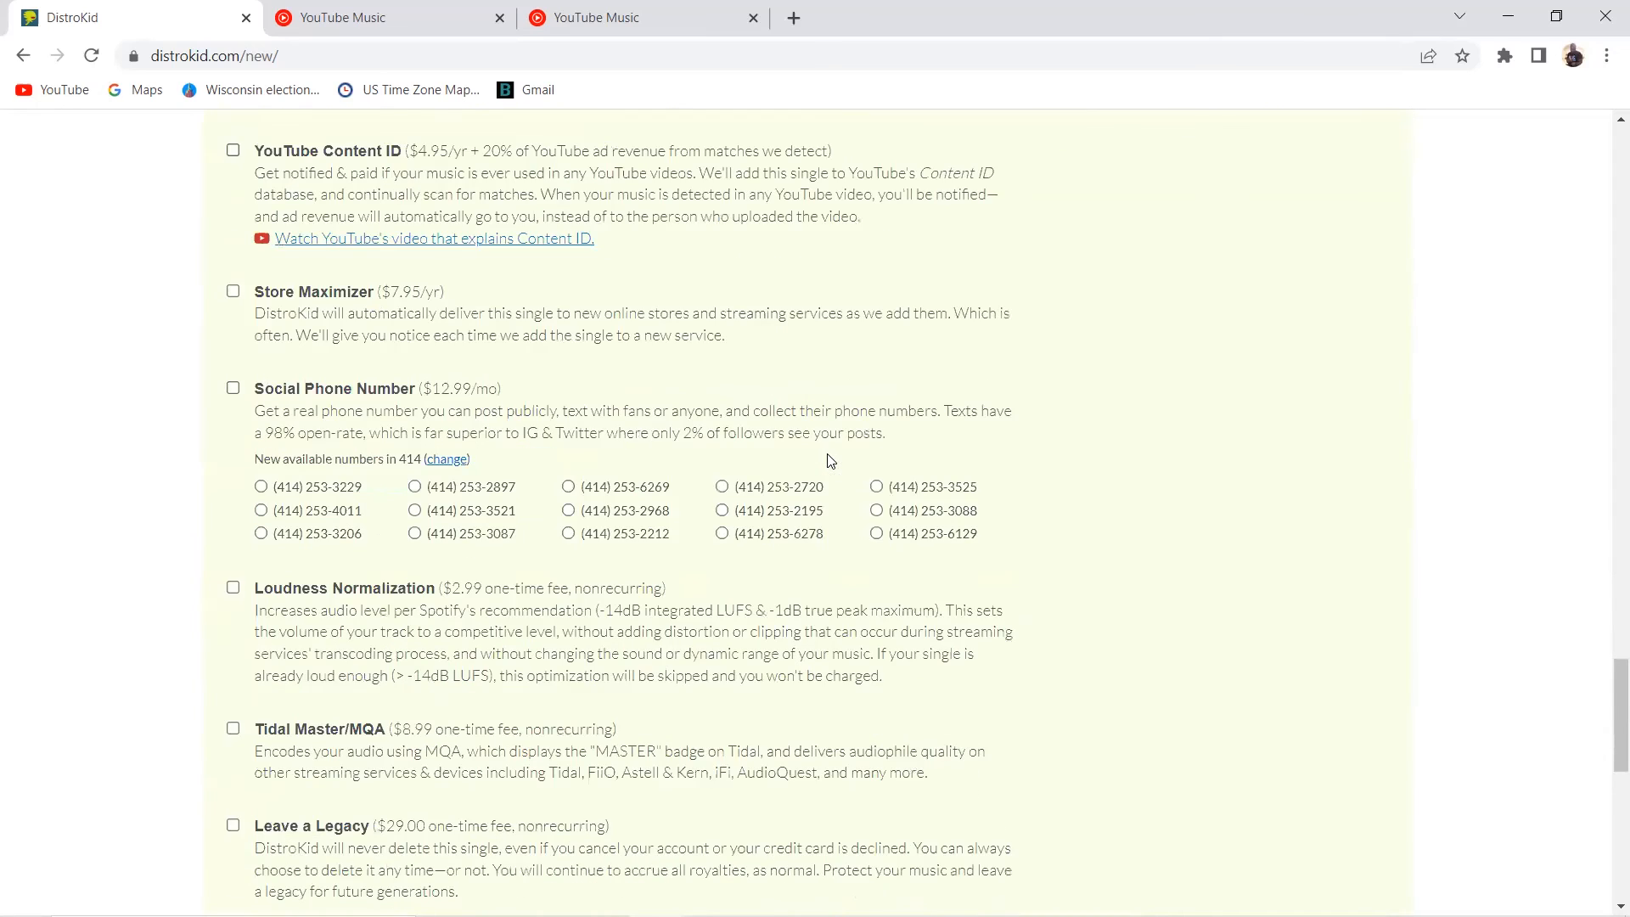
scroll("down", 3)
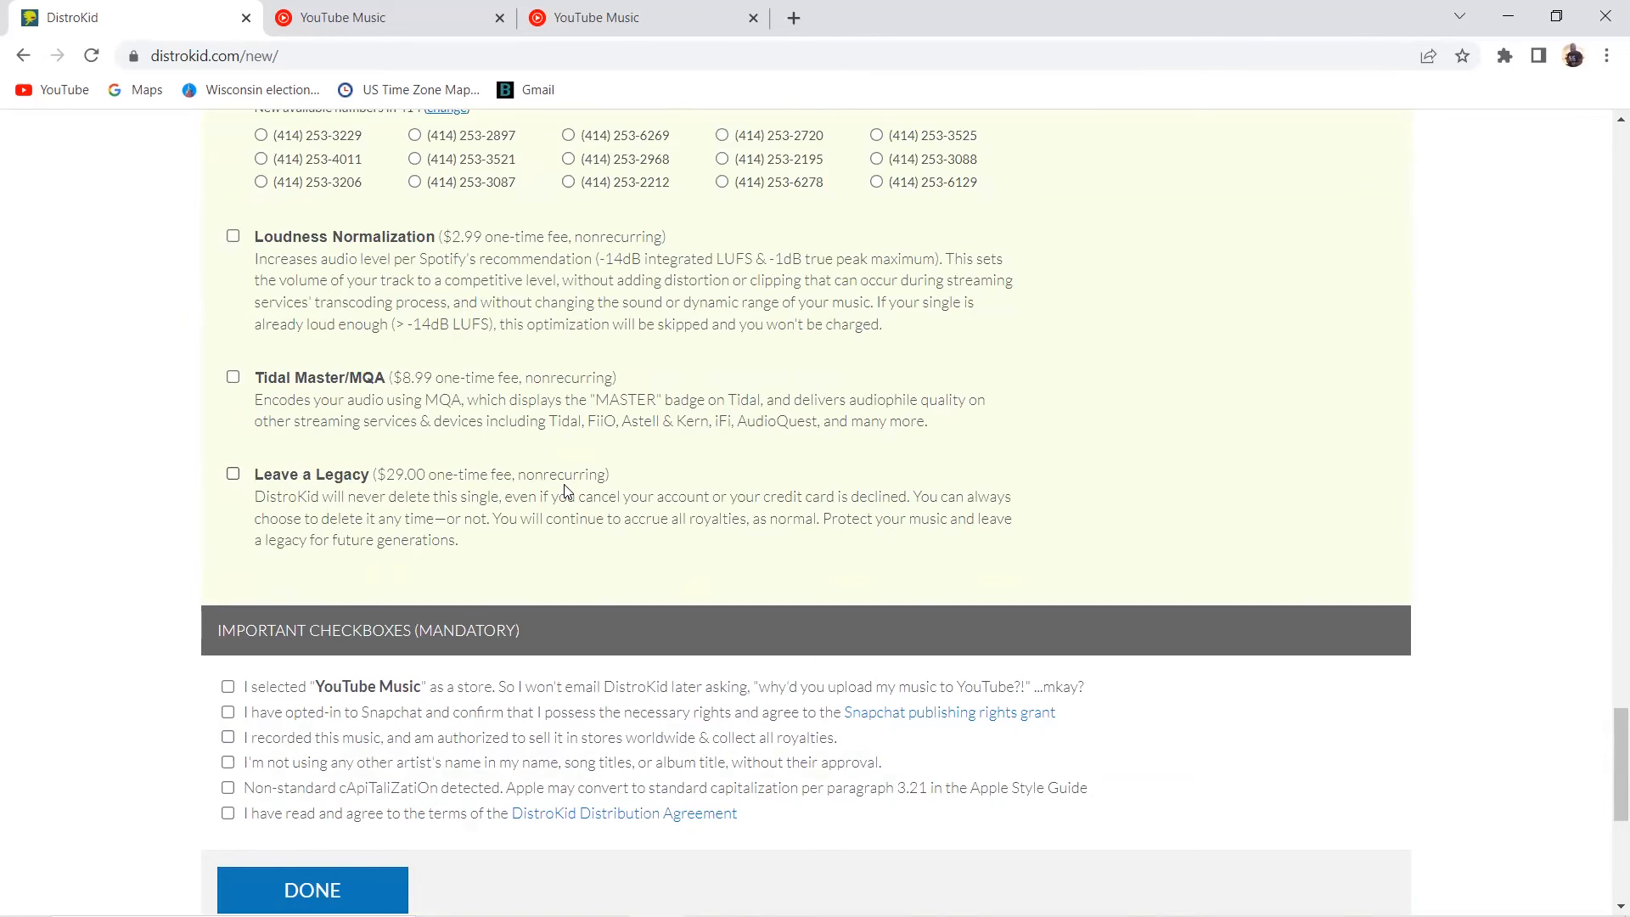
mouse_move(582, 557)
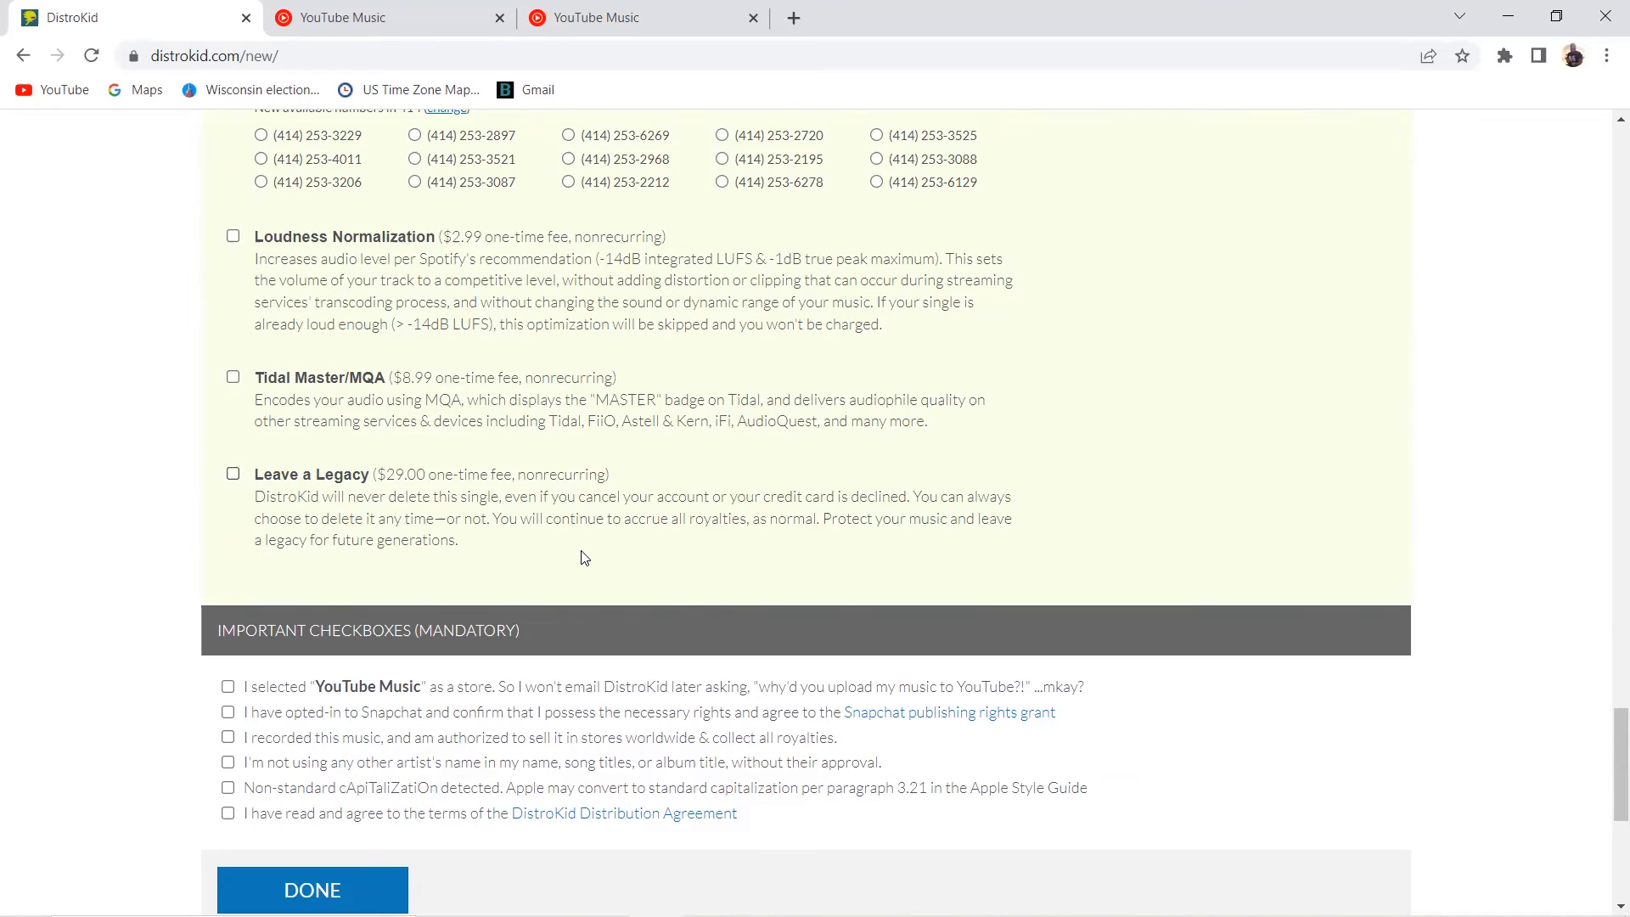
scroll("down", 3)
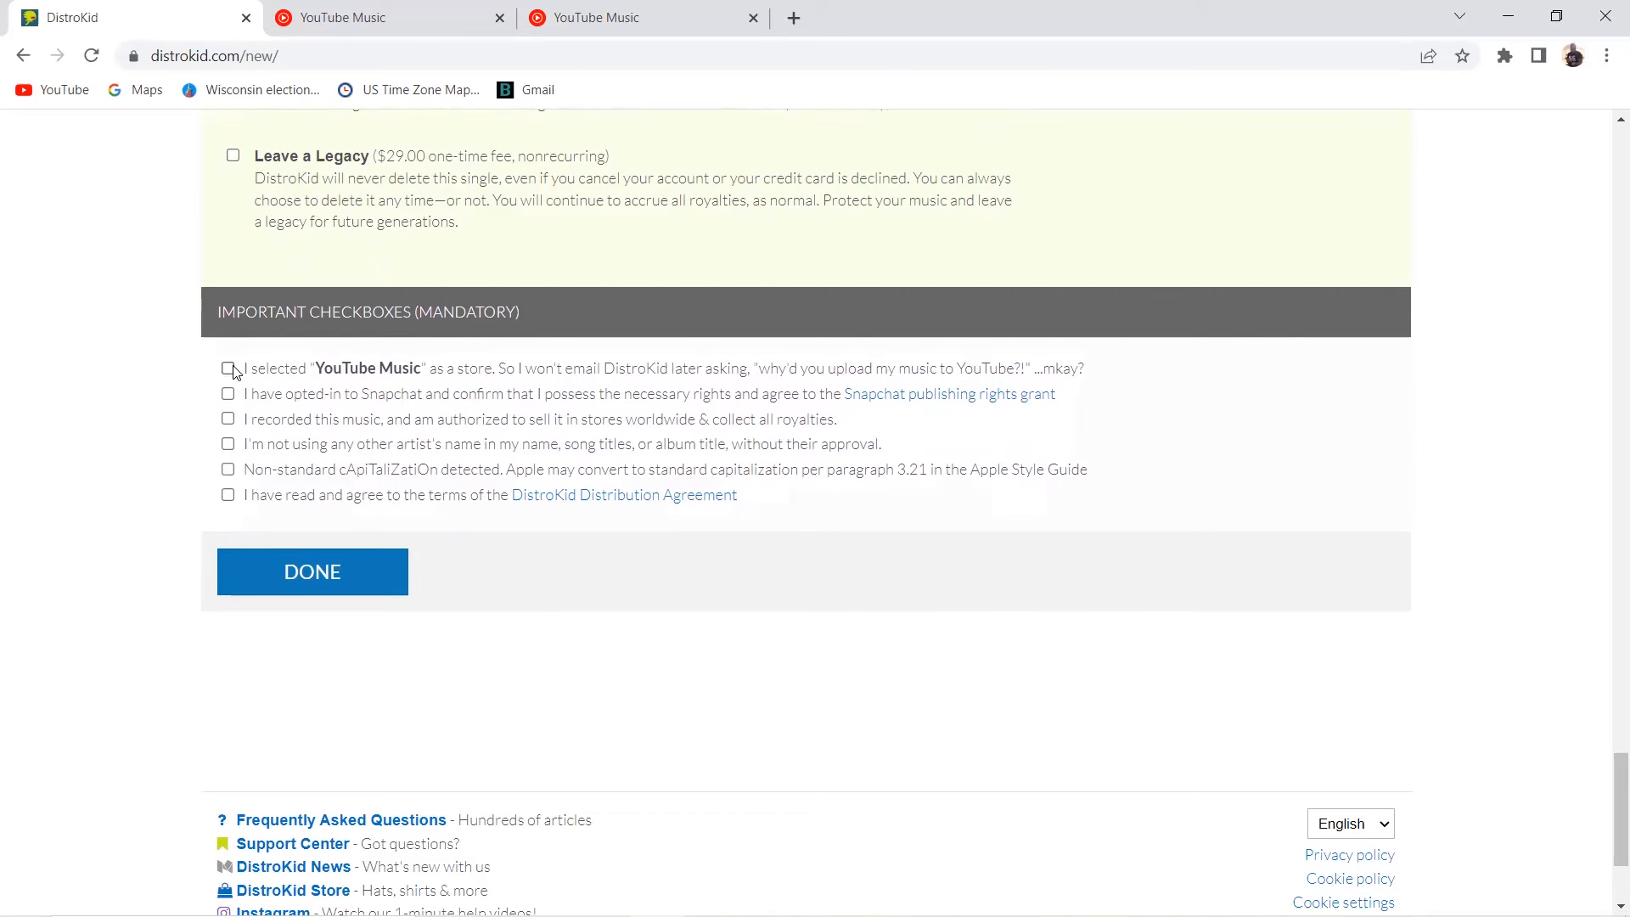
Tick the YouTube Music store confirmation, glancing at the artist's YouTube Music singles
left_click(227, 368)
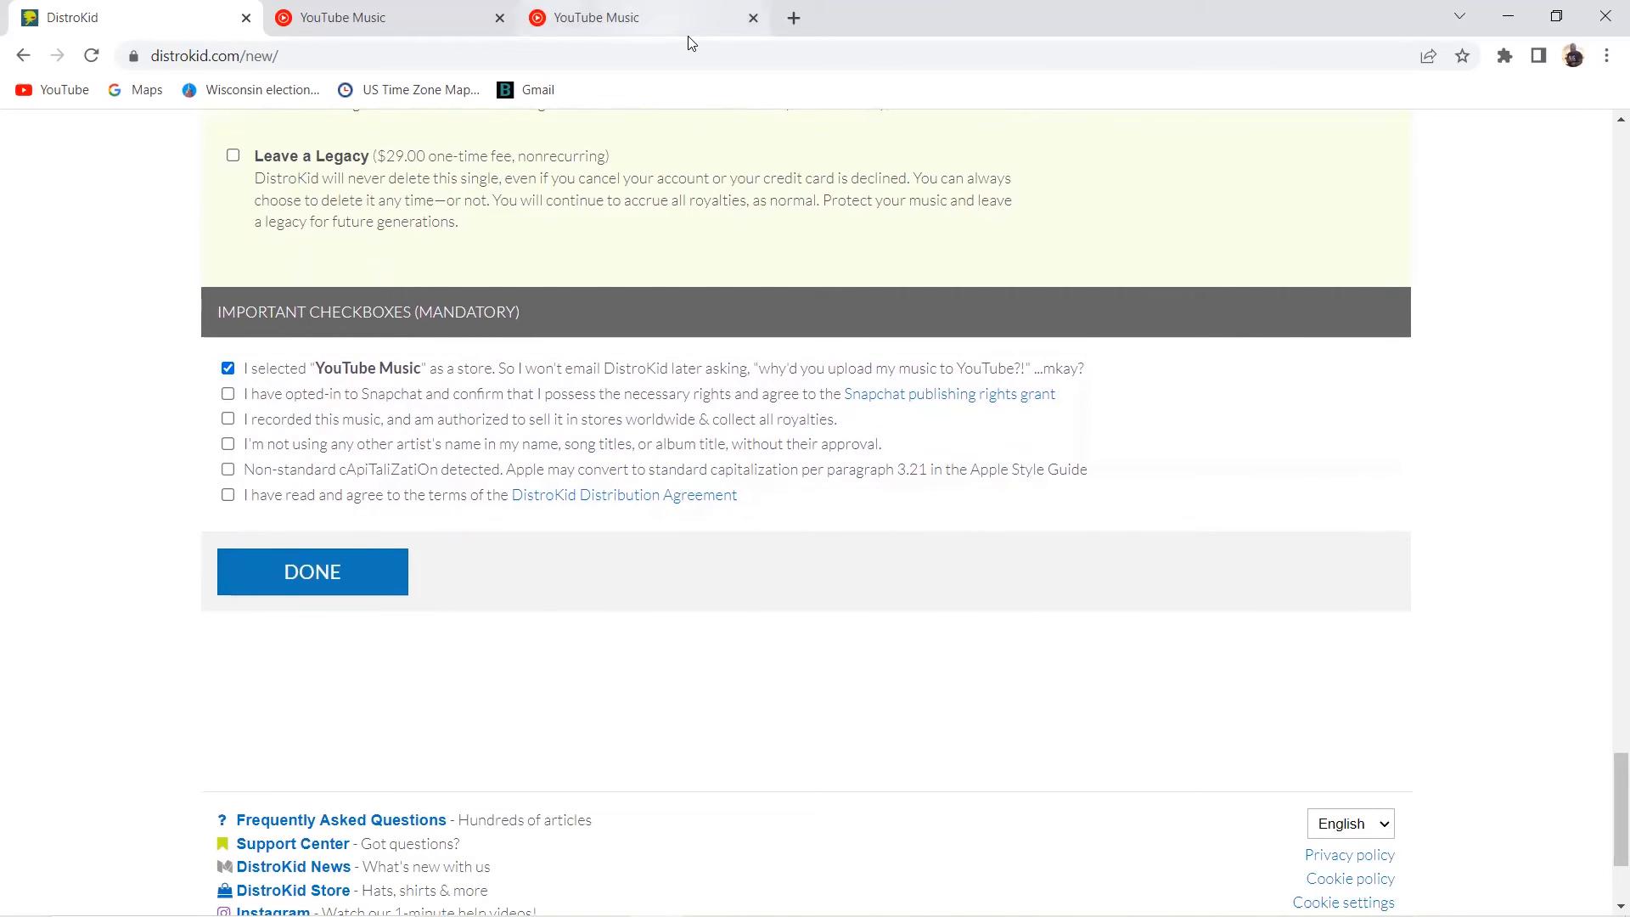
left_click(642, 18)
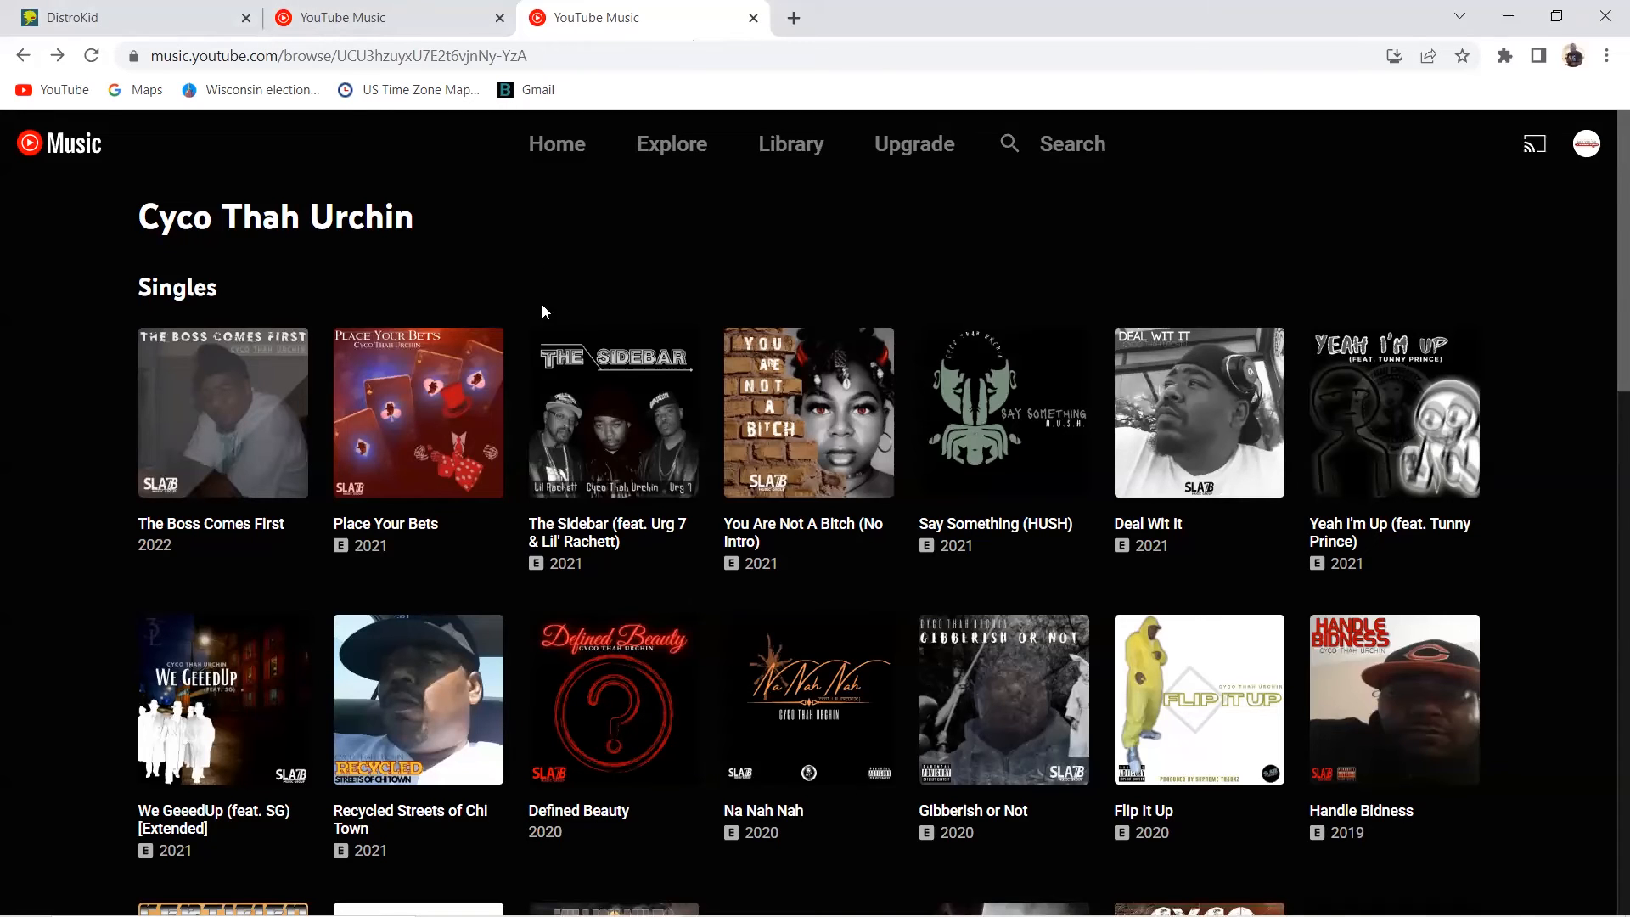
mouse_move(552, 316)
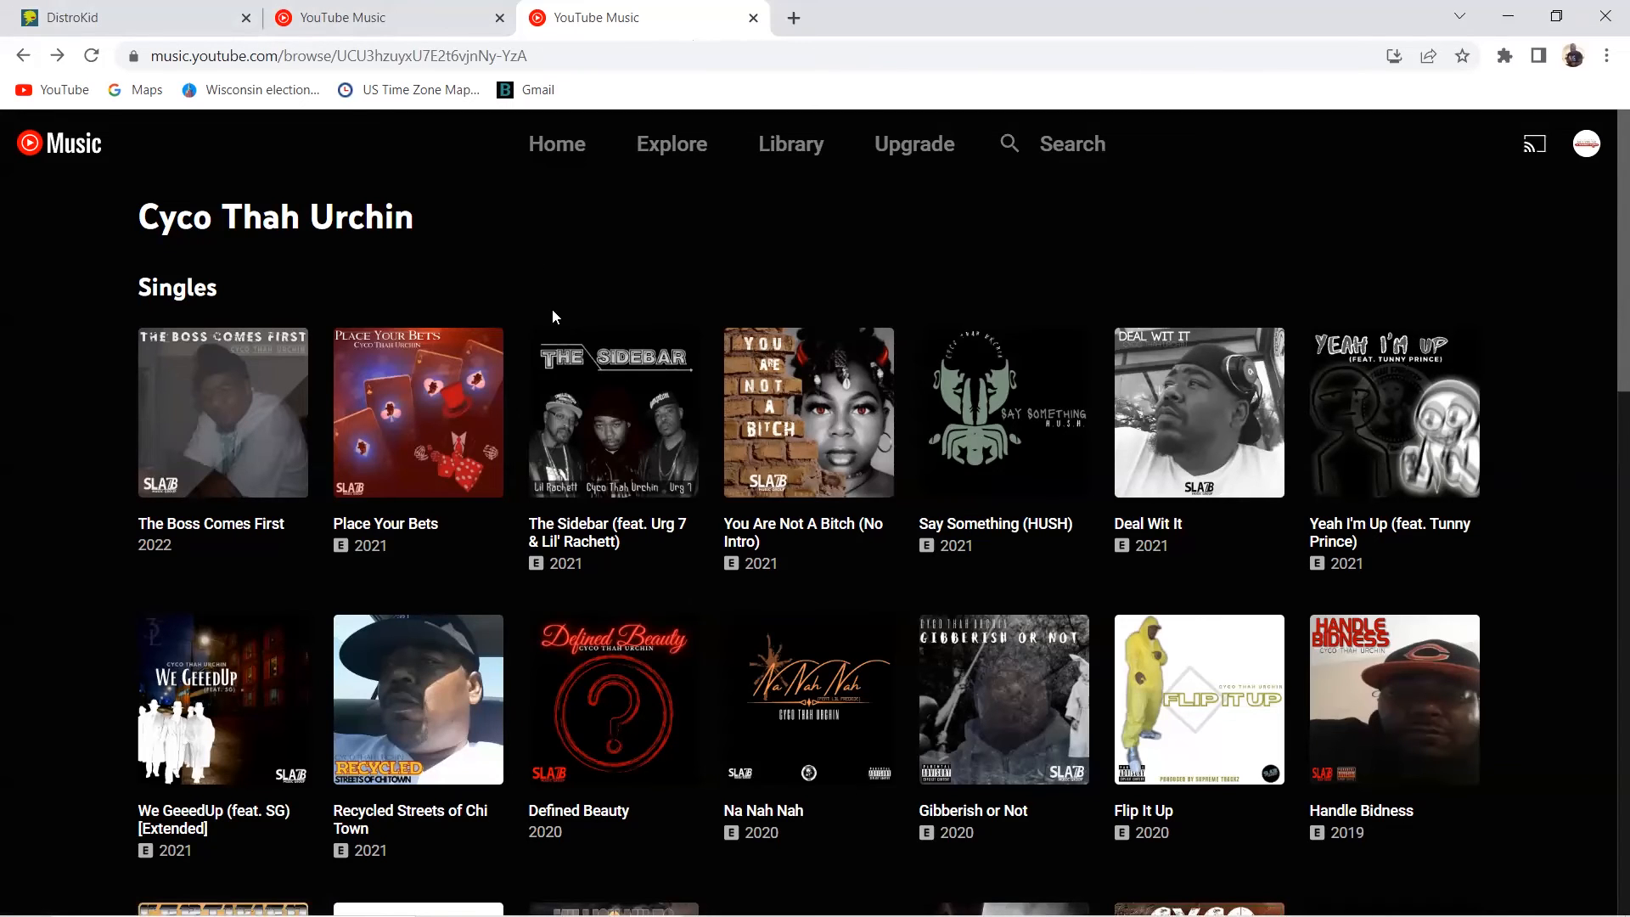
mouse_move(1034, 474)
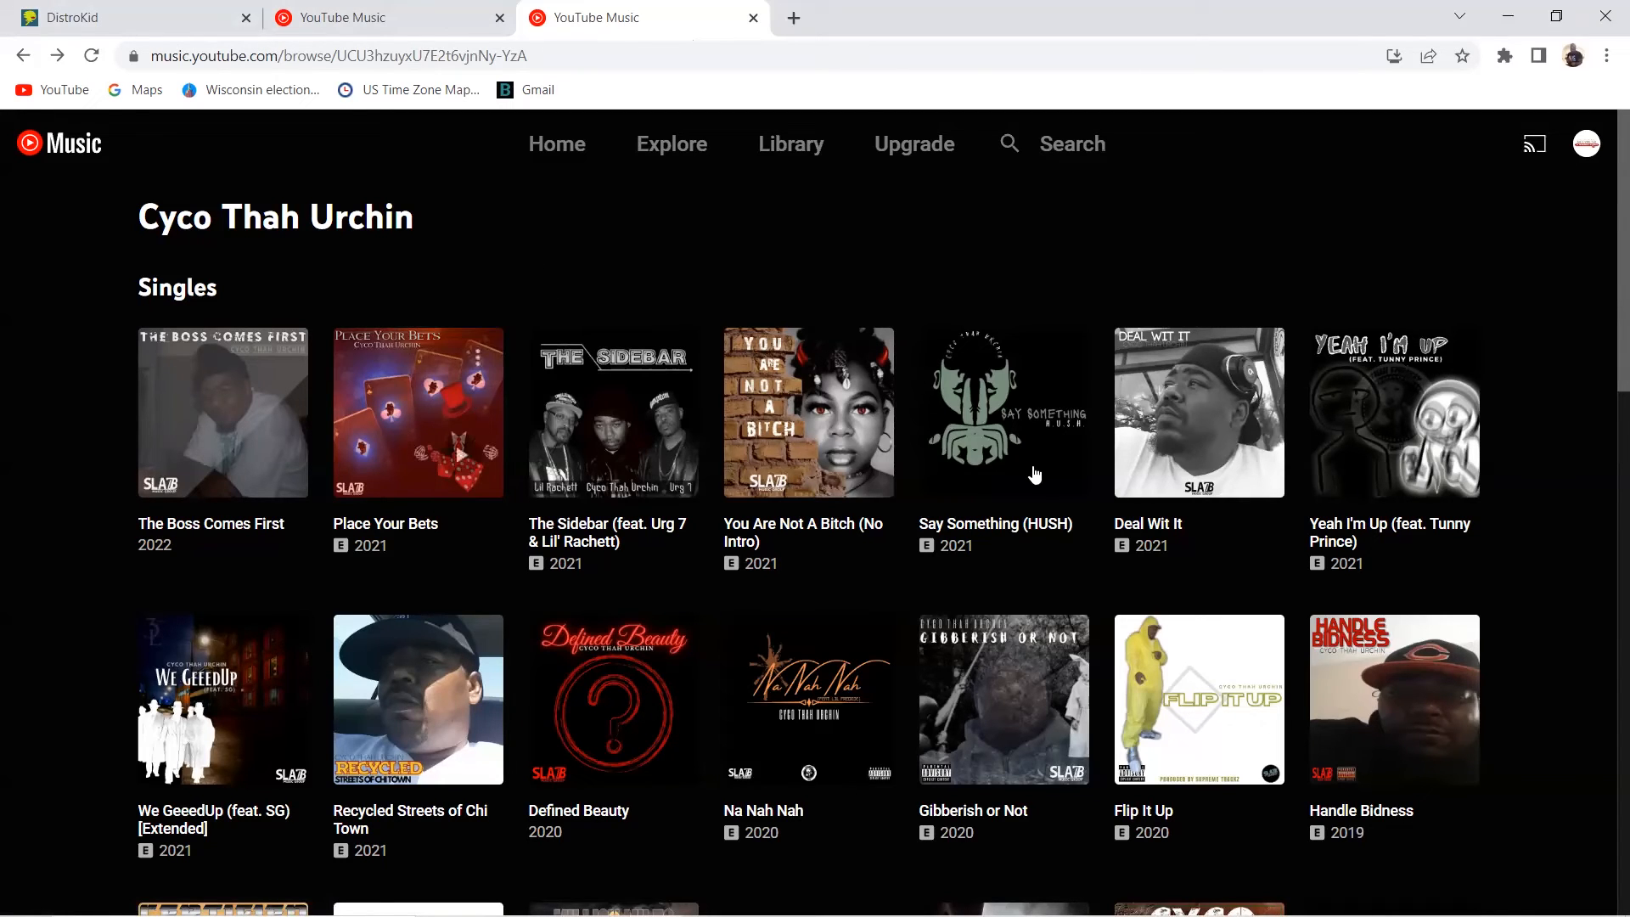
left_click(135, 17)
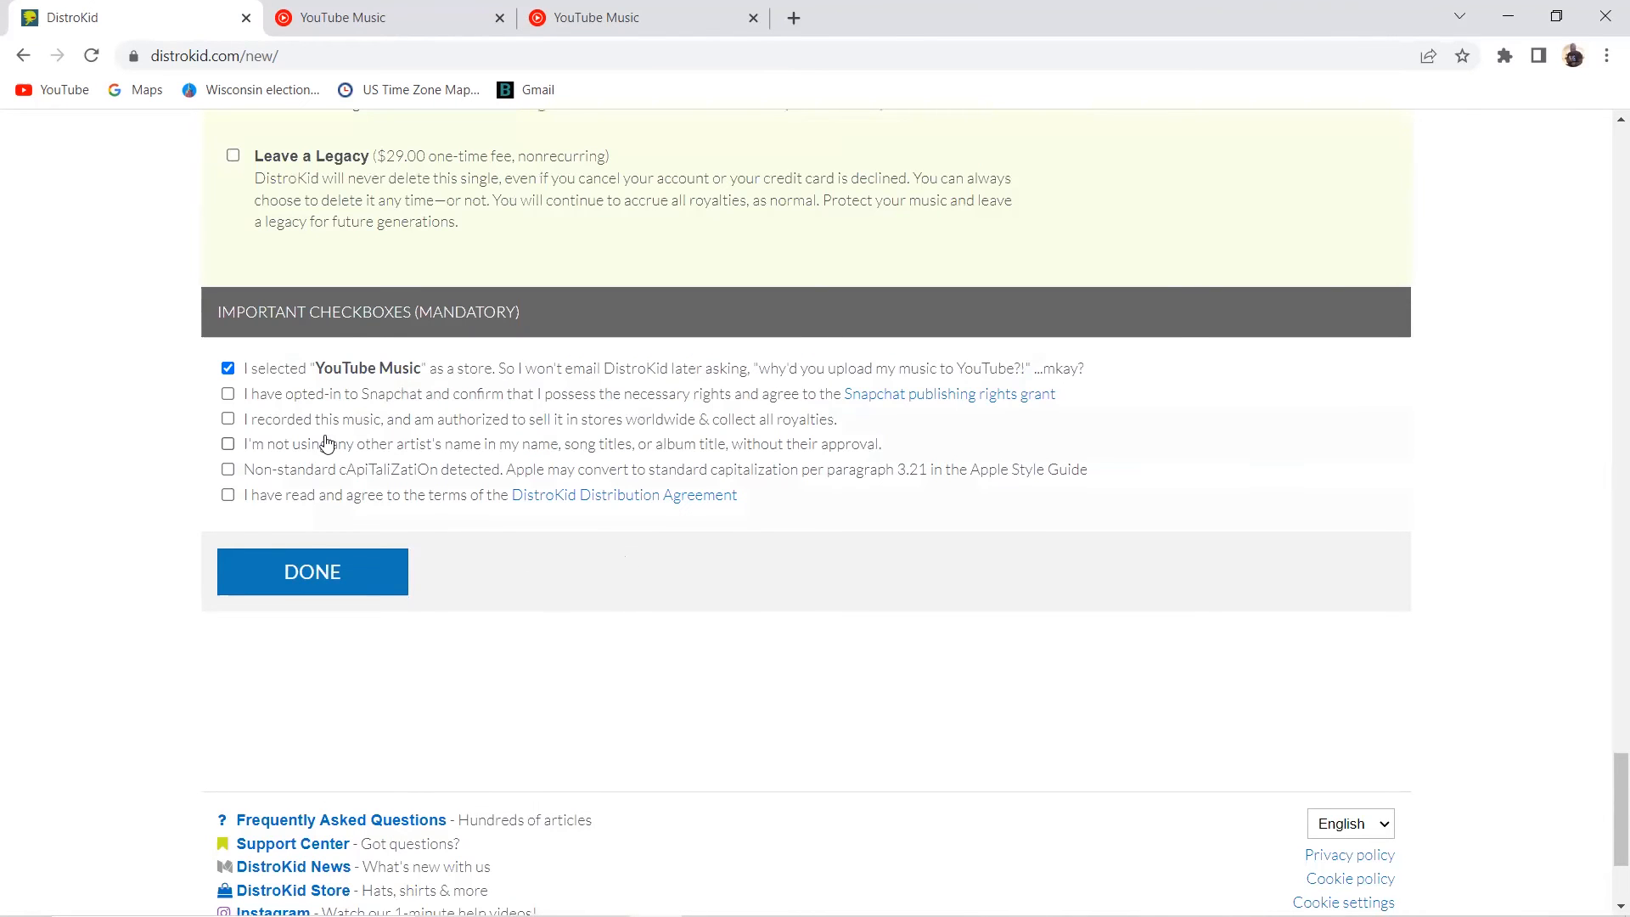
Tick the Snapchat, recording rights, artist name, capitalization and Distribution Agreement confirmations
left_click(228, 393)
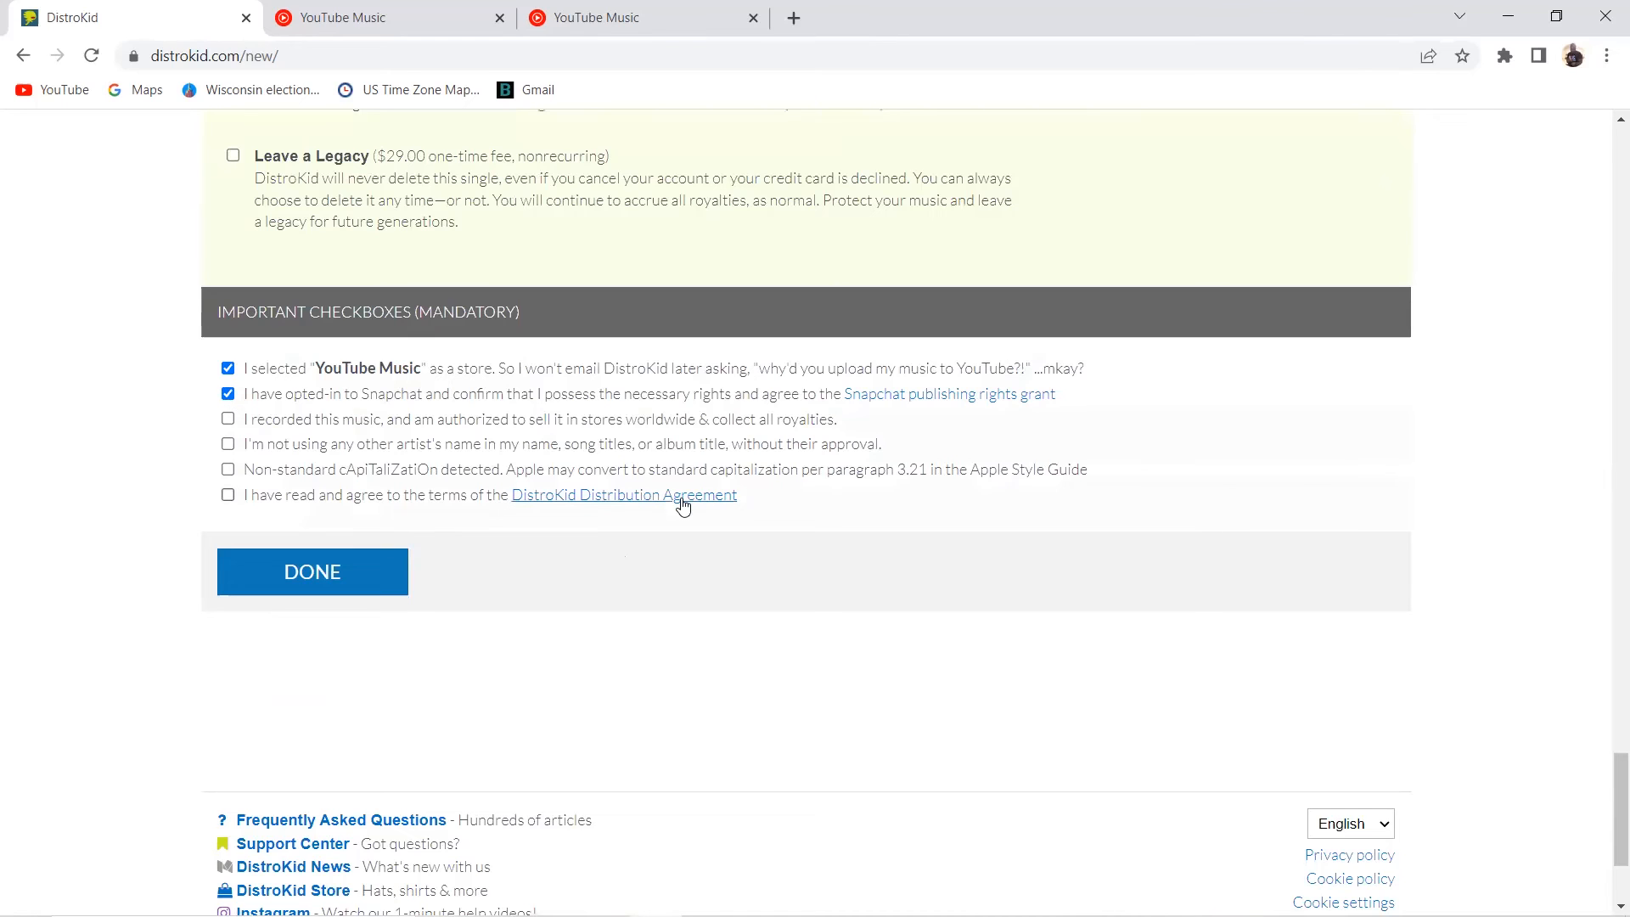
mouse_move(592, 146)
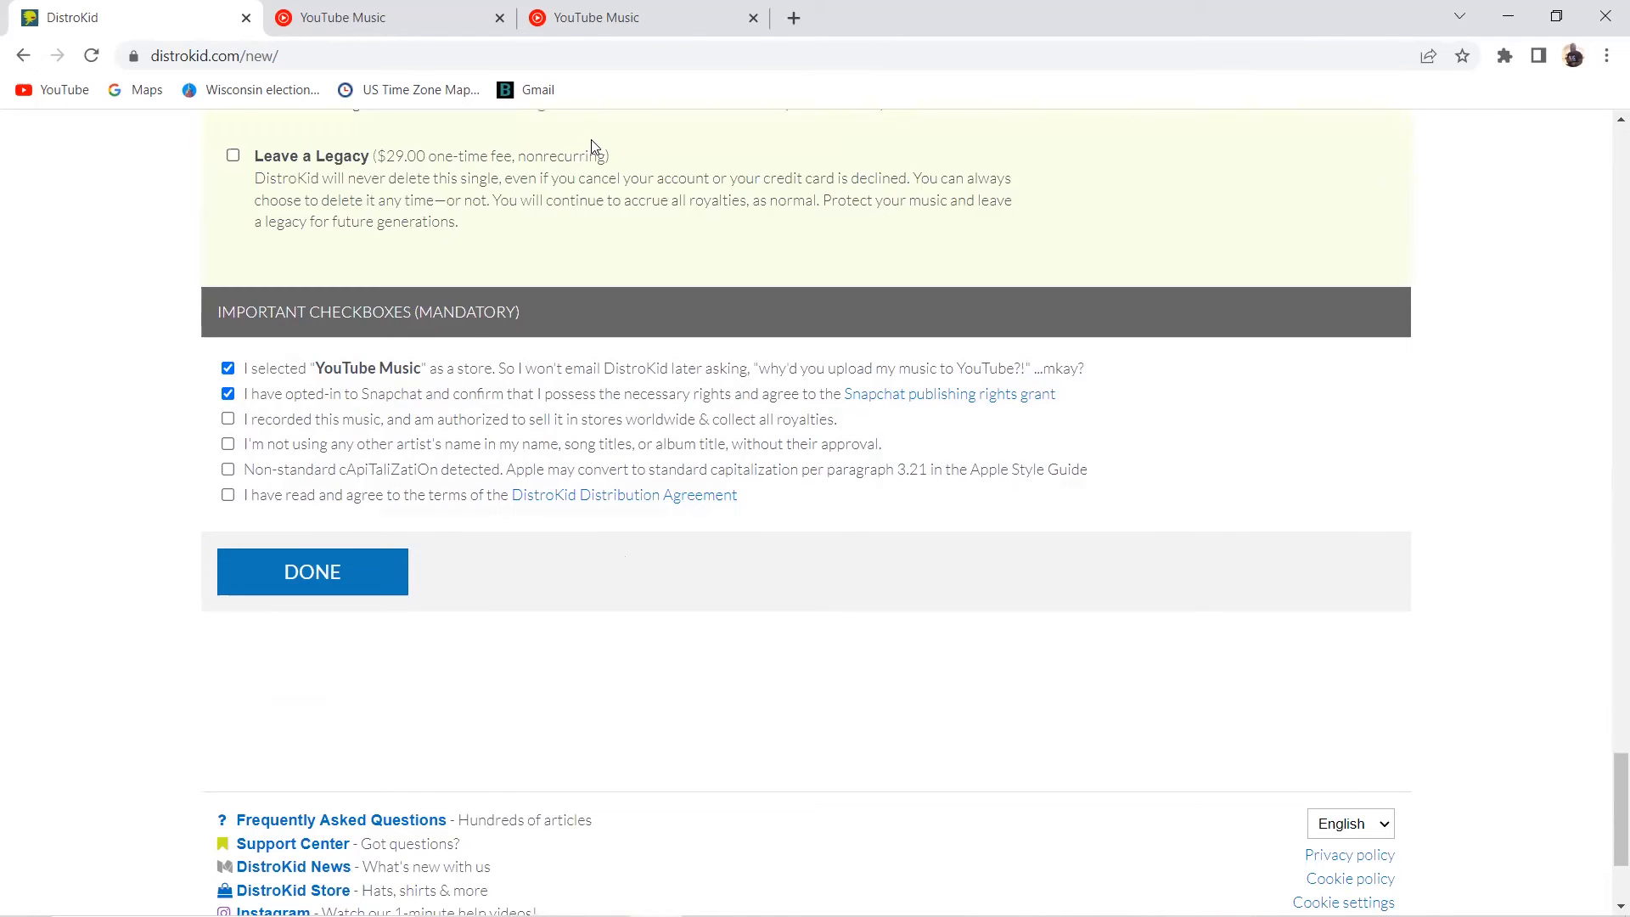
mouse_move(596, 411)
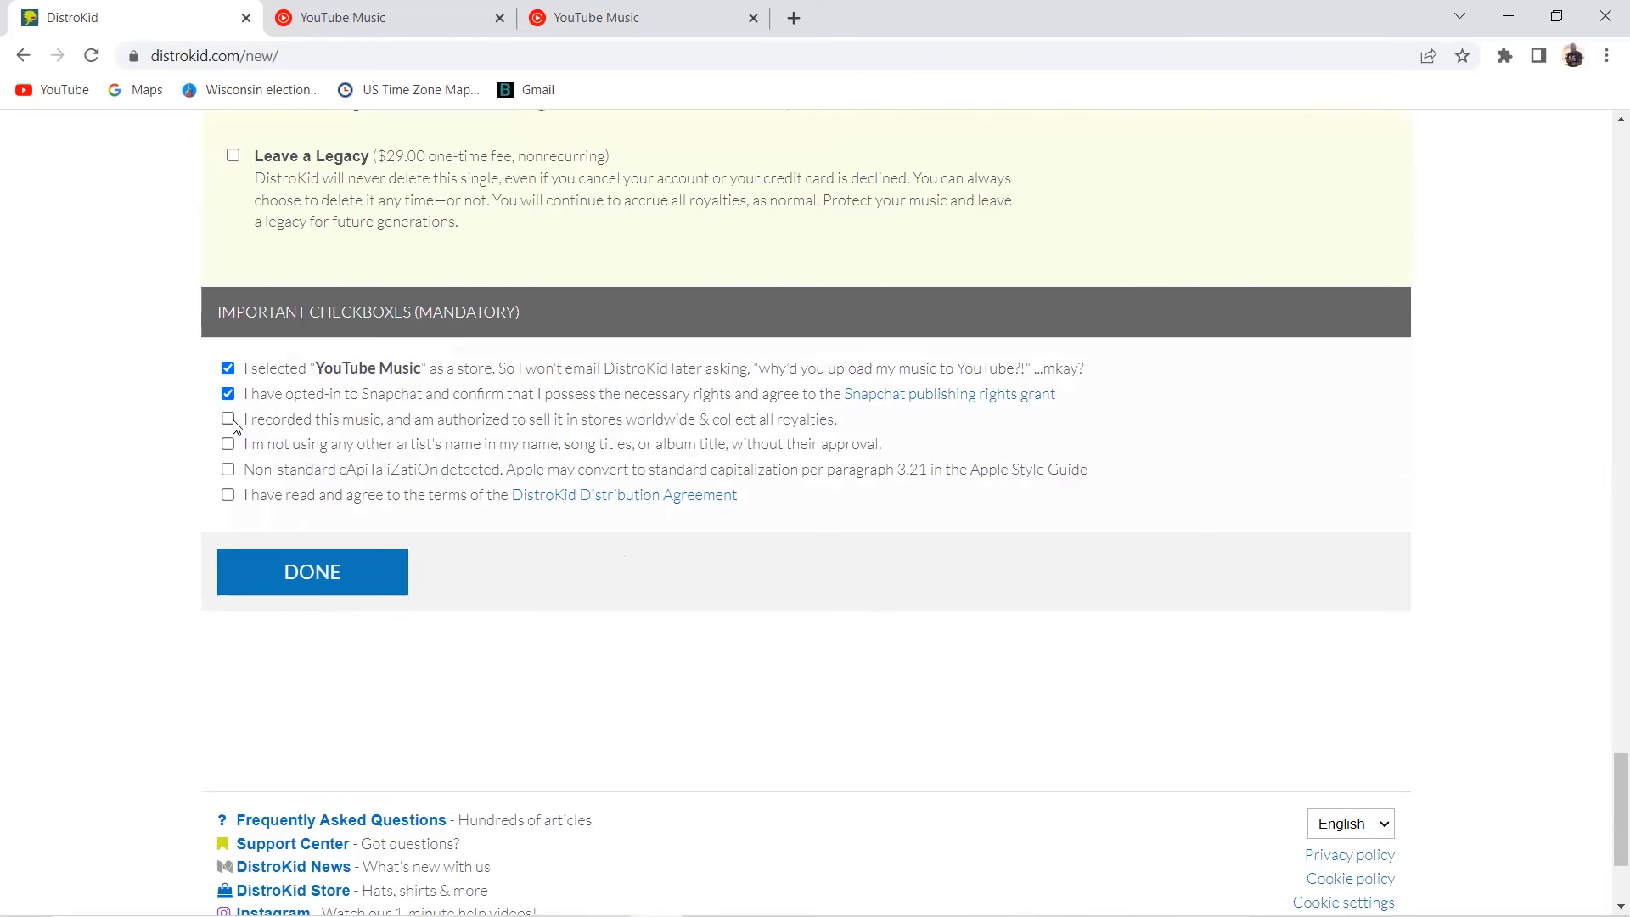
left_click(228, 419)
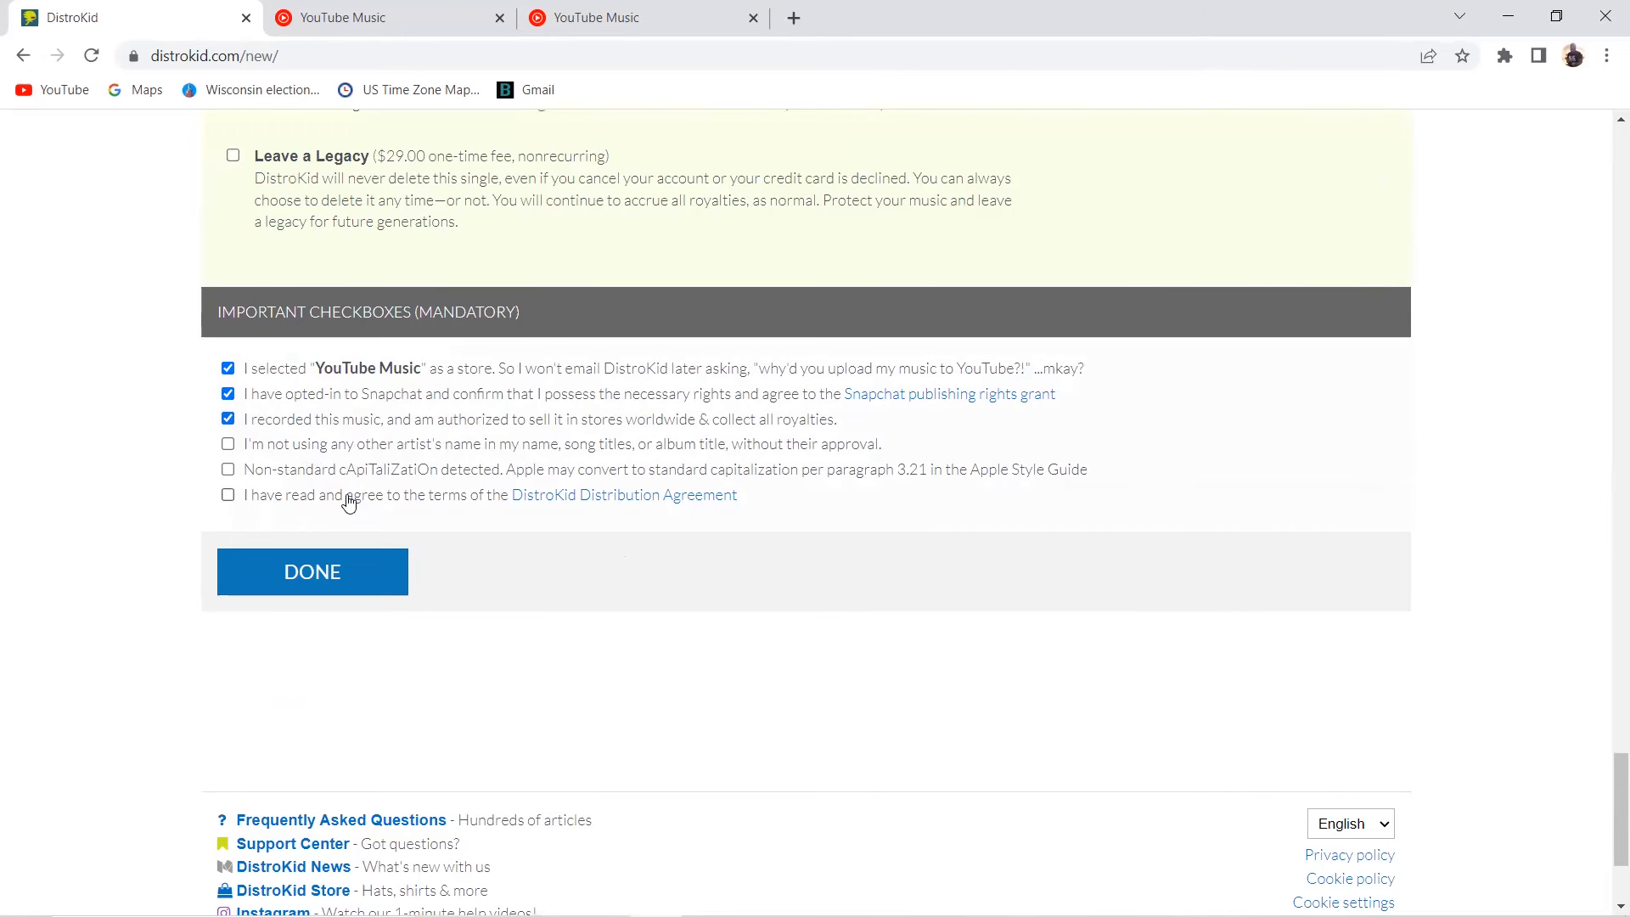
mouse_move(362, 499)
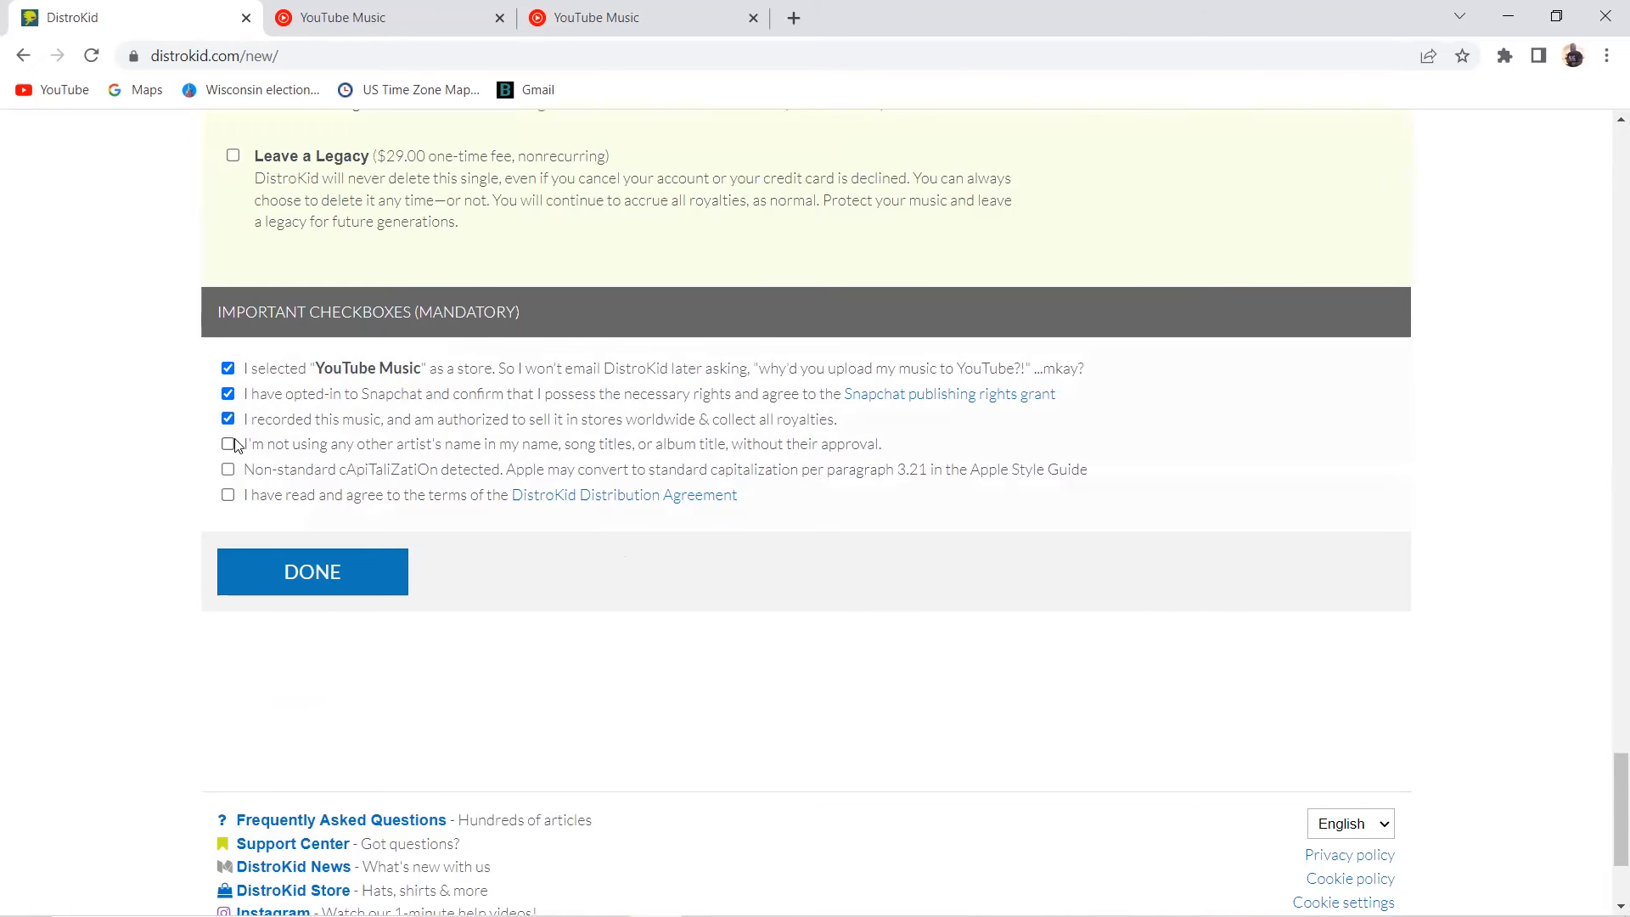
left_click(227, 444)
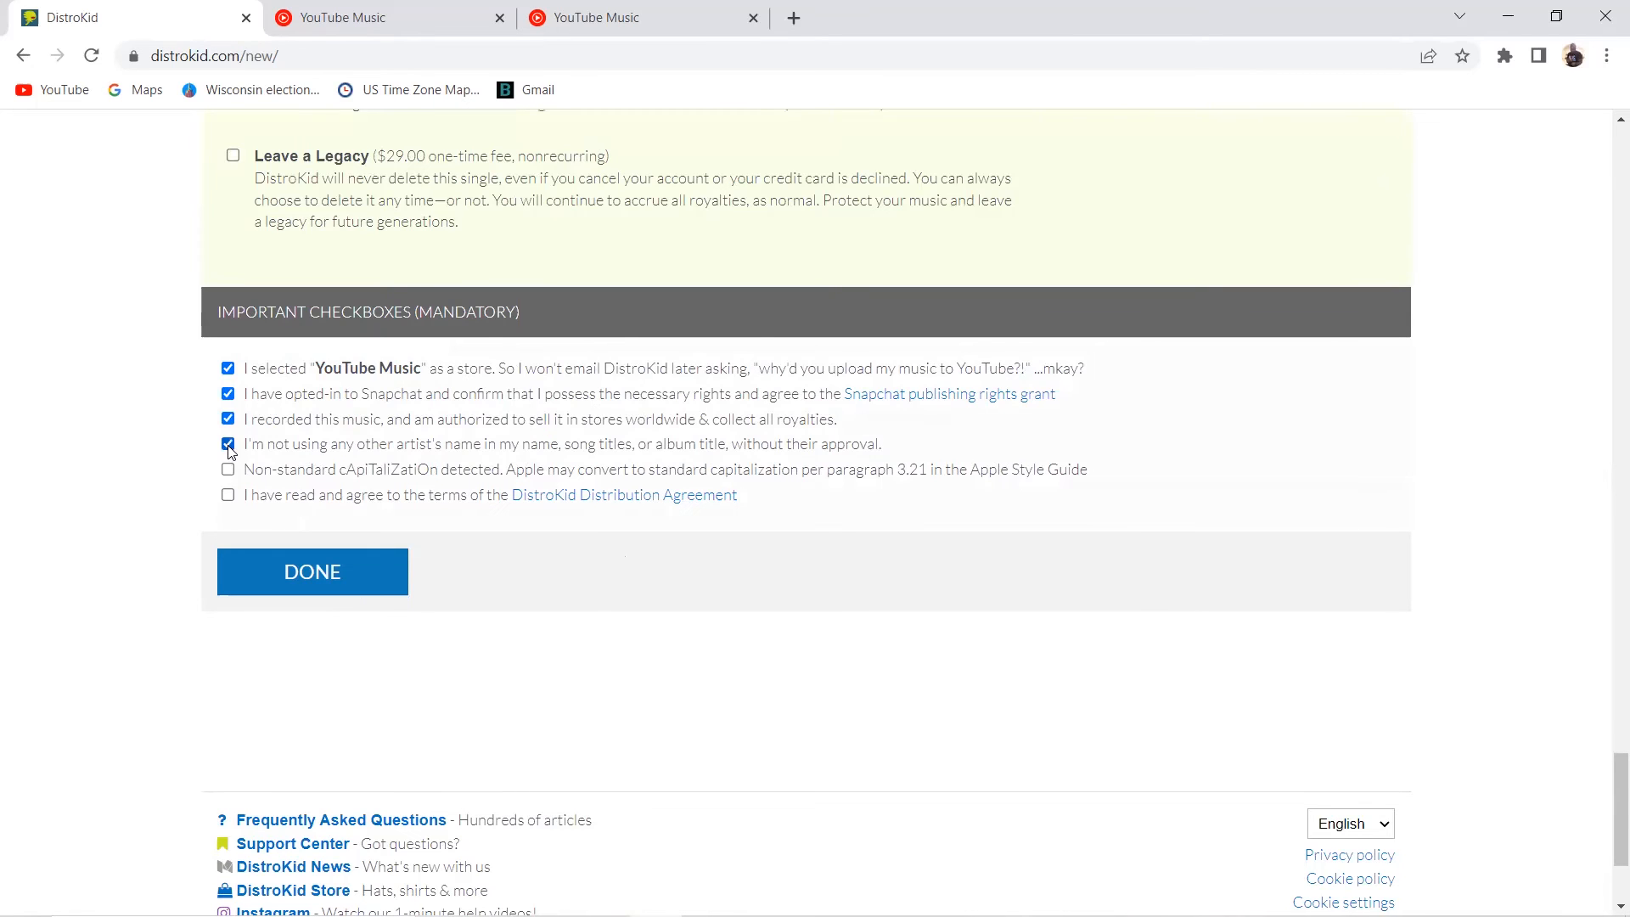
left_click(228, 445)
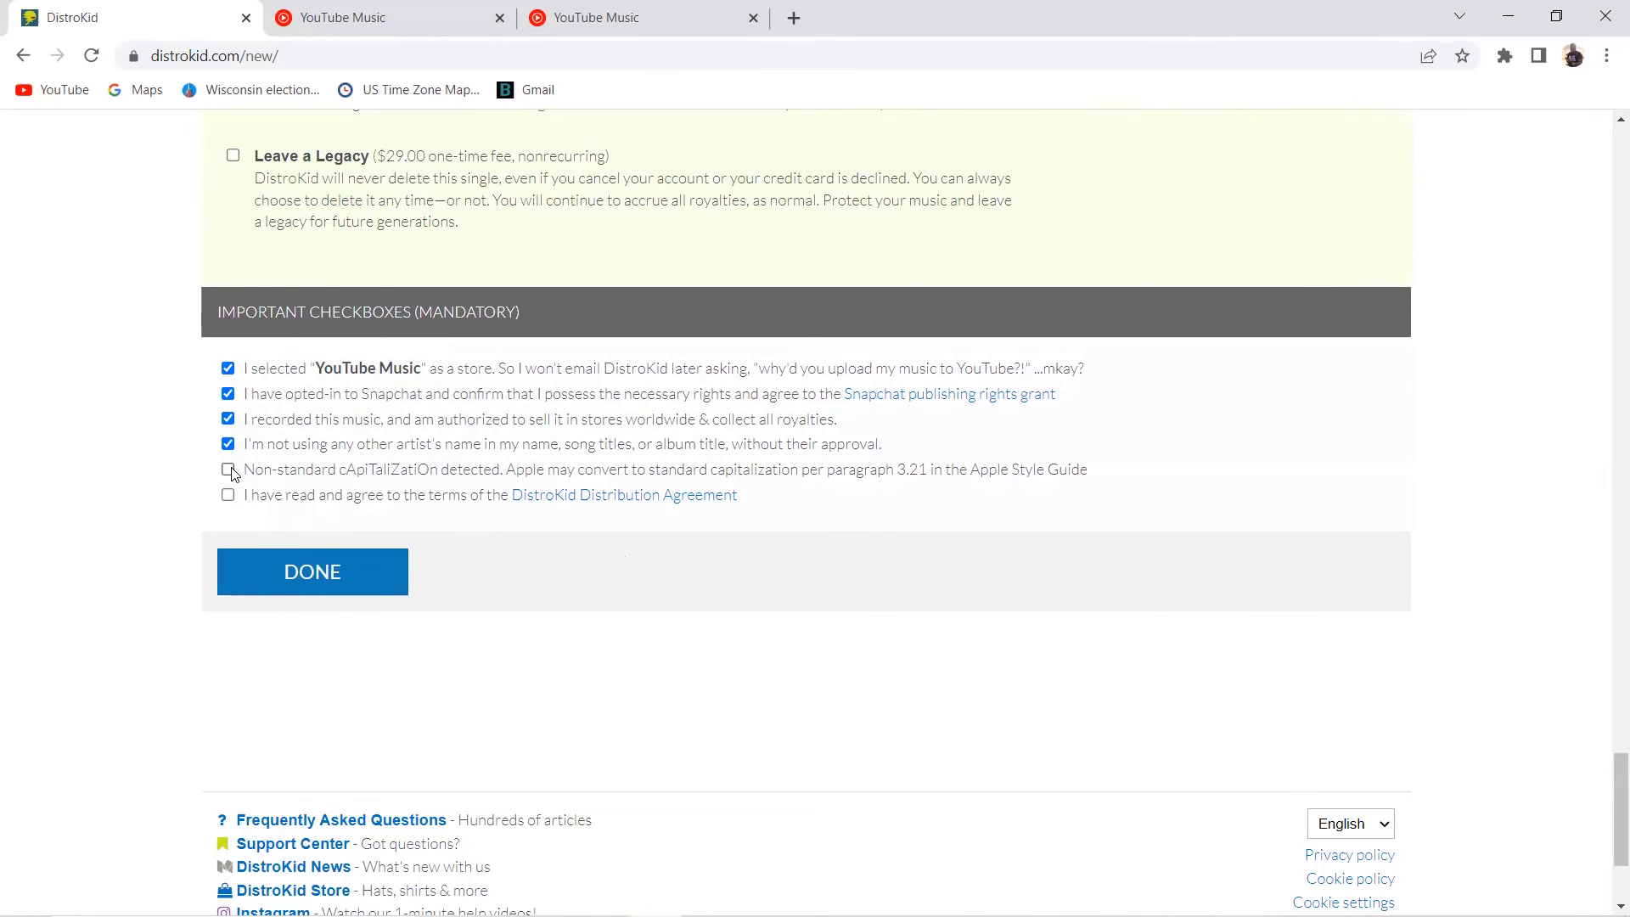
left_click(228, 468)
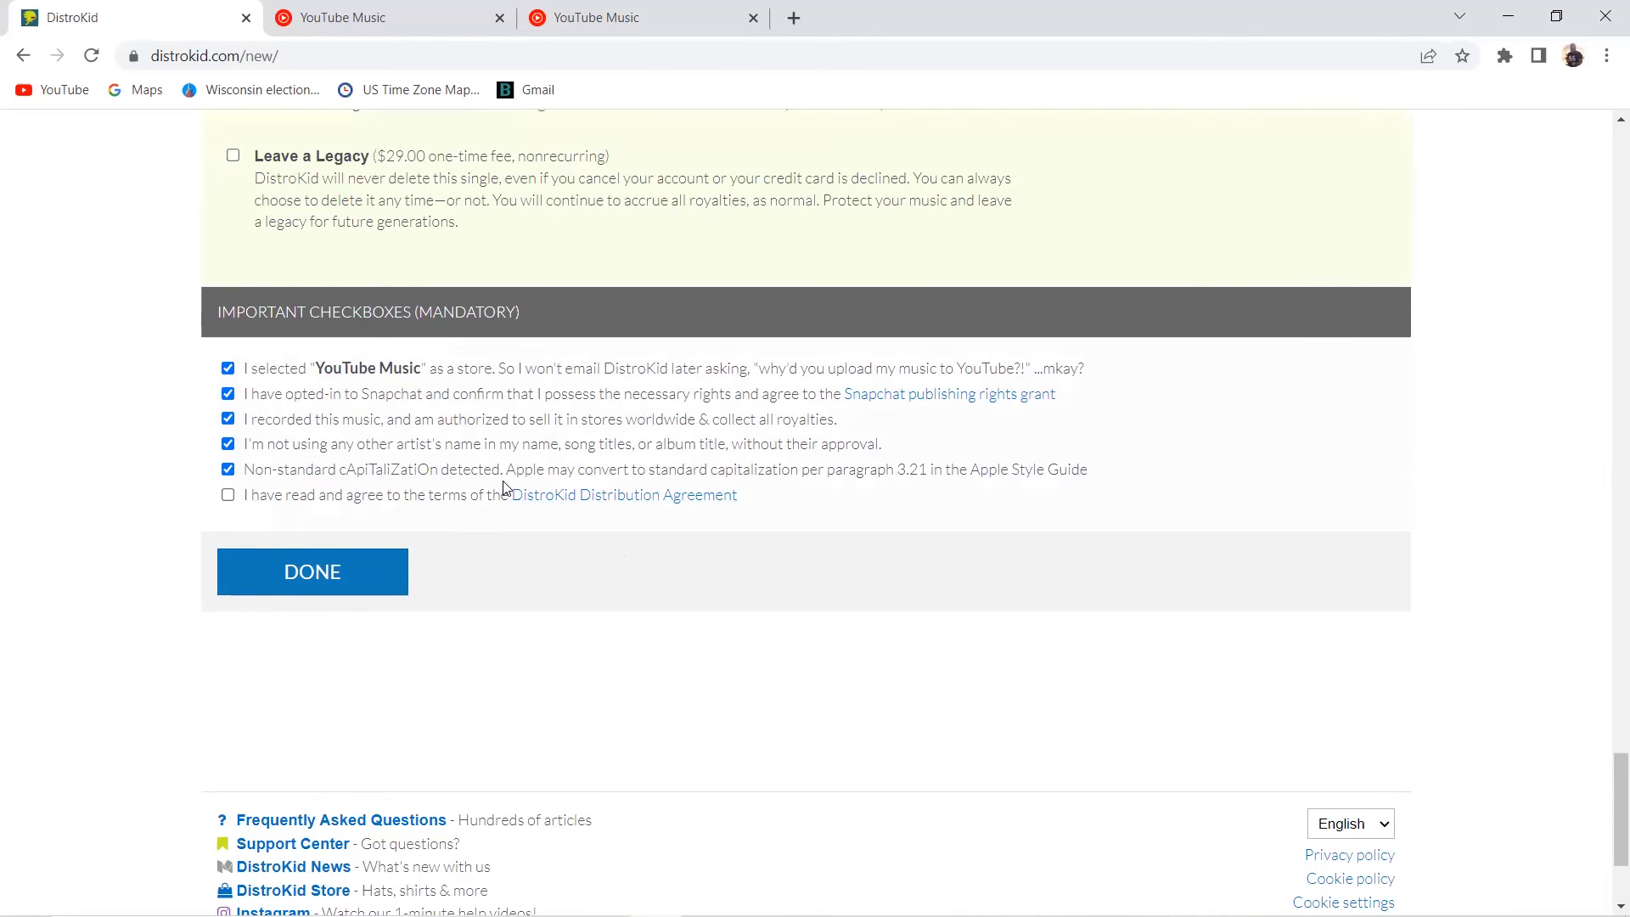
mouse_move(860, 524)
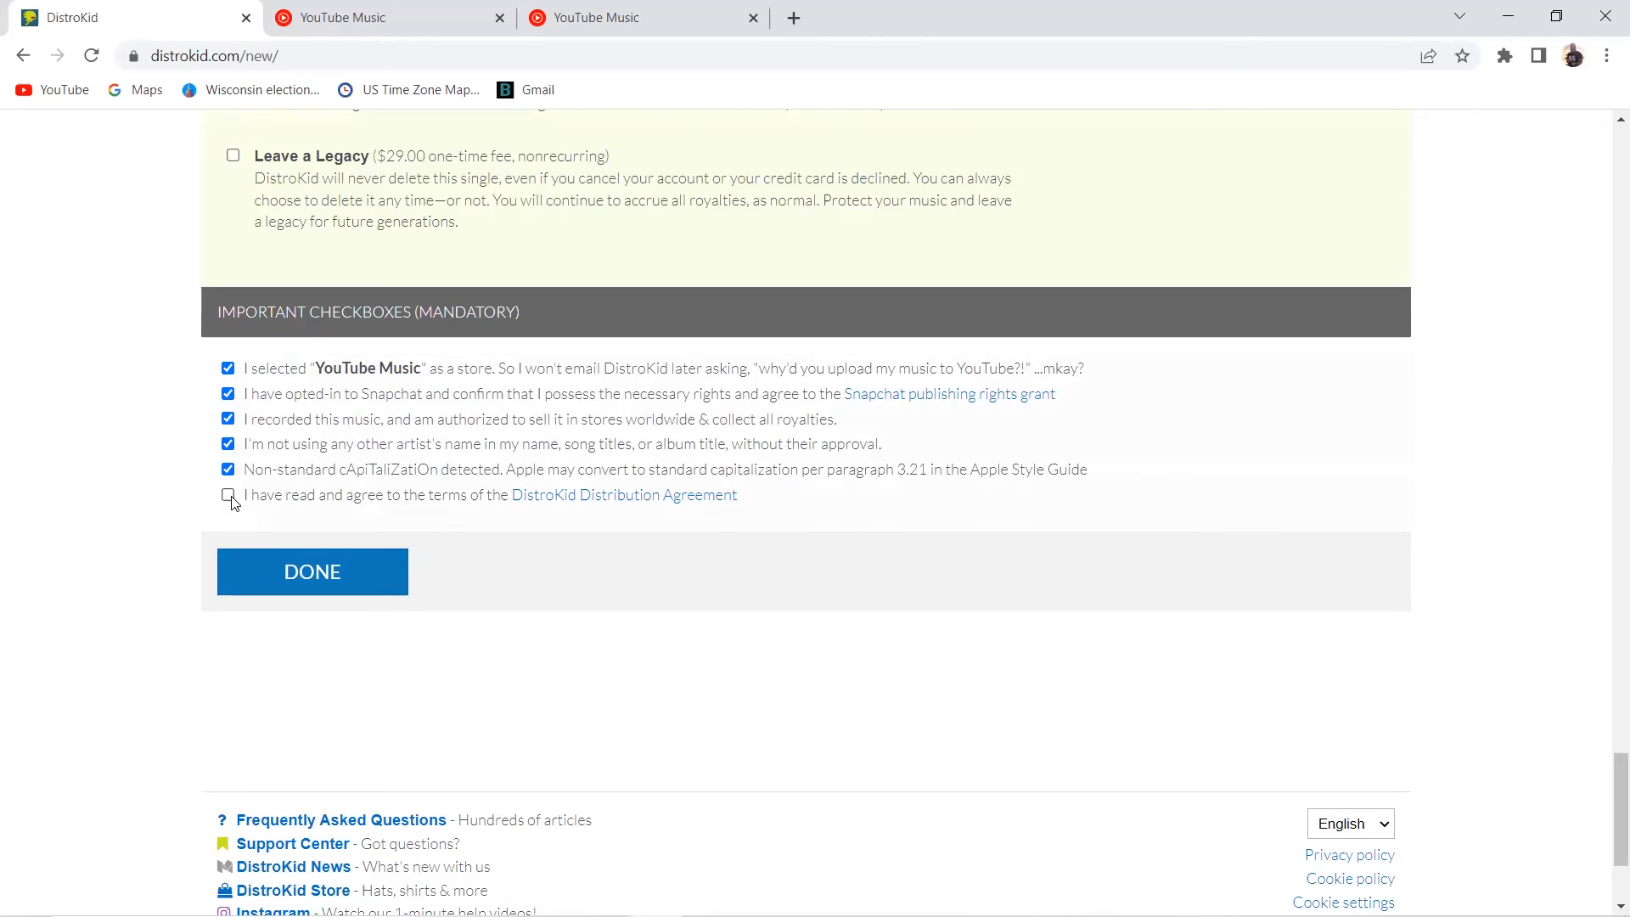
left_click(227, 495)
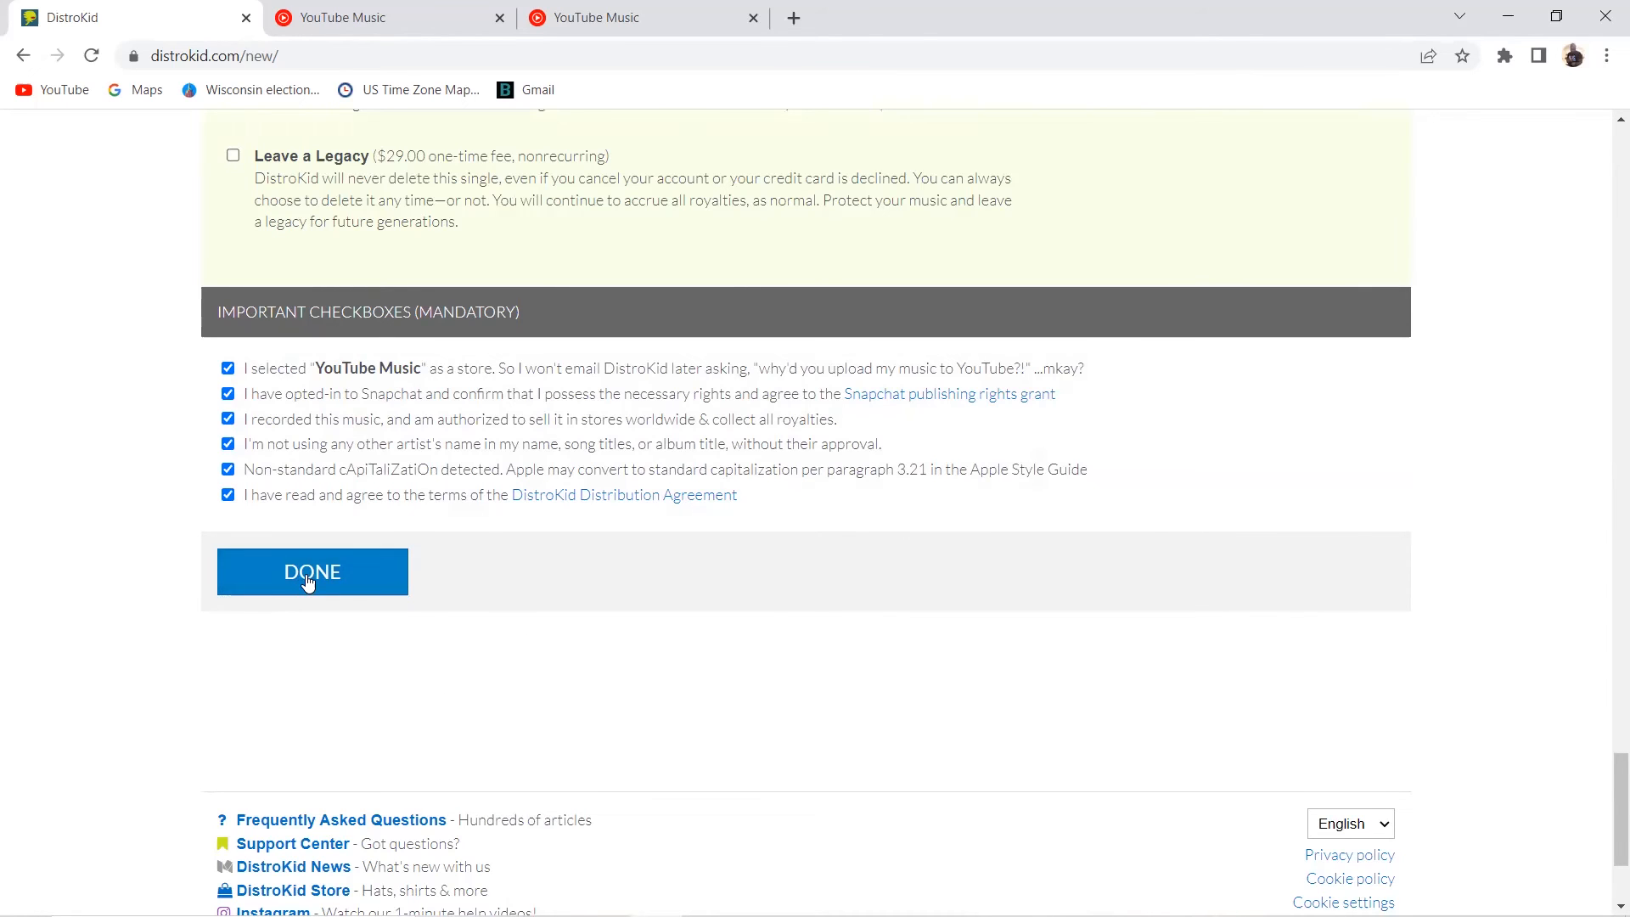
Submit the single with DONE and let artwork and Track 1 upload to 100%
left_click(312, 571)
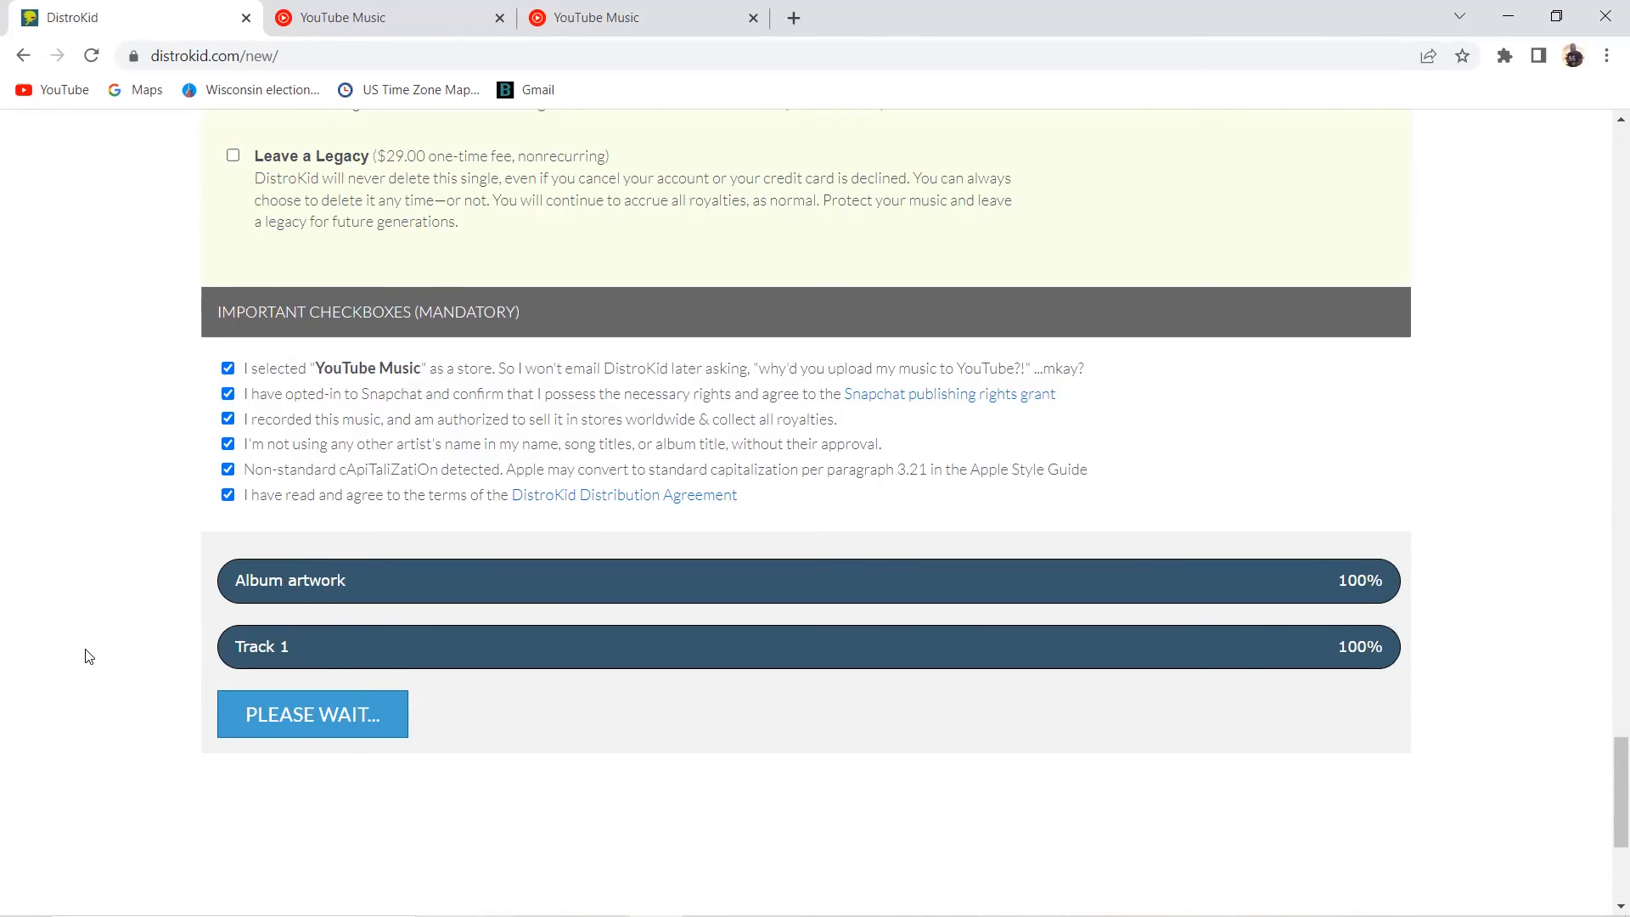
left_click(312, 715)
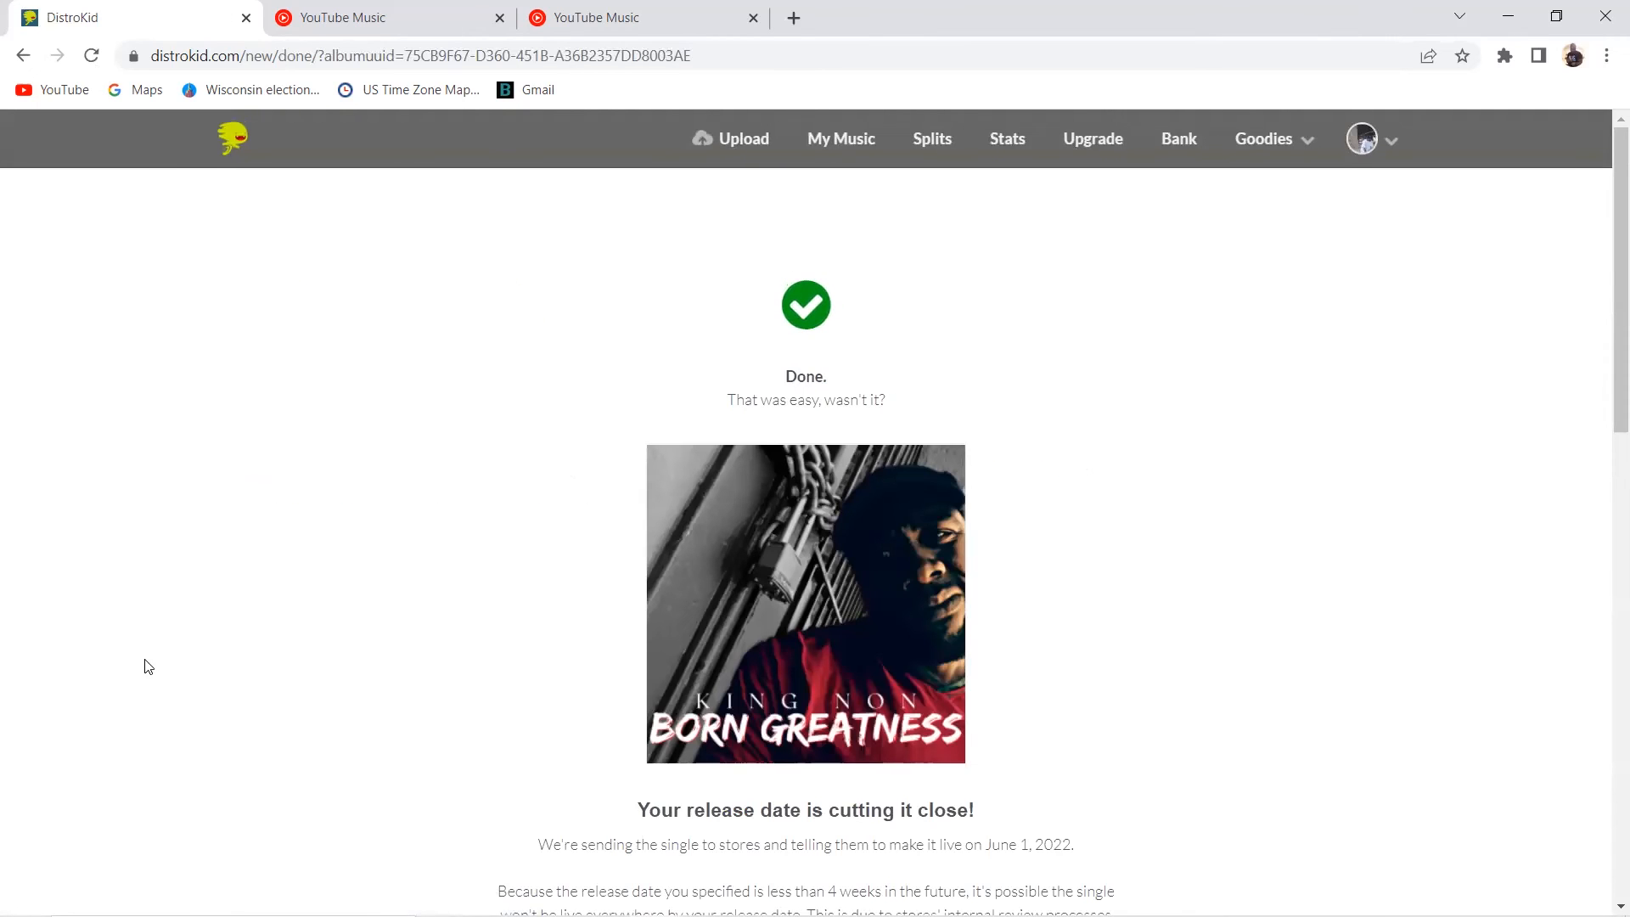
mouse_move(259, 569)
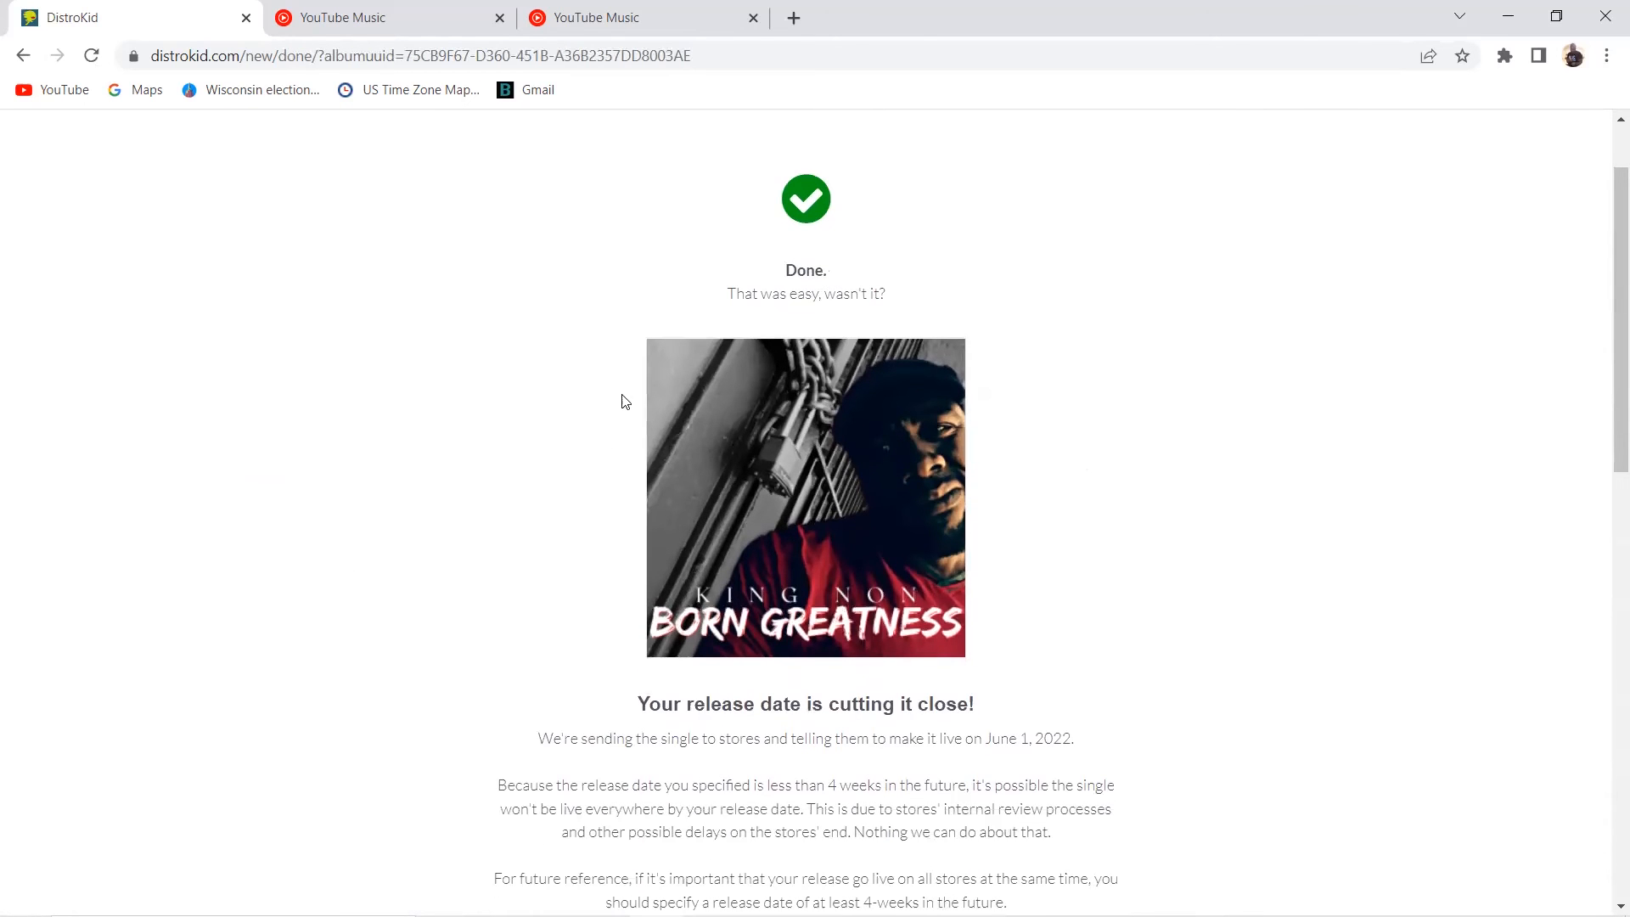
mouse_move(909, 524)
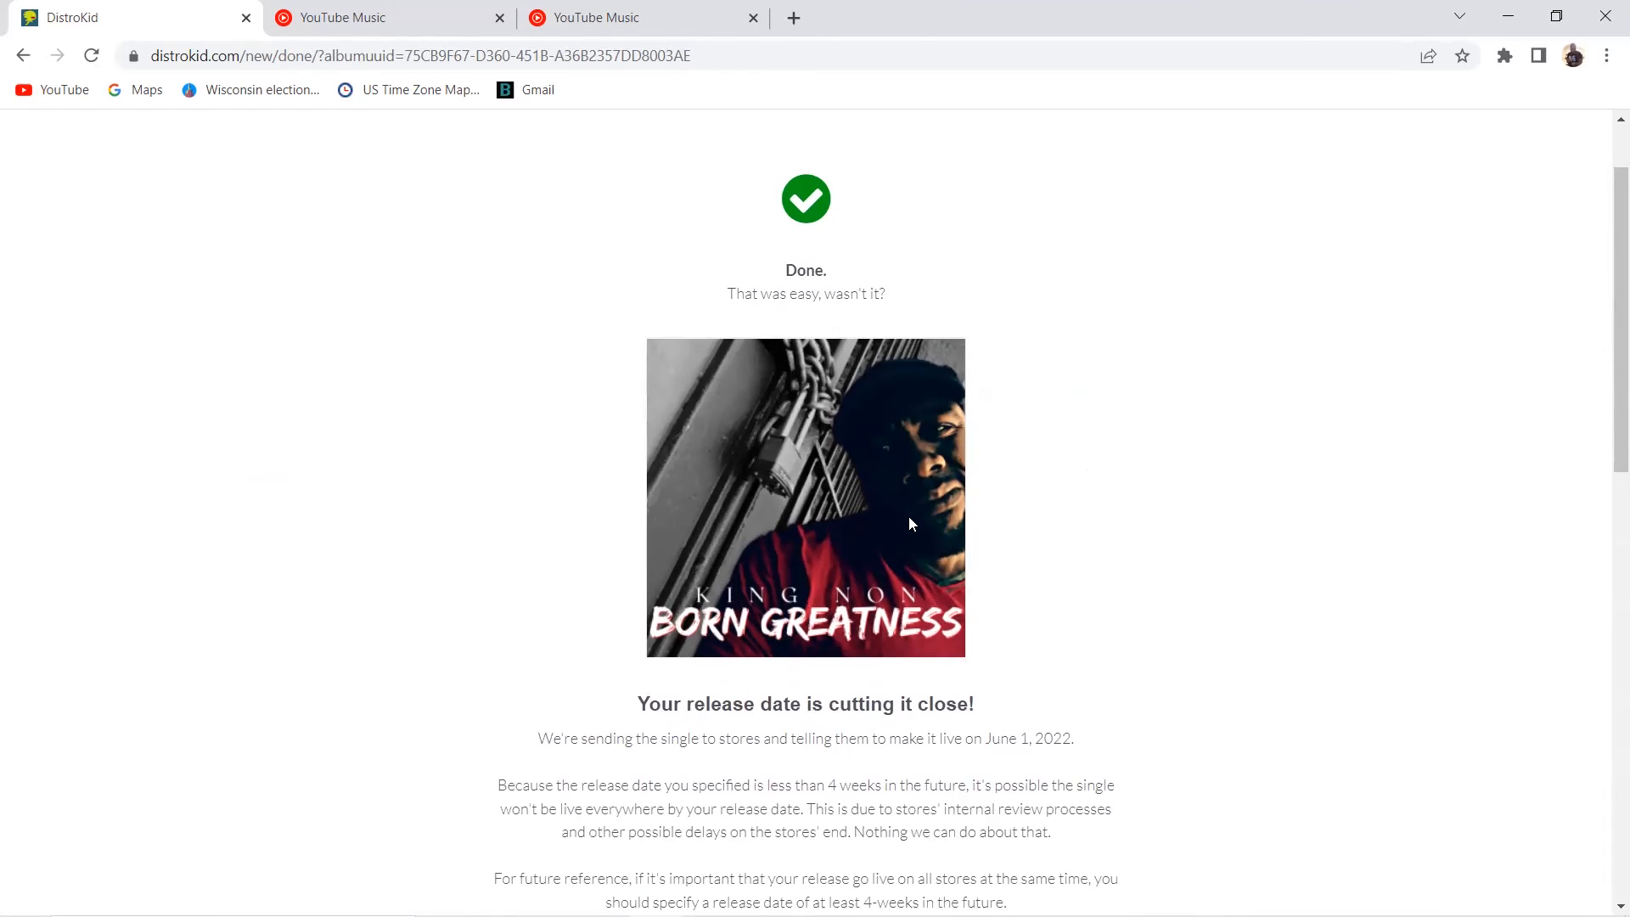
Scroll through the Done confirmation page, then start a new blank browser tab
scroll("down", 3)
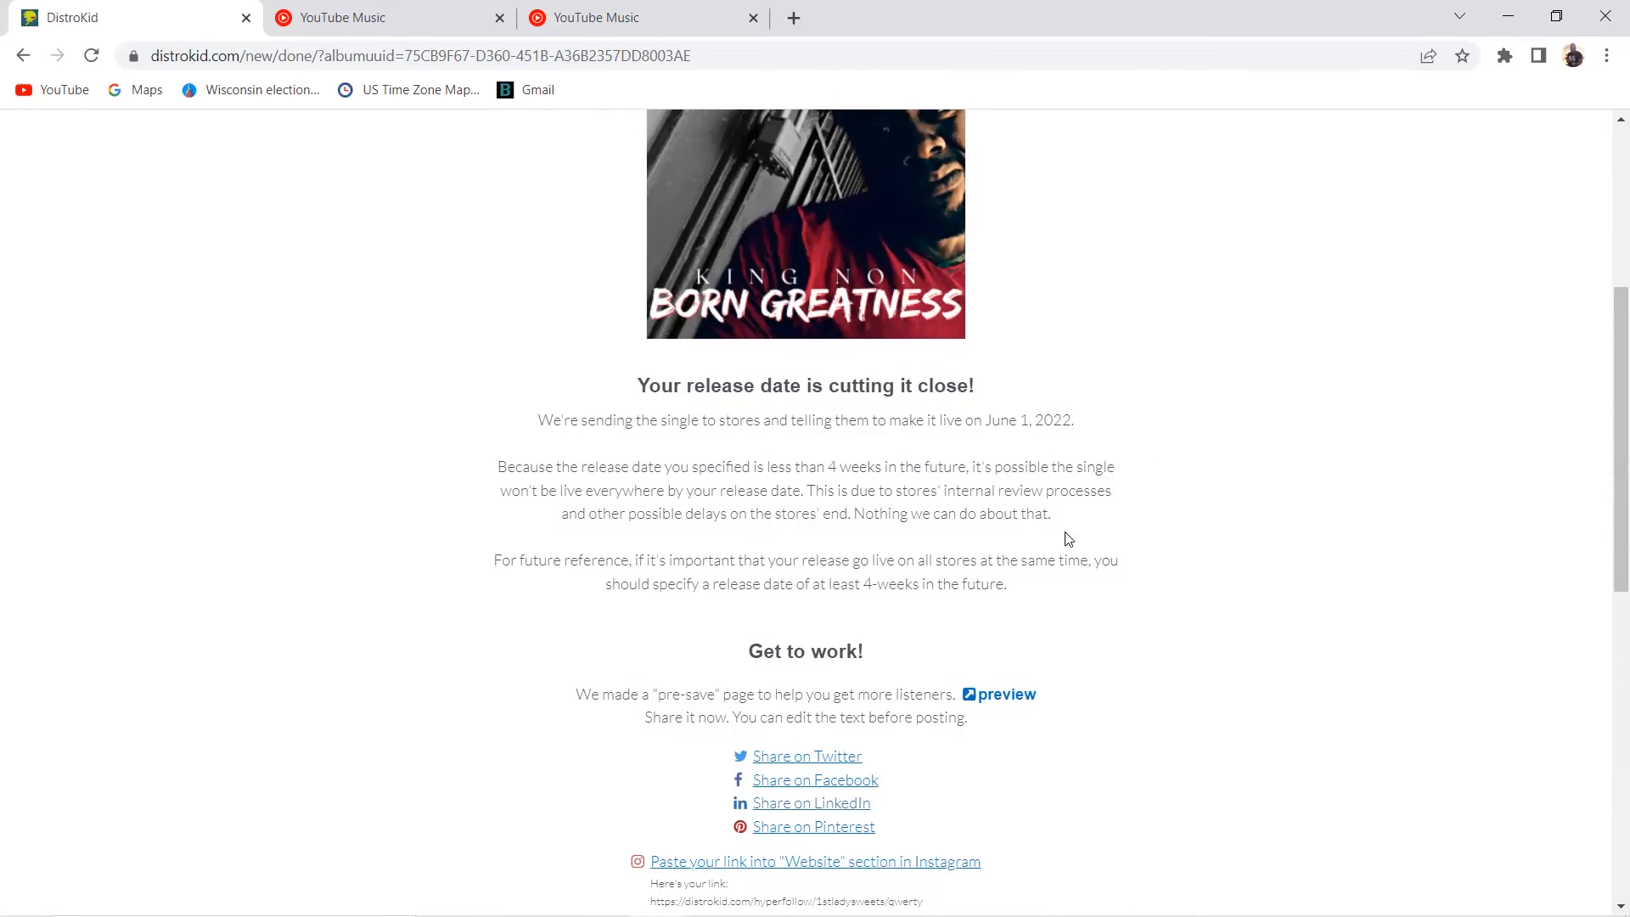
mouse_move(1223, 528)
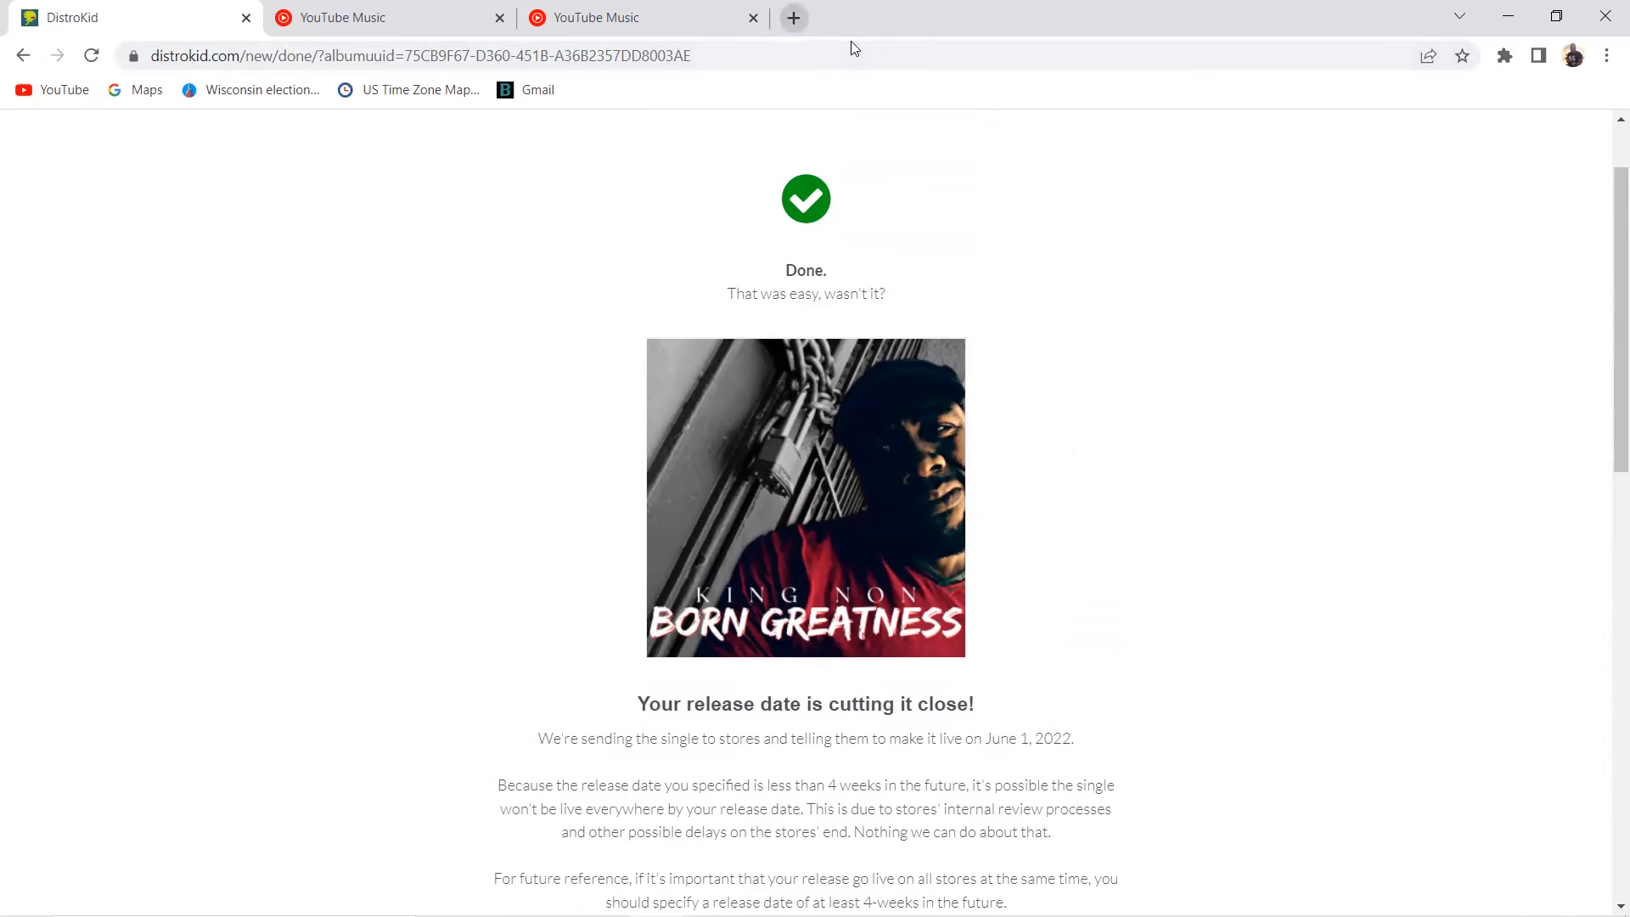
left_click(793, 18)
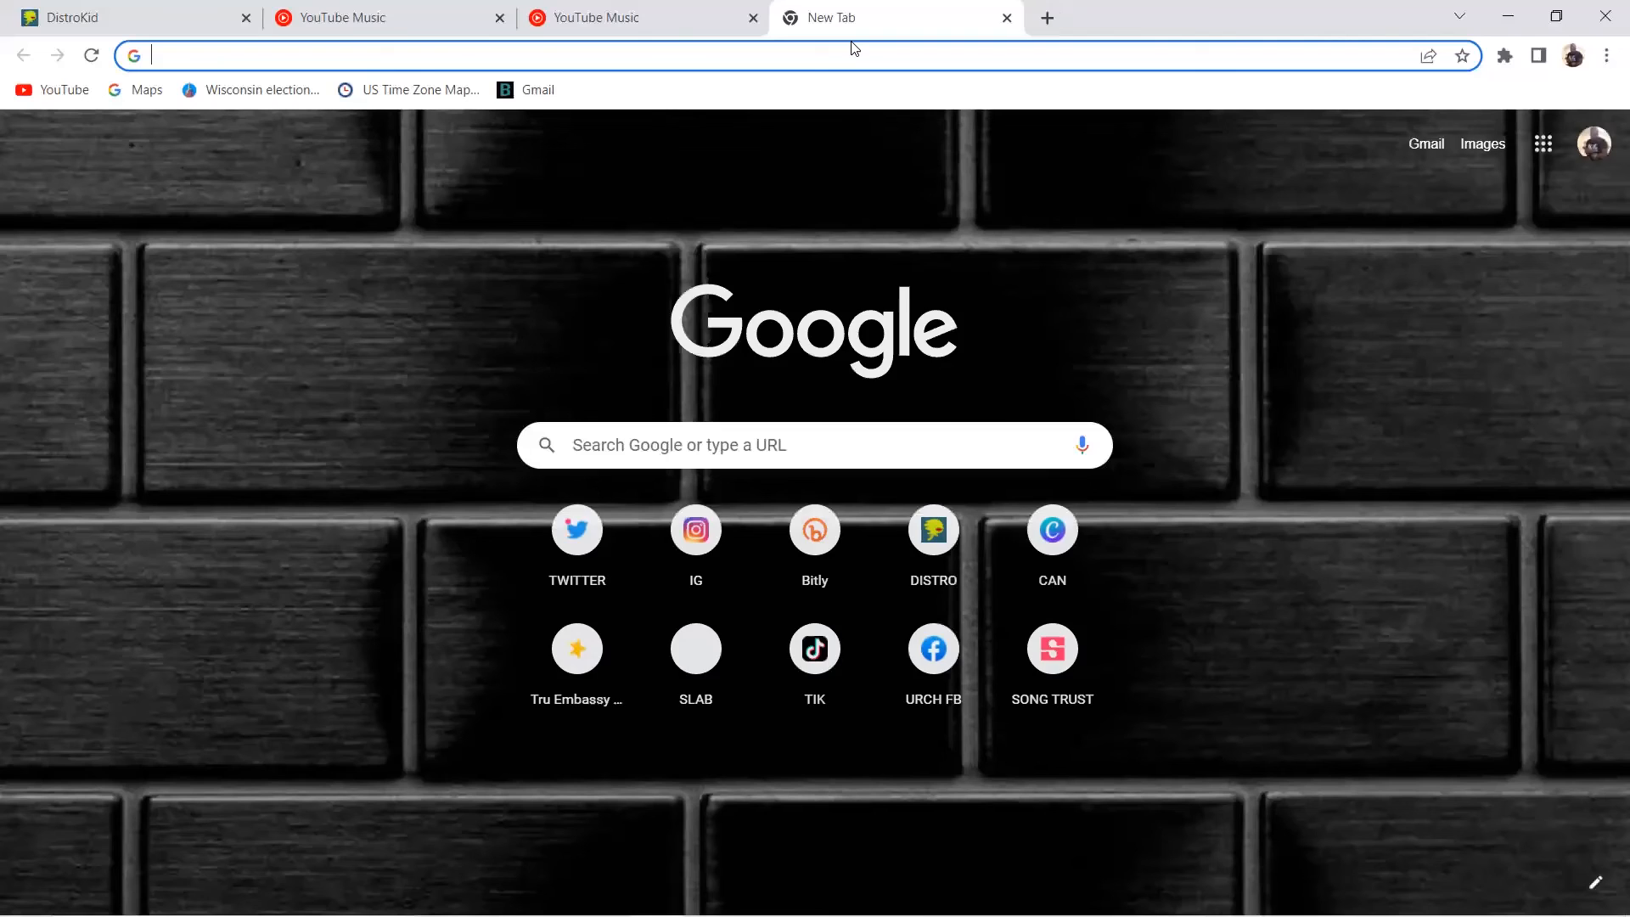
From the DistroKid dashboard, review the qwerty single's status showing artwork and song processing
left_click(932, 529)
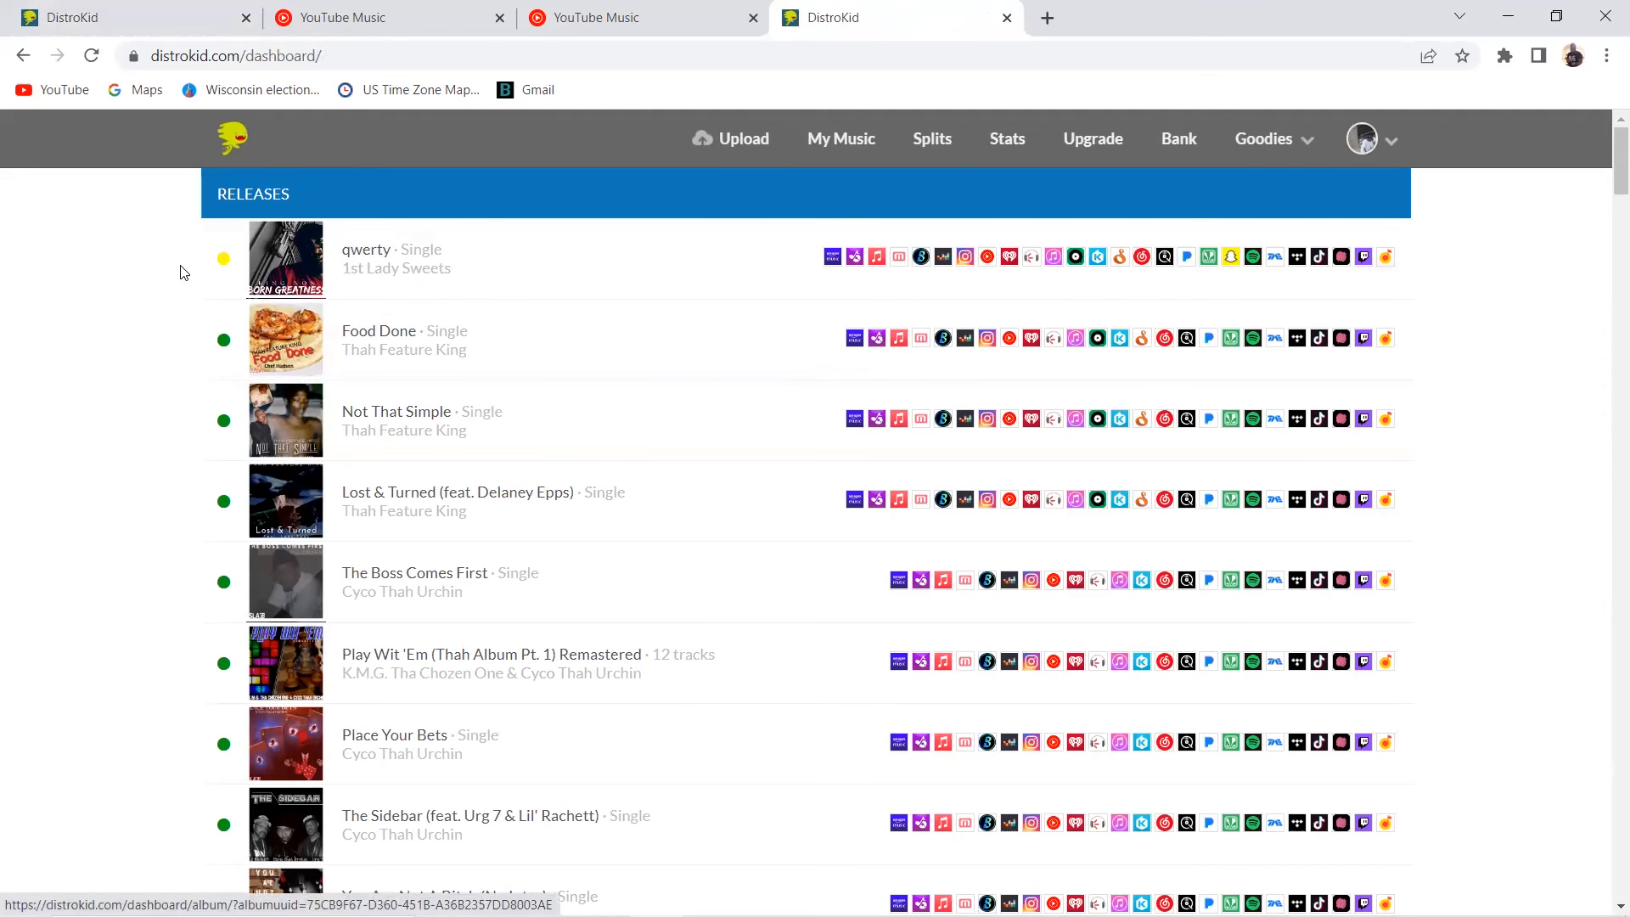
mouse_move(235, 265)
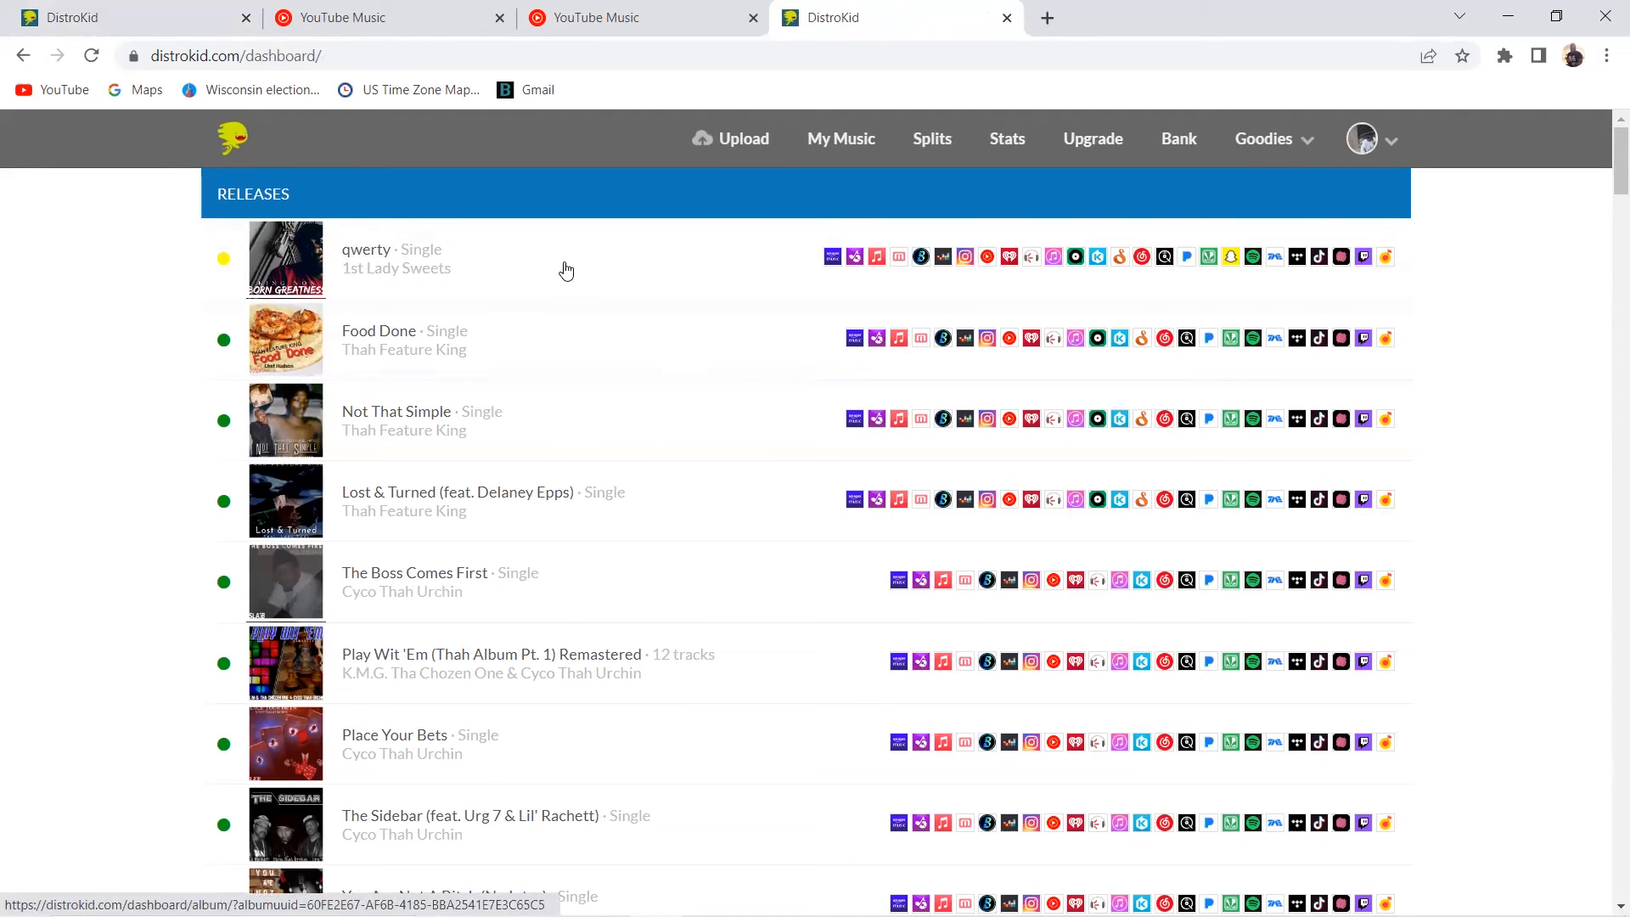
left_click(366, 250)
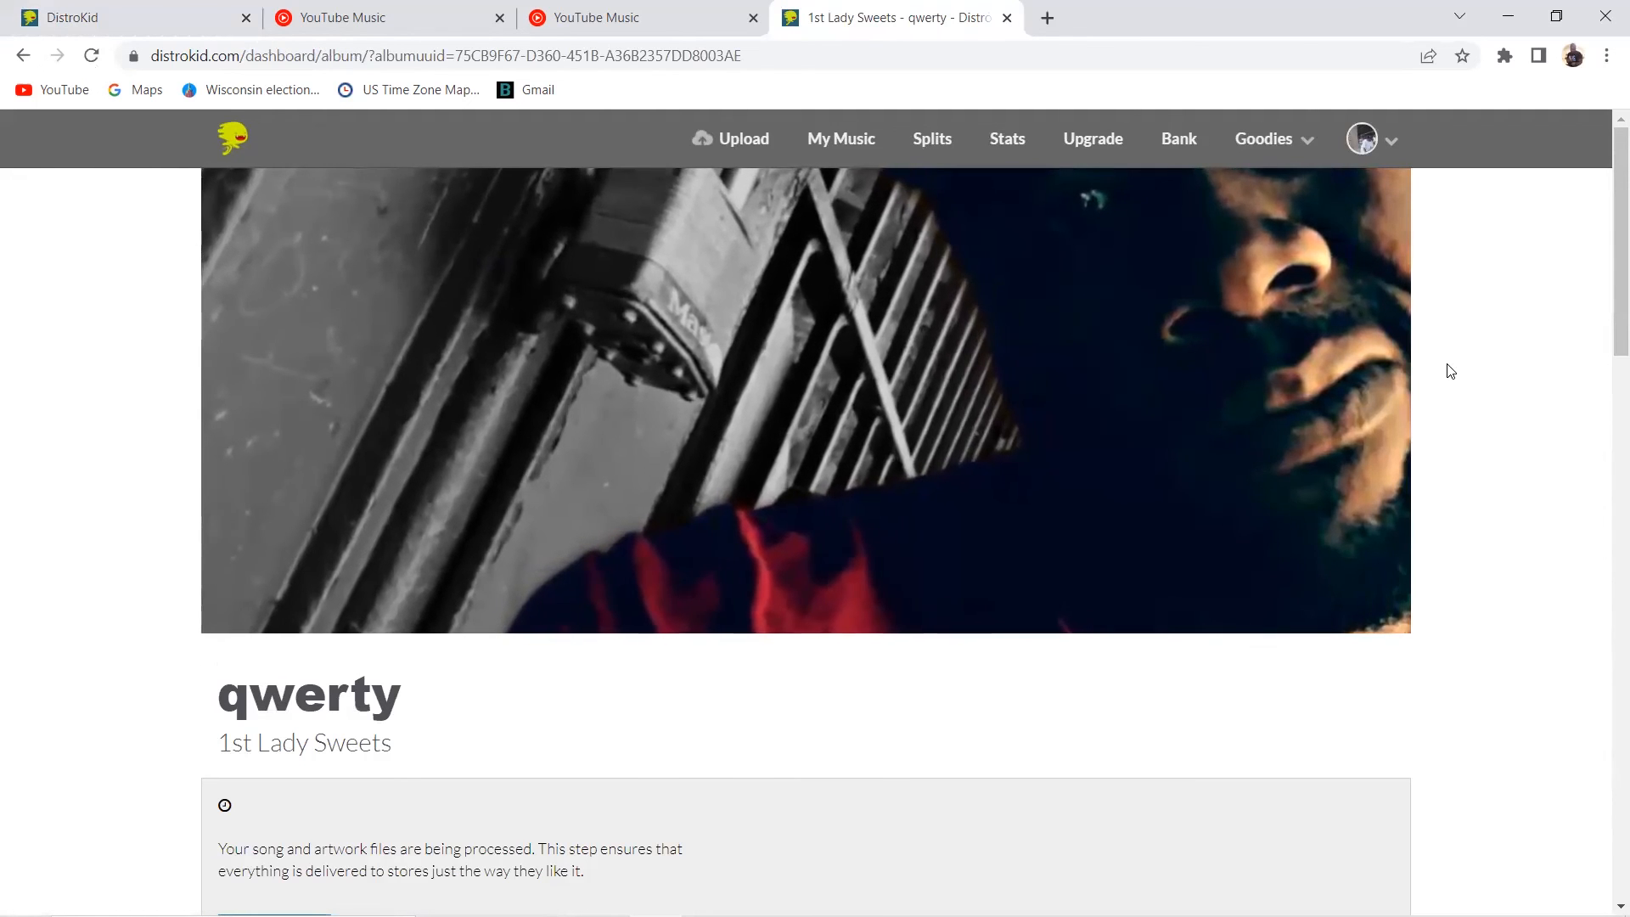
scroll("down", 3)
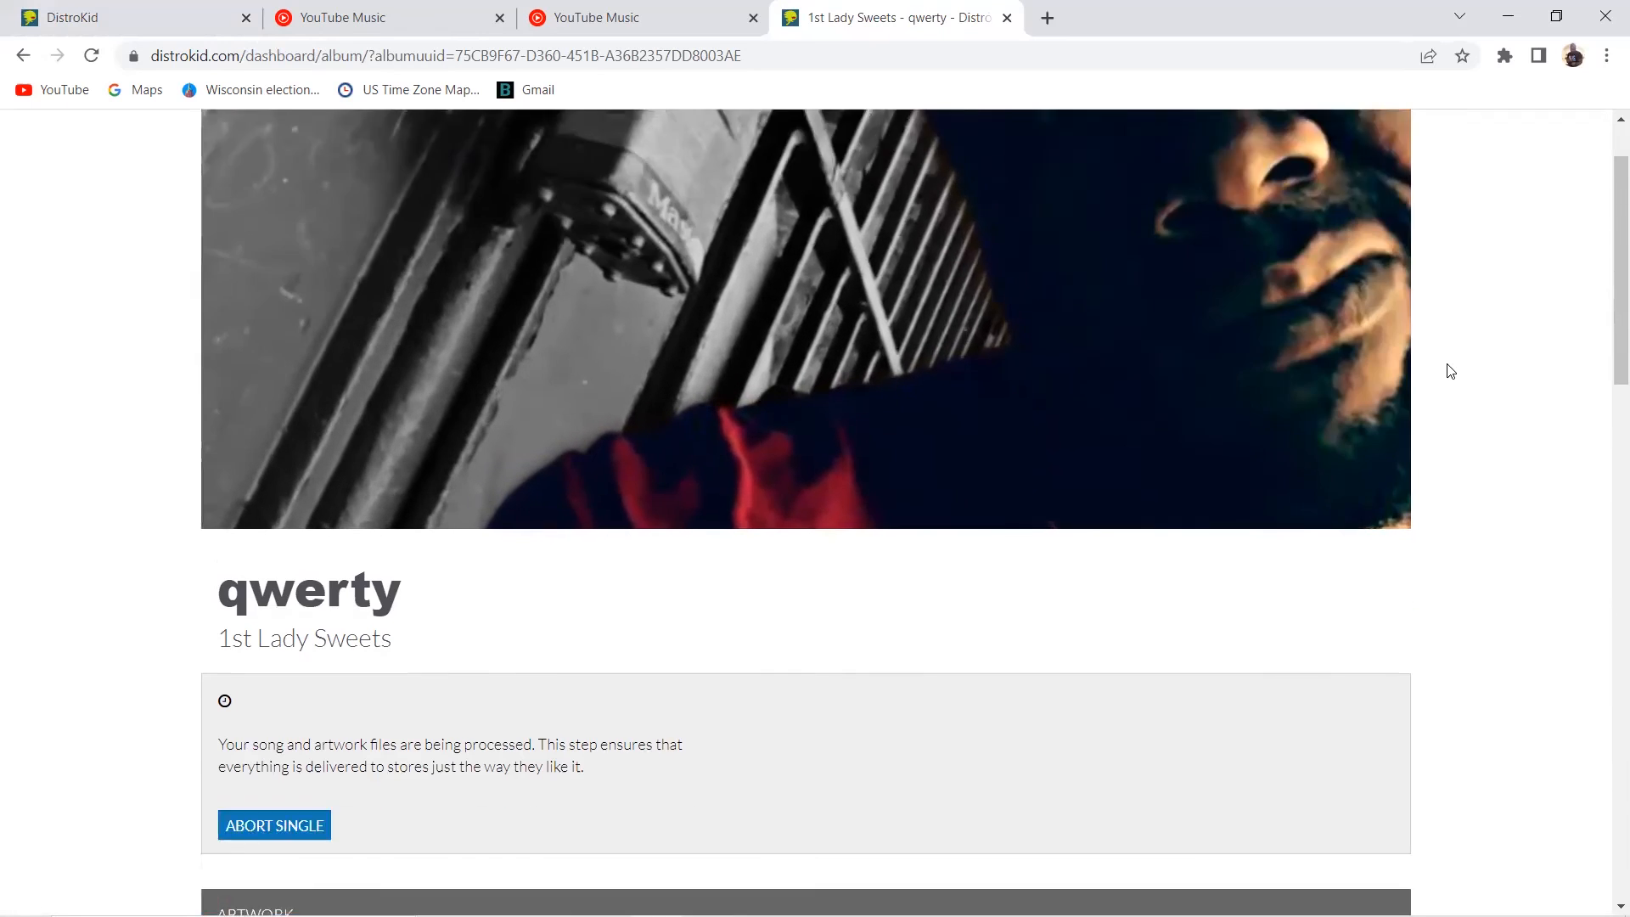
scroll("down", 3)
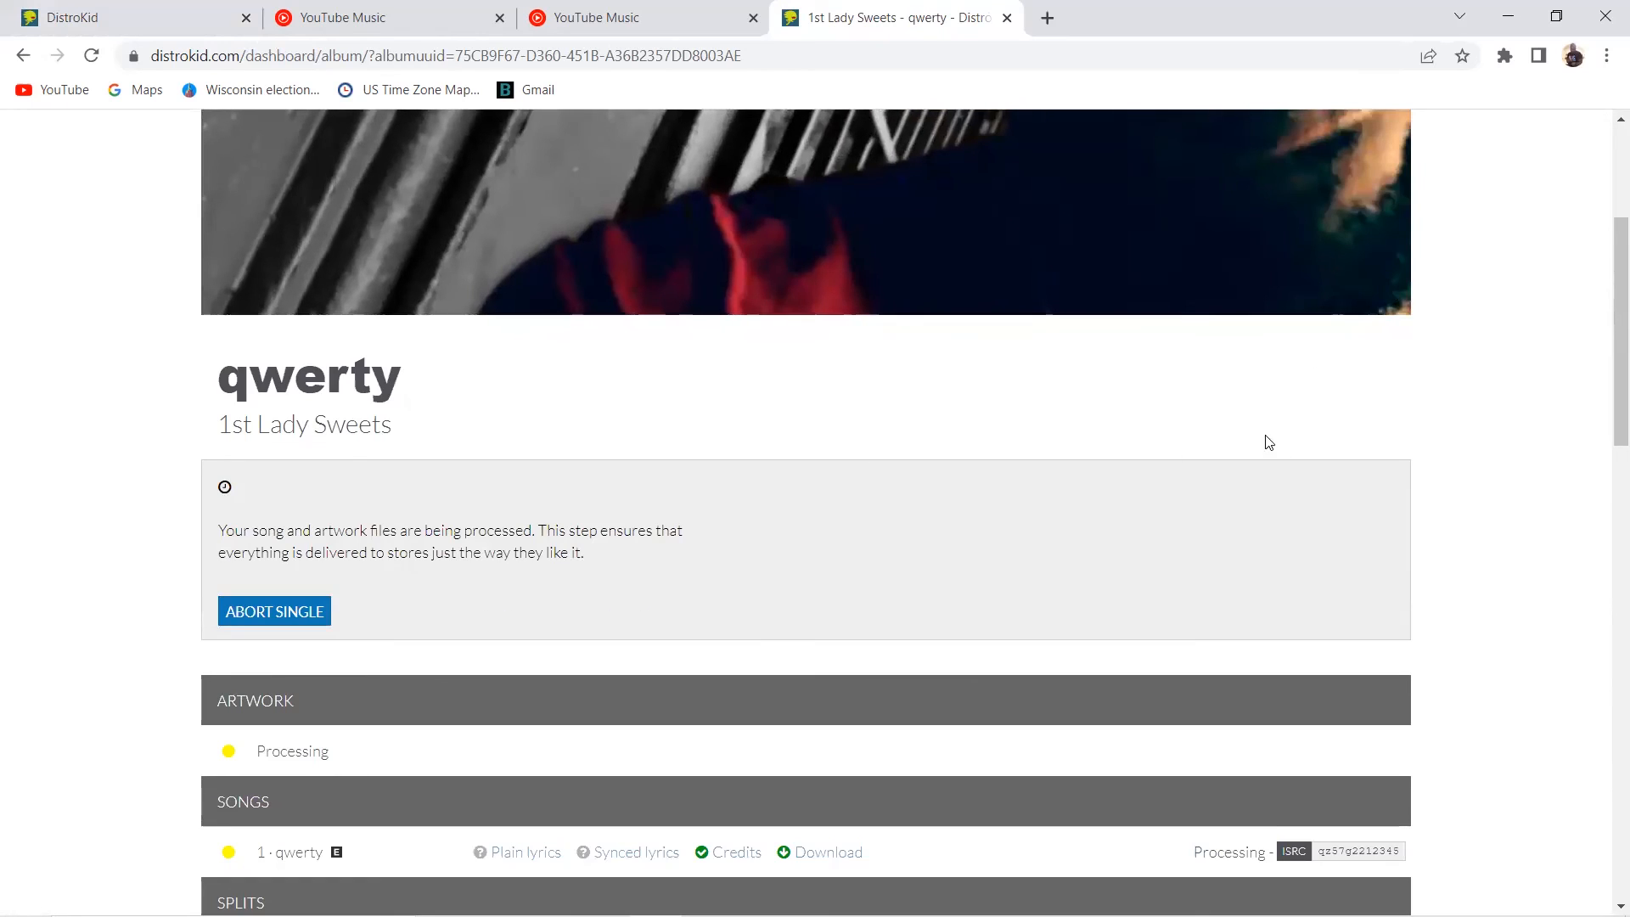
mouse_move(1275, 357)
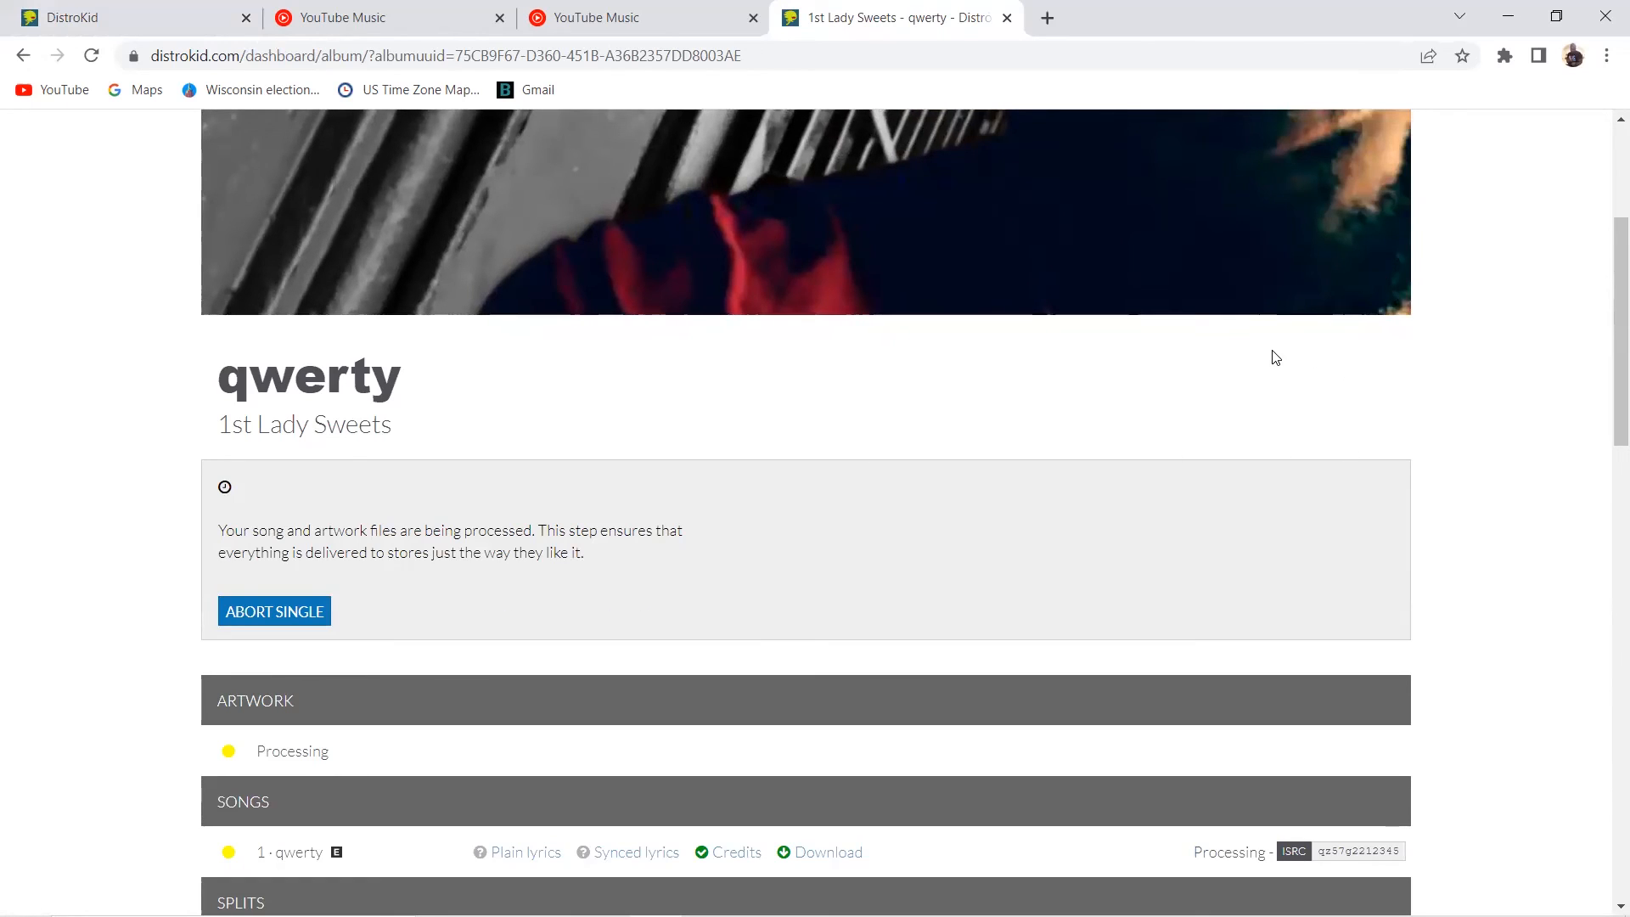
mouse_move(1287, 298)
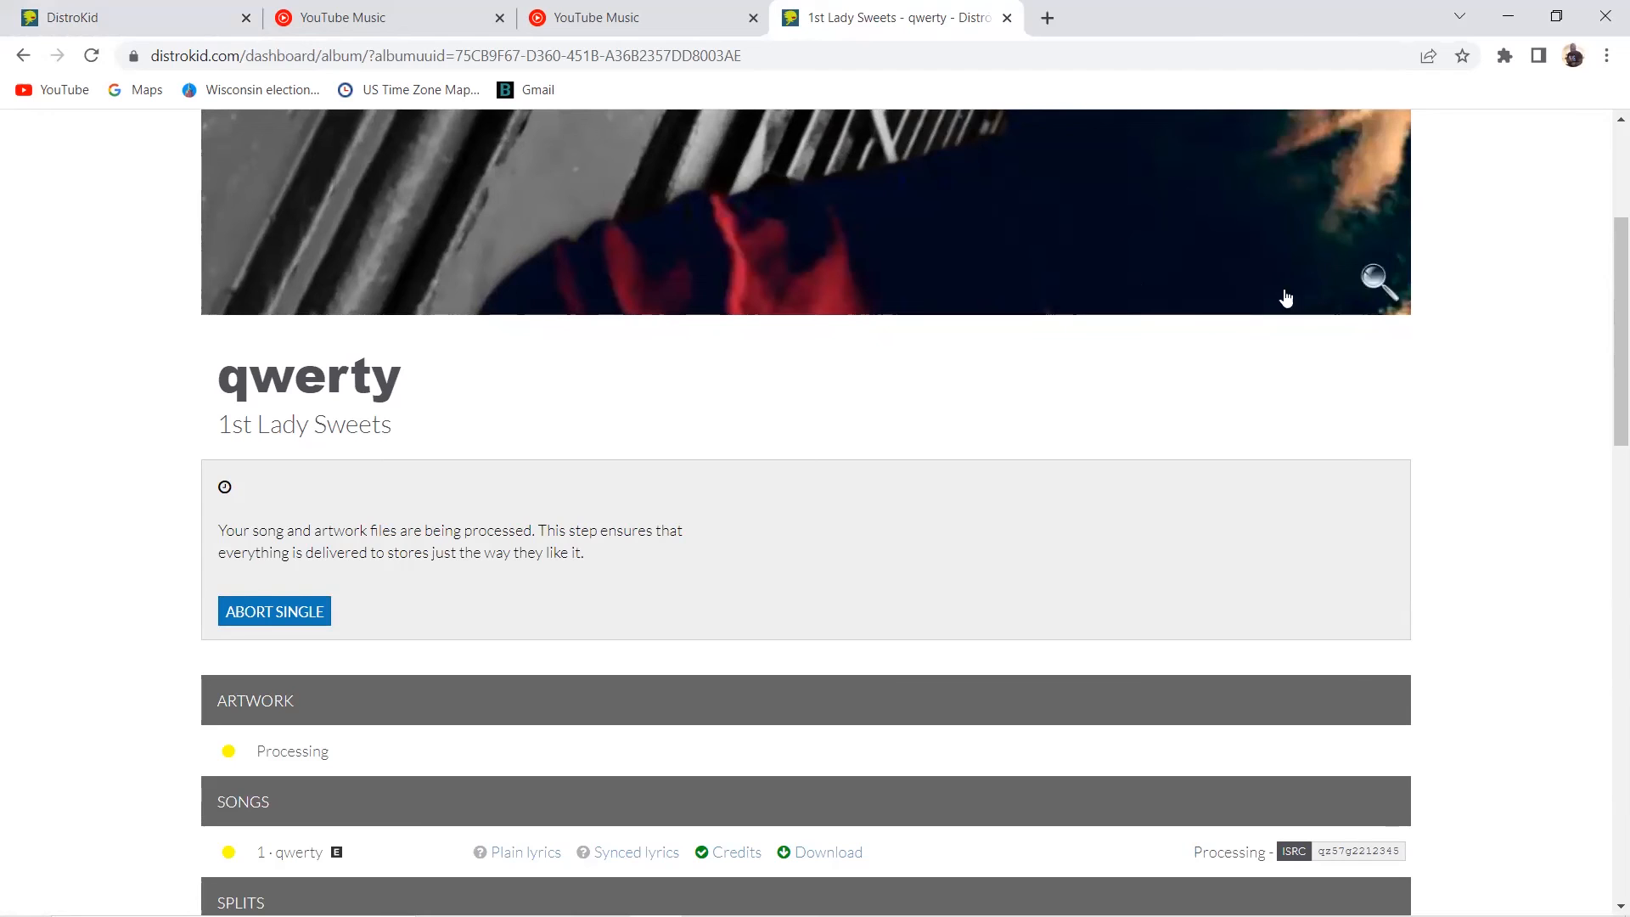
mouse_move(1316, 373)
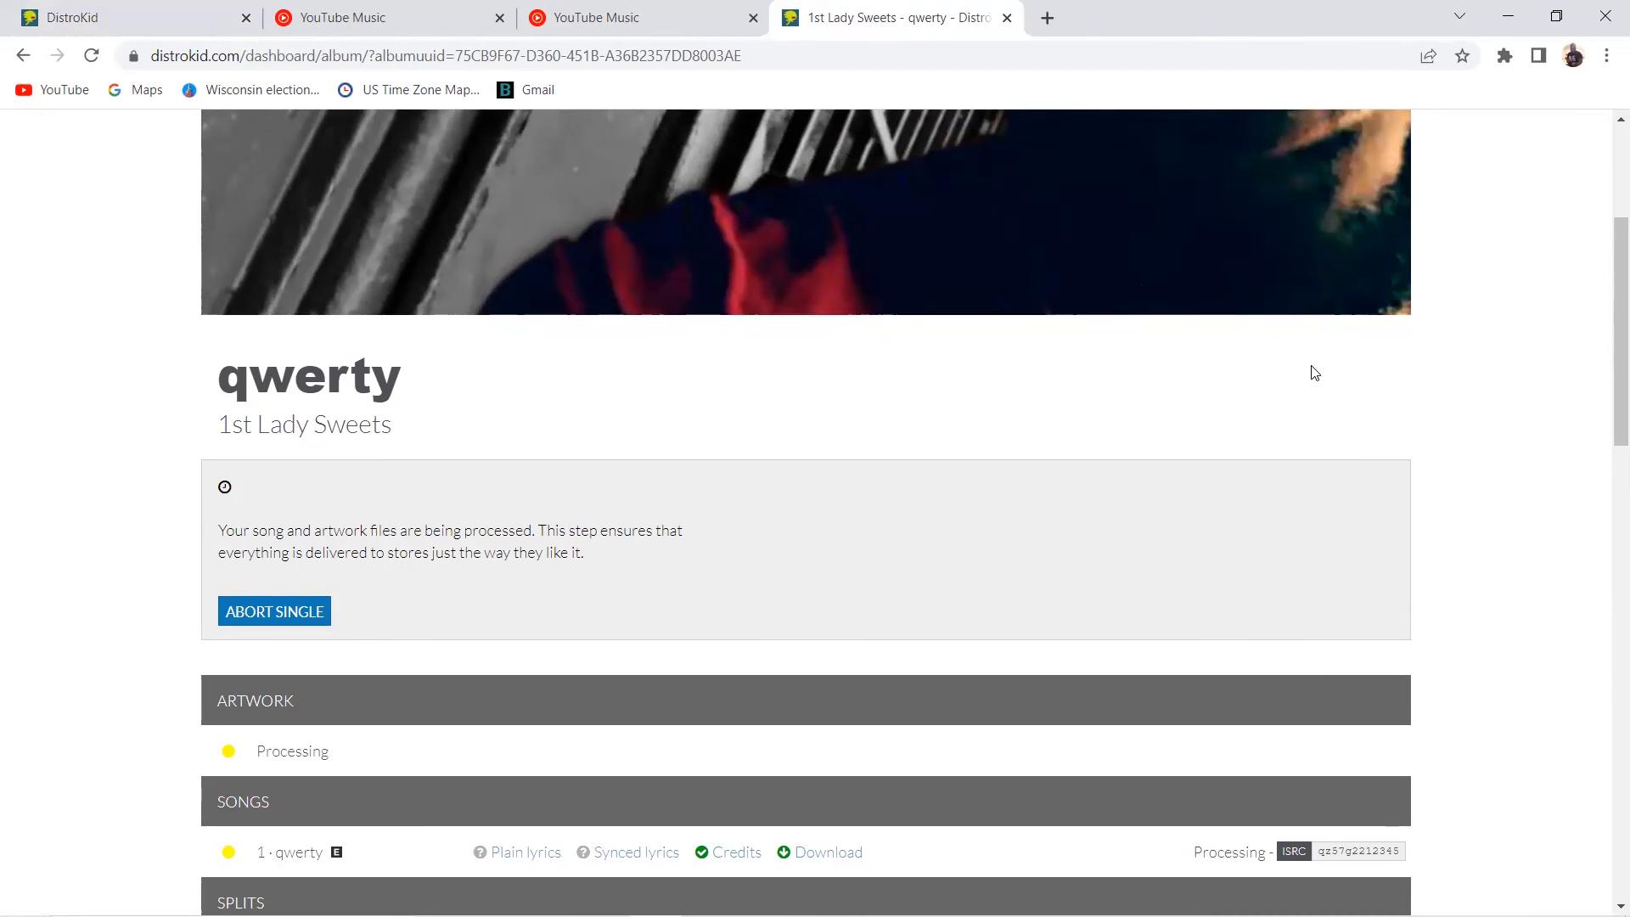
mouse_move(1454, 380)
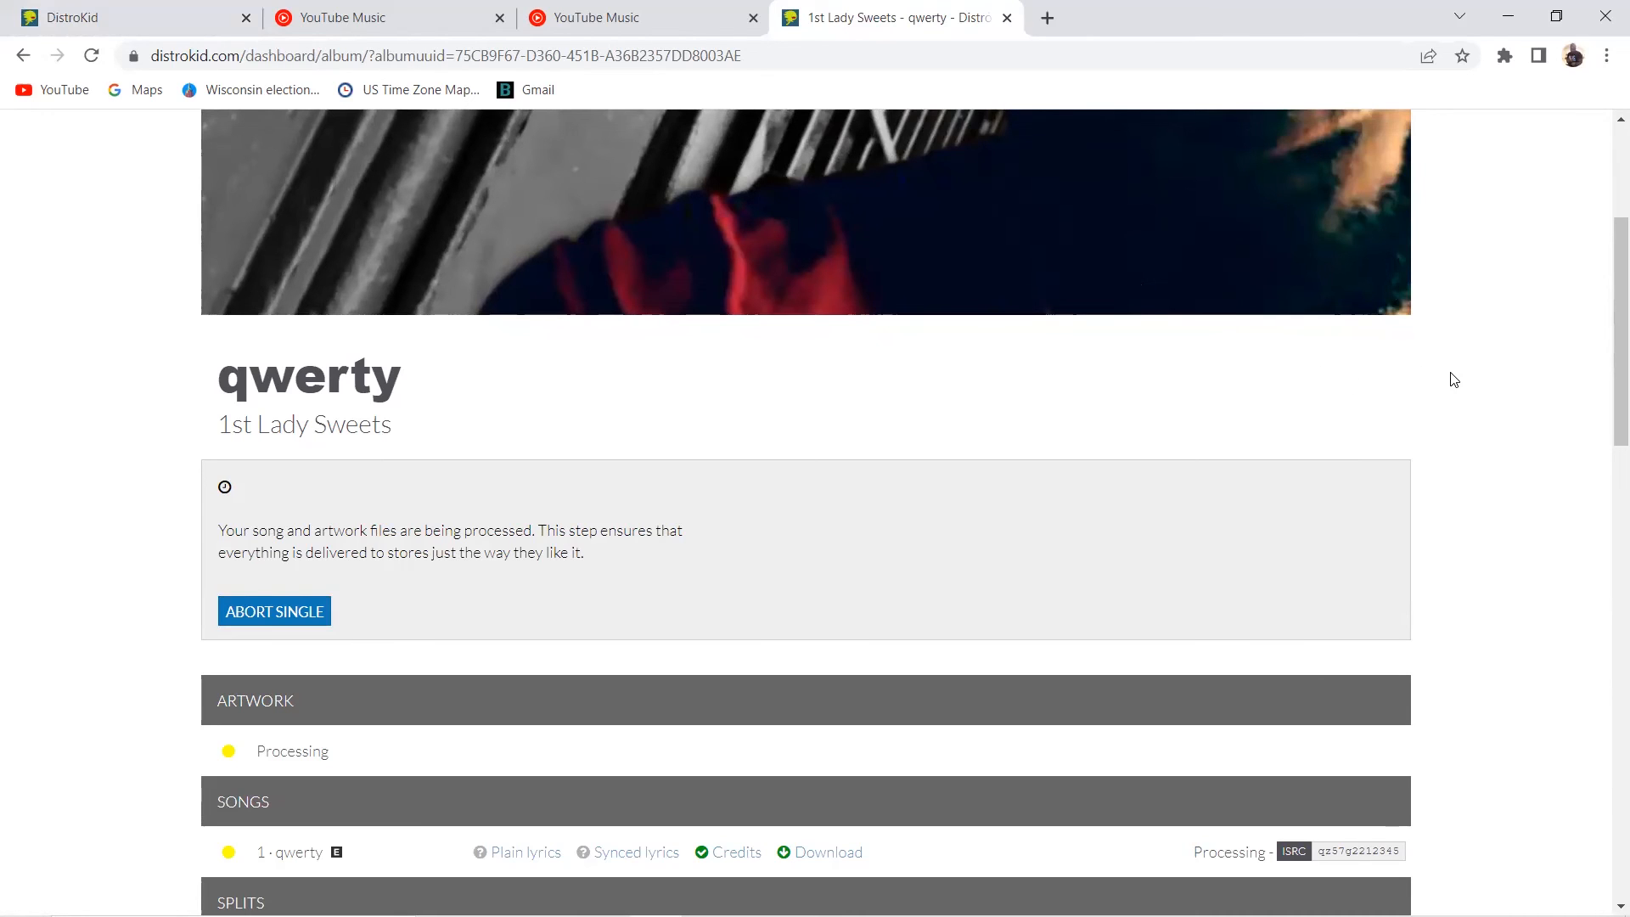
mouse_move(1289, 404)
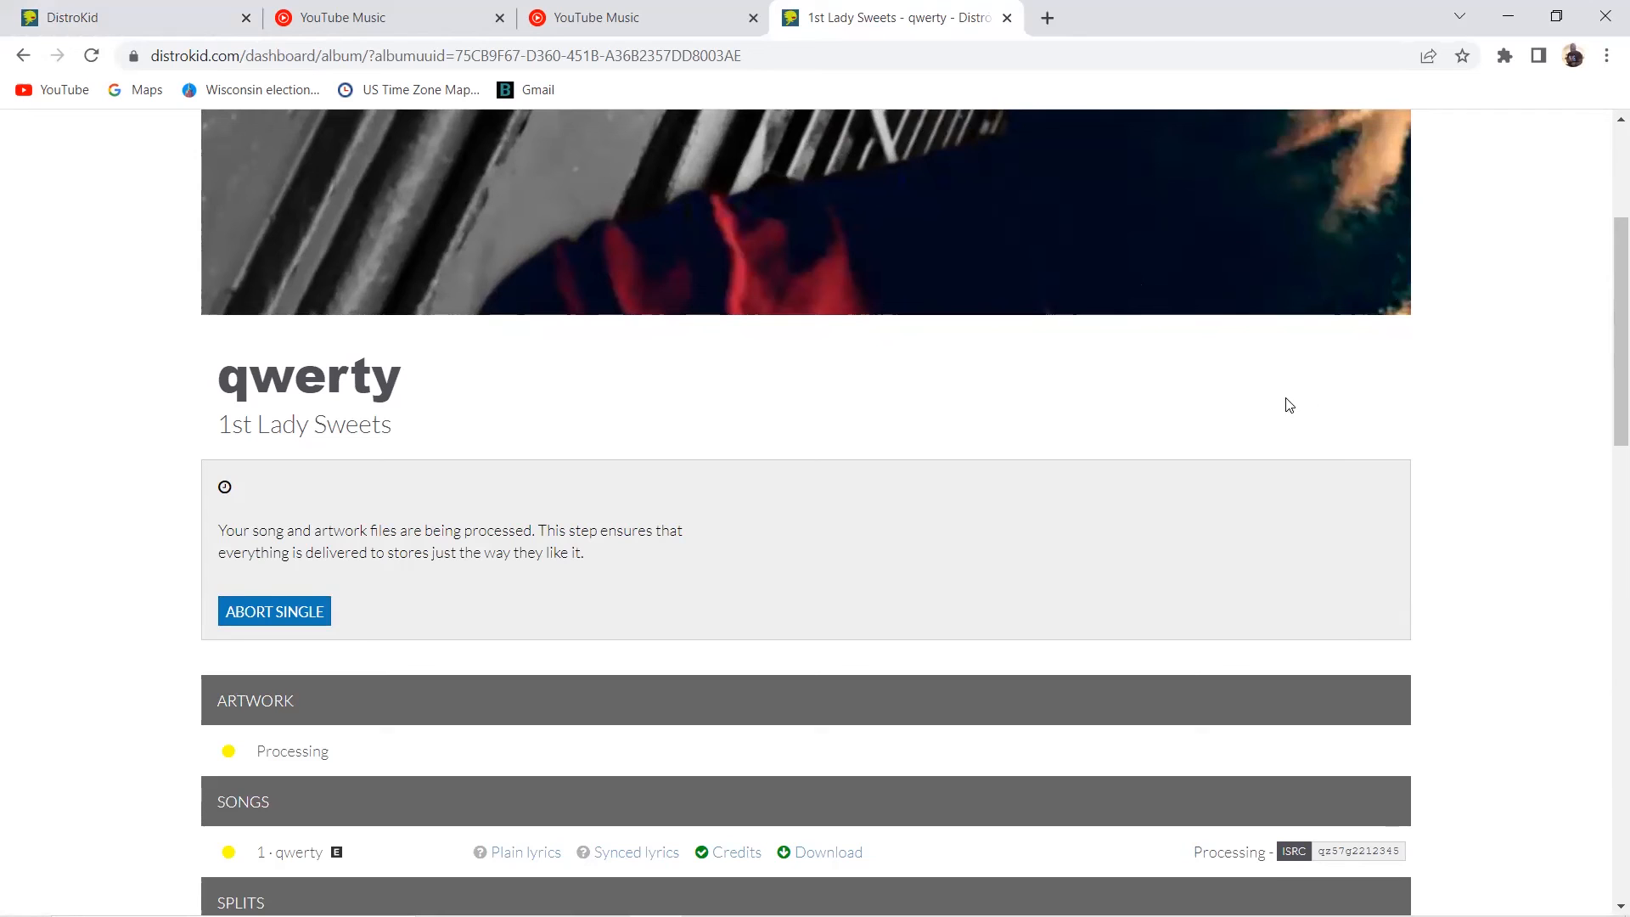
scroll("down", 3)
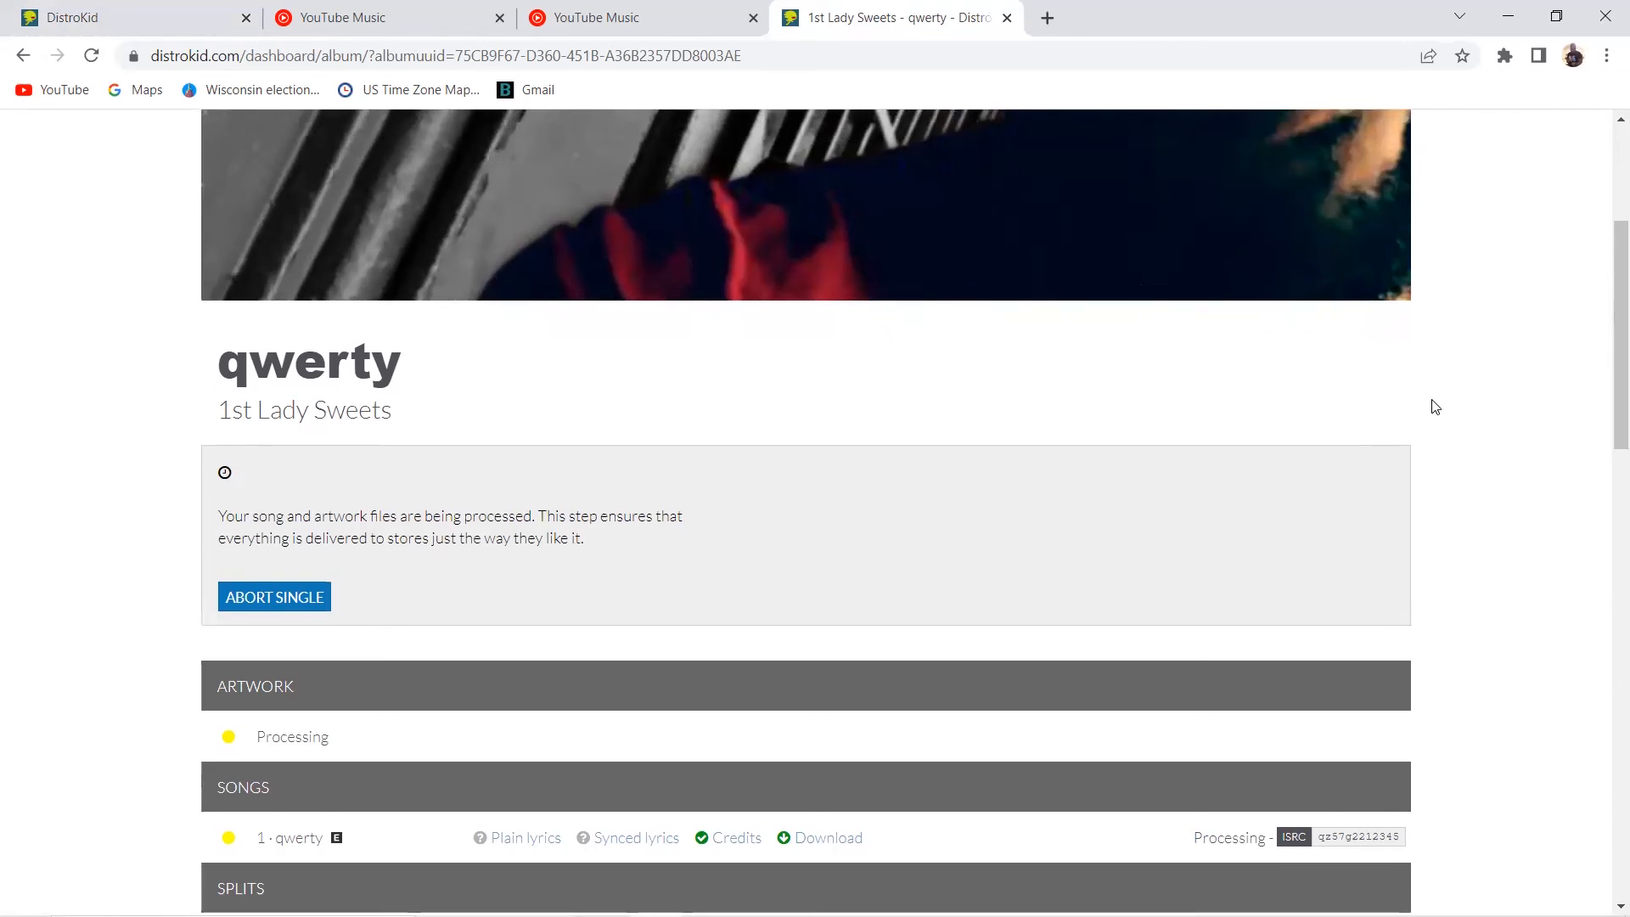
scroll("down", 3)
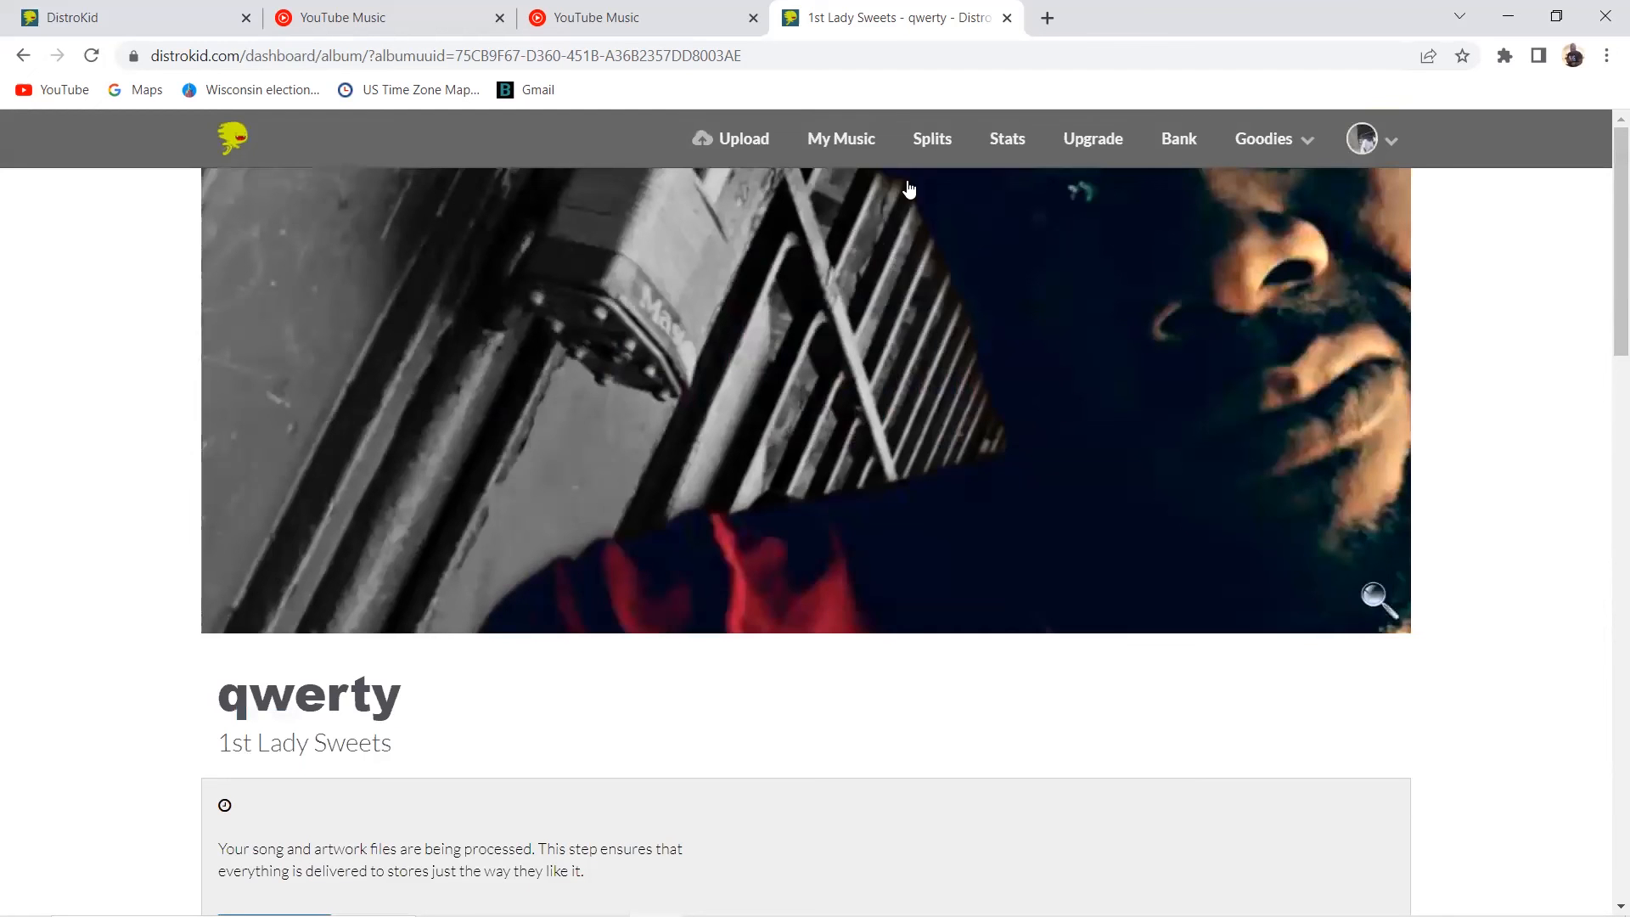
mouse_move(783, 110)
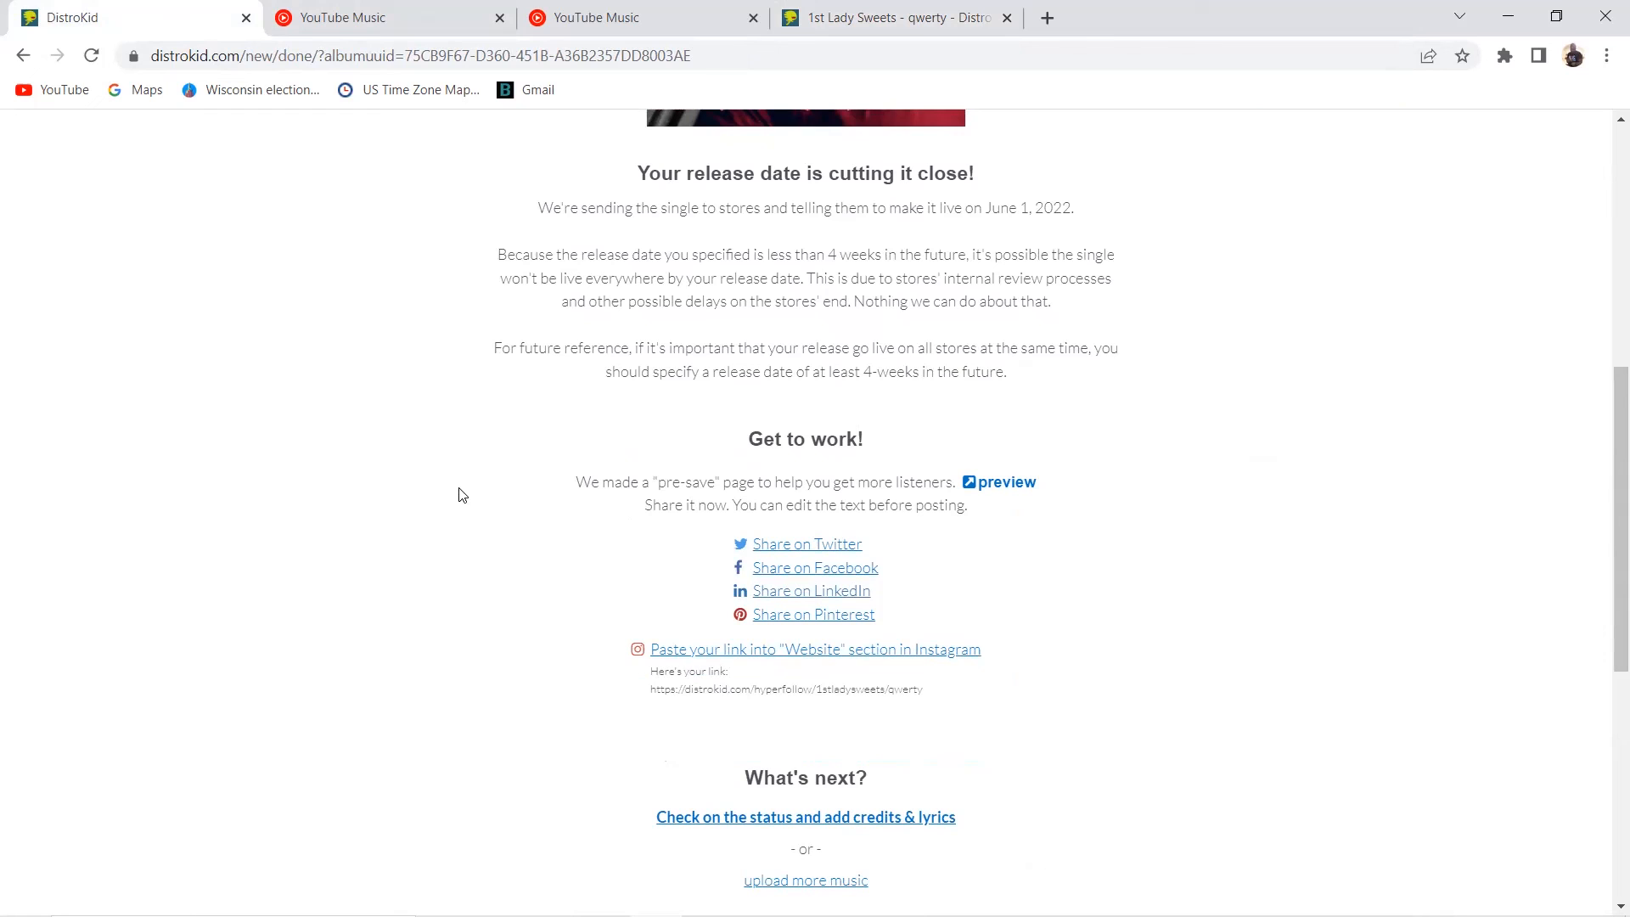
mouse_move(1006, 482)
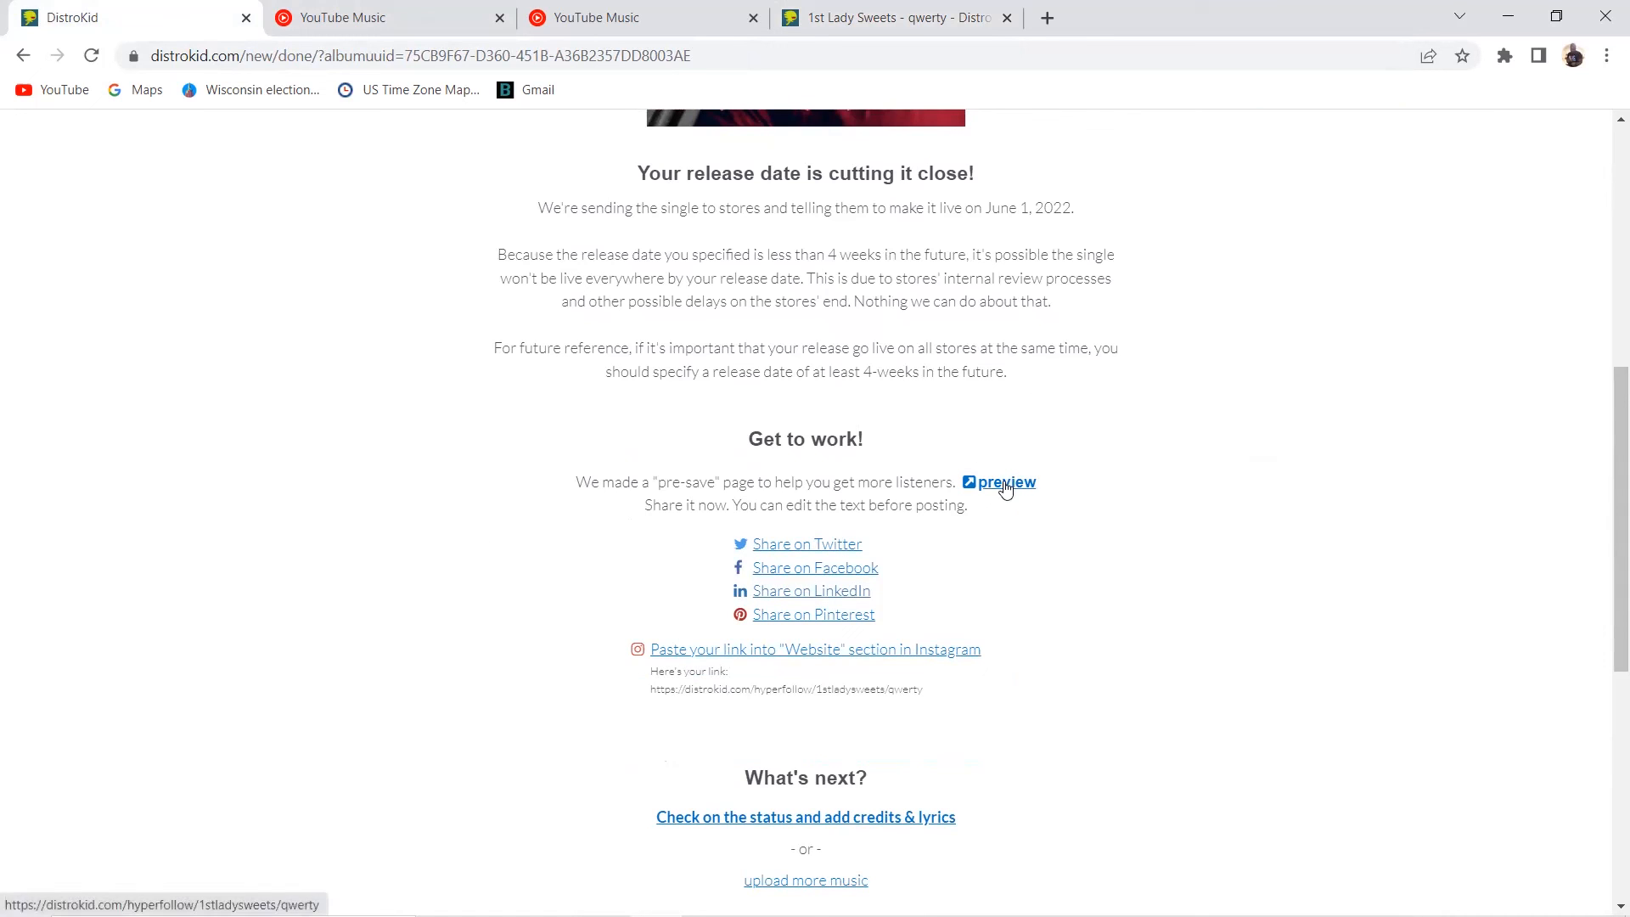
Preview the HyperFollow pre-save page for qwerty by 1st Lady Sweets
left_click(1004, 482)
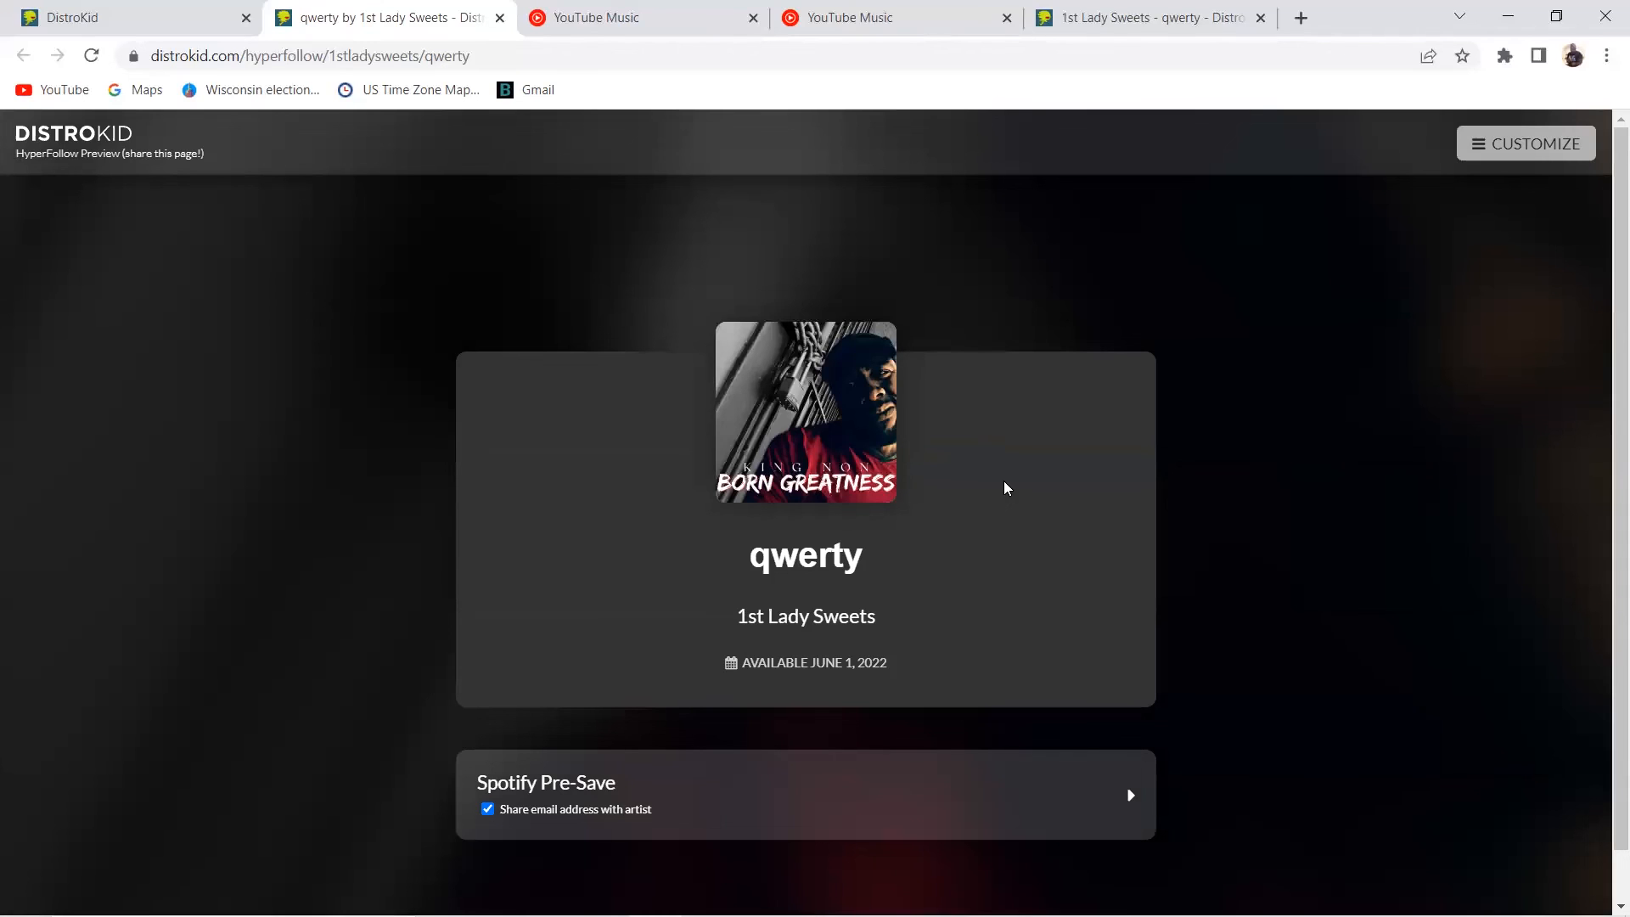
Copy the pre-save page link from the address bar and browse the CUSTOMIZE side panel
left_click(310, 56)
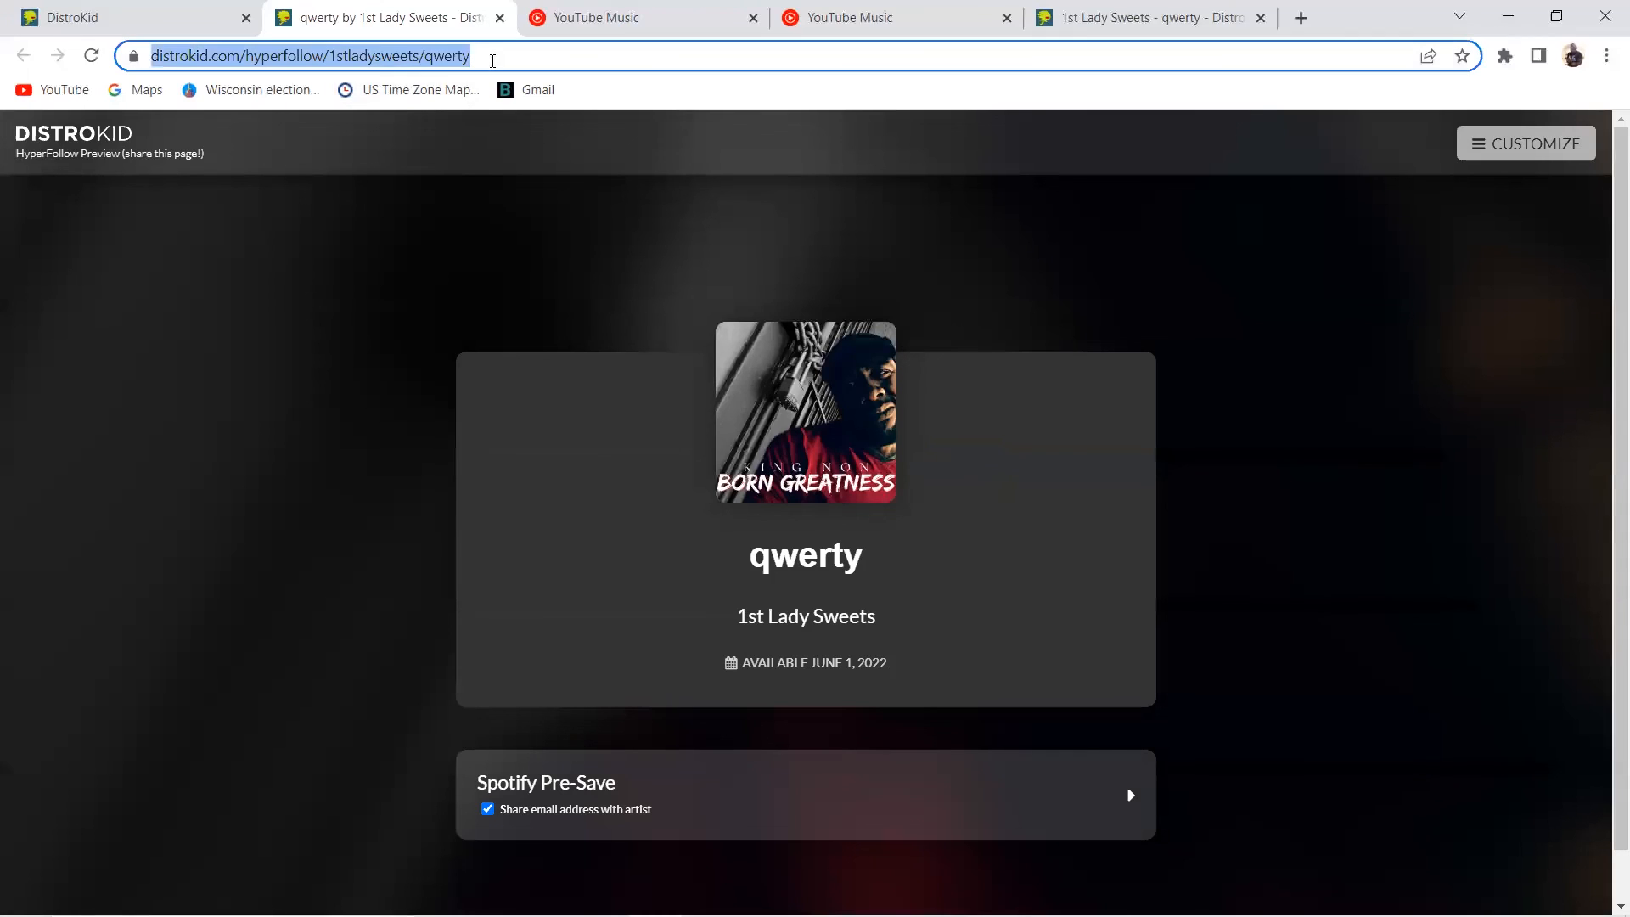
right_click(309, 56)
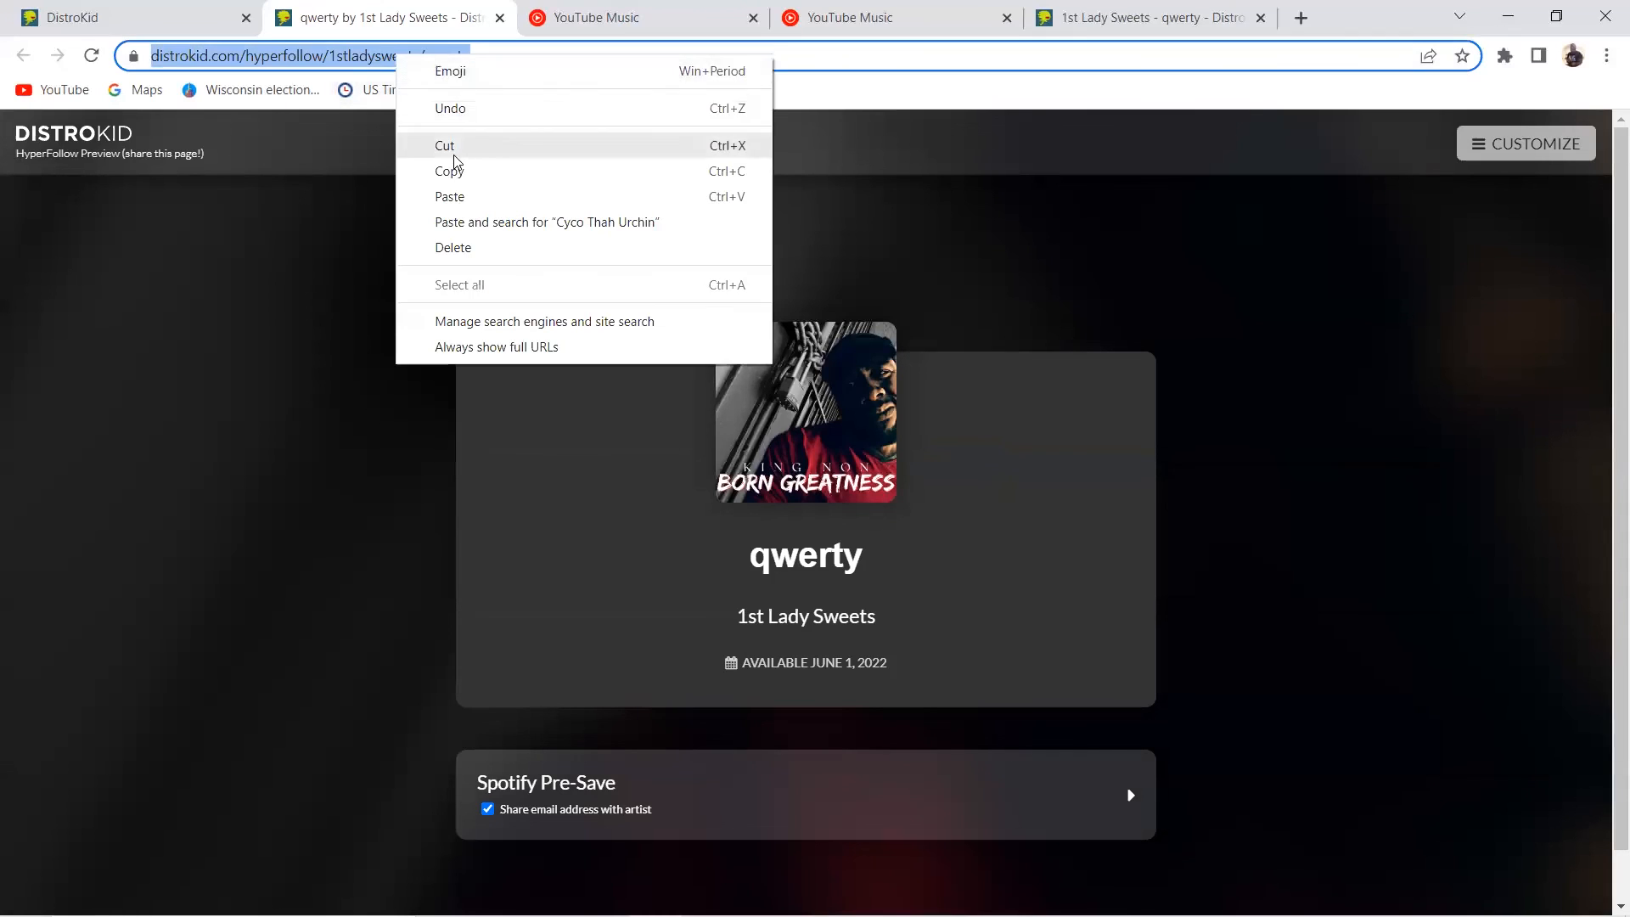
left_click(1478, 305)
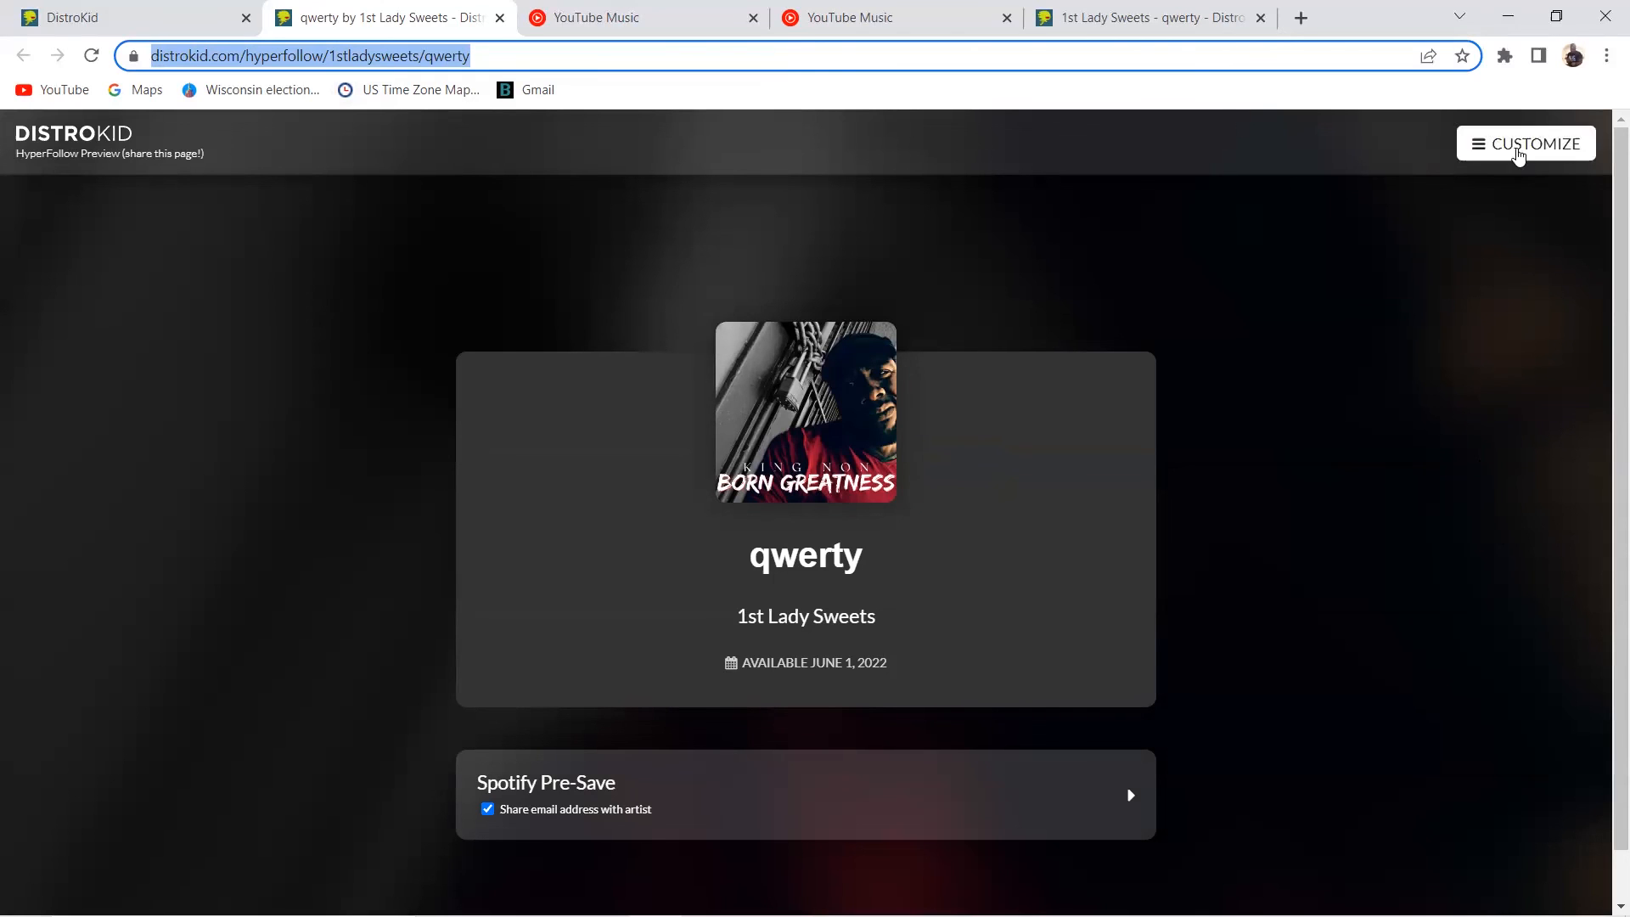
left_click(1525, 143)
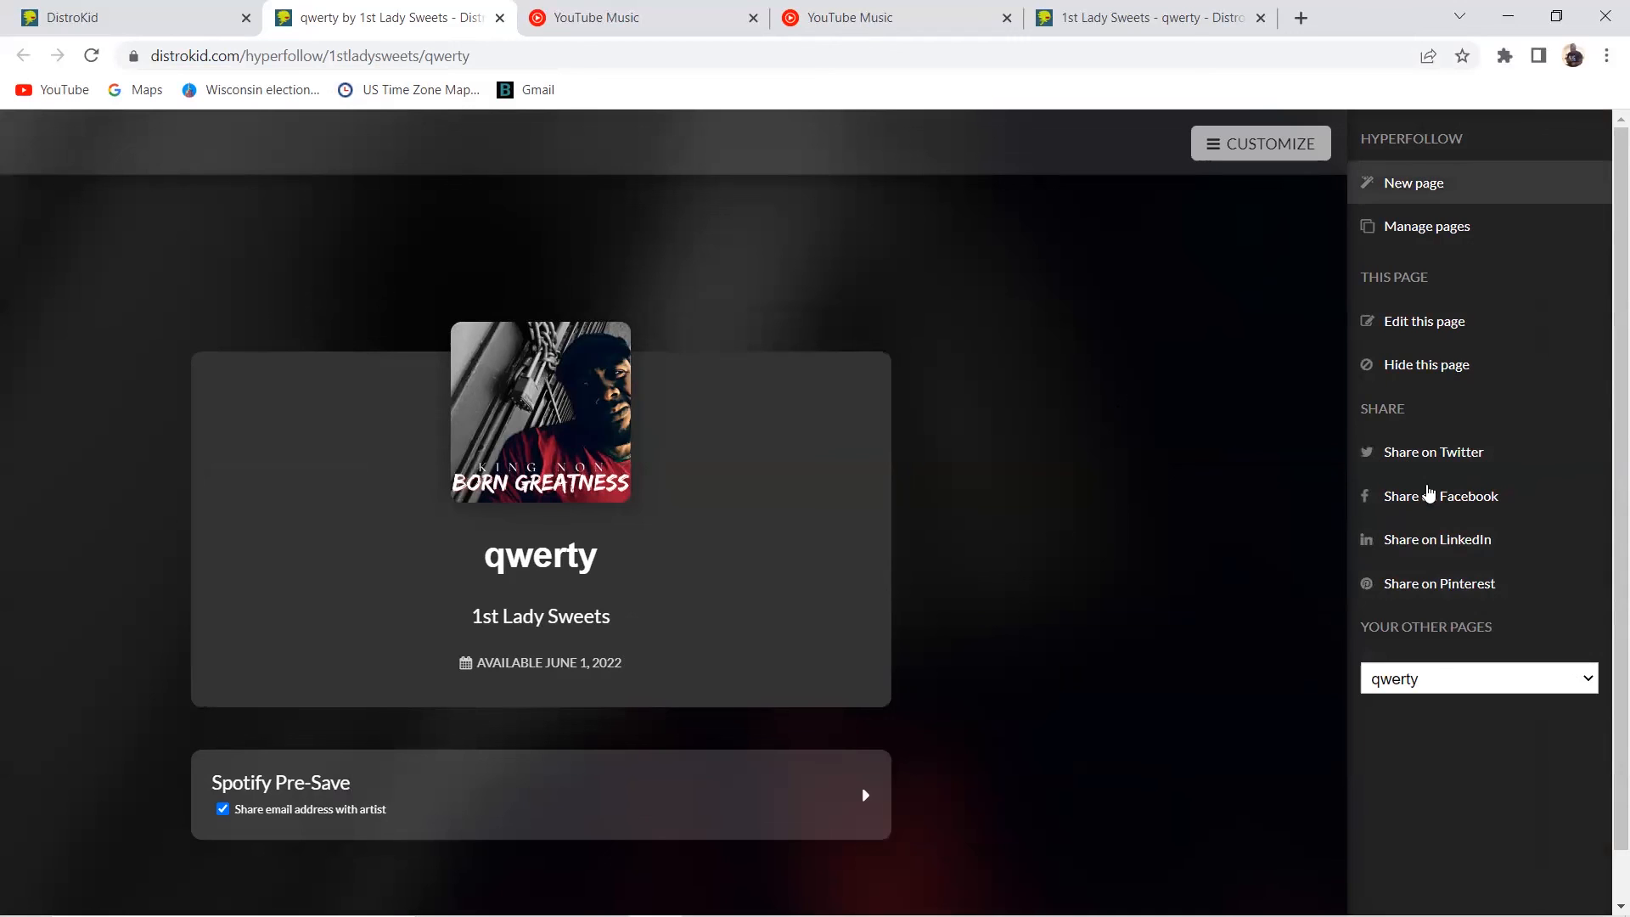
mouse_move(1081, 640)
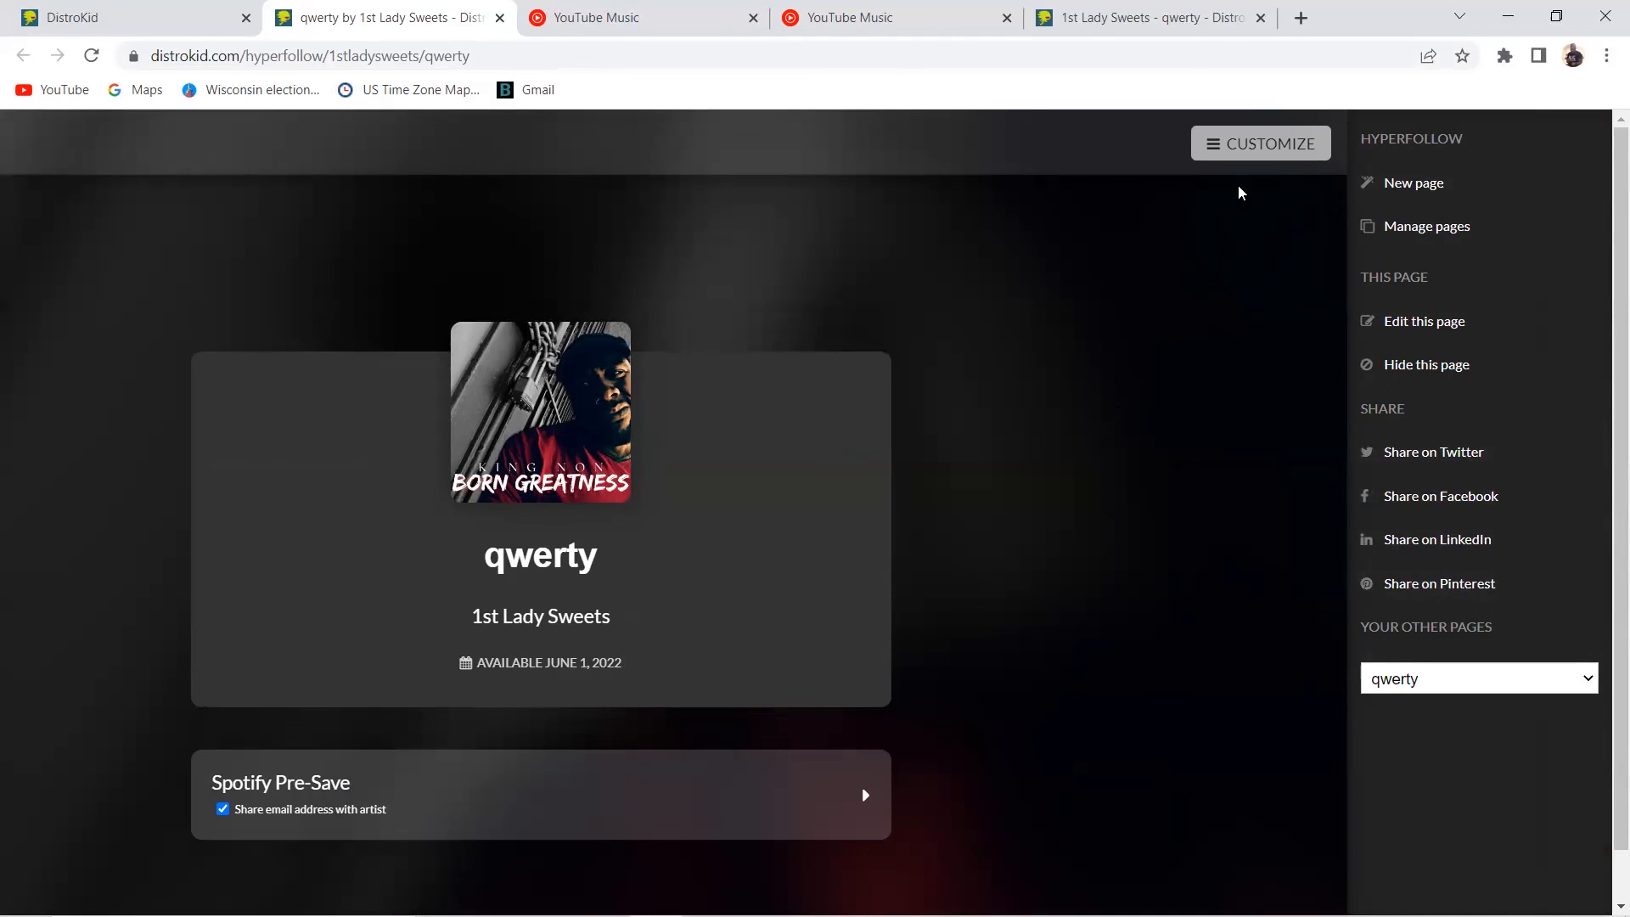
left_click(1259, 143)
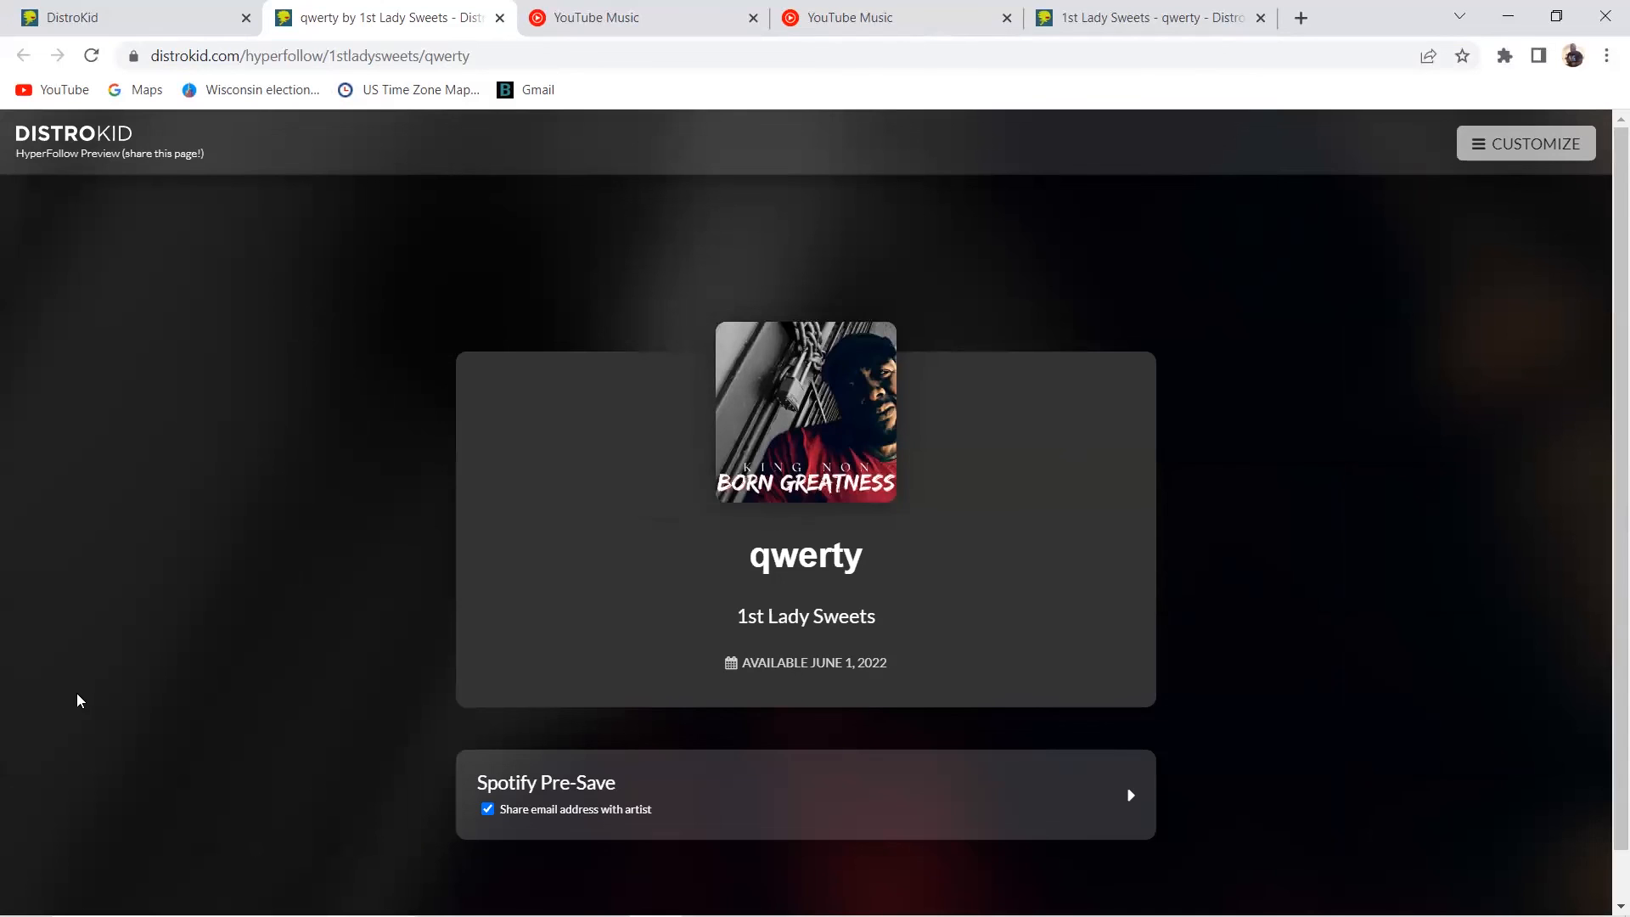
mouse_move(145, 668)
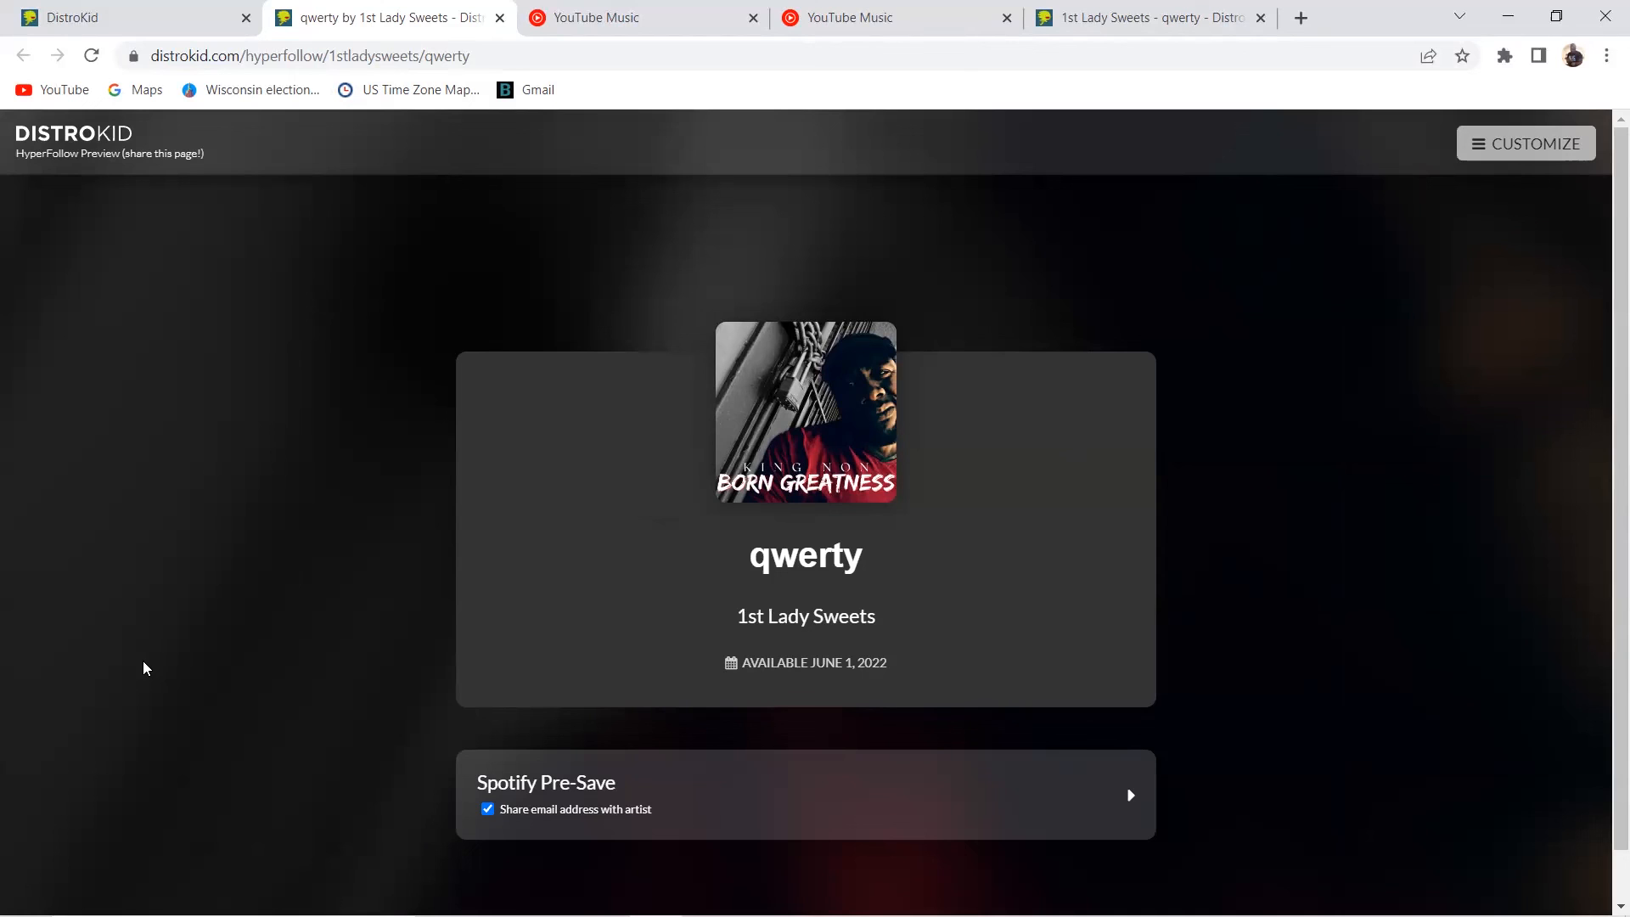
mouse_move(237, 630)
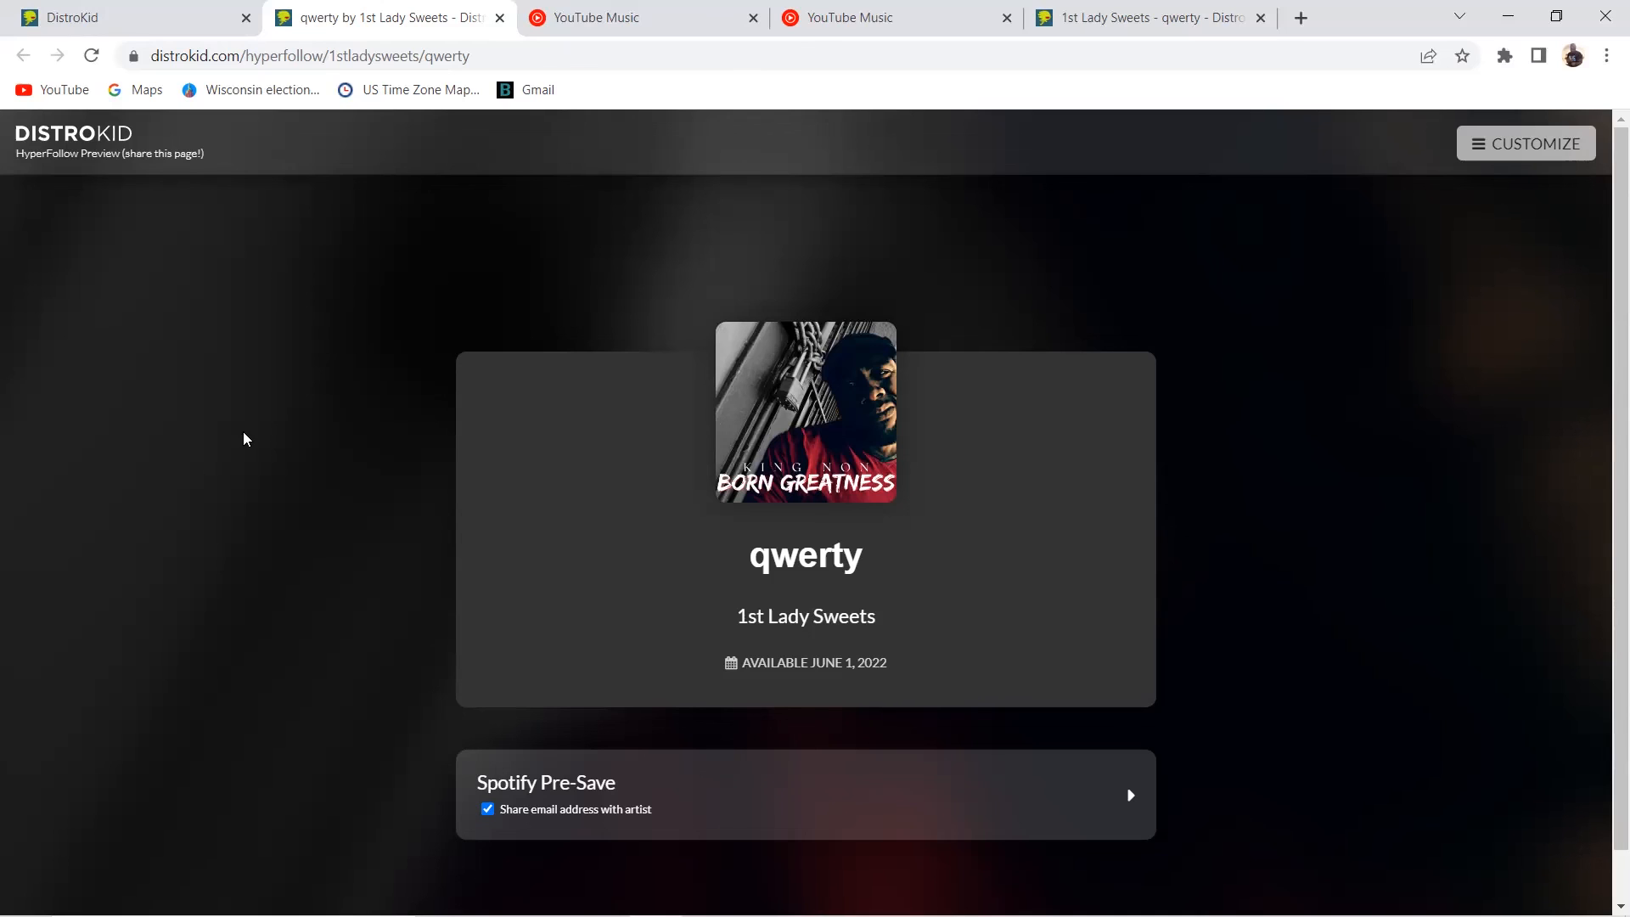
mouse_move(238, 477)
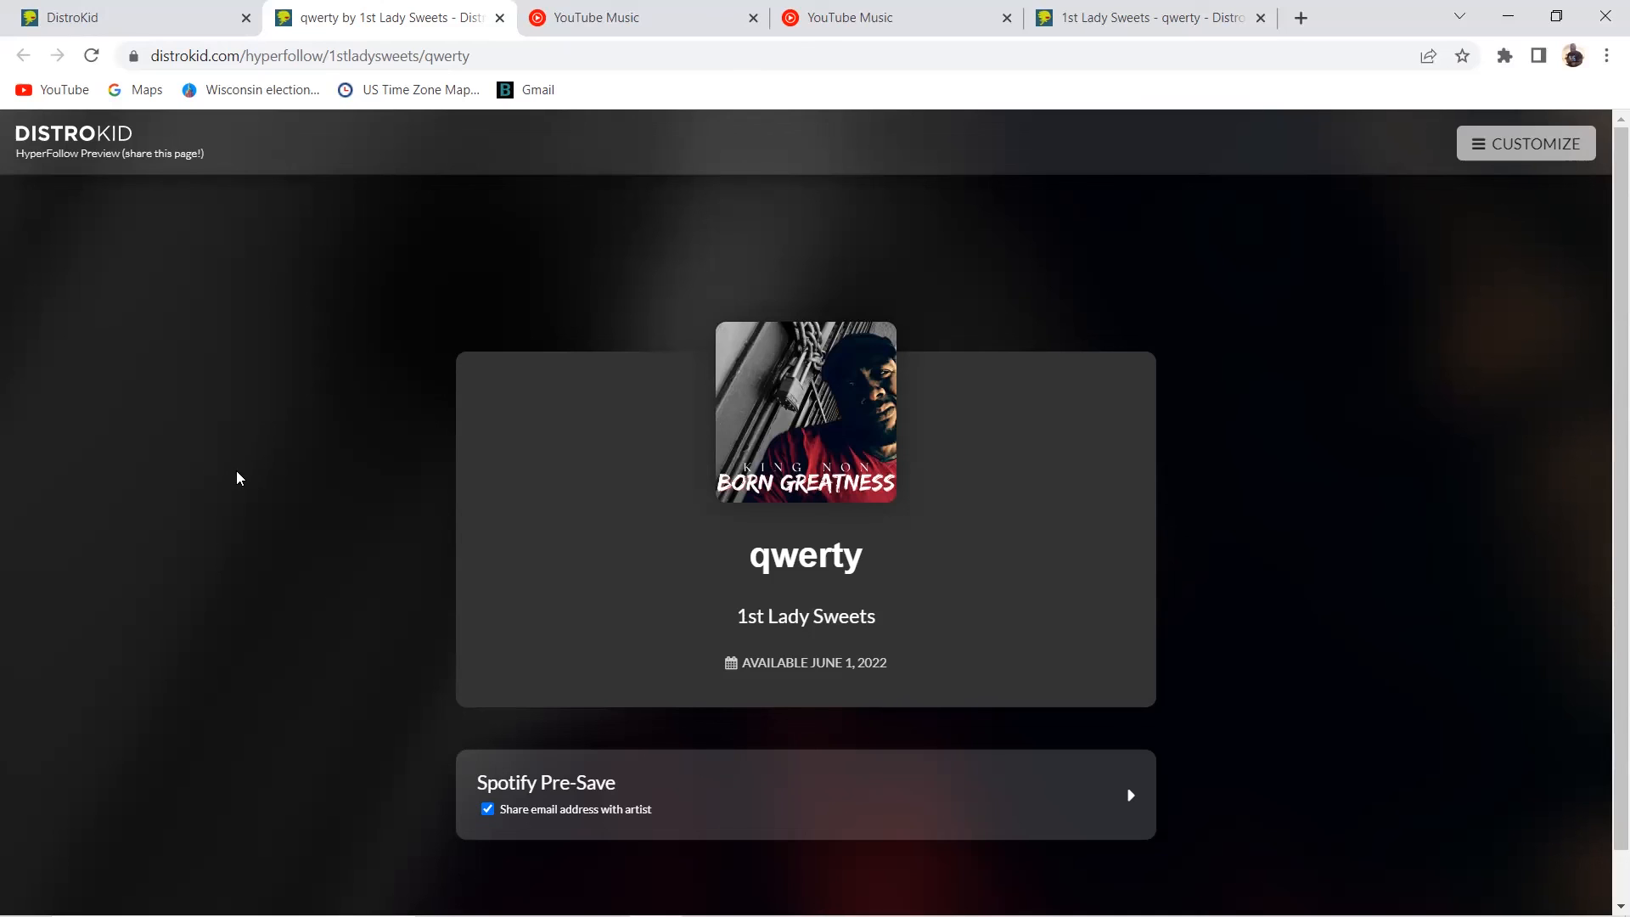
mouse_move(246, 505)
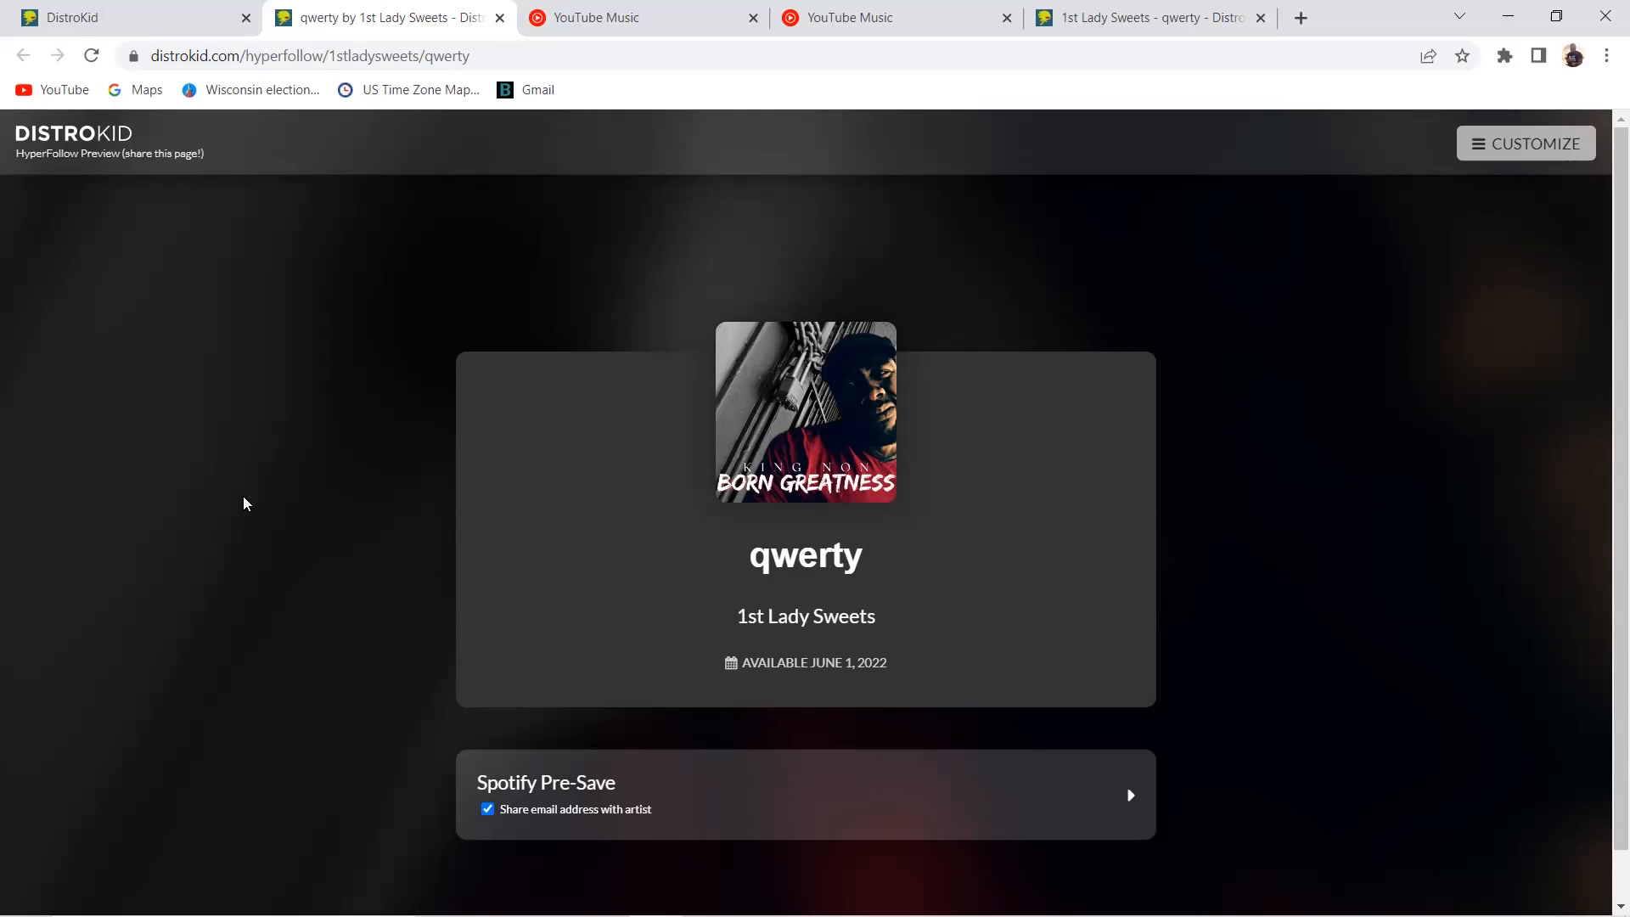